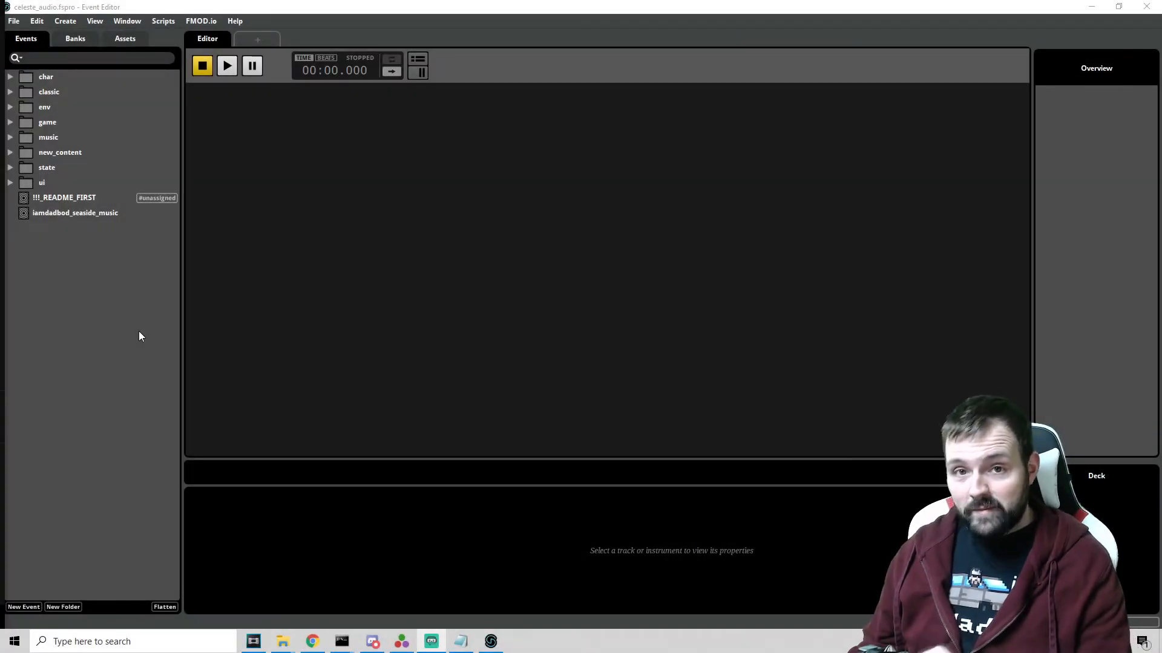
{"action": "mouse_move", "coordinate": [135, 337]}
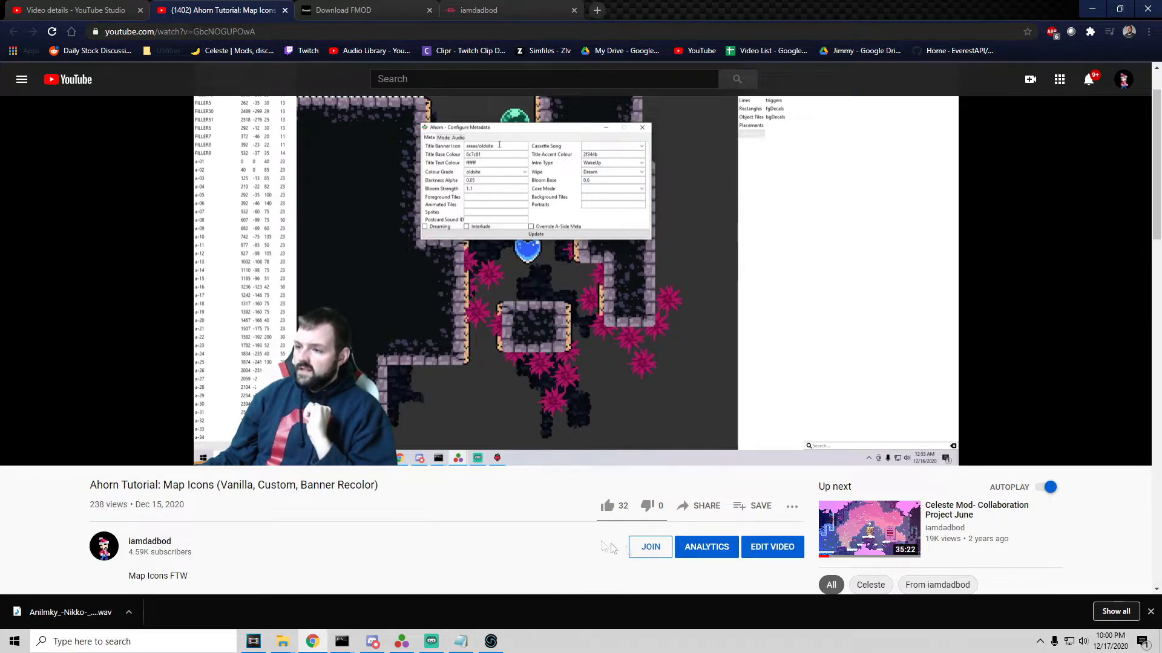
Switch to the Teespring store tab and browse through its Featured Products.
{"action": "left_click", "coordinate": [650, 547]}
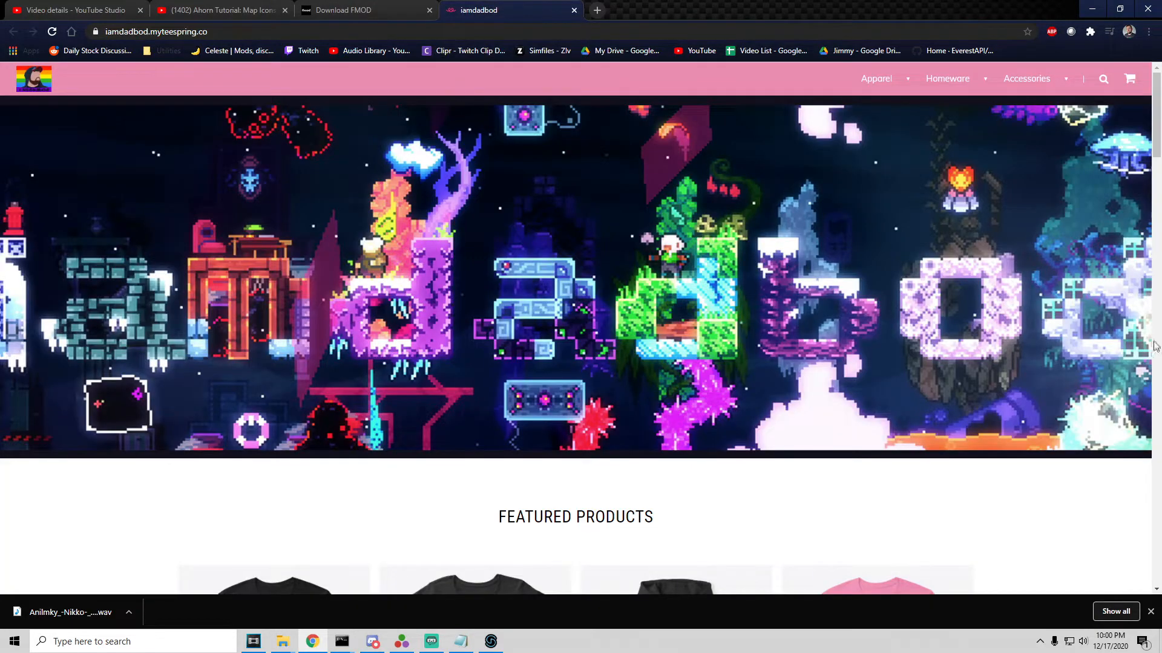
{"action": "scroll", "scroll_direction": "down", "scroll_amount": 3}
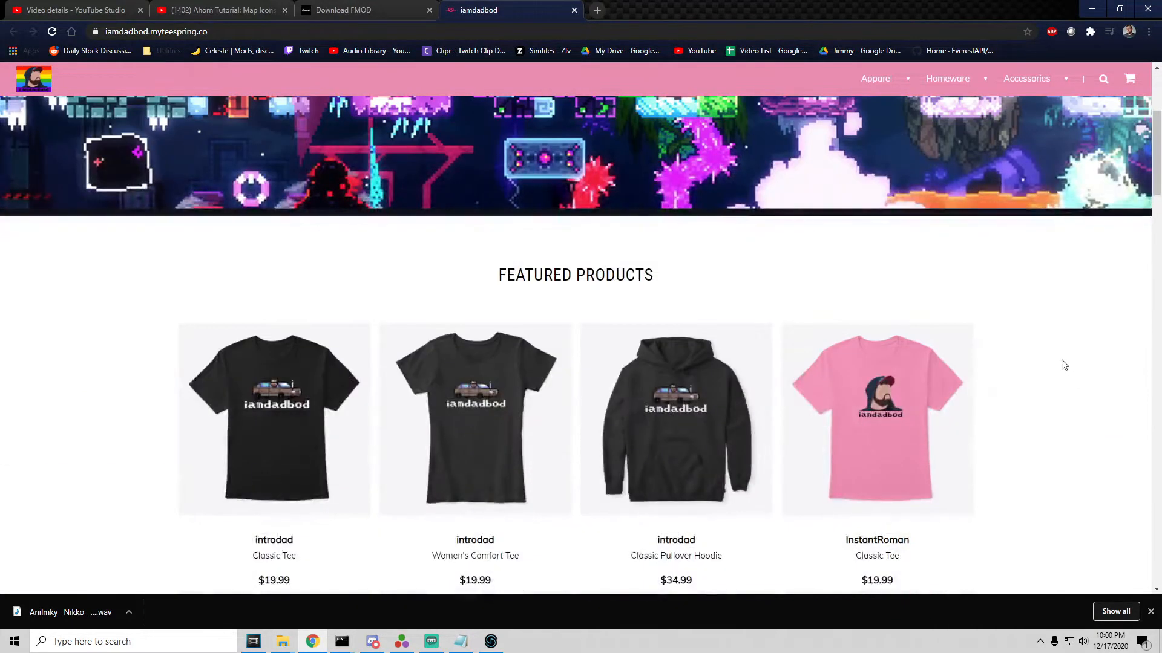
{"action": "scroll", "scroll_direction": "down", "scroll_amount": 3}
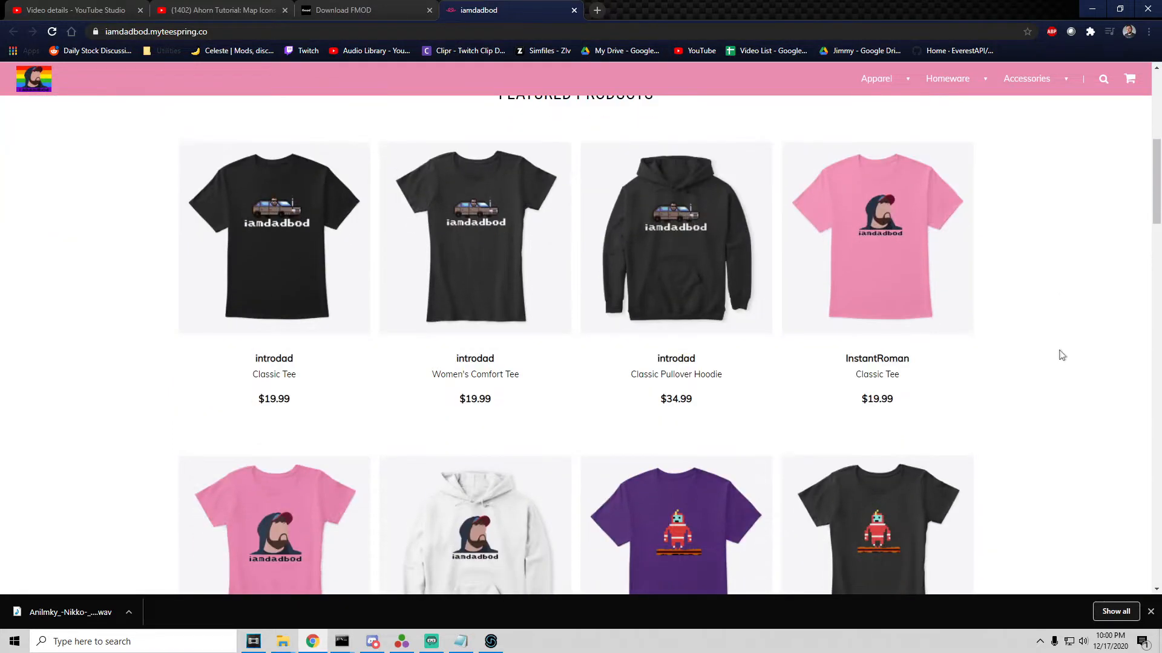
{"action": "scroll", "scroll_direction": "down", "scroll_amount": 3}
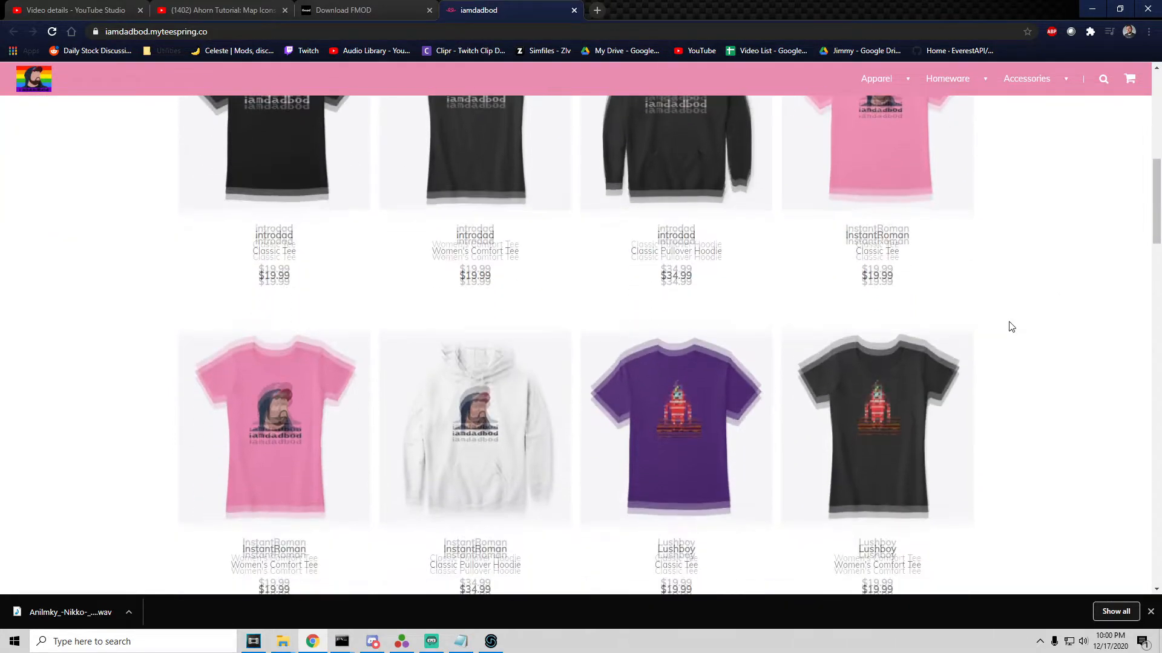
{"action": "scroll", "scroll_direction": "down", "scroll_amount": 3}
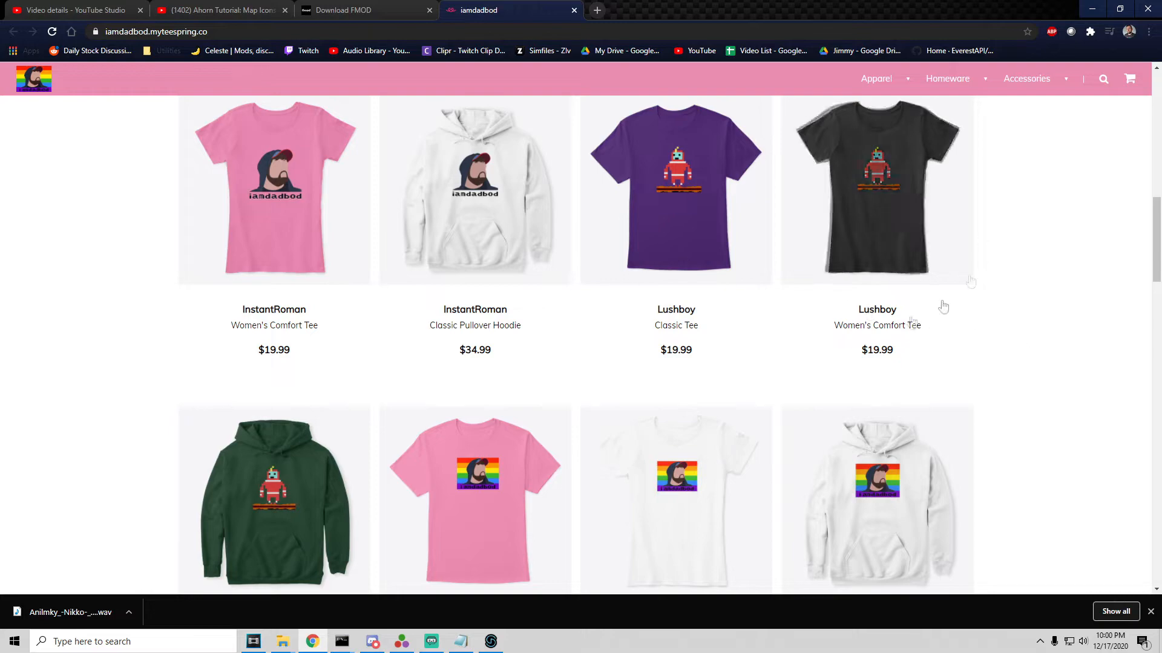
{"action": "scroll", "scroll_direction": "down", "scroll_amount": 3}
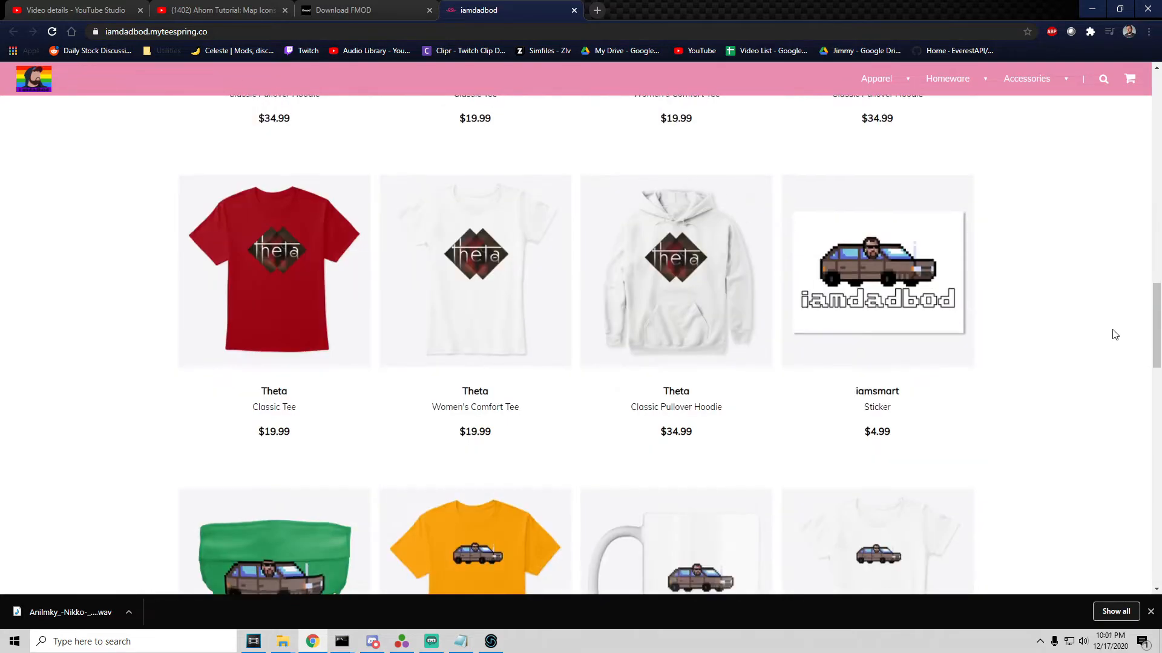
{"action": "scroll", "scroll_direction": "up", "scroll_amount": 3}
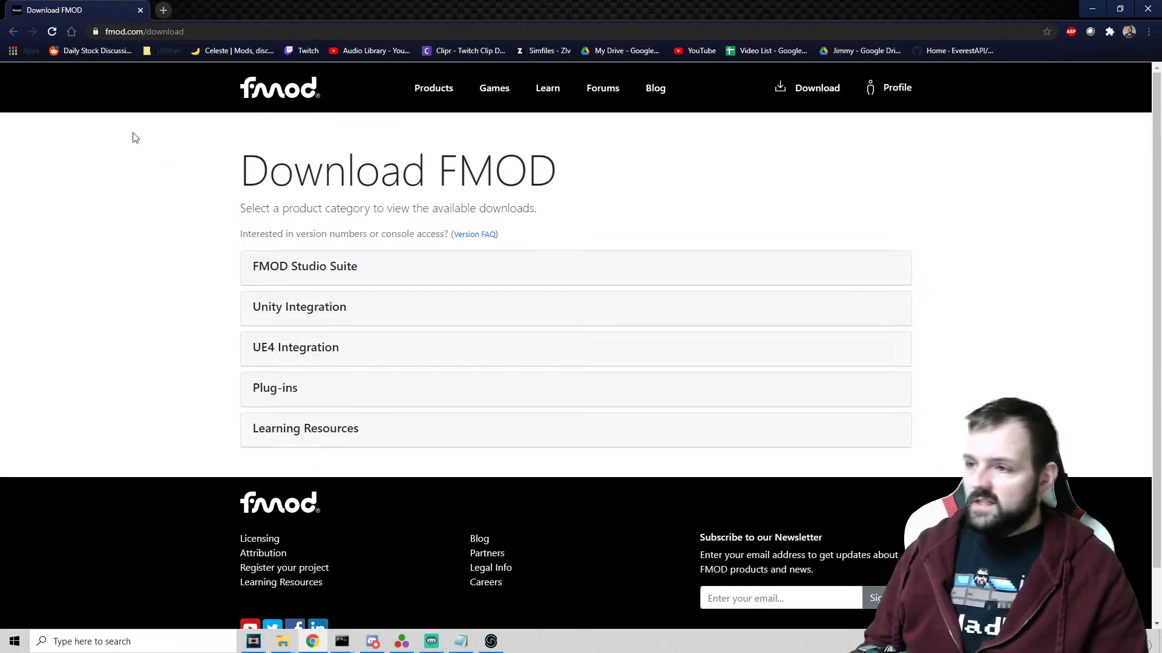
{"action": "mouse_move", "coordinate": [576, 224]}
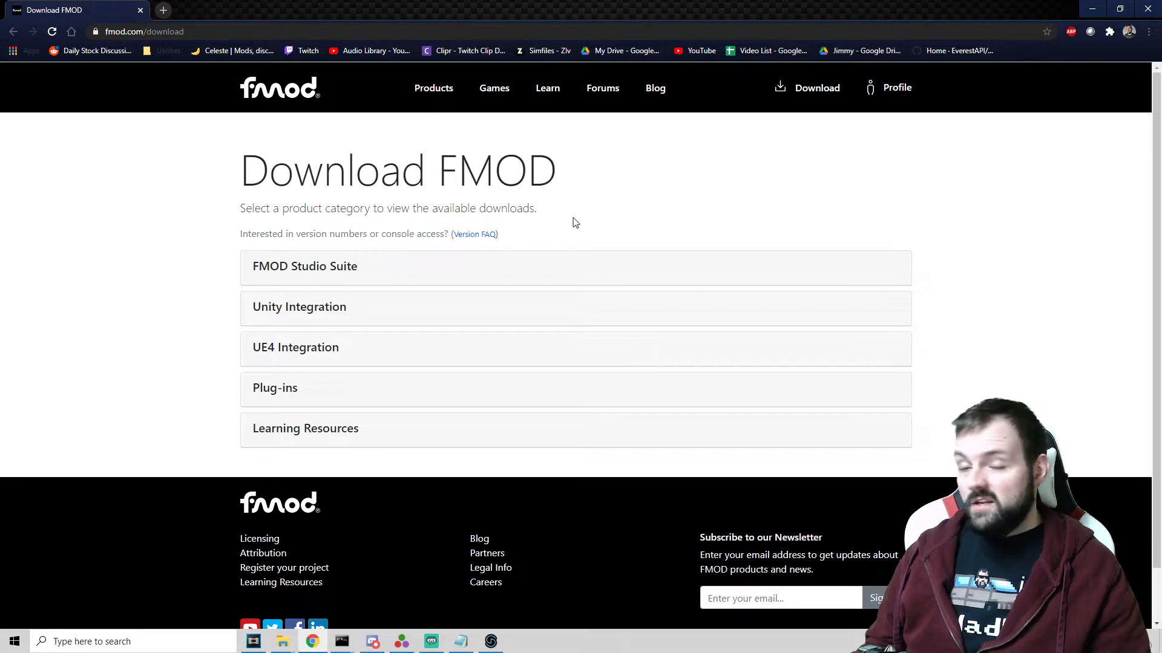
{"action": "mouse_move", "coordinate": [535, 204]}
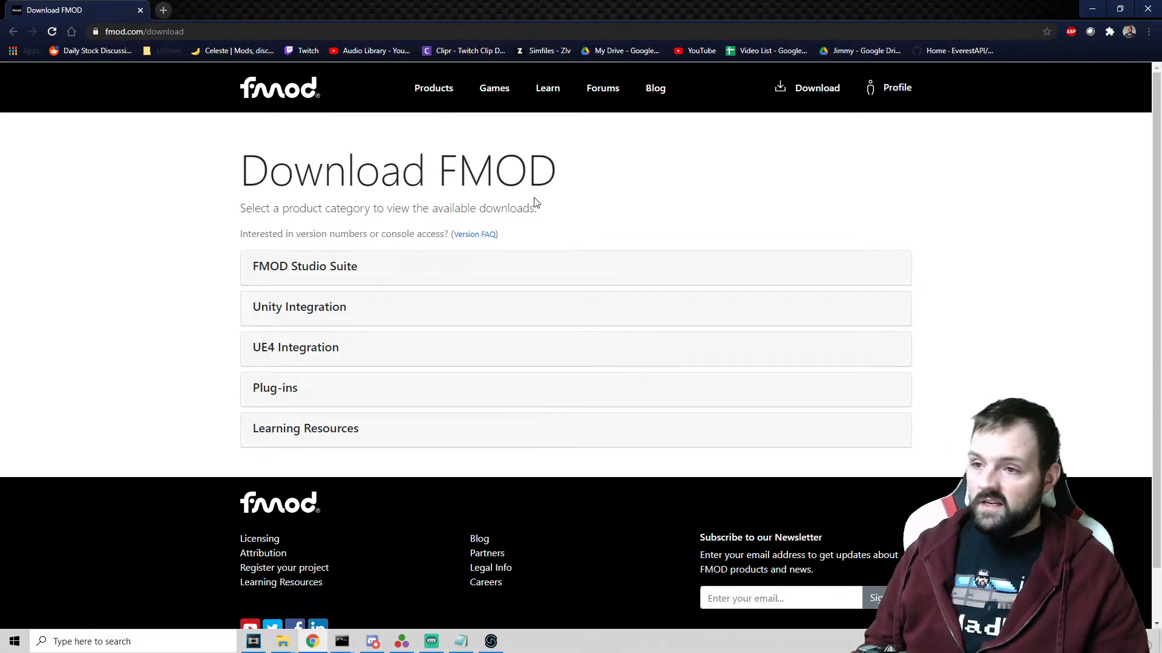
{"action": "mouse_move", "coordinate": [561, 197]}
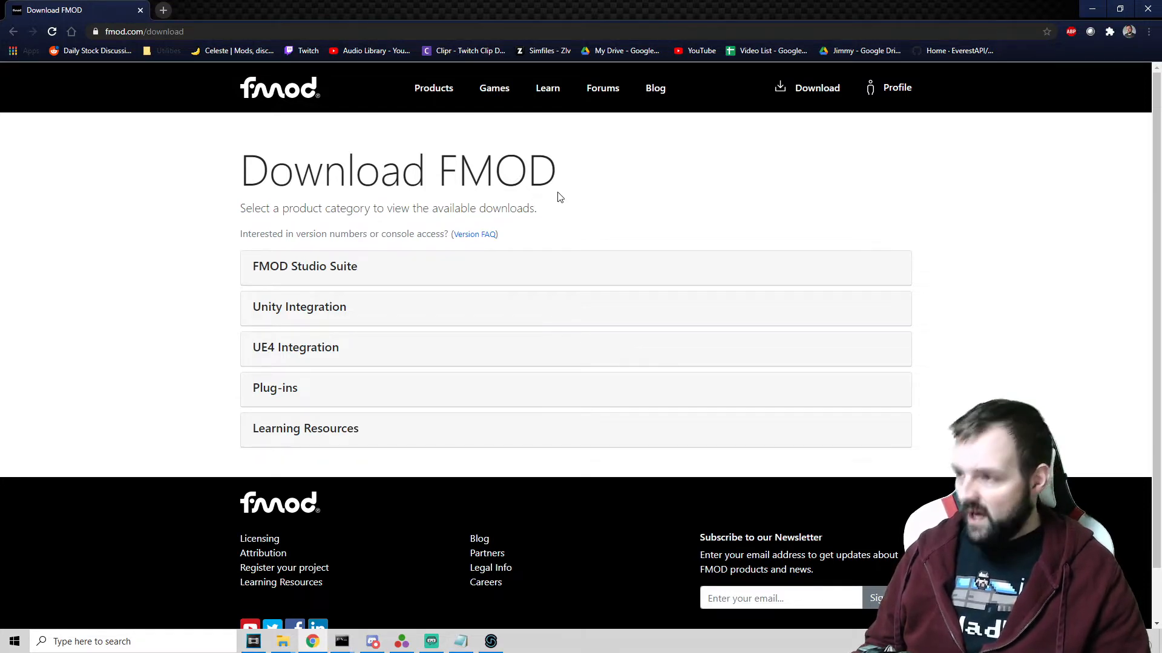
{"action": "mouse_move", "coordinate": [1063, 182]}
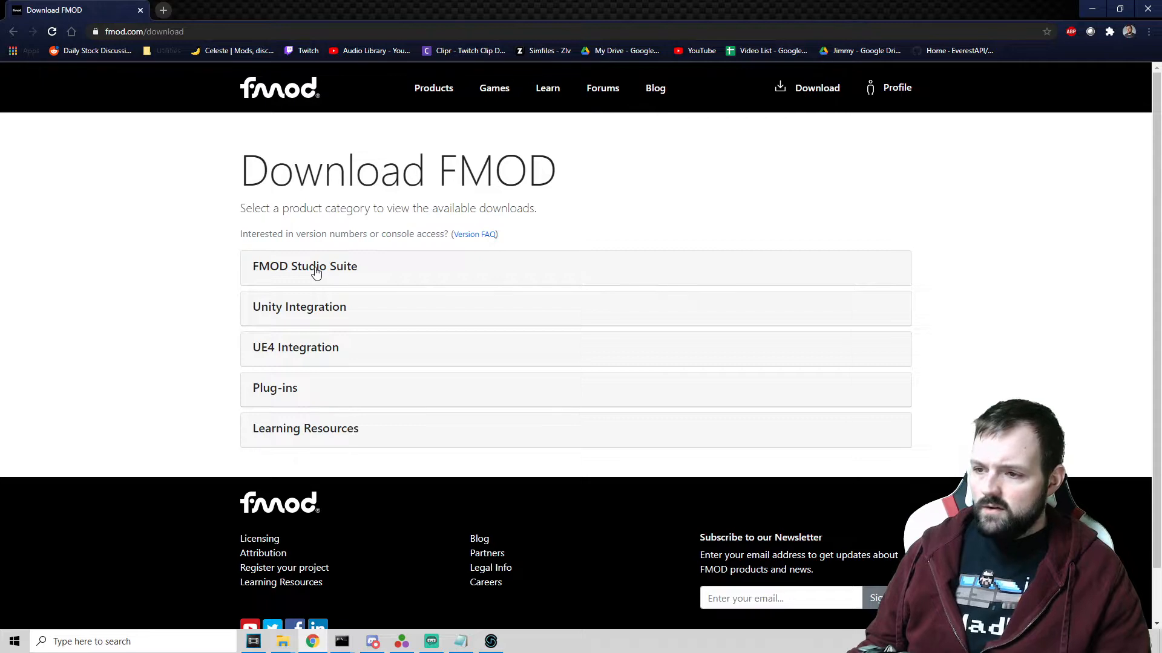
Expand FMOD Studio Suite and select the older 1.10.20 release, scrolling toward Learning Resources.
{"action": "left_click", "coordinate": [304, 266]}
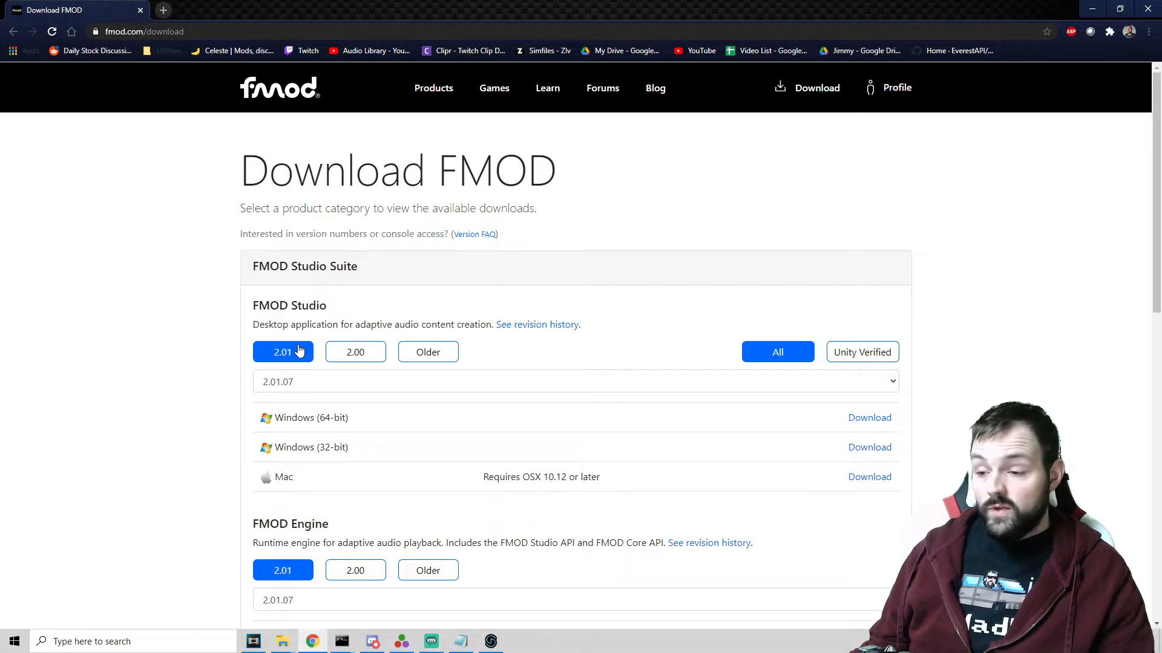
{"action": "left_click", "coordinate": [428, 352]}
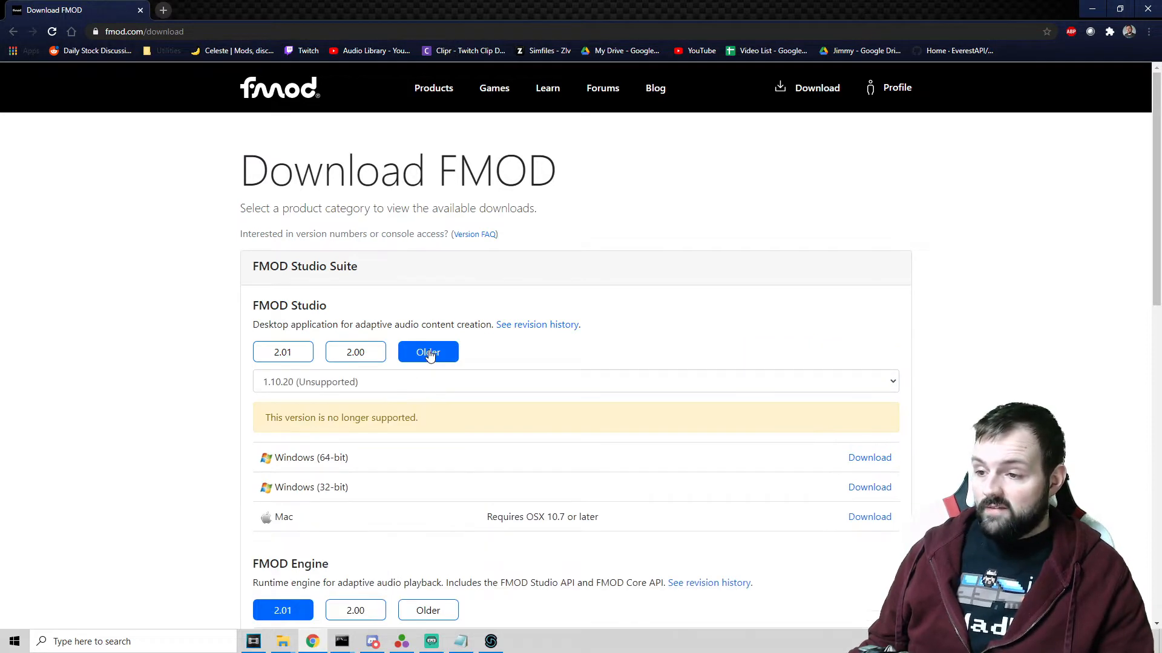
{"action": "mouse_move", "coordinate": [268, 393]}
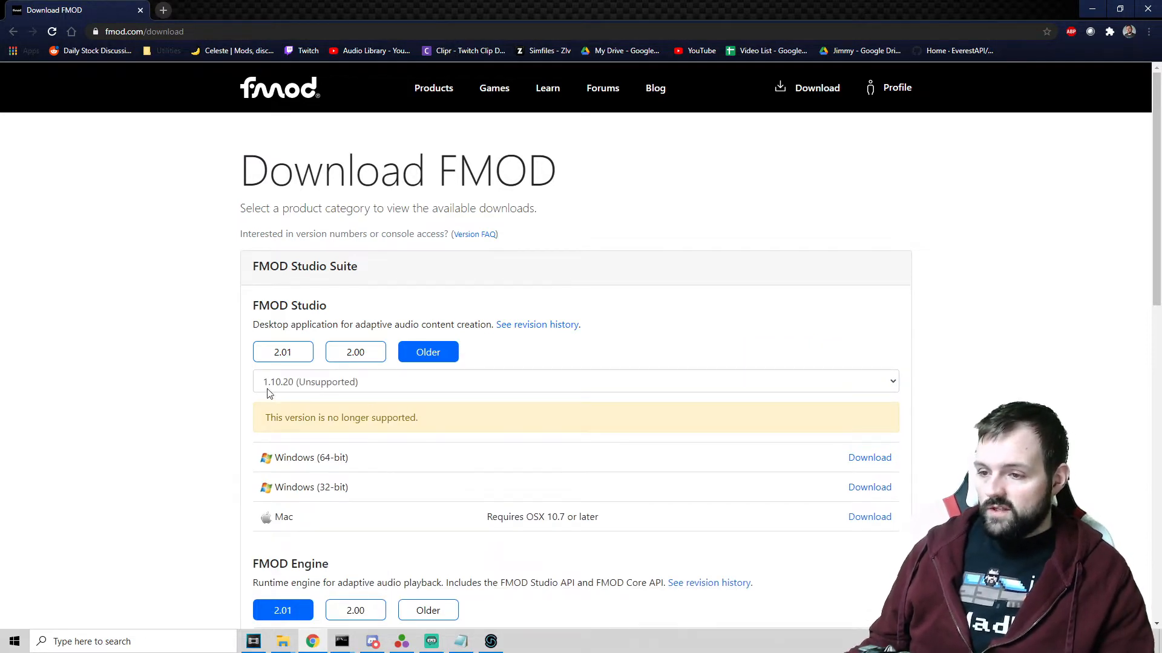
{"action": "left_click", "coordinate": [577, 382]}
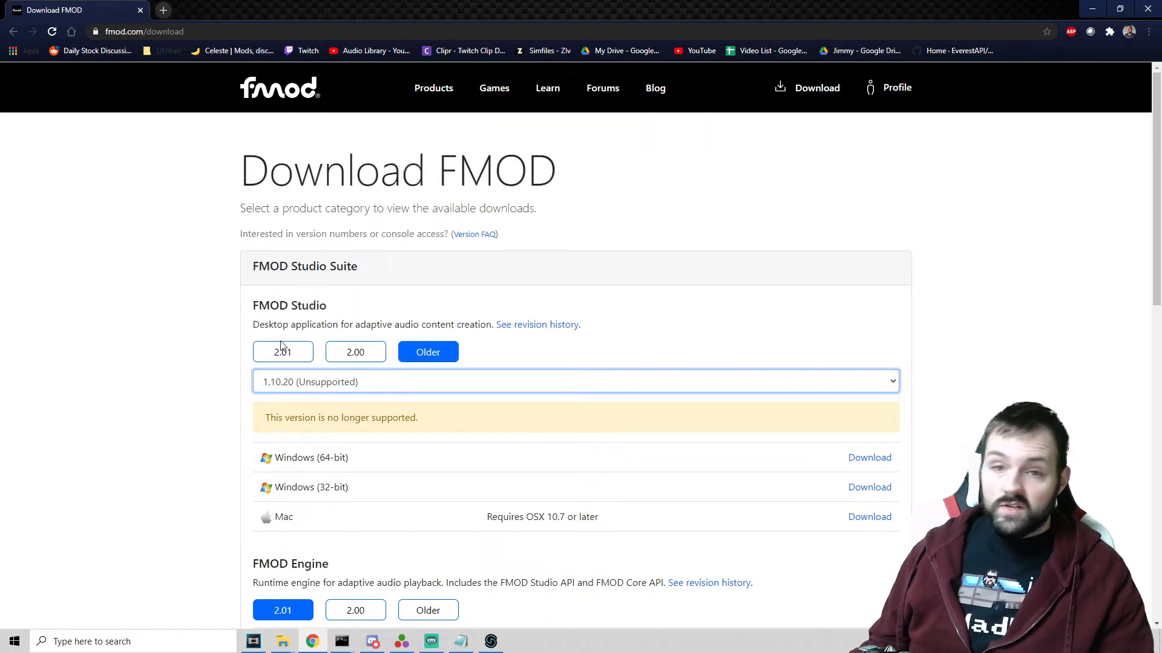
{"action": "mouse_move", "coordinate": [231, 334]}
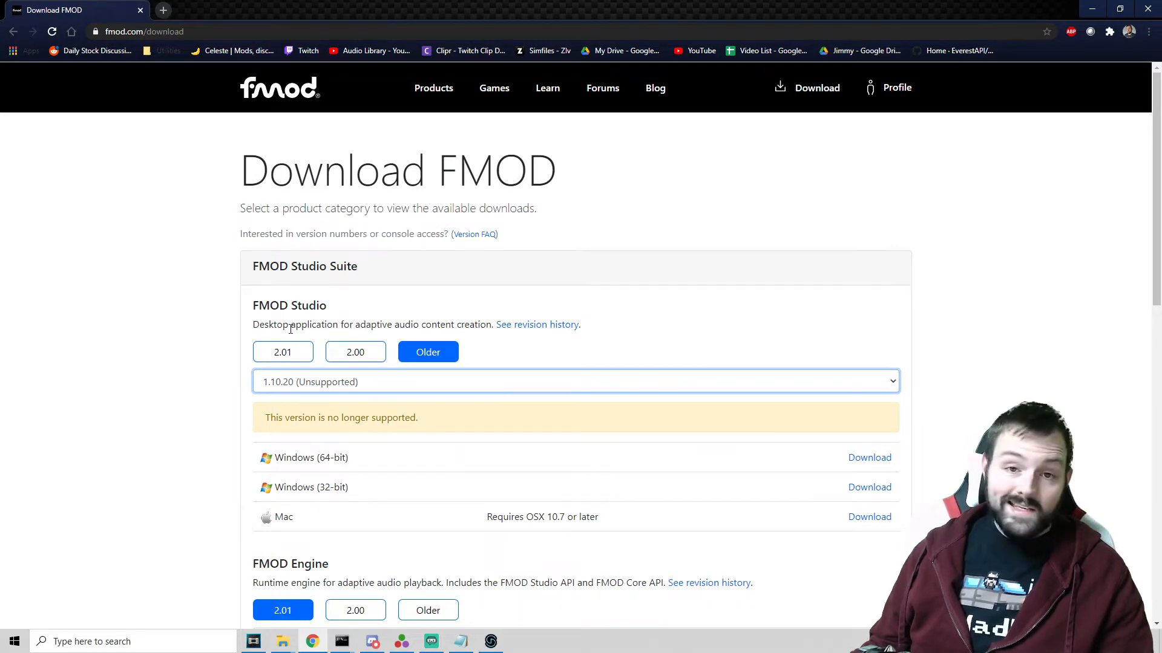
{"action": "mouse_move", "coordinate": [426, 372]}
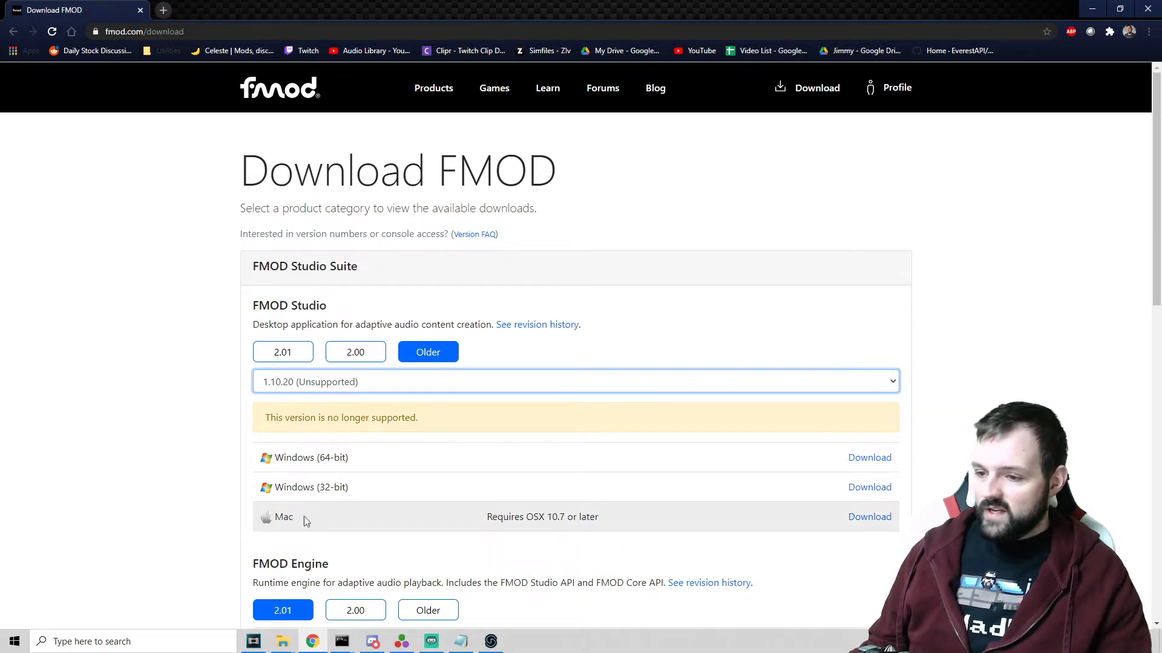
{"action": "mouse_move", "coordinate": [726, 488]}
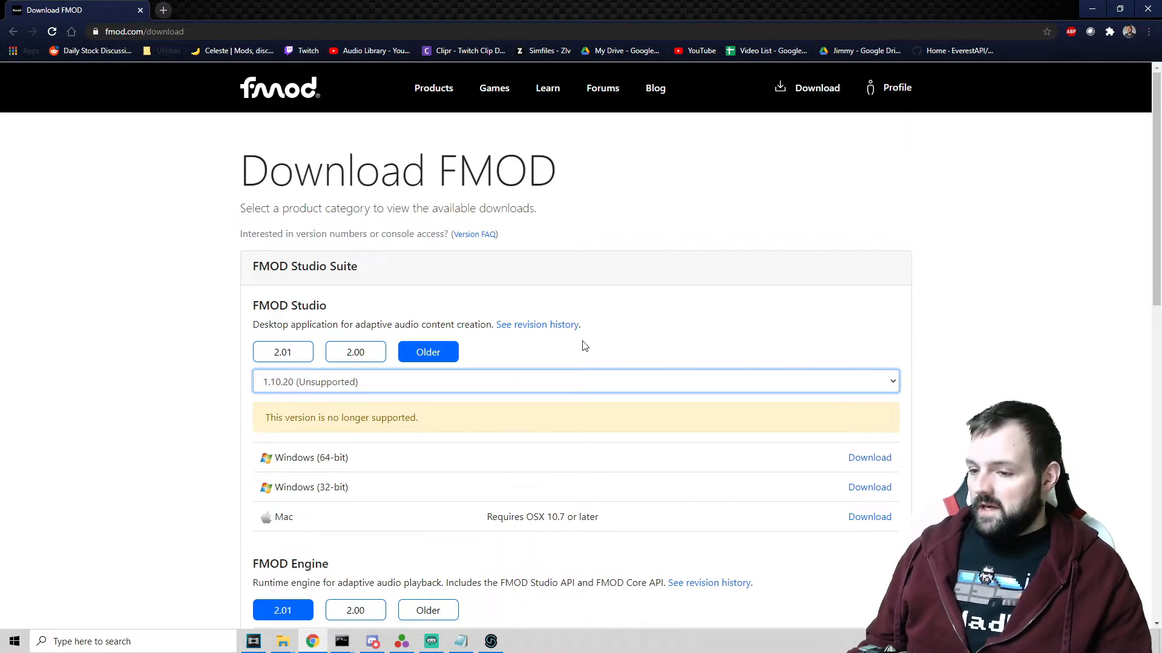
{"action": "scroll", "scroll_direction": "down", "scroll_amount": 3}
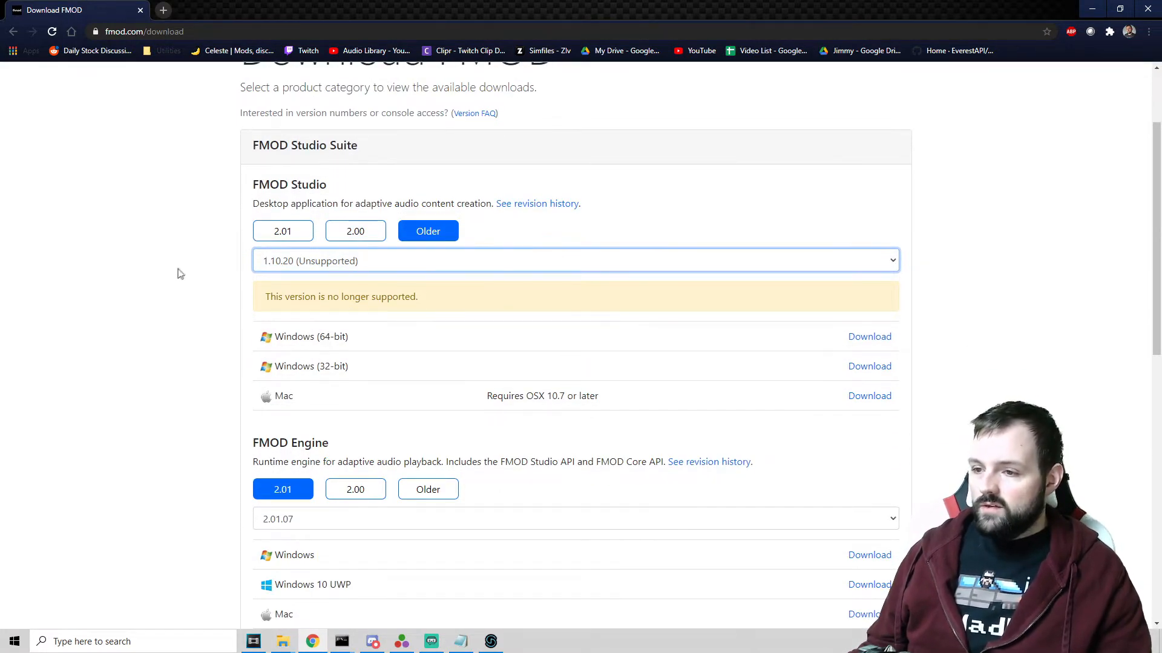
{"action": "scroll", "scroll_direction": "down", "scroll_amount": 3}
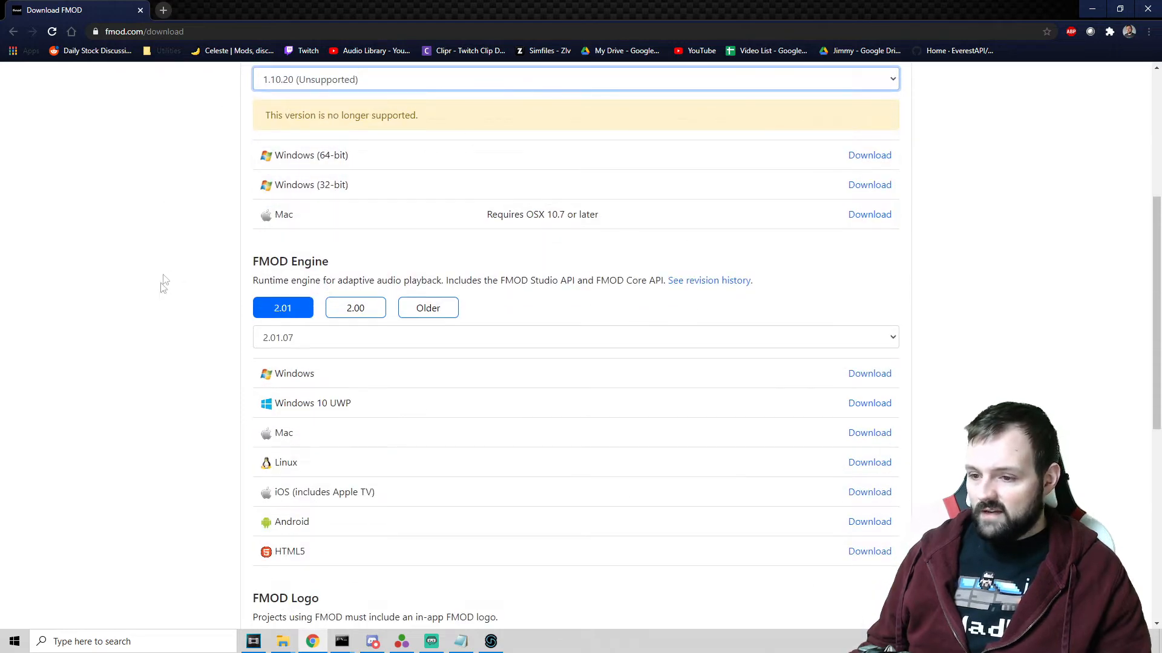
{"action": "scroll", "scroll_direction": "down", "scroll_amount": 3}
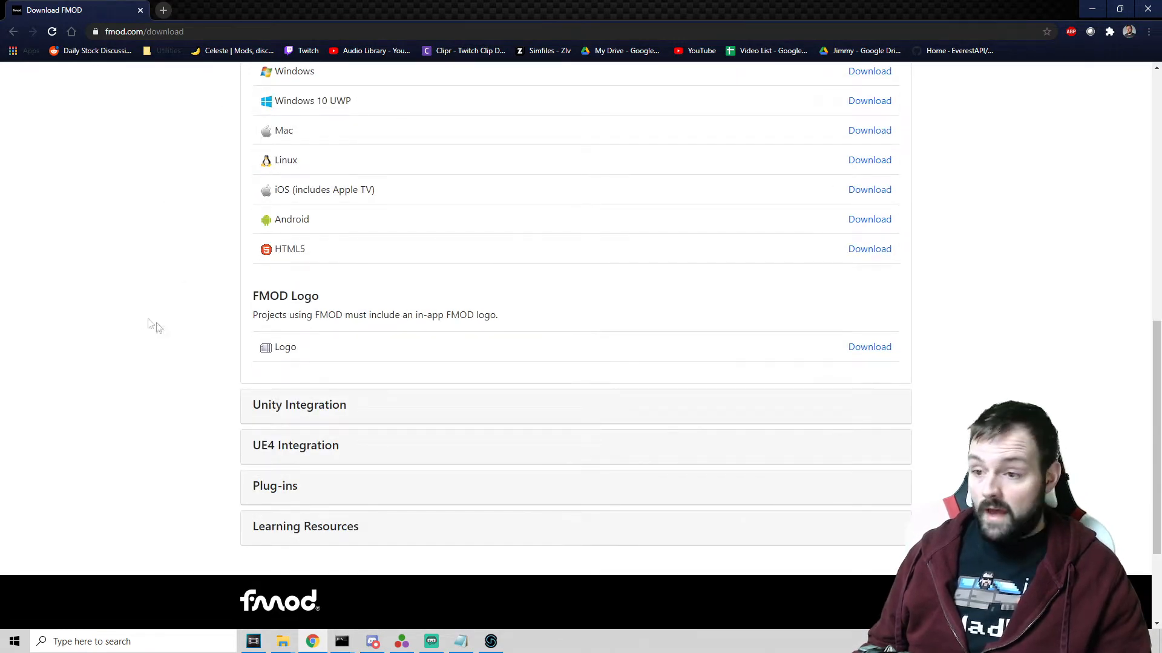
{"action": "scroll", "scroll_direction": "down", "scroll_amount": 3}
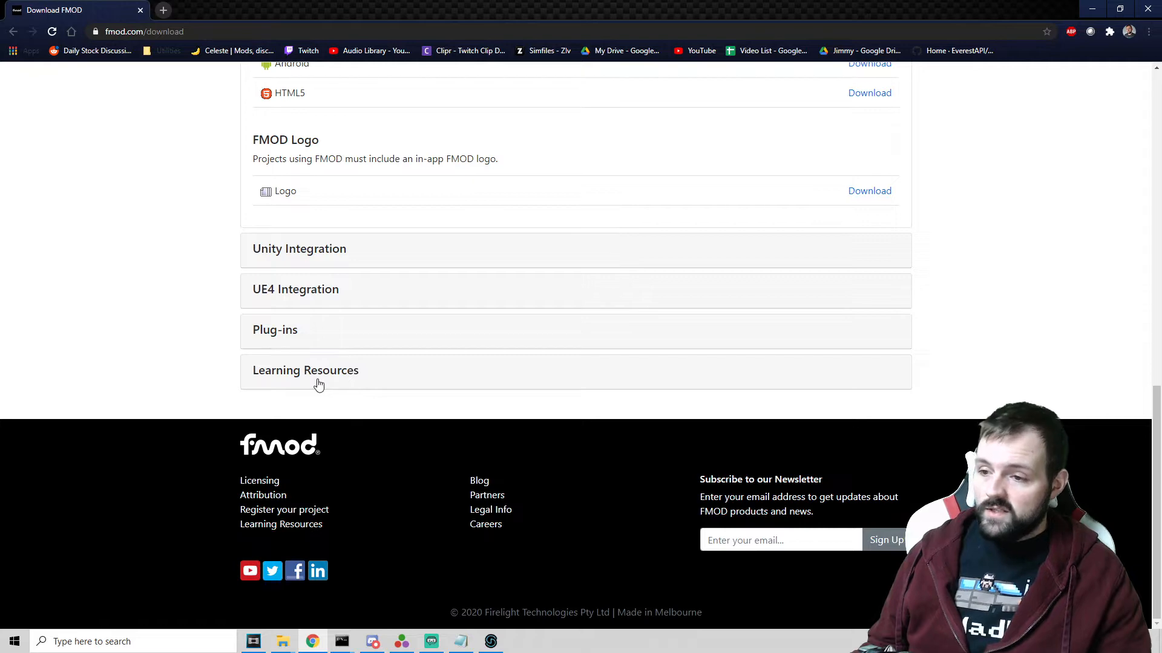
Expand Learning Resources to reach the Celeste Project (includes DLC content) download.
{"action": "left_click", "coordinate": [305, 370]}
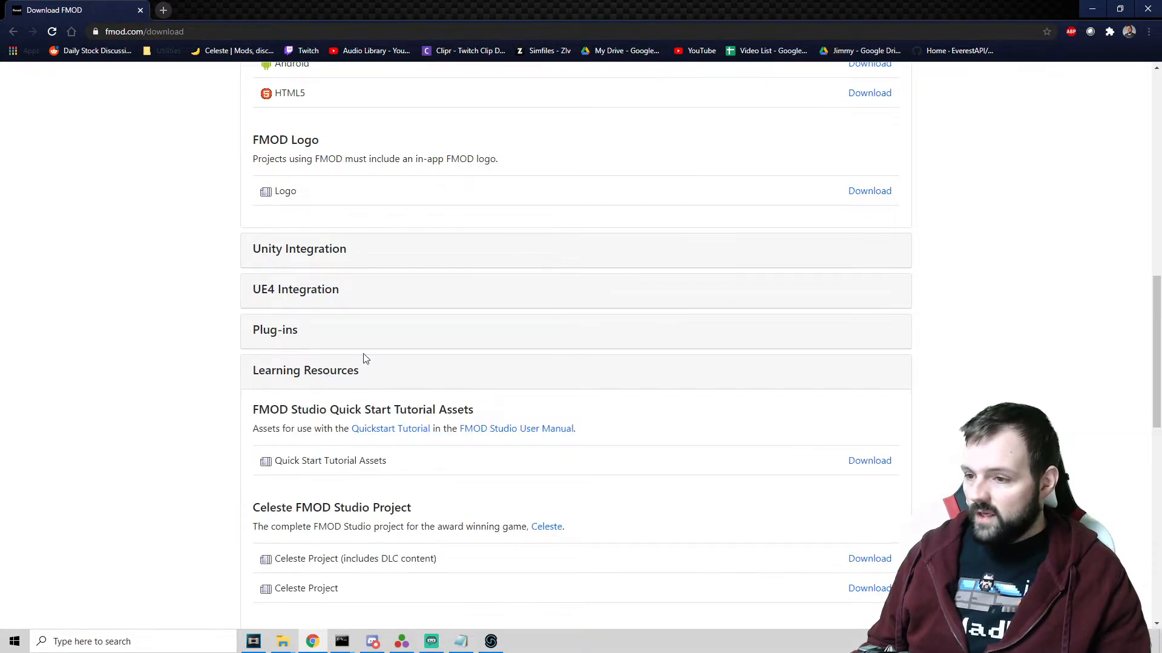
{"action": "scroll", "scroll_direction": "down", "scroll_amount": 3}
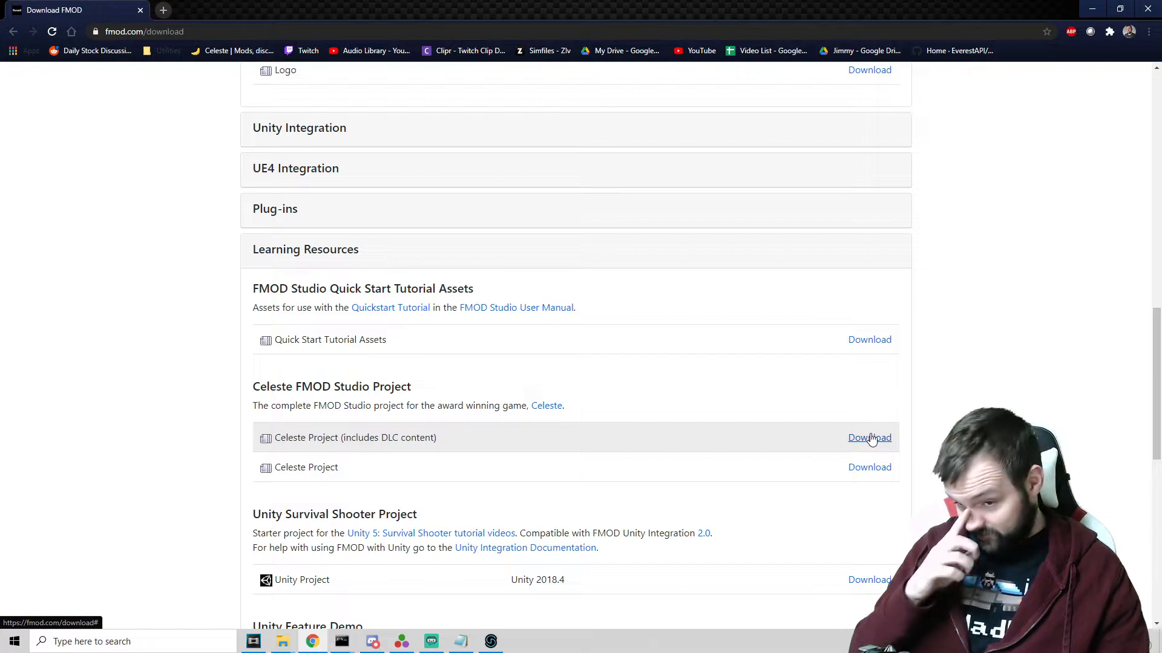
{"action": "mouse_move", "coordinate": [925, 295]}
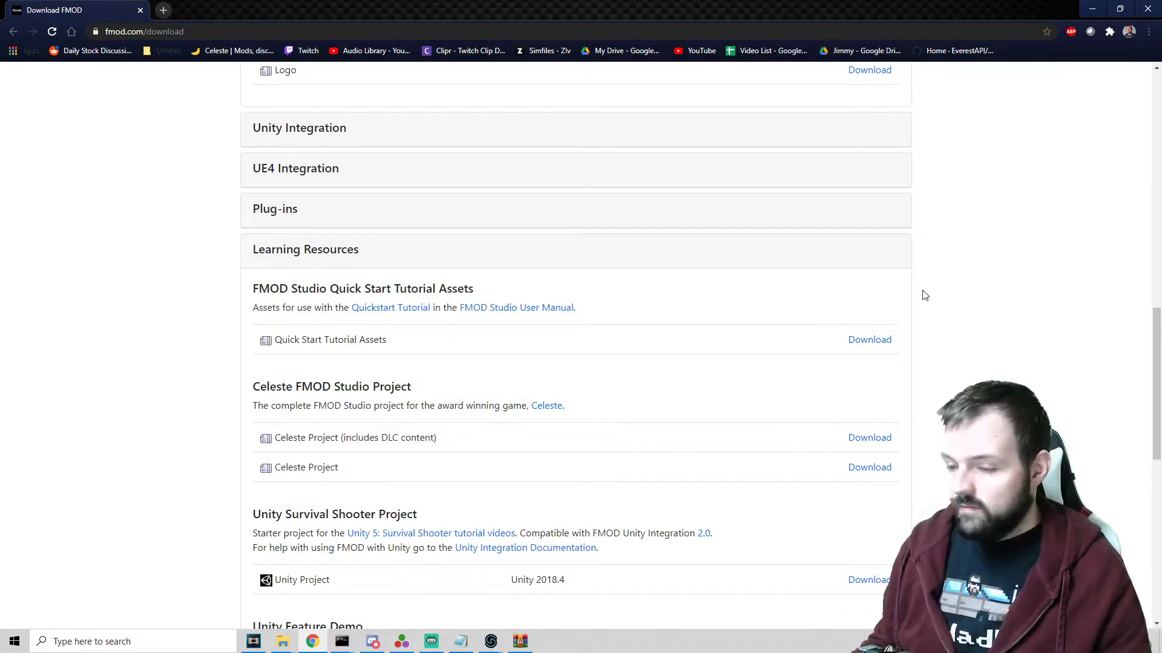
{"action": "mouse_move", "coordinate": [921, 291]}
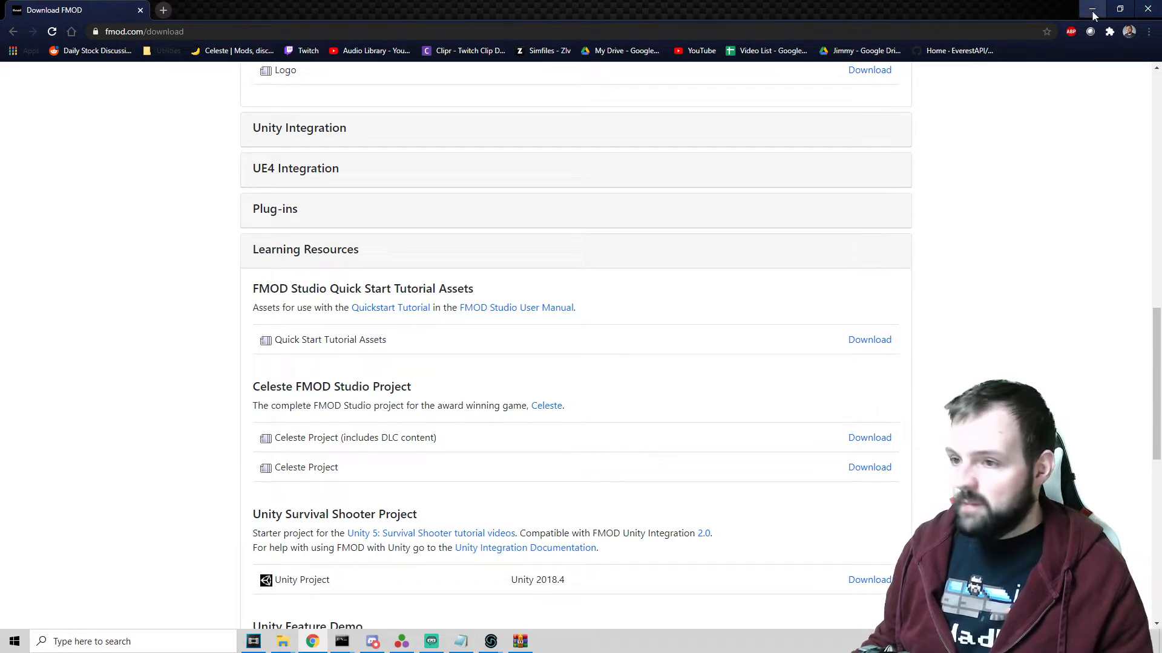
{"action": "mouse_move", "coordinate": [1092, 14]}
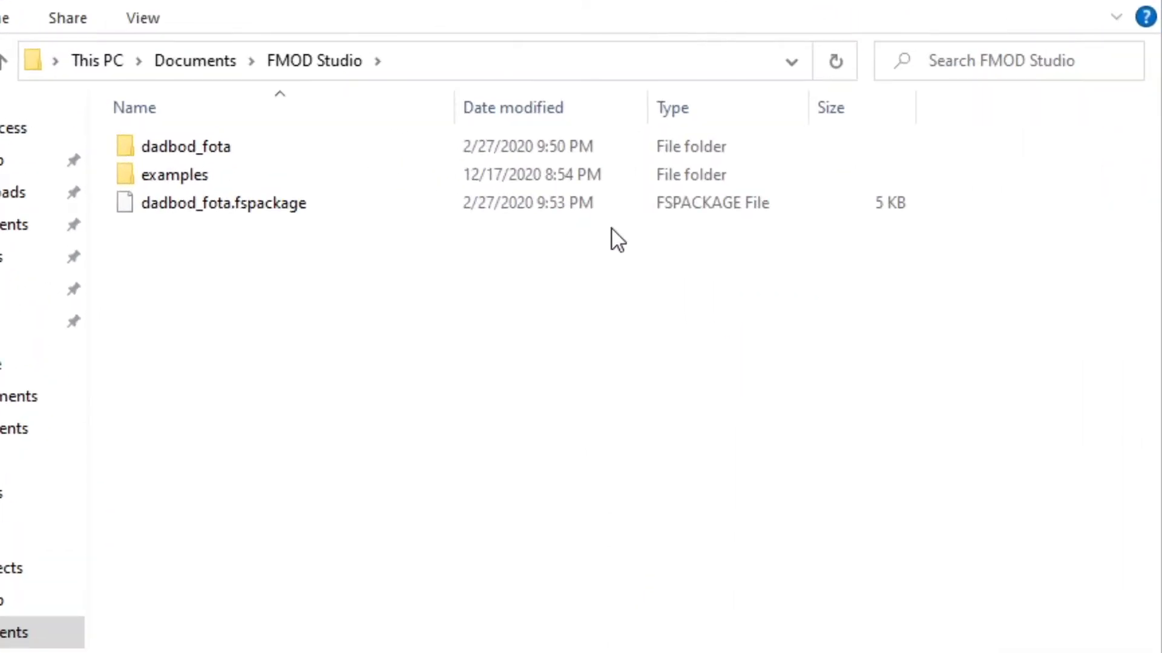
Extract fmodstudio20000celeste-project into Documents\FMOD Studio and close WinRAR.
{"action": "left_click", "coordinate": [187, 145]}
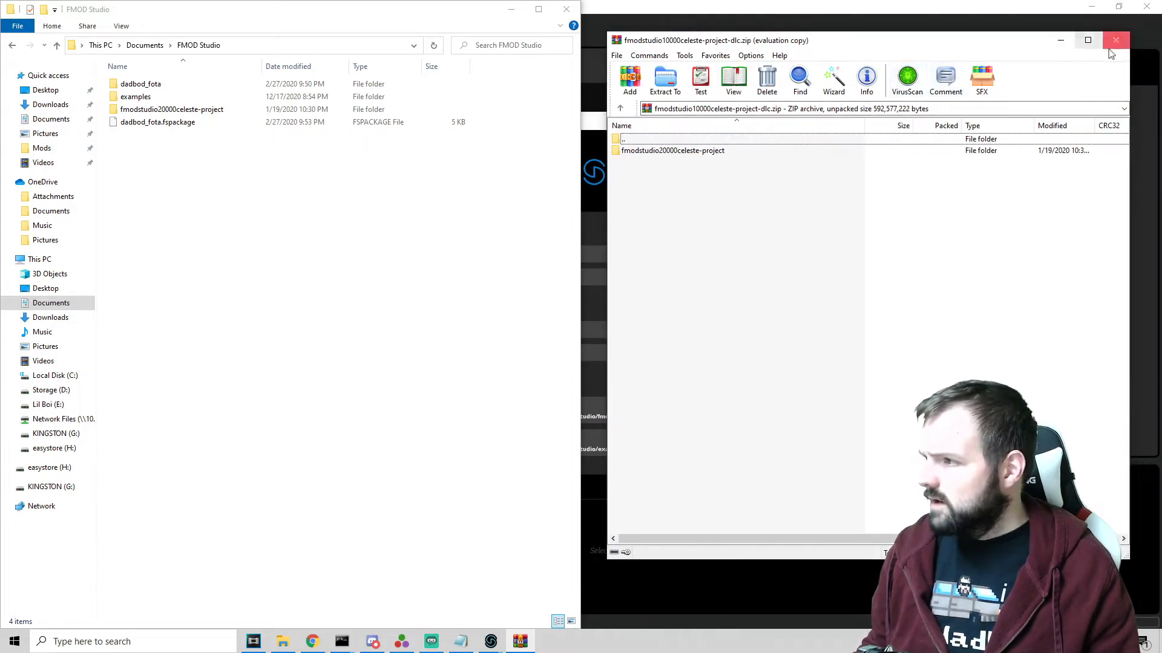
{"action": "left_click", "coordinate": [1115, 40]}
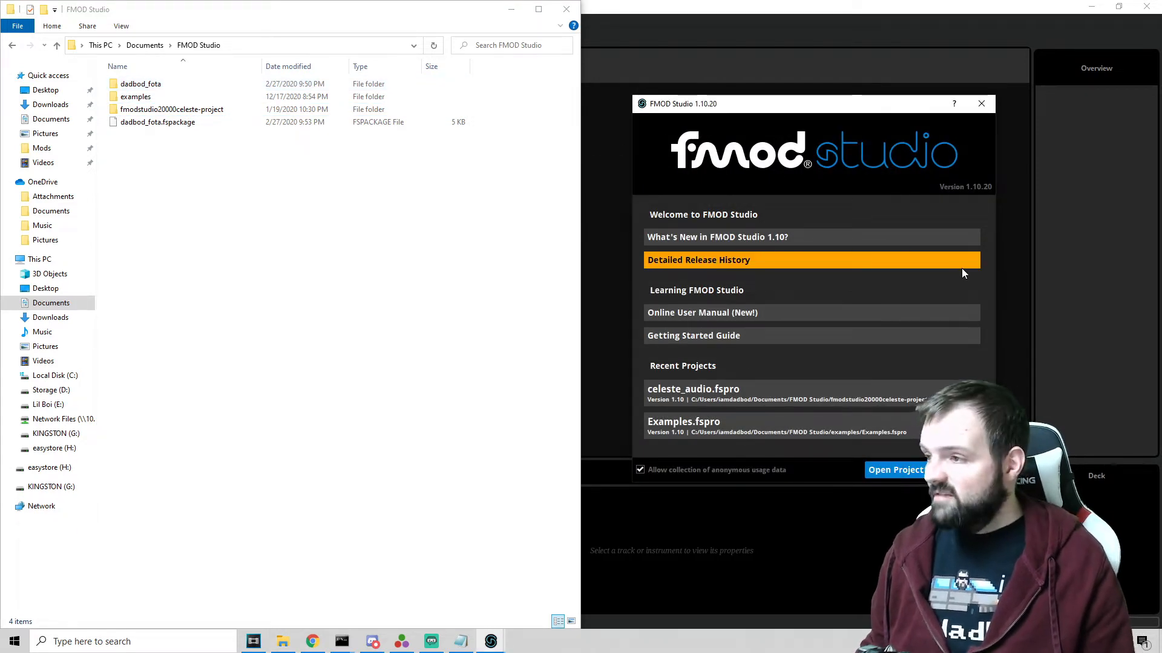
{"action": "mouse_move", "coordinate": [882, 482]}
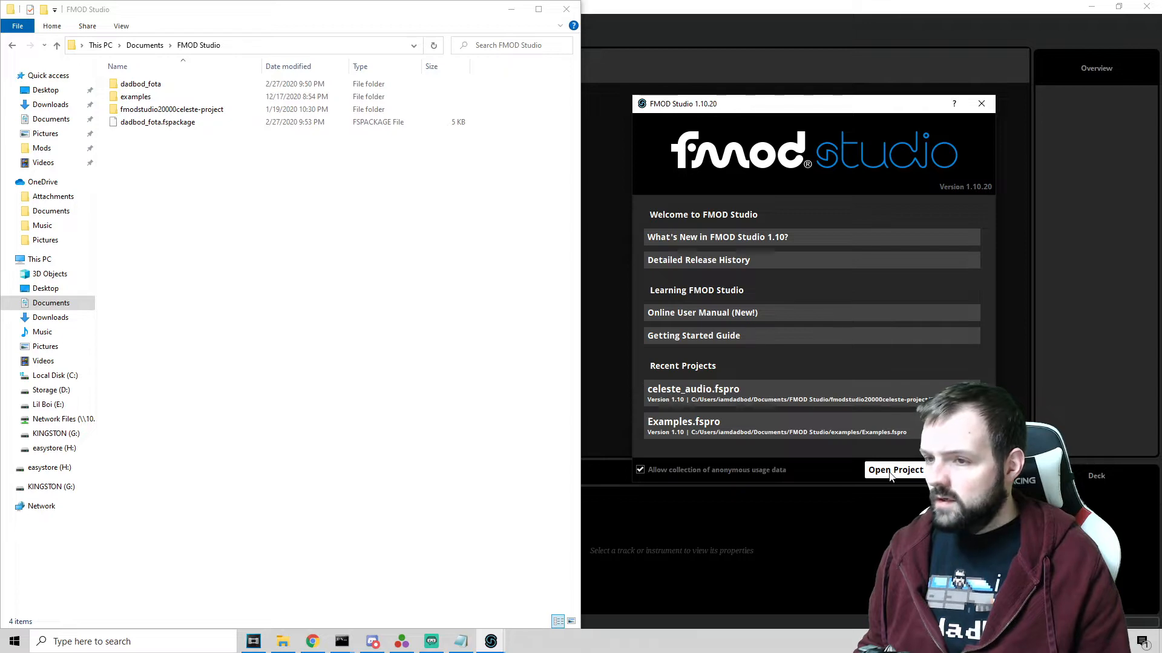
Browse into fmodstudio20000celeste-project > FMOD Studio Celeste Project and open celeste_audio.fspro.
{"action": "left_click", "coordinate": [895, 470]}
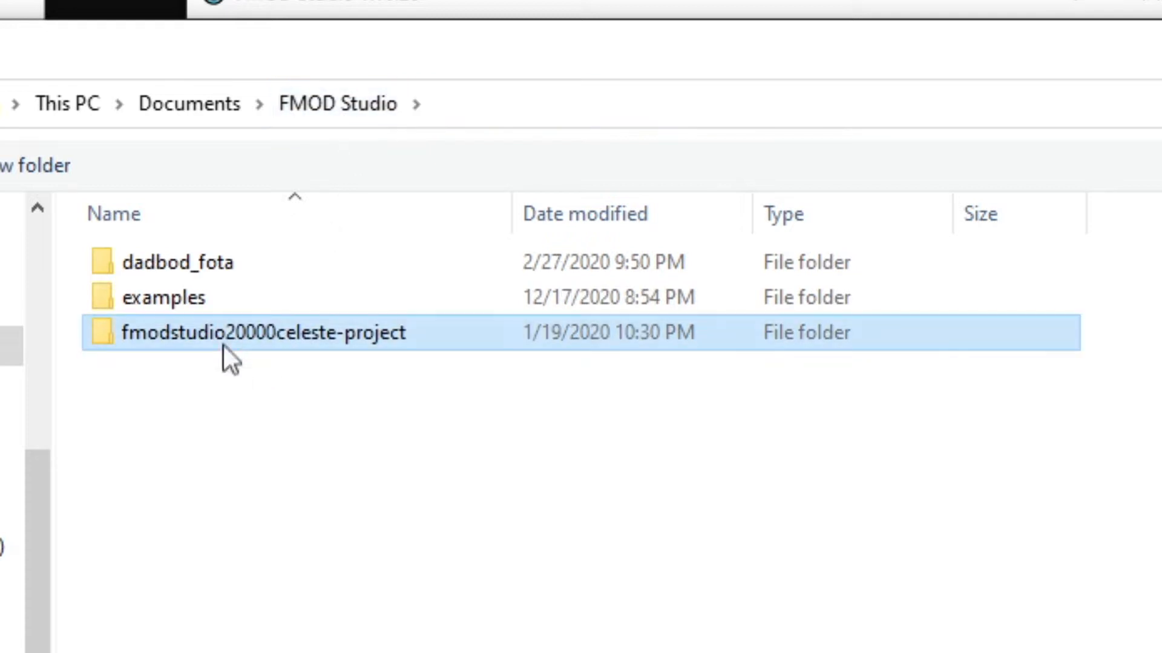
{"action": "double_click", "coordinate": [260, 332]}
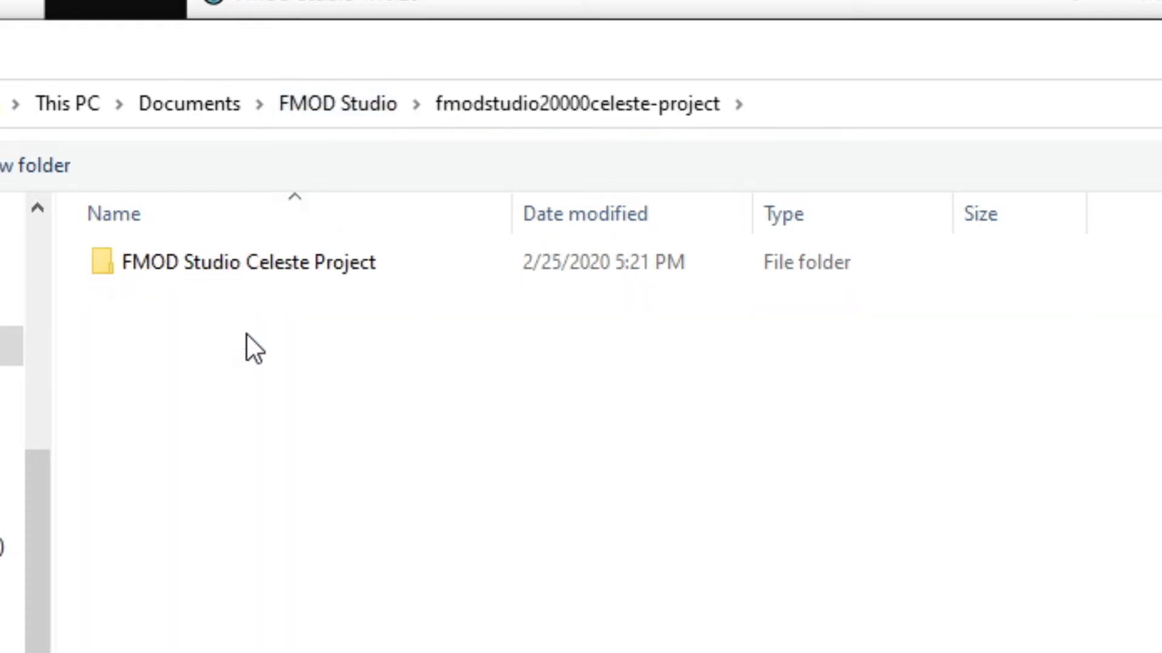
{"action": "left_click", "coordinate": [259, 262]}
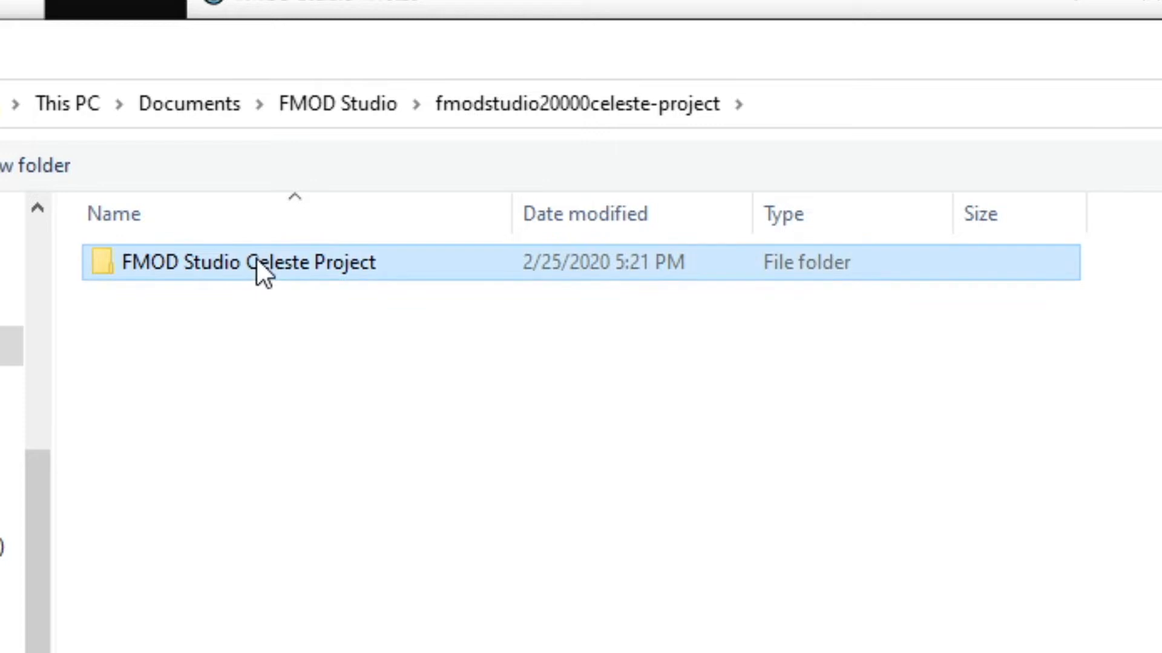
{"action": "double_click", "coordinate": [252, 262]}
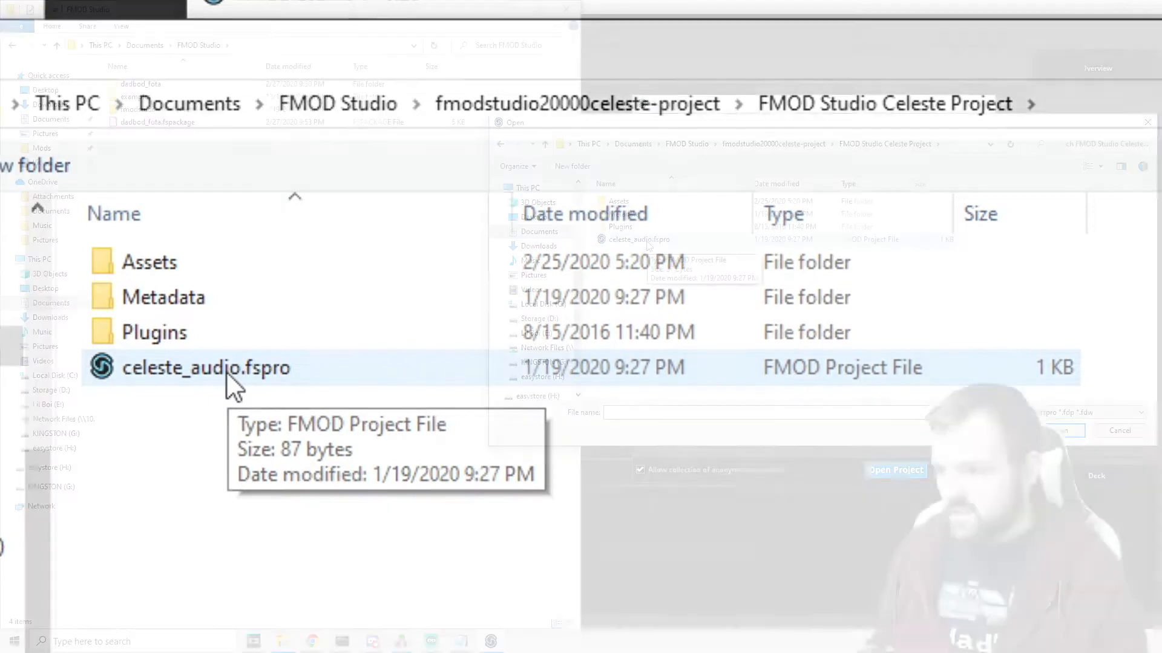
{"action": "left_click", "coordinate": [895, 469]}
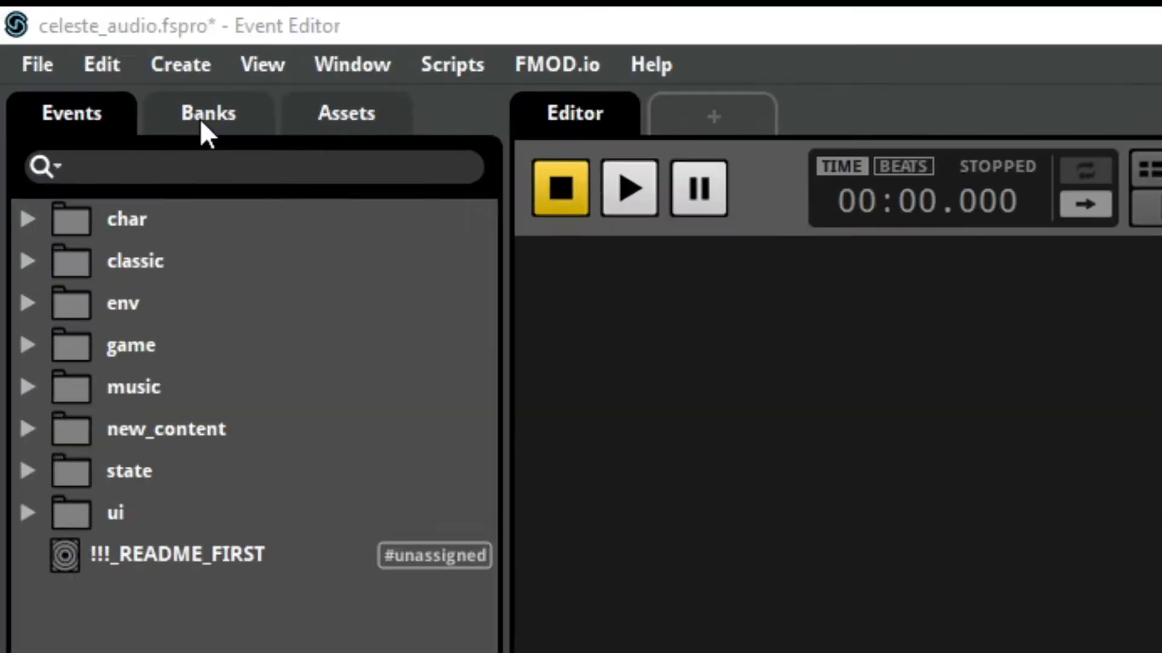
Create a new bank in the Banks tab and check the mod's Maps\iamdadbod folder.
{"action": "left_click", "coordinate": [208, 113]}
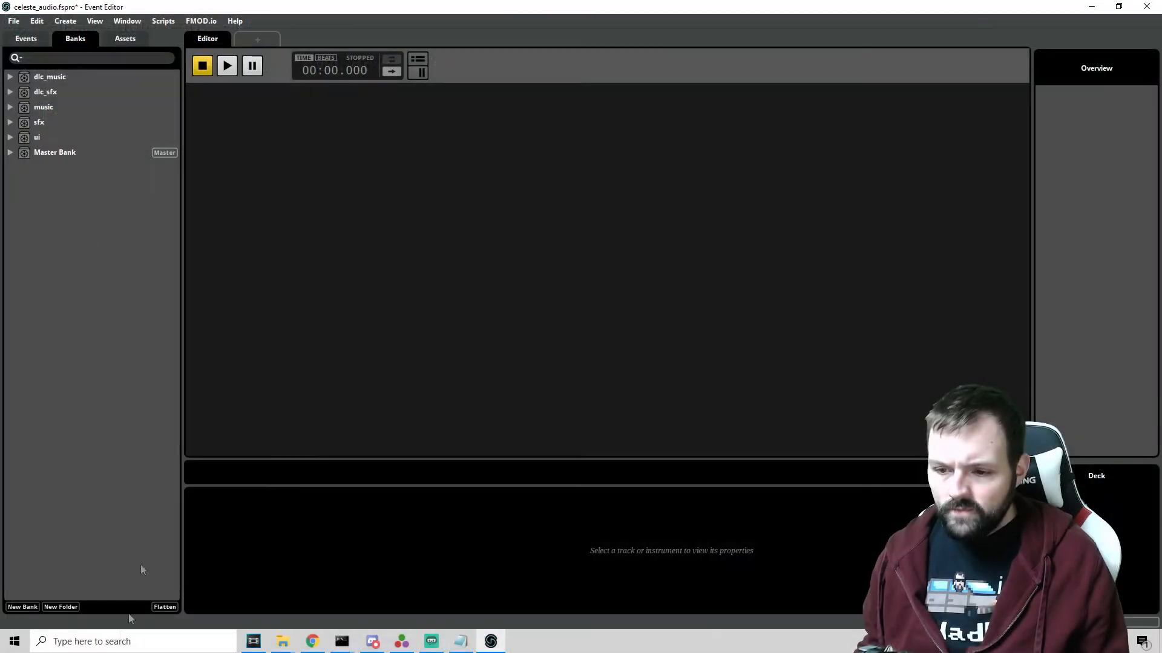
{"action": "left_click", "coordinate": [21, 607]}
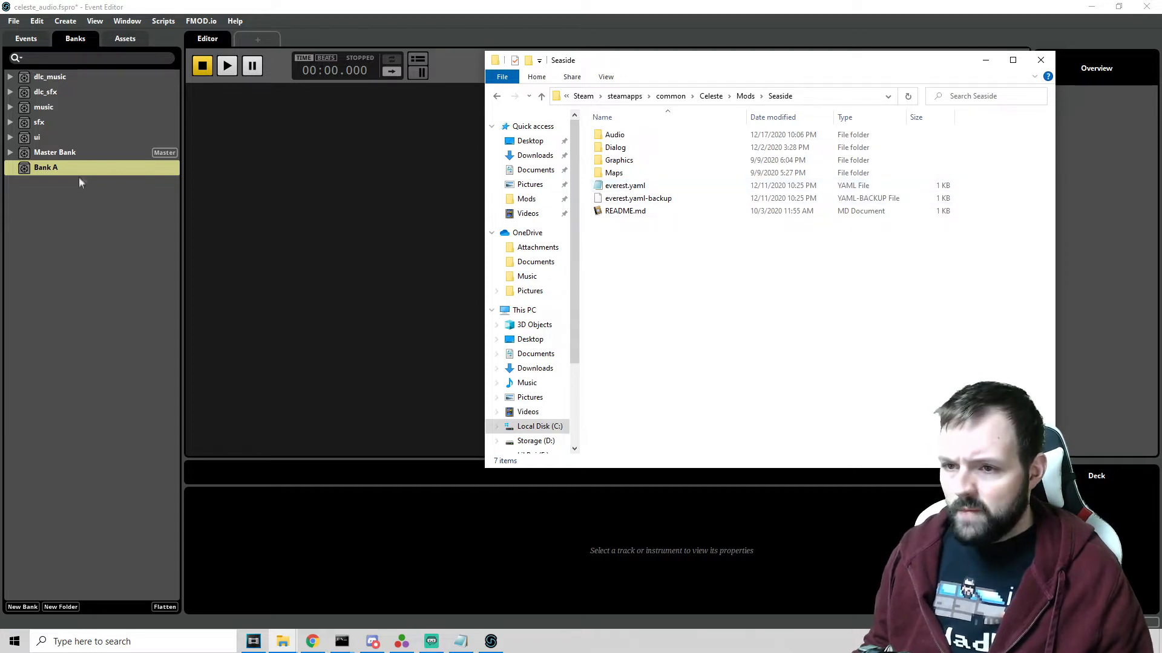
{"action": "mouse_move", "coordinate": [613, 173]}
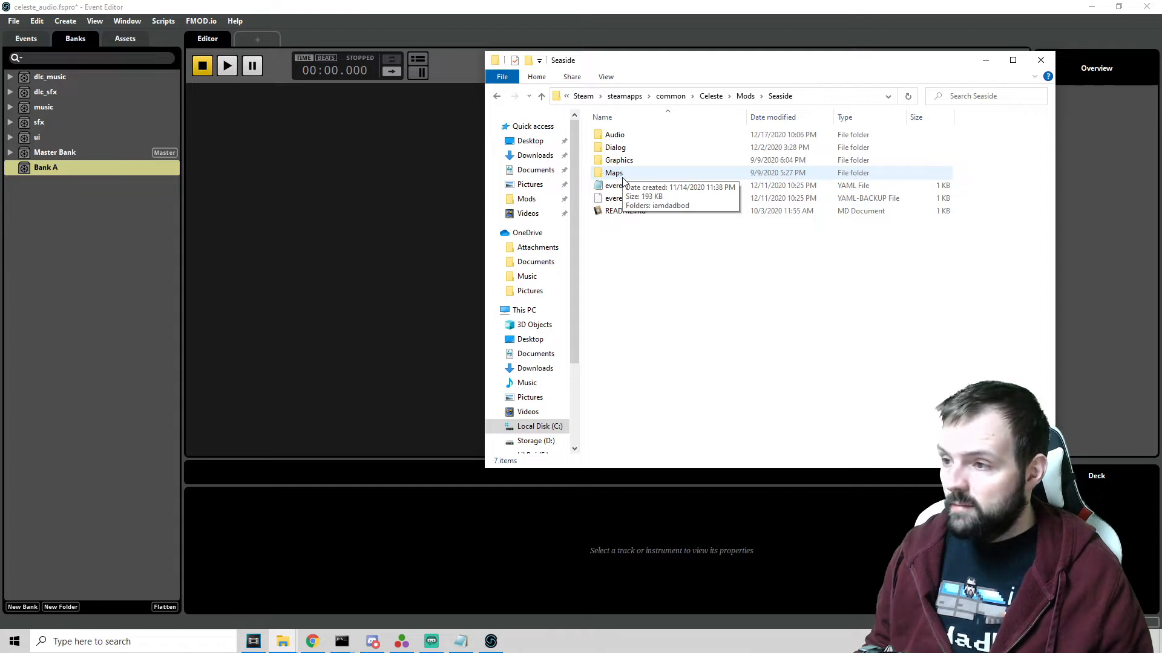
{"action": "double_click", "coordinate": [613, 172]}
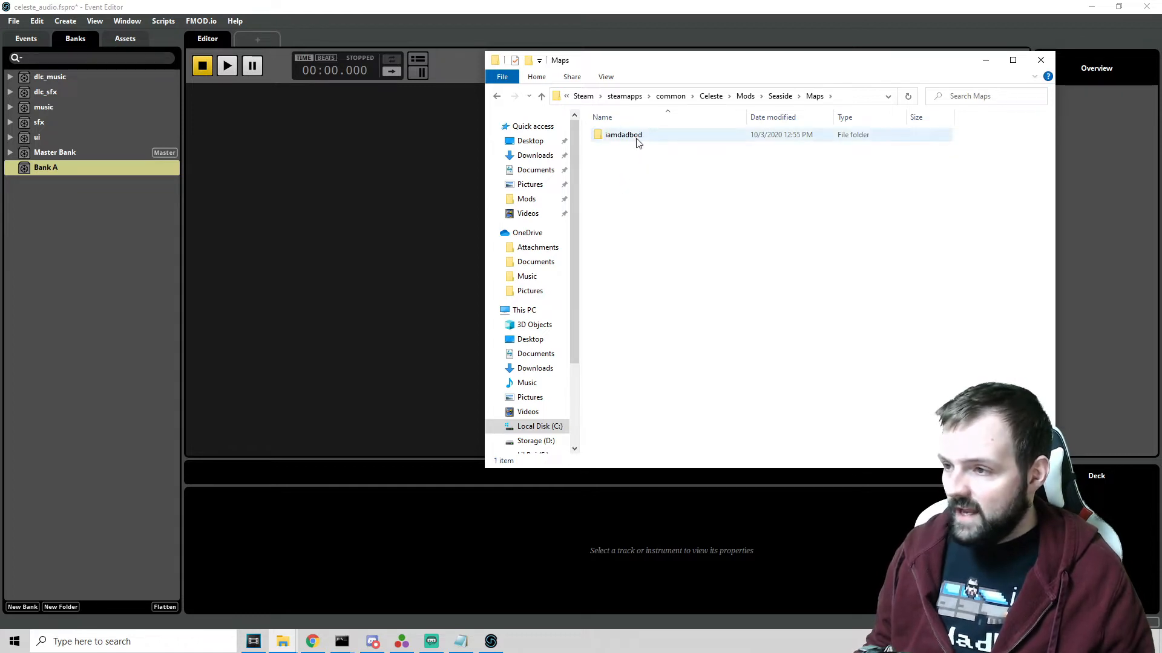
{"action": "double_click", "coordinate": [623, 134]}
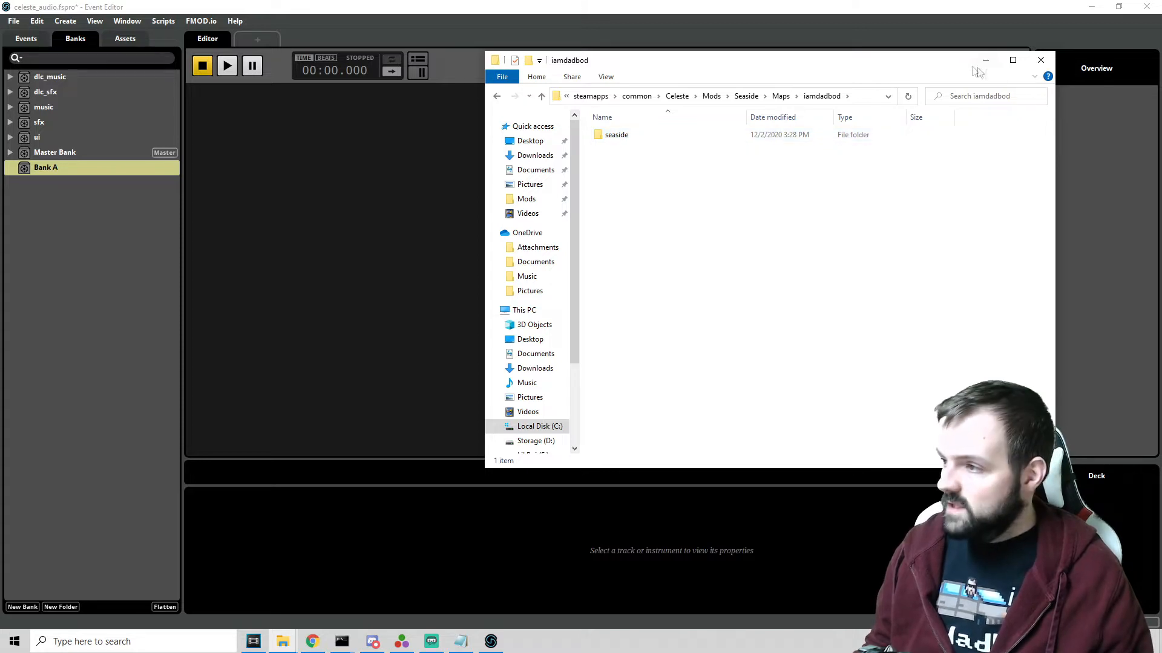
{"action": "left_click", "coordinate": [1040, 60]}
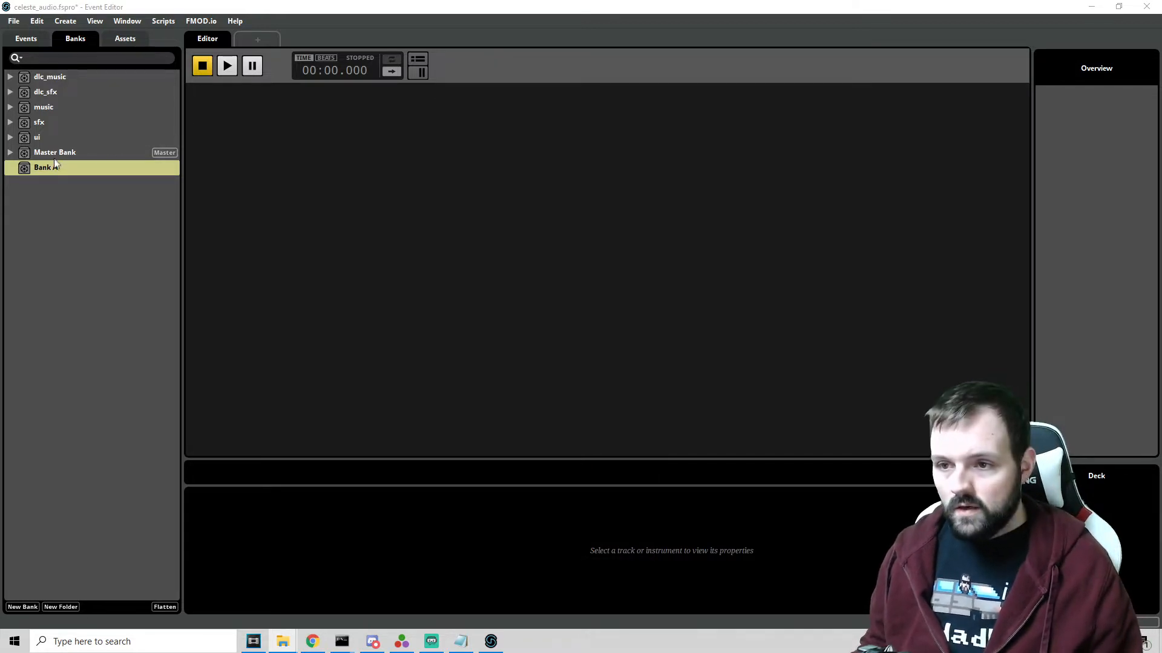
Rename the new bank to iamdadbod_seaside.
{"action": "right_click", "coordinate": [45, 168]}
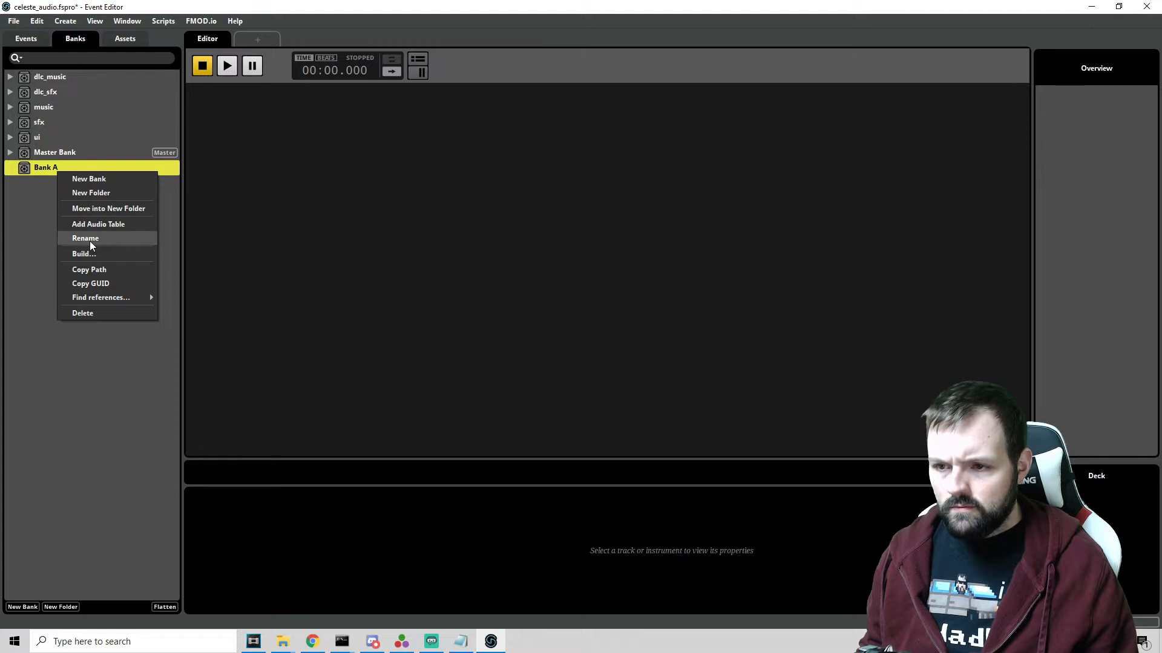
{"action": "type", "text": "iamd"}
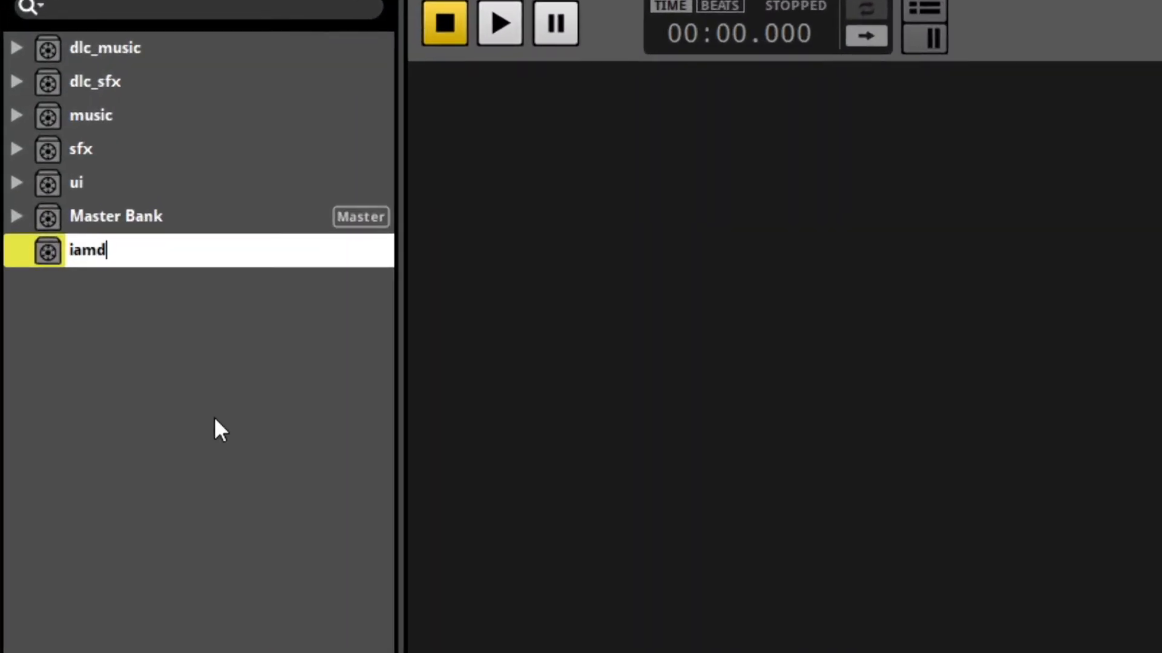
{"action": "type", "text": "adbod"}
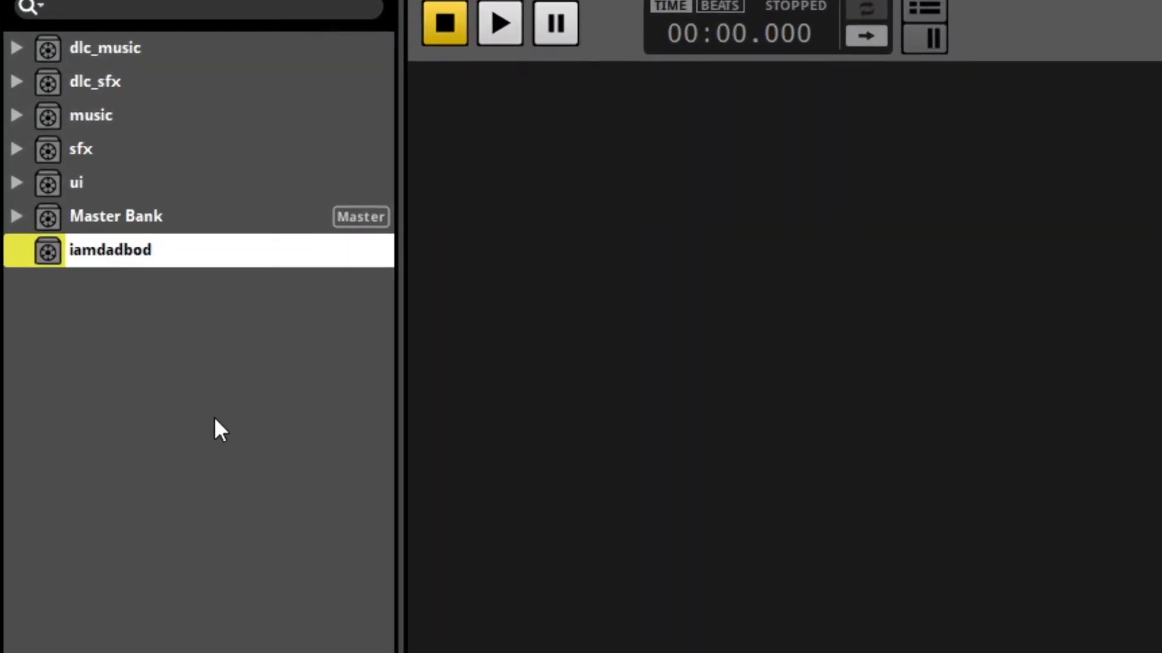
{"action": "double_click", "coordinate": [110, 250]}
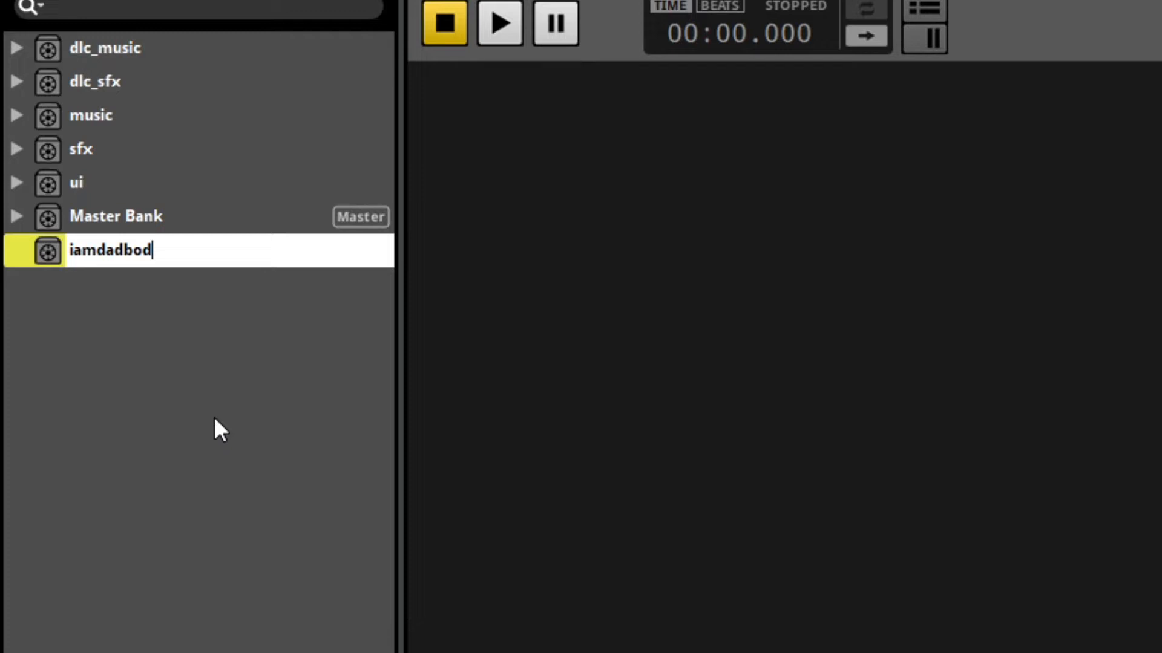
{"action": "type", "text": "_sea"}
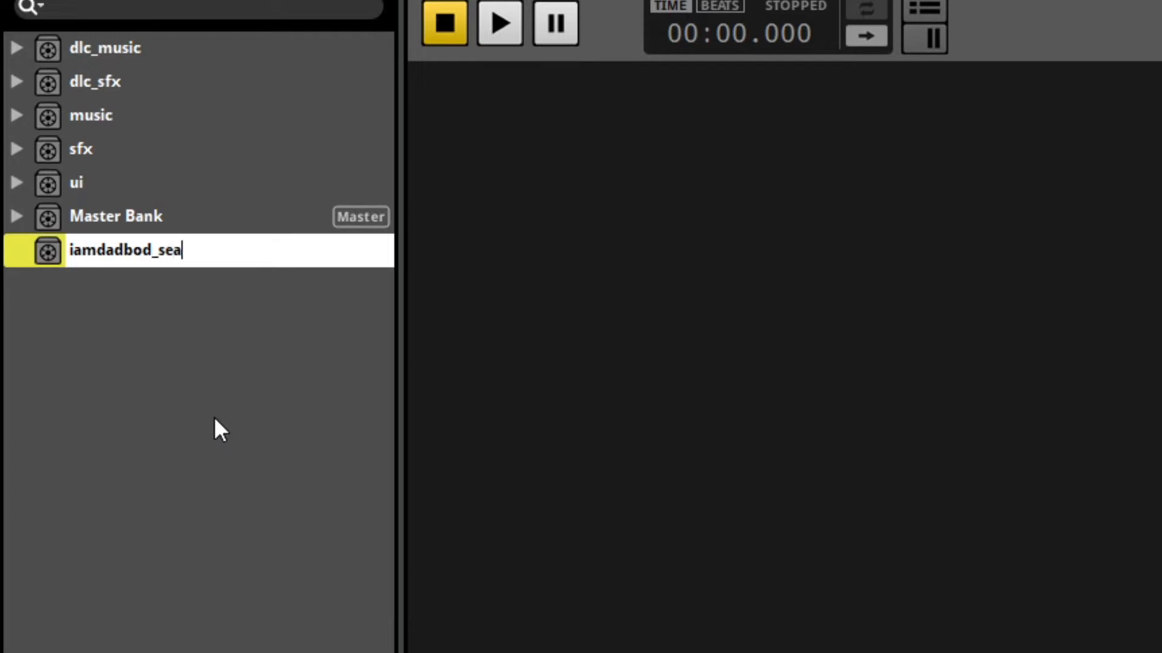
{"action": "type", "text": "side"}
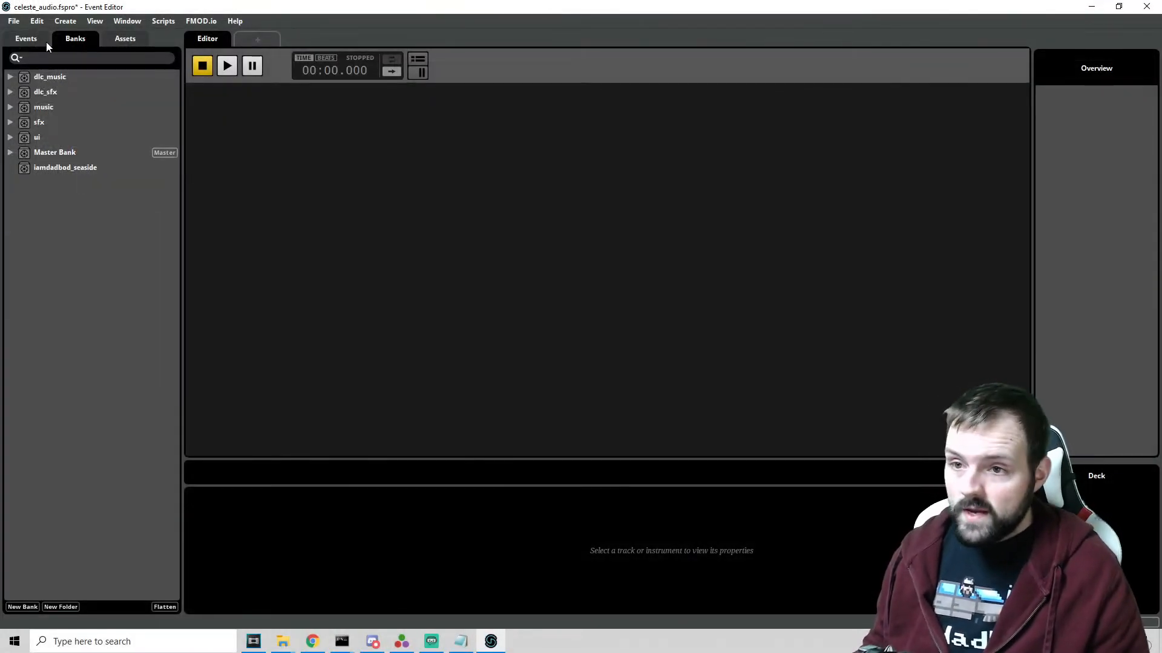
From the Events tab, create a 2D event named iamdadbod_seaside_music.
{"action": "left_click", "coordinate": [25, 37]}
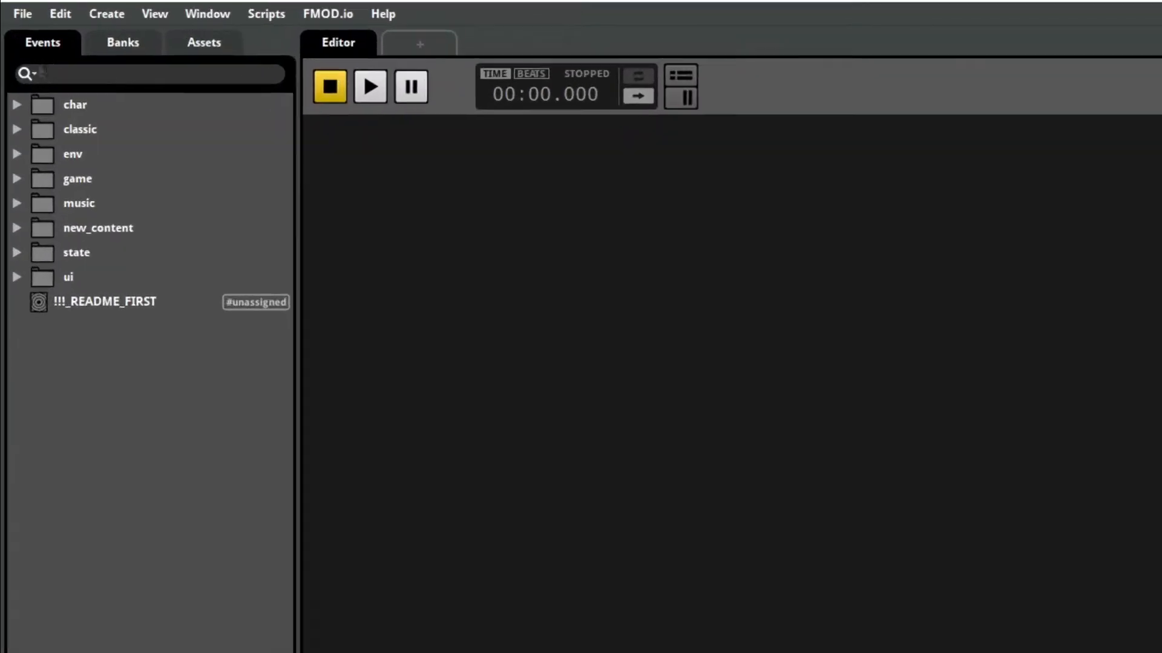
{"action": "left_click", "coordinate": [47, 609]}
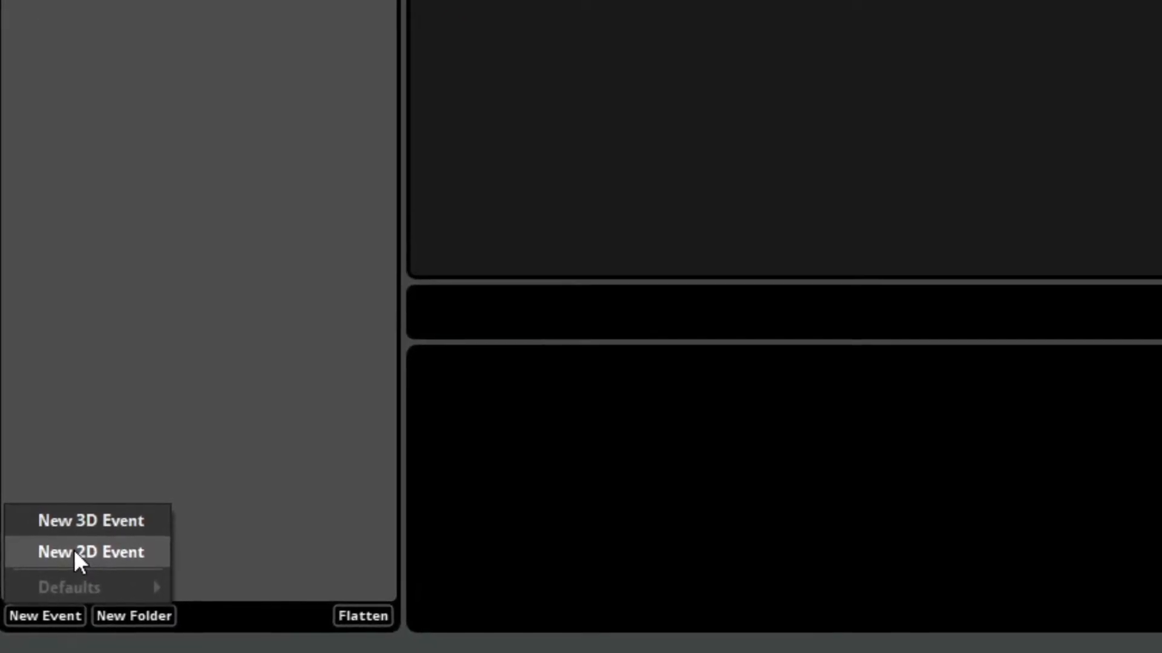
{"action": "left_click", "coordinate": [90, 551]}
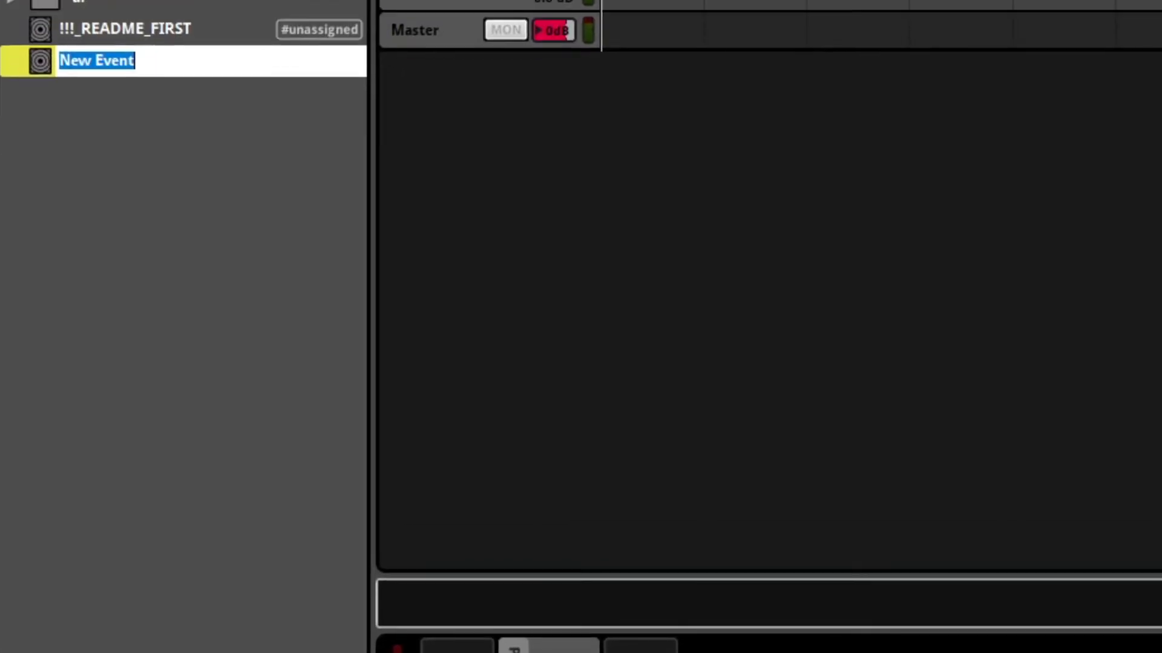
{"action": "type", "text": "iamdadbod"}
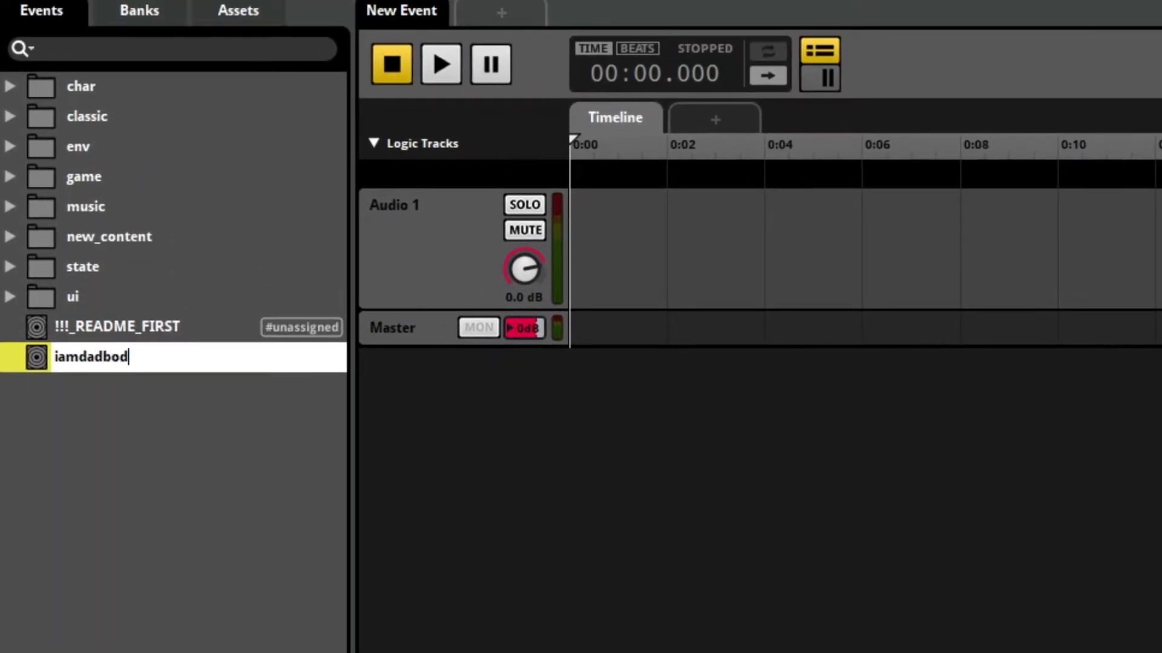
{"action": "type", "text": "_sea"}
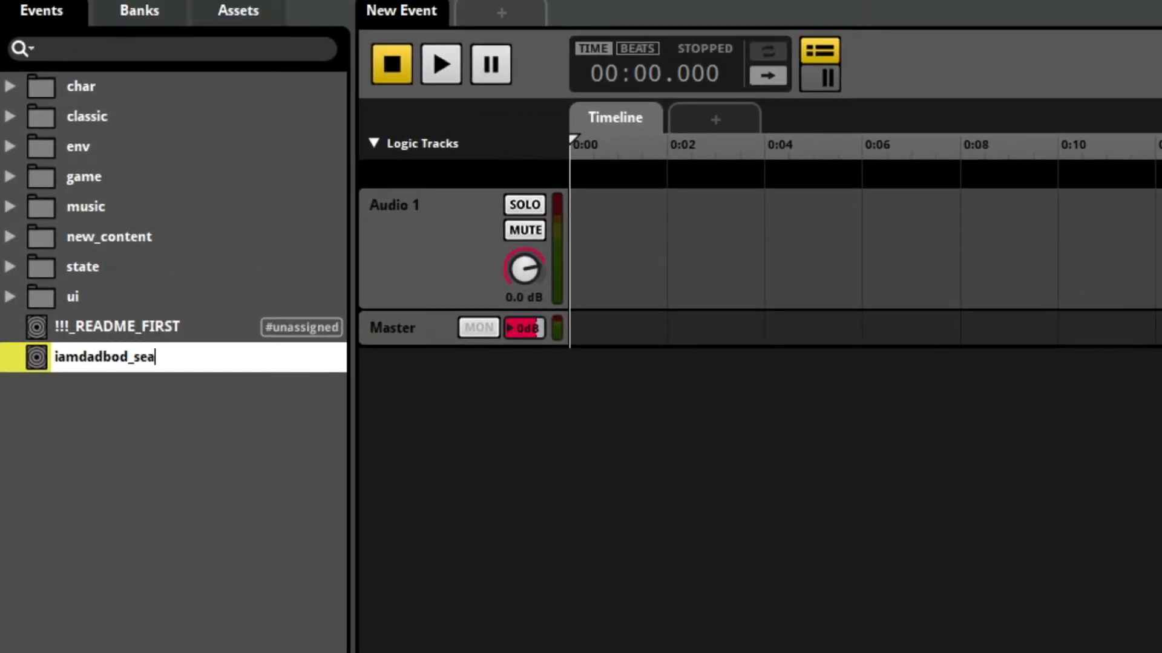
{"action": "type", "text": "side_"}
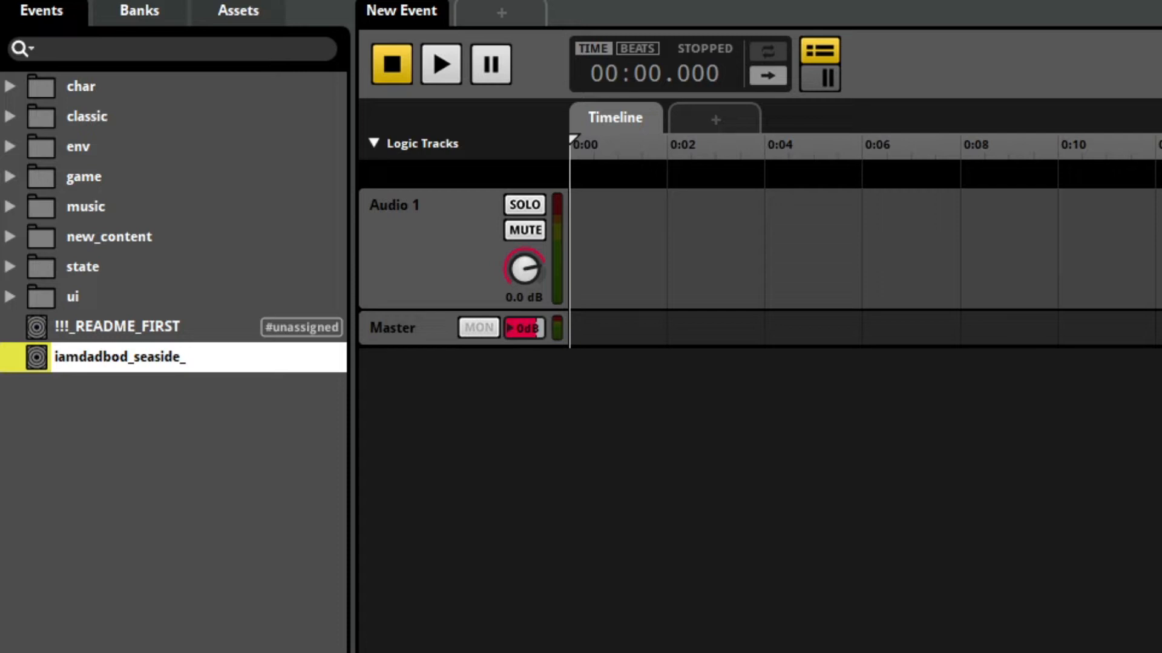
{"action": "type", "text": "music"}
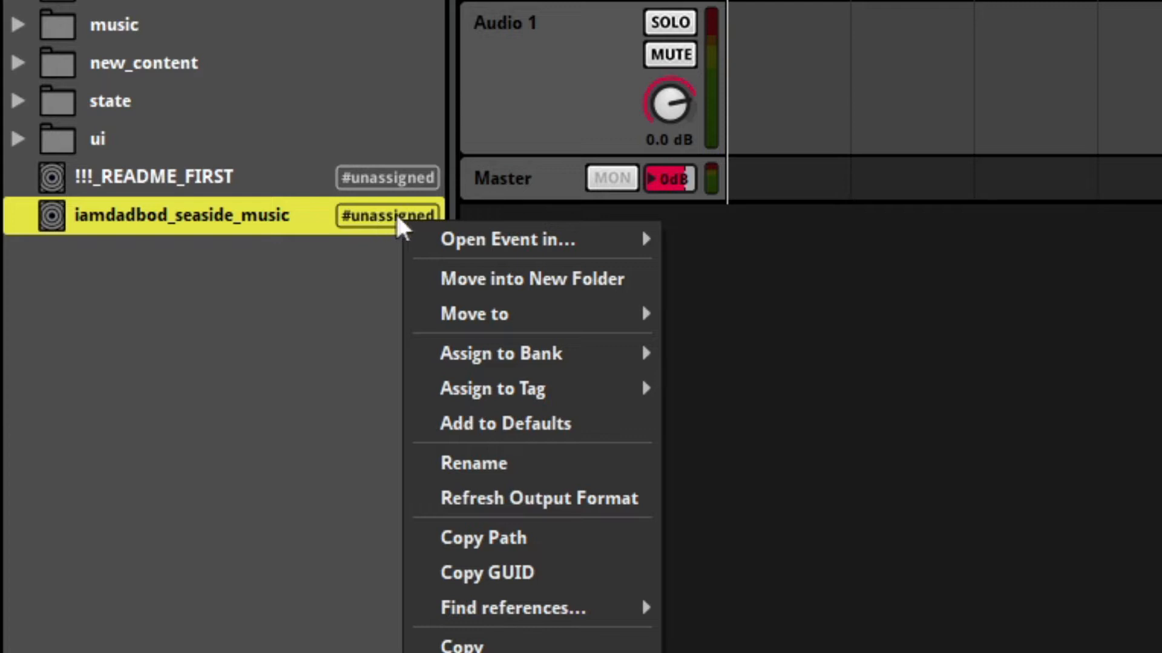
{"action": "mouse_move", "coordinate": [501, 354]}
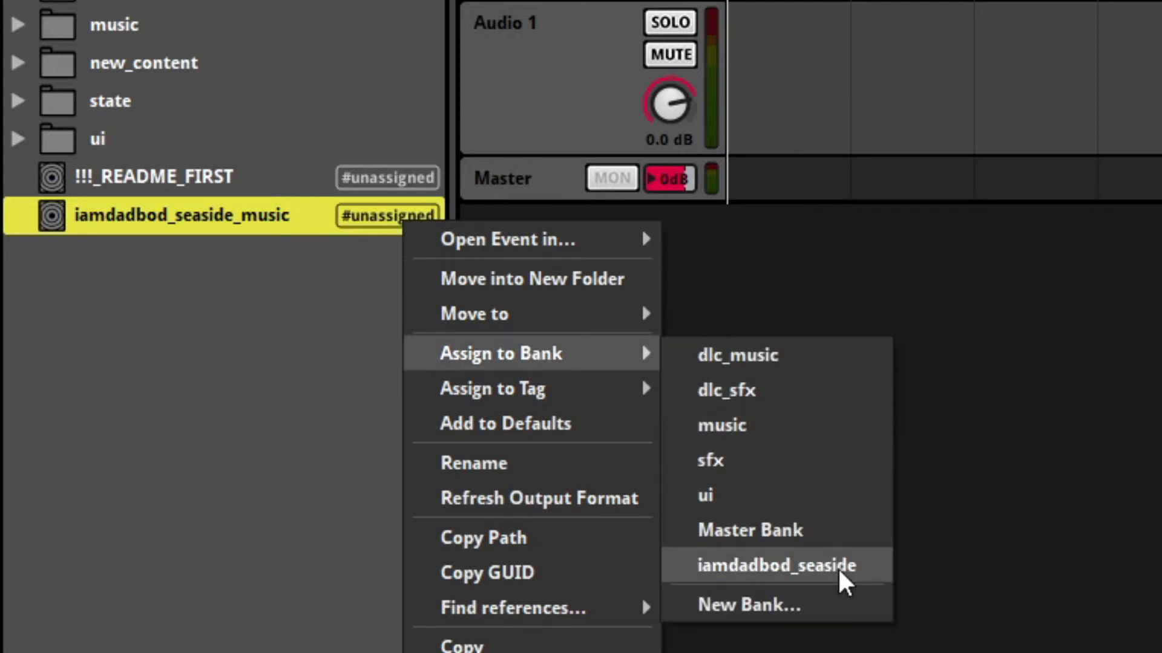
Pick iamdadbod_seaside as the bank for the iamdadbod_seaside_music event.
{"action": "left_click", "coordinate": [775, 564]}
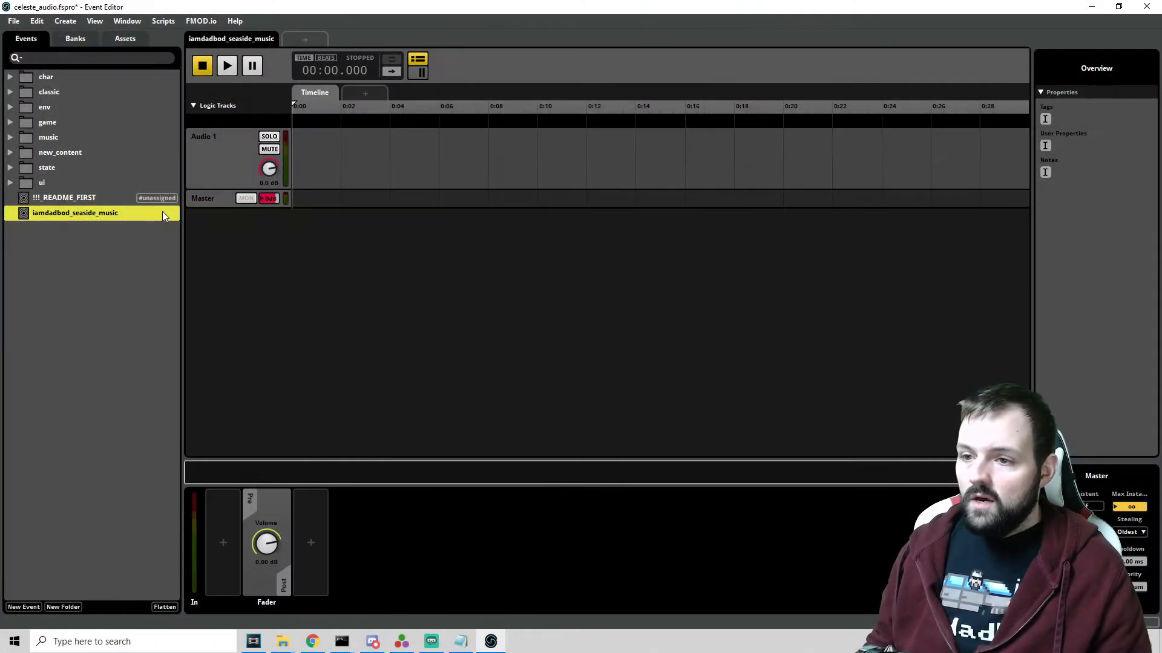
{"action": "mouse_move", "coordinate": [163, 215]}
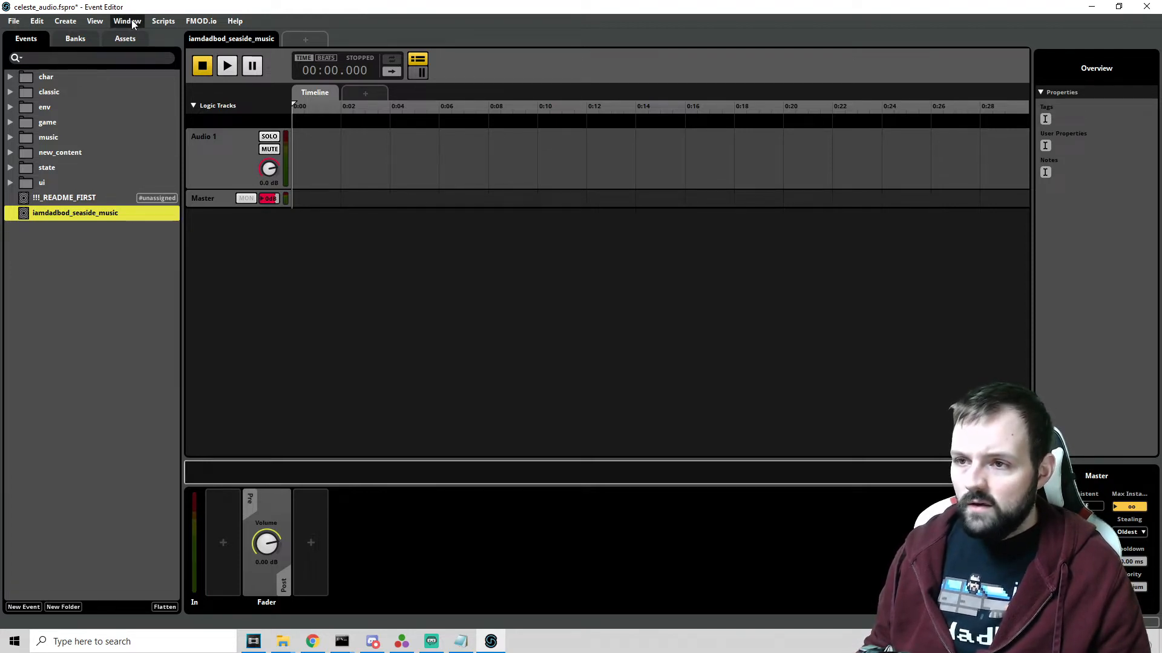
In the Mixer, reroute iamdadbod_seaside_music into music > tunes > mains, then return to the event.
{"action": "left_click", "coordinate": [127, 20]}
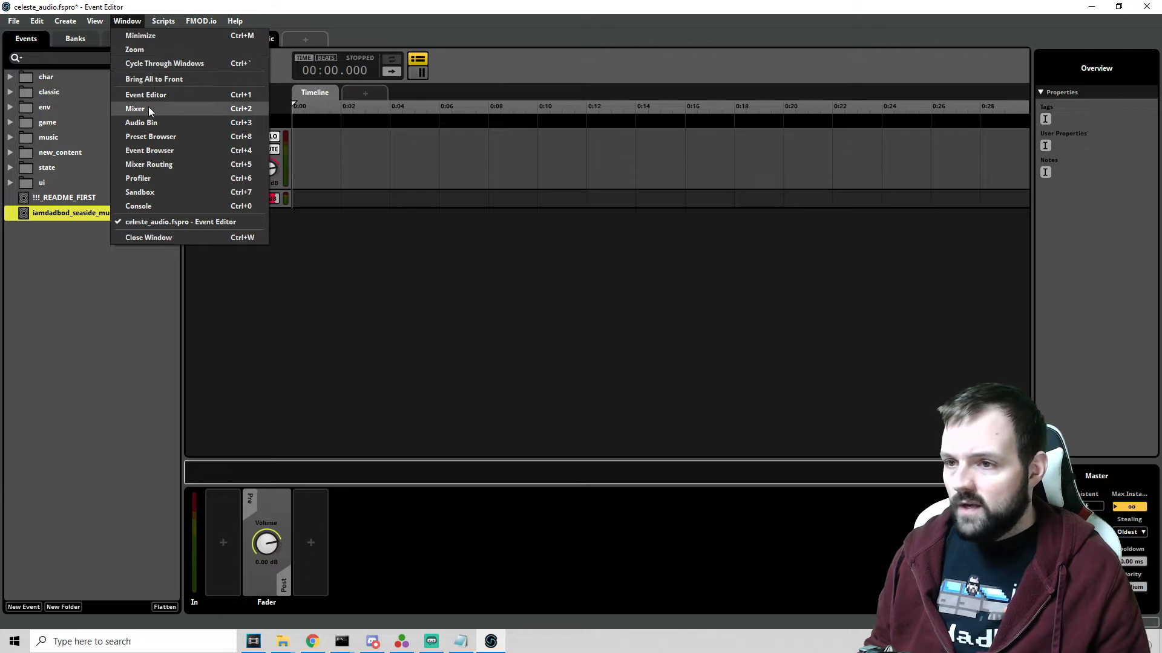
{"action": "left_click", "coordinate": [135, 109]}
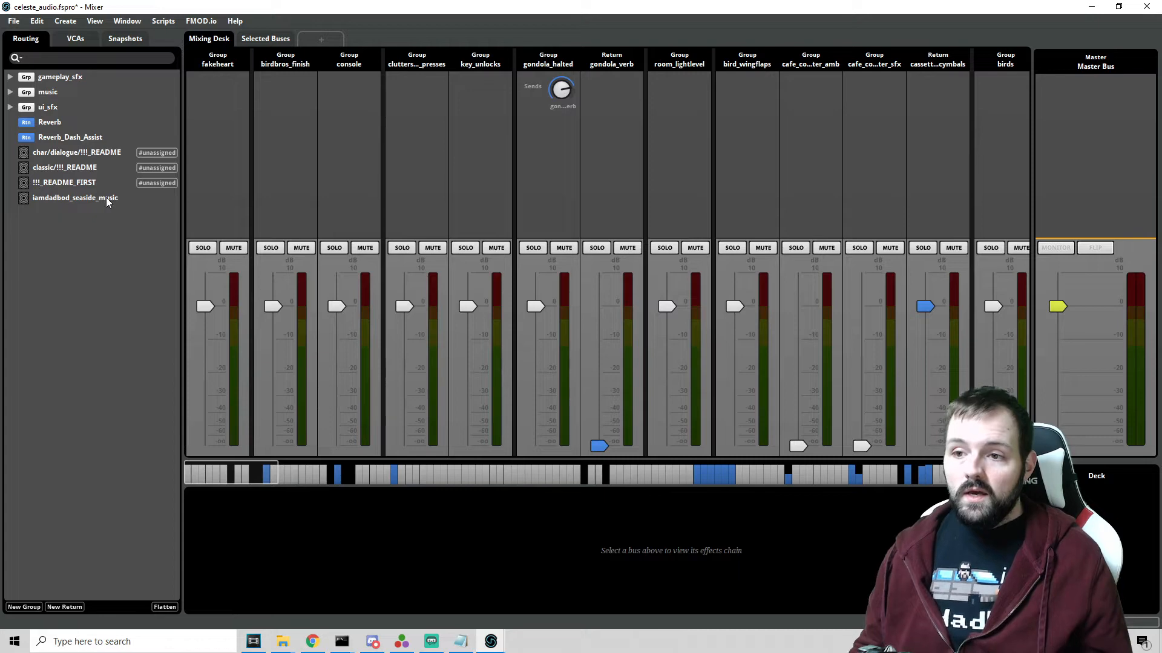
{"action": "left_click", "coordinate": [73, 198]}
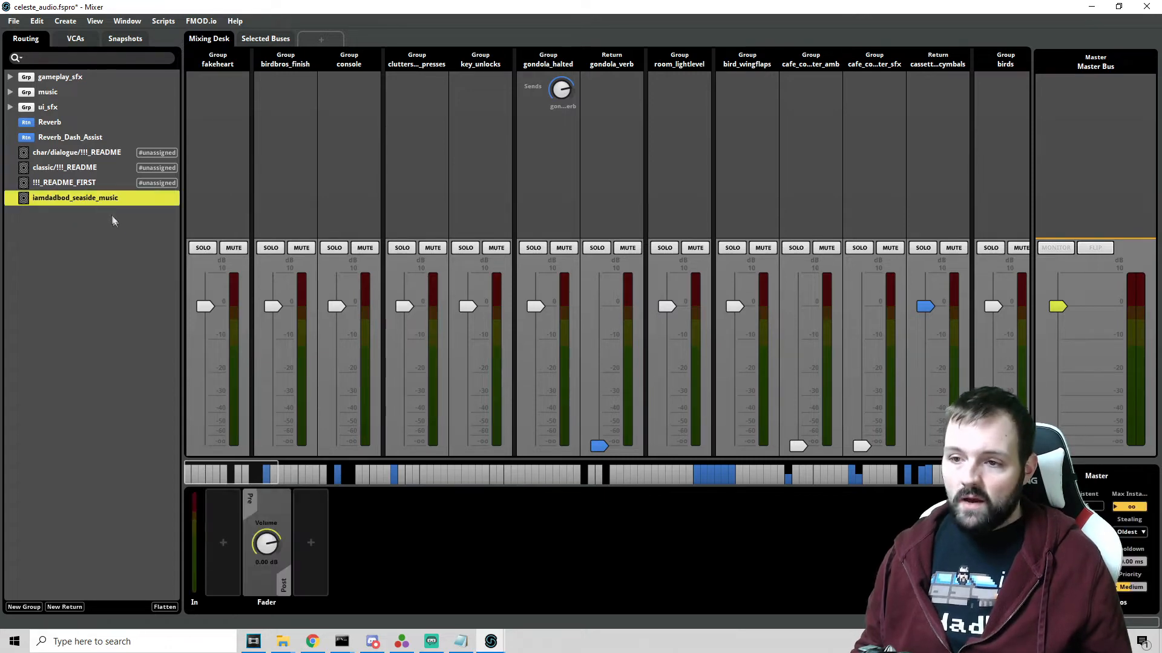
{"action": "mouse_move", "coordinate": [91, 208]}
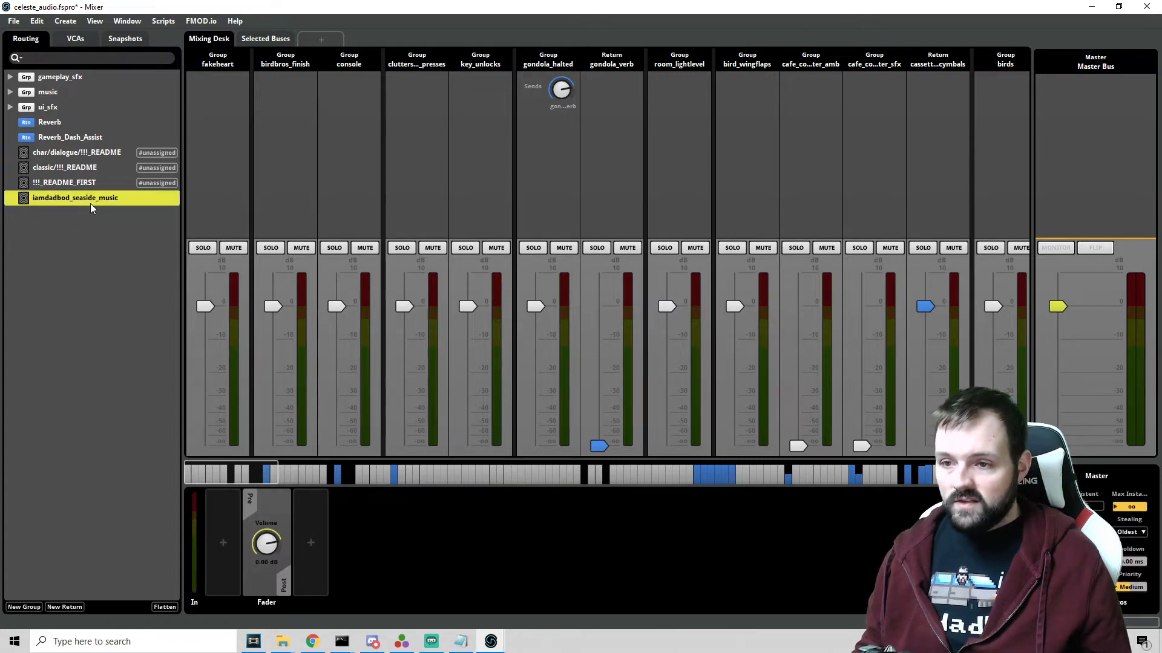
{"action": "right_click", "coordinate": [75, 197]}
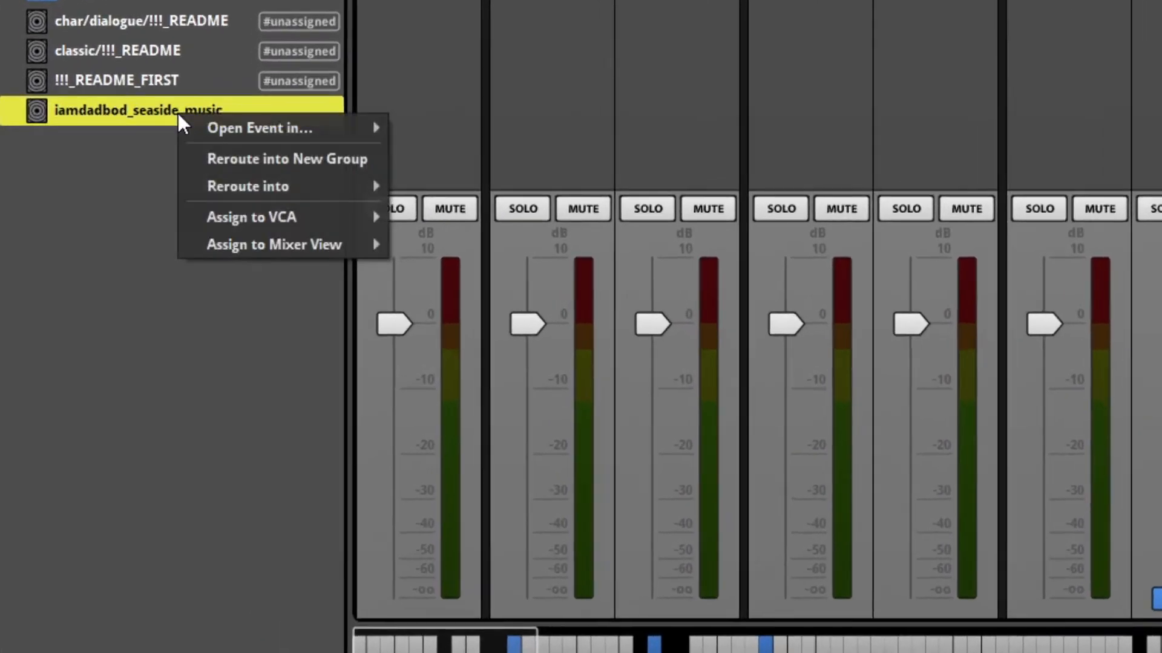
{"action": "mouse_move", "coordinate": [247, 186]}
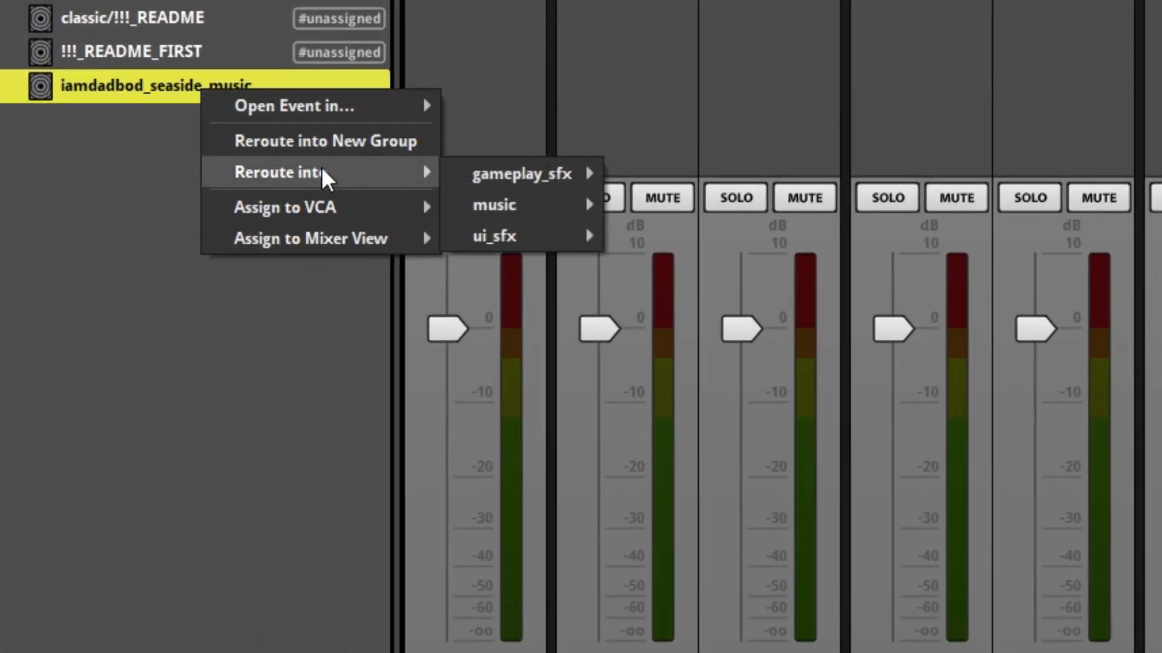
{"action": "mouse_move", "coordinate": [494, 205]}
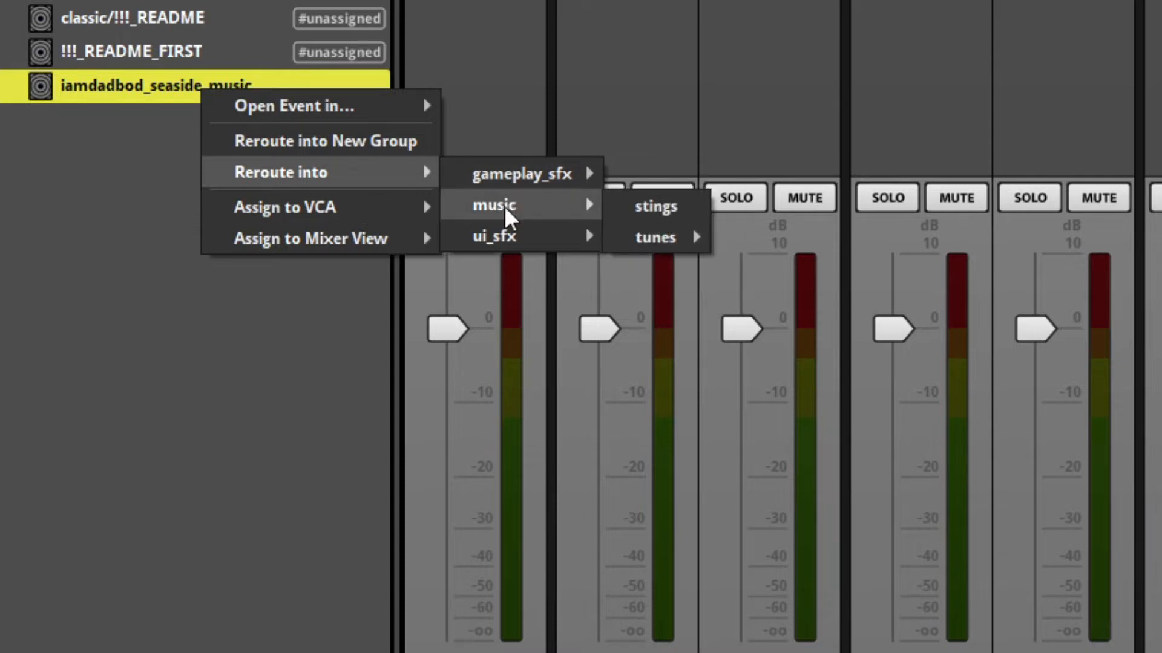
{"action": "mouse_move", "coordinate": [654, 237]}
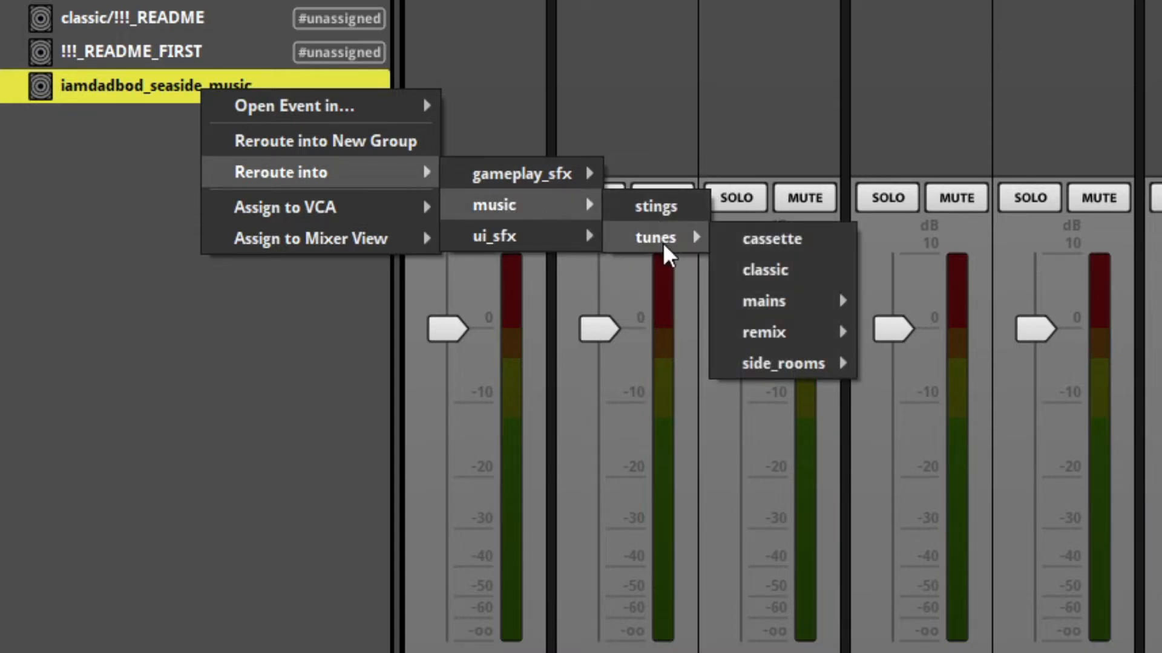
{"action": "mouse_move", "coordinate": [763, 300]}
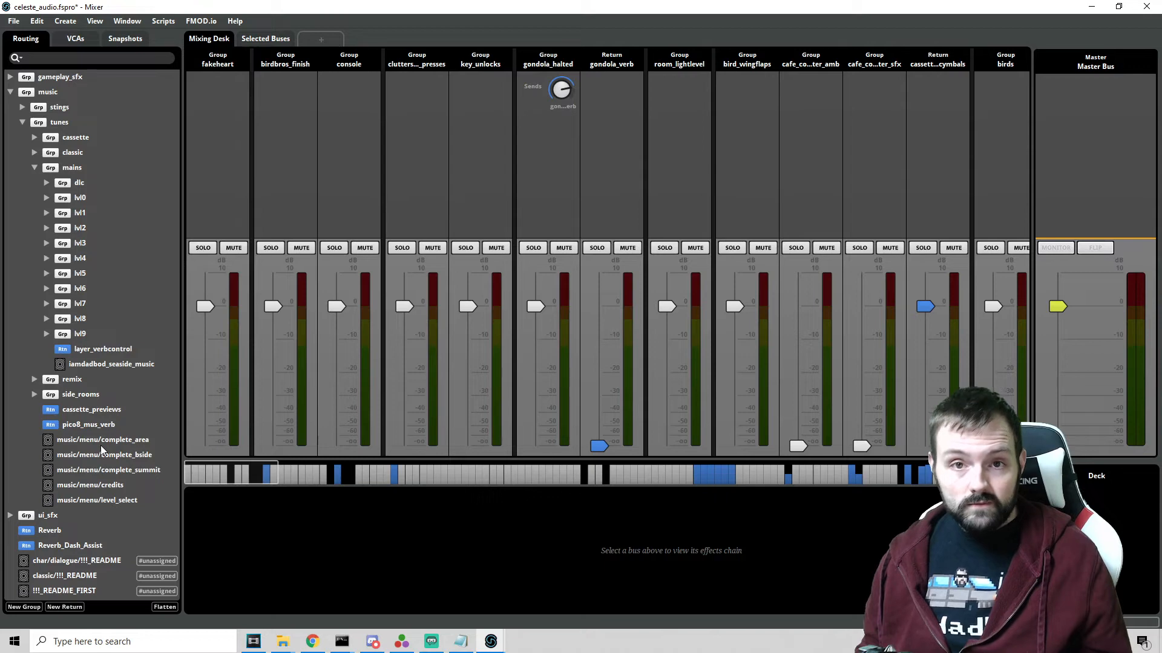
{"action": "mouse_move", "coordinate": [102, 440]}
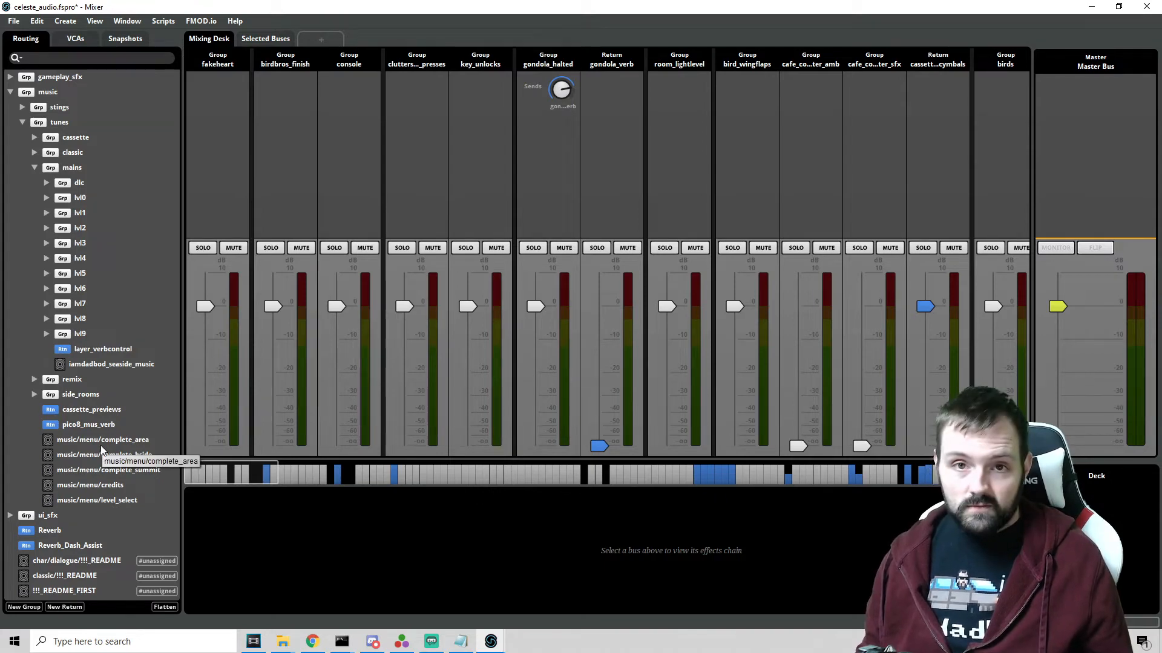
{"action": "left_click", "coordinate": [10, 91]}
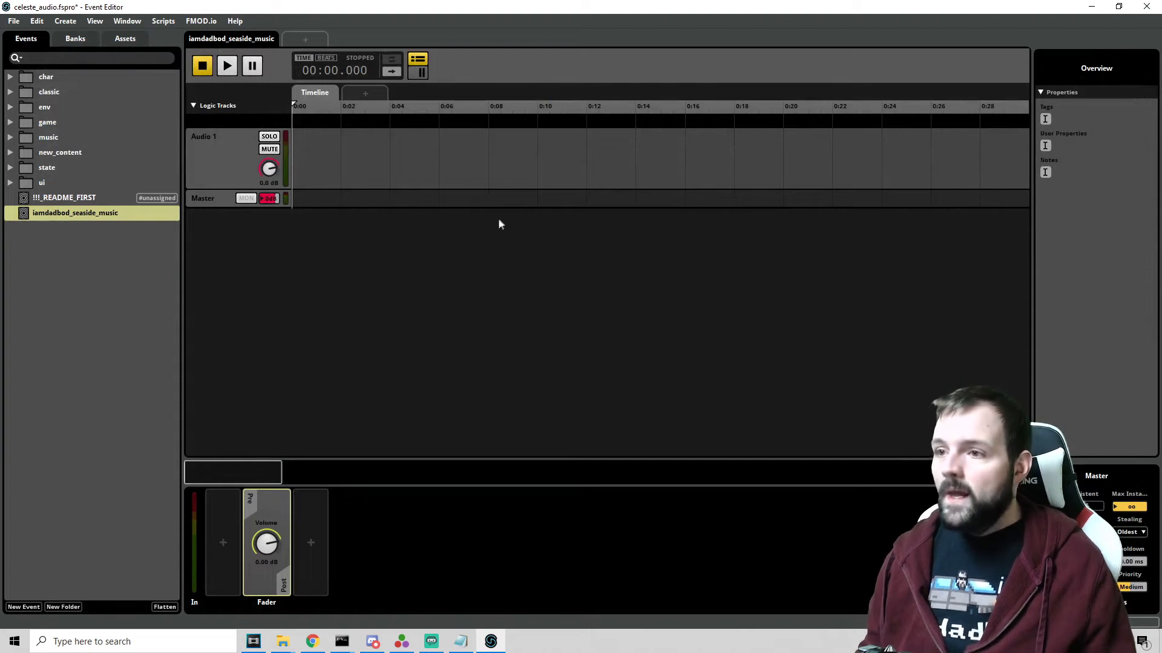
{"action": "mouse_move", "coordinate": [396, 221]}
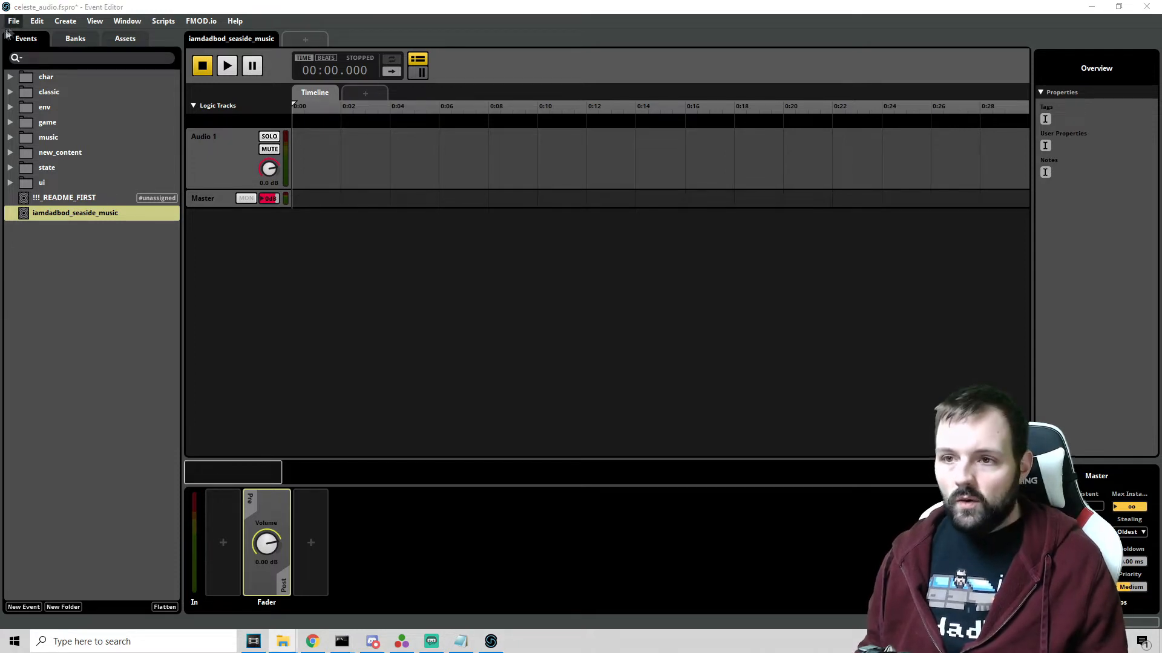
Place Unknown Seas.wav at 0:00 on Audio 1, preview it, and bring up the Open dialog.
{"action": "left_click", "coordinate": [13, 20]}
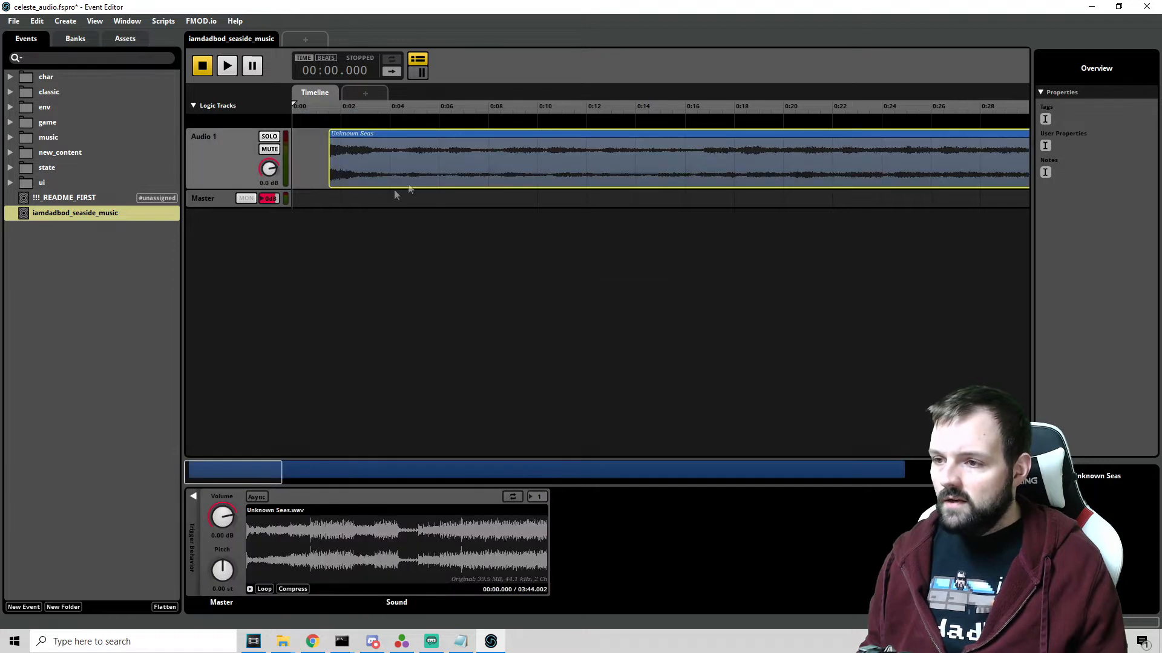
{"action": "mouse_move", "coordinate": [368, 179]}
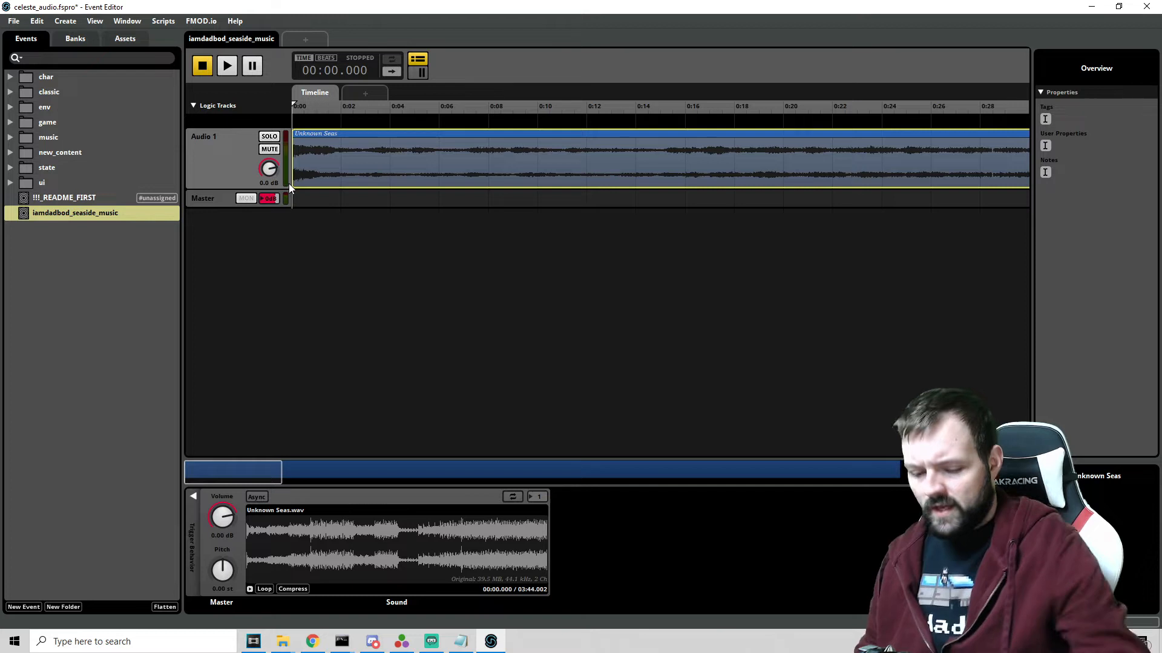
{"action": "left_click", "coordinate": [227, 66]}
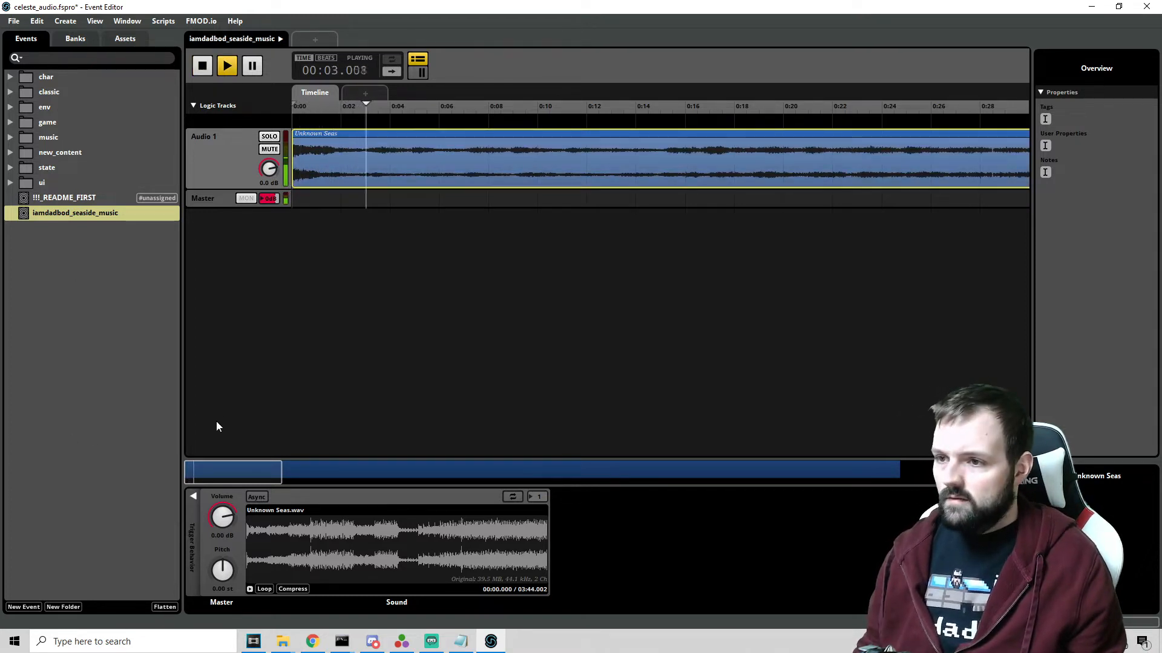
{"action": "left_click", "coordinate": [202, 65]}
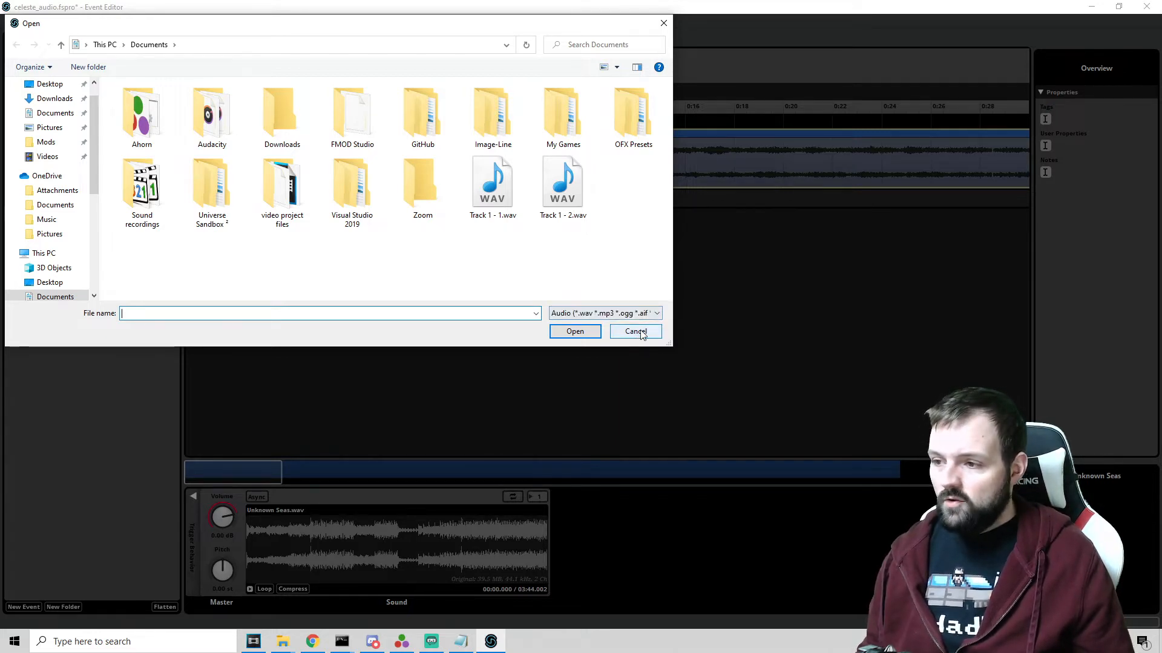
Cancel the audio file browser, returning to the seaside music event.
{"action": "left_click", "coordinate": [635, 331]}
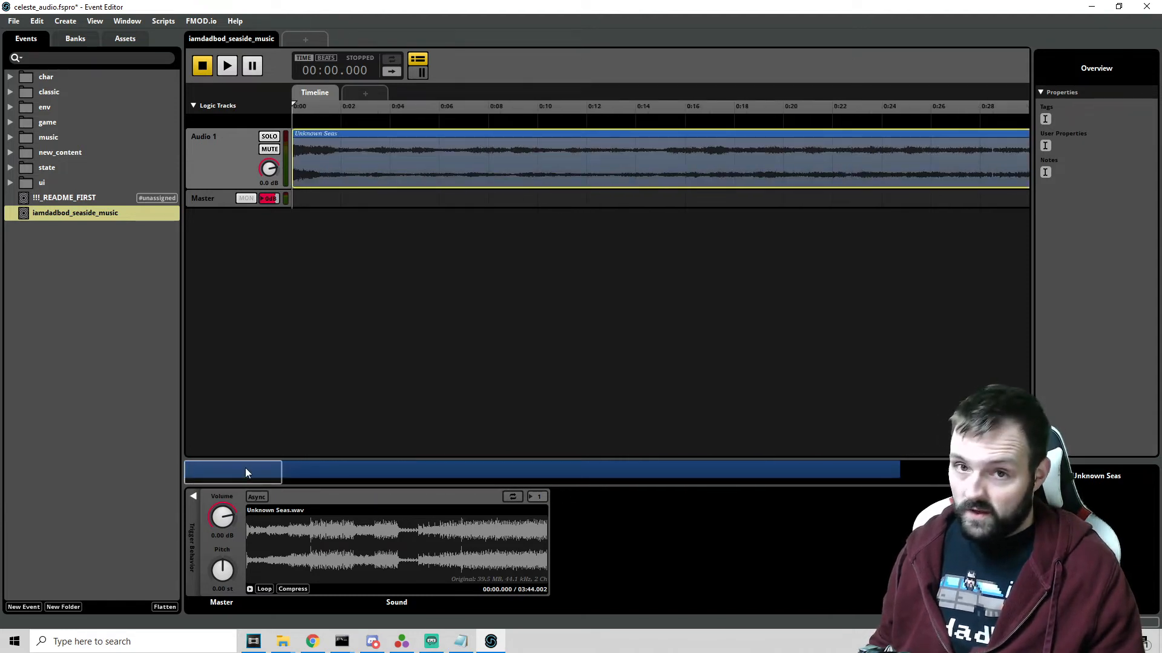
{"action": "mouse_move", "coordinate": [316, 381]}
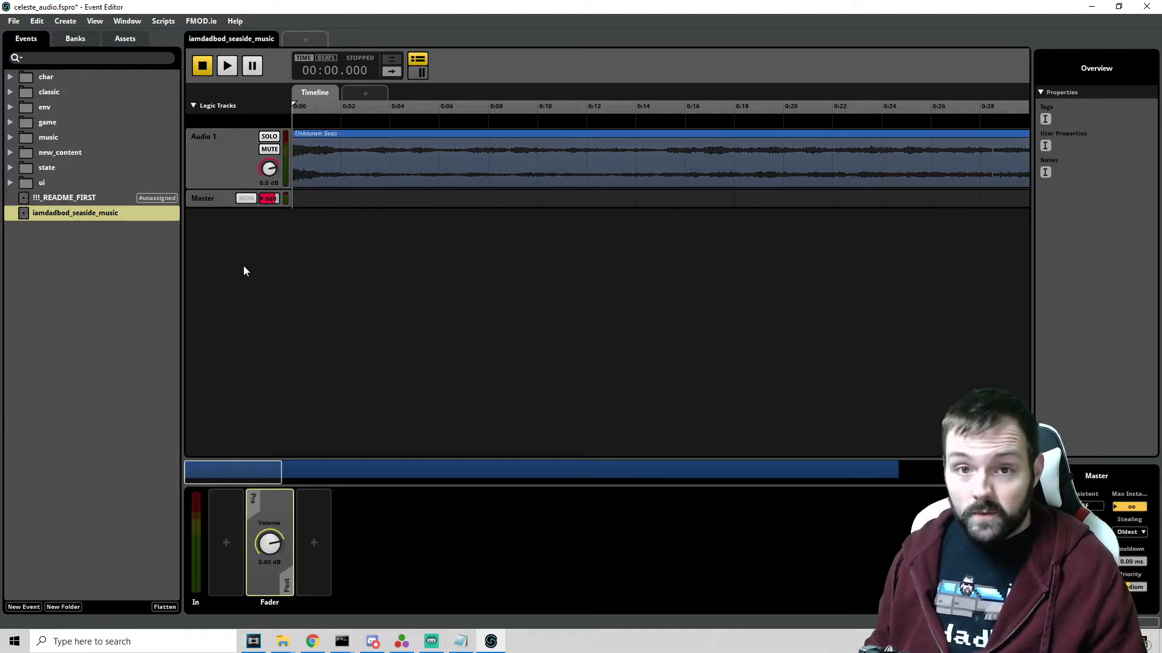
Create a loop region on Unknown Seas, fitting its start and end to the clip.
{"action": "right_click", "coordinate": [337, 174]}
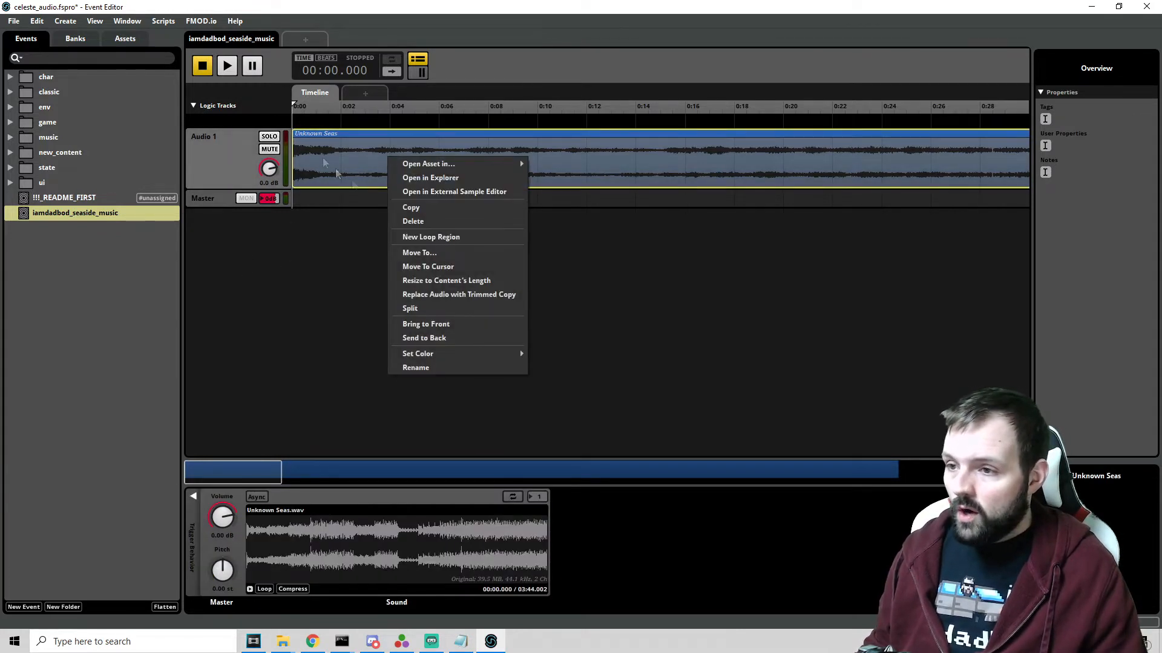
{"action": "mouse_move", "coordinate": [501, 237]}
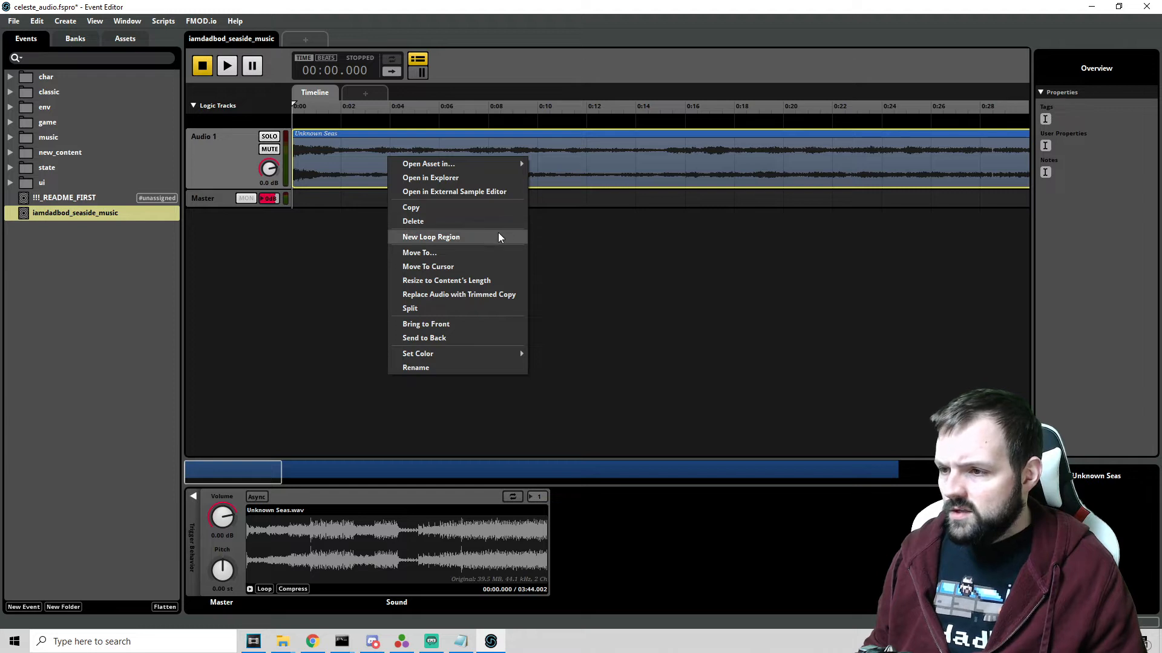
{"action": "left_click", "coordinate": [430, 236]}
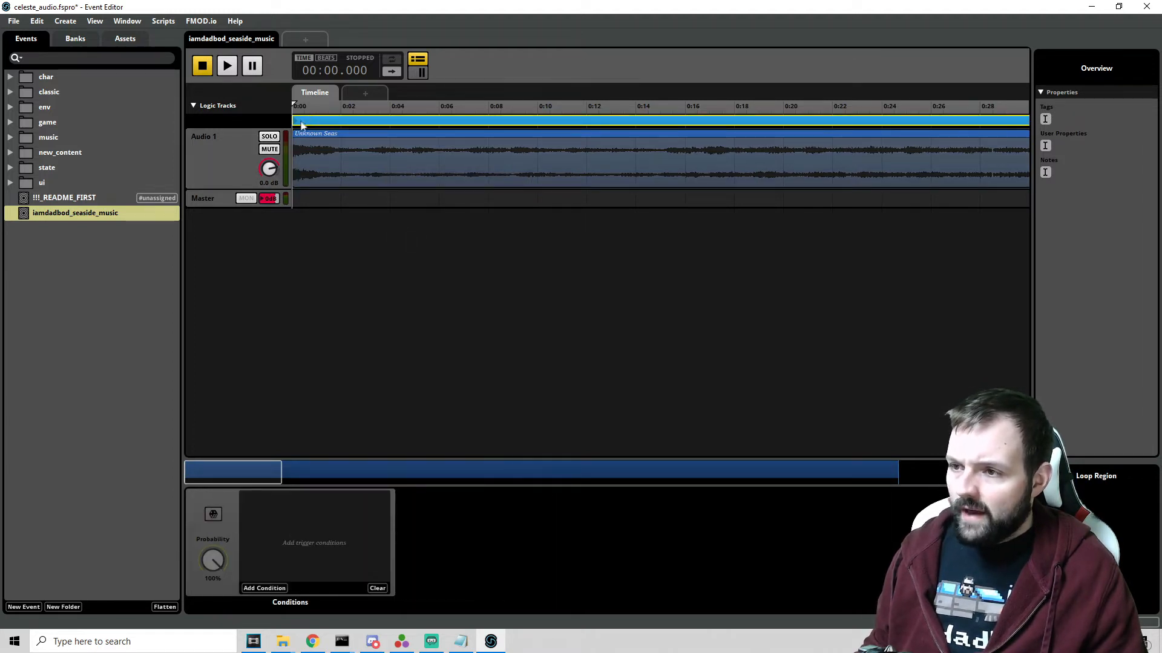
{"action": "left_click_drag", "start_coordinate": [295, 121], "coordinate": [452, 121]}
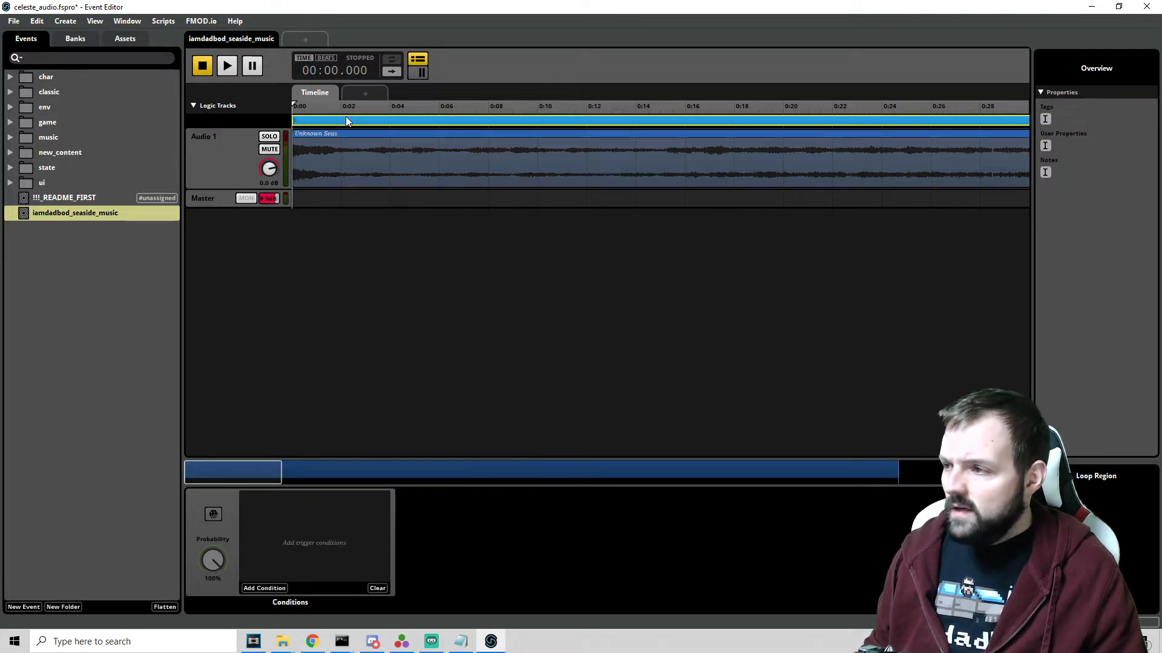
{"action": "left_click", "coordinate": [390, 119]}
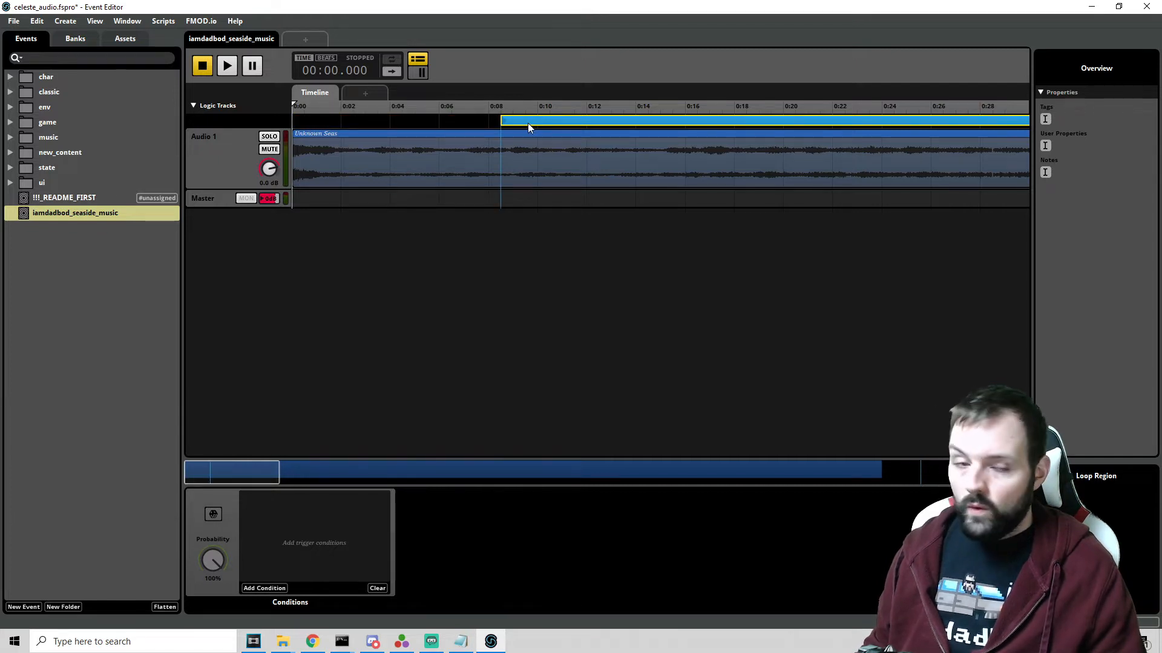
{"action": "mouse_move", "coordinate": [558, 127]}
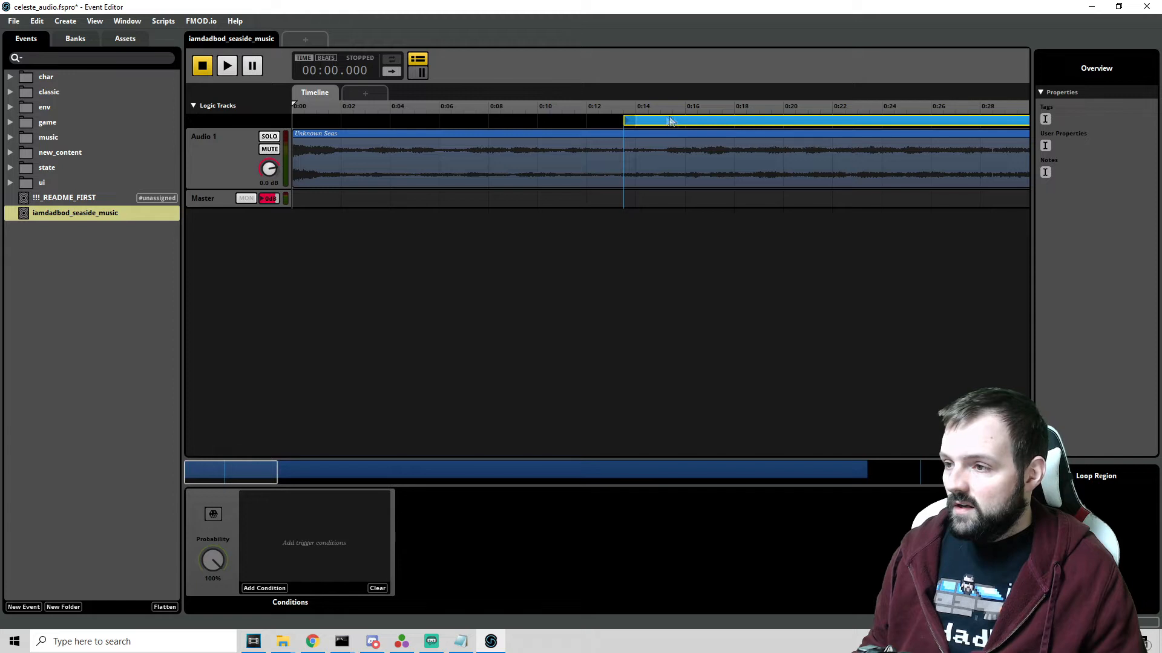
{"action": "left_click_drag", "start_coordinate": [624, 119], "coordinate": [673, 120]}
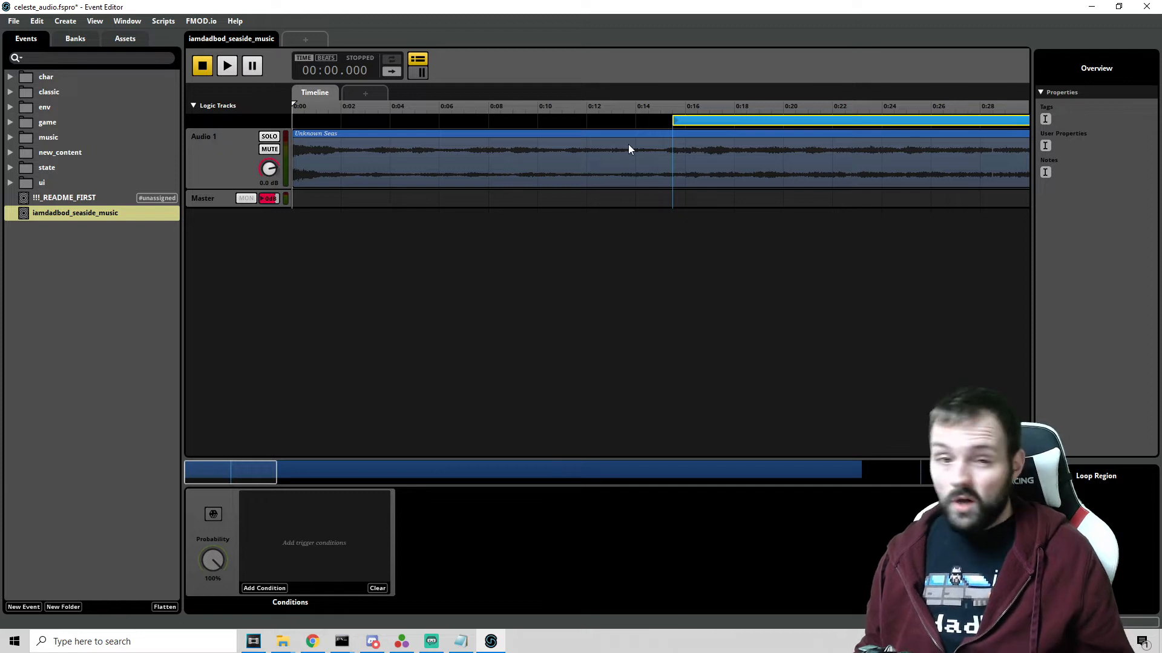
{"action": "mouse_move", "coordinate": [618, 184]}
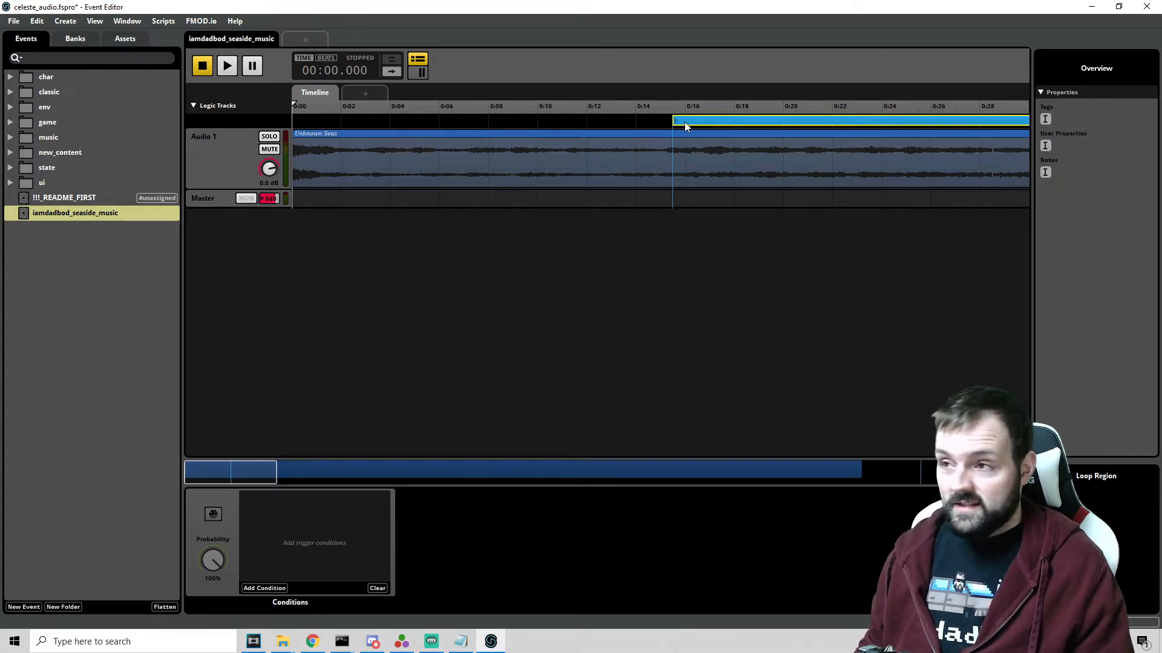
{"action": "mouse_move", "coordinate": [763, 247]}
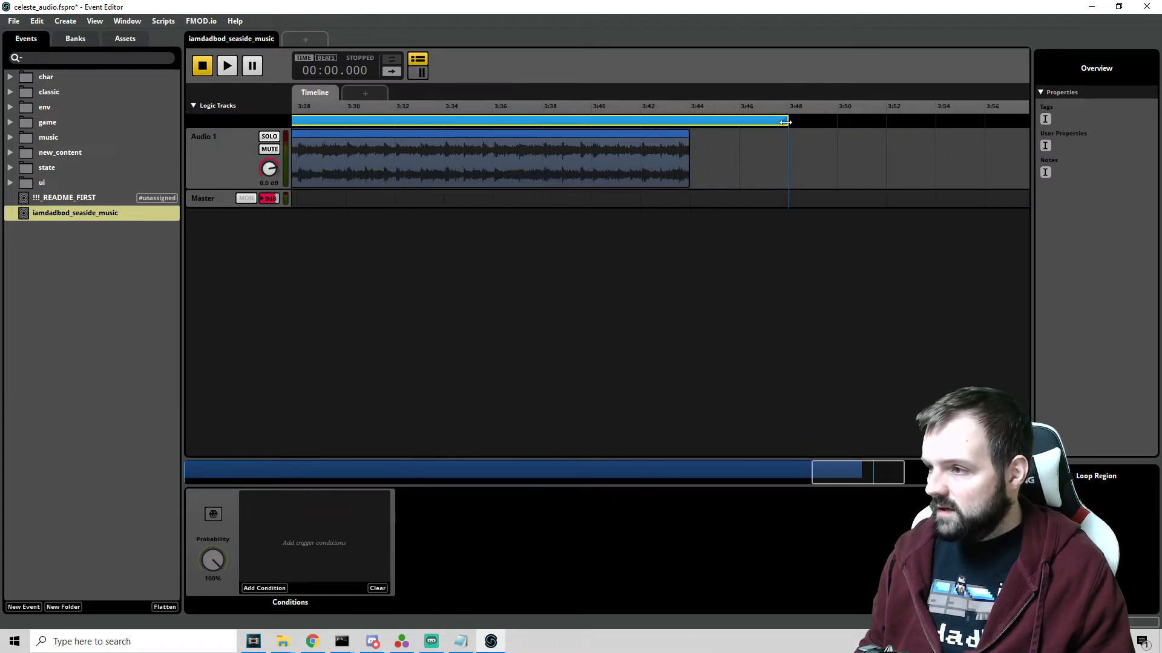
{"action": "left_click_drag", "start_coordinate": [787, 121], "coordinate": [689, 121]}
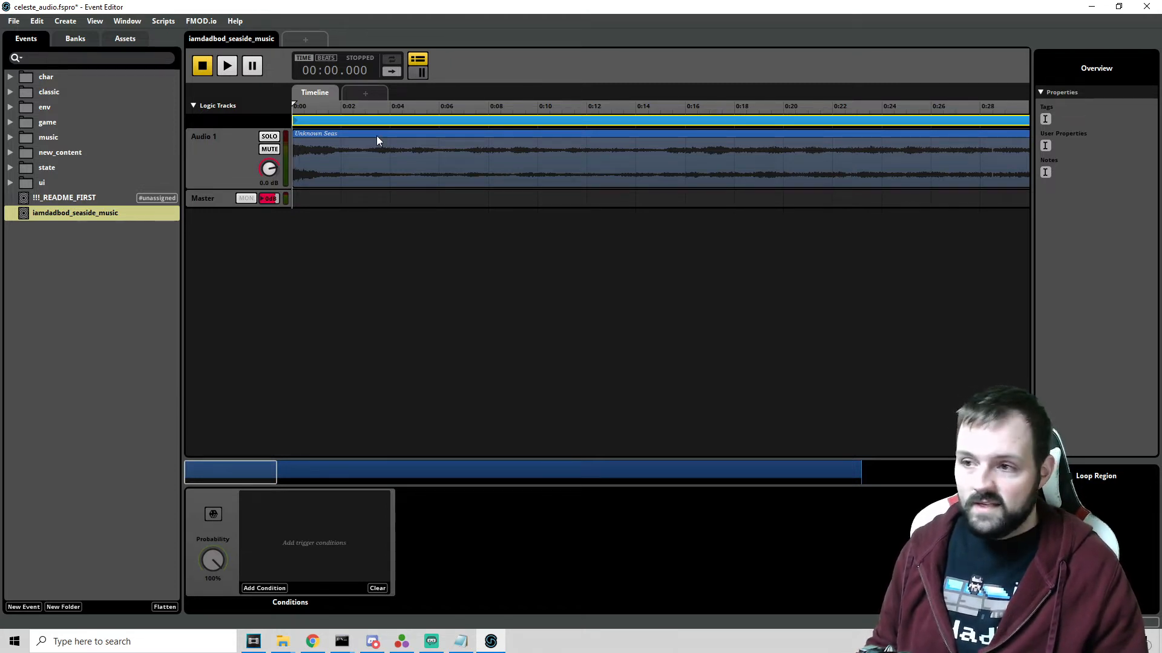
{"action": "mouse_move", "coordinate": [376, 141]}
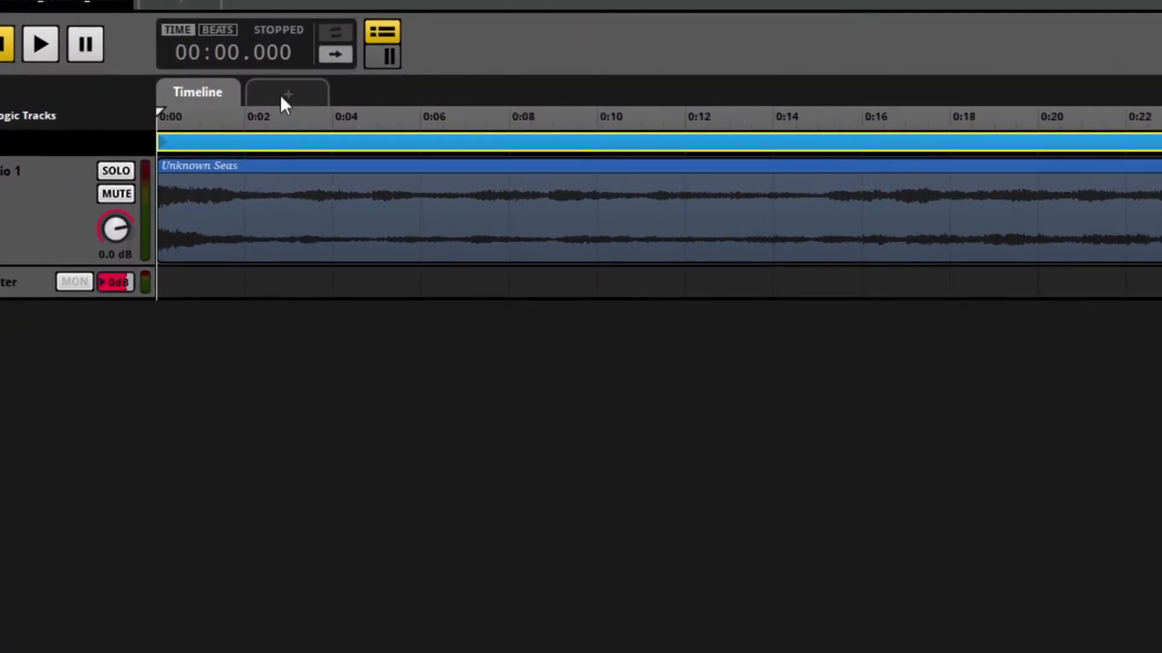
{"action": "left_click", "coordinate": [286, 95]}
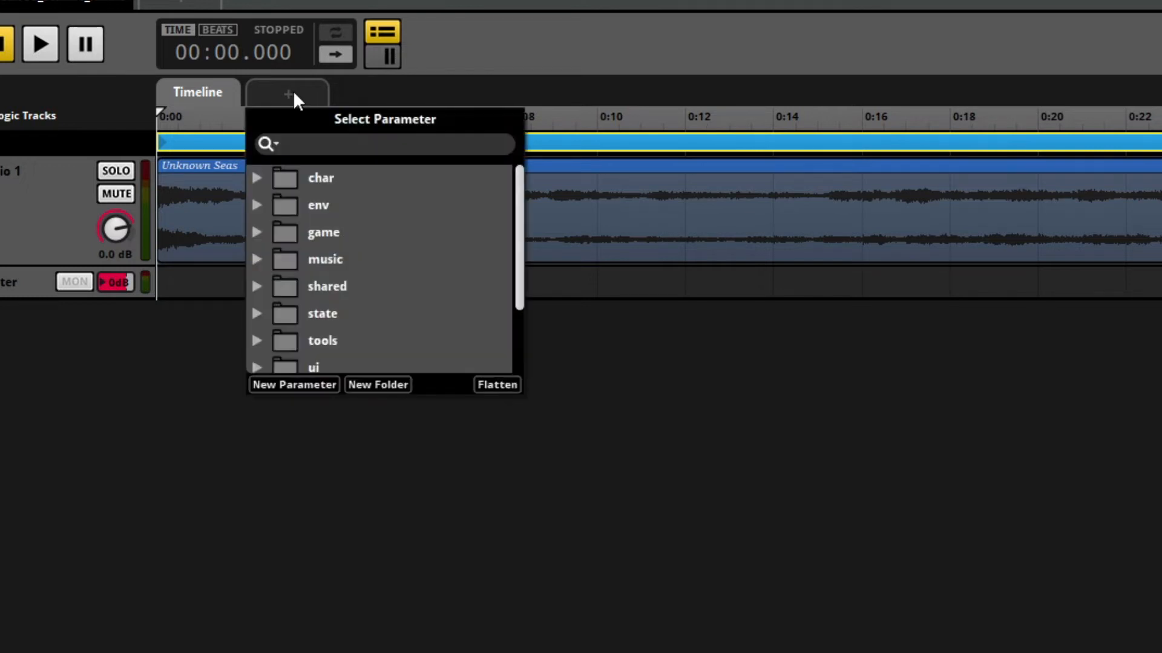
{"action": "mouse_move", "coordinate": [267, 295]}
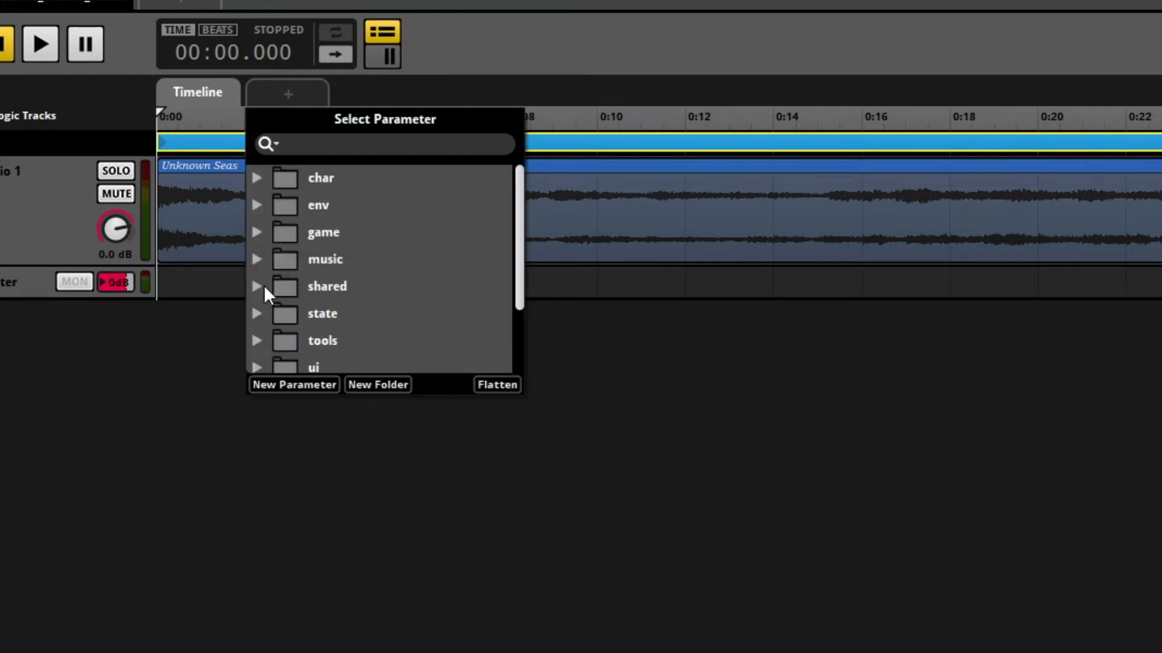
{"action": "left_click", "coordinate": [256, 286]}
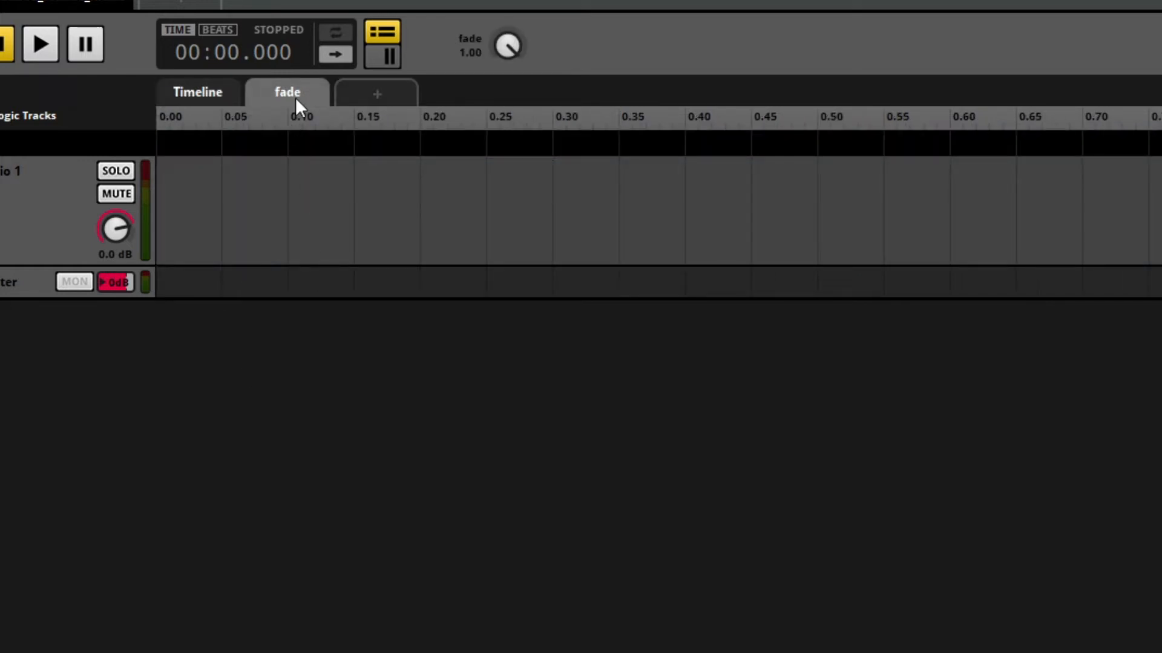
{"action": "mouse_move", "coordinate": [267, 163]}
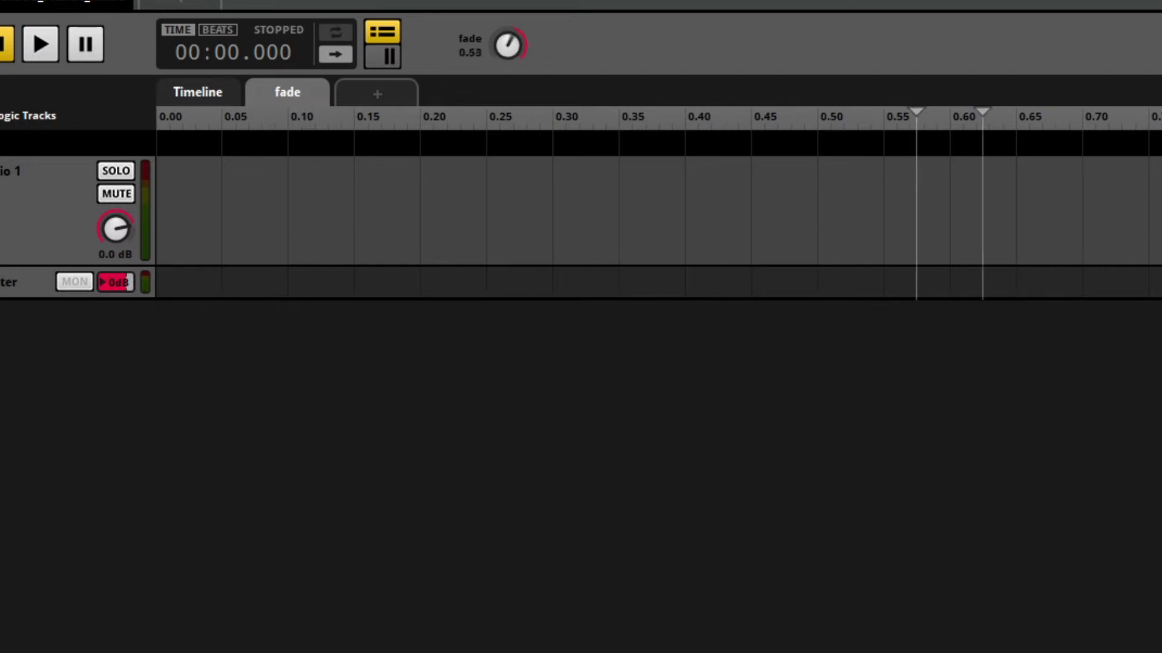
{"action": "left_click_drag", "start_coordinate": [507, 46], "coordinate": [507, 15]}
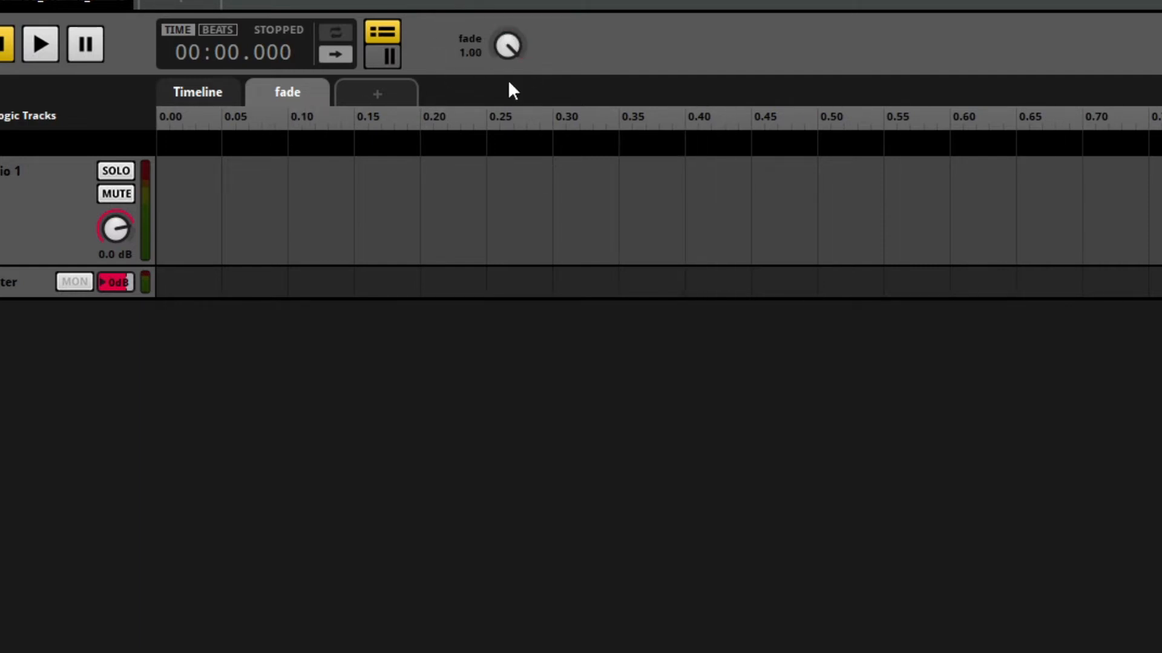
{"action": "right_click", "coordinate": [506, 46]}
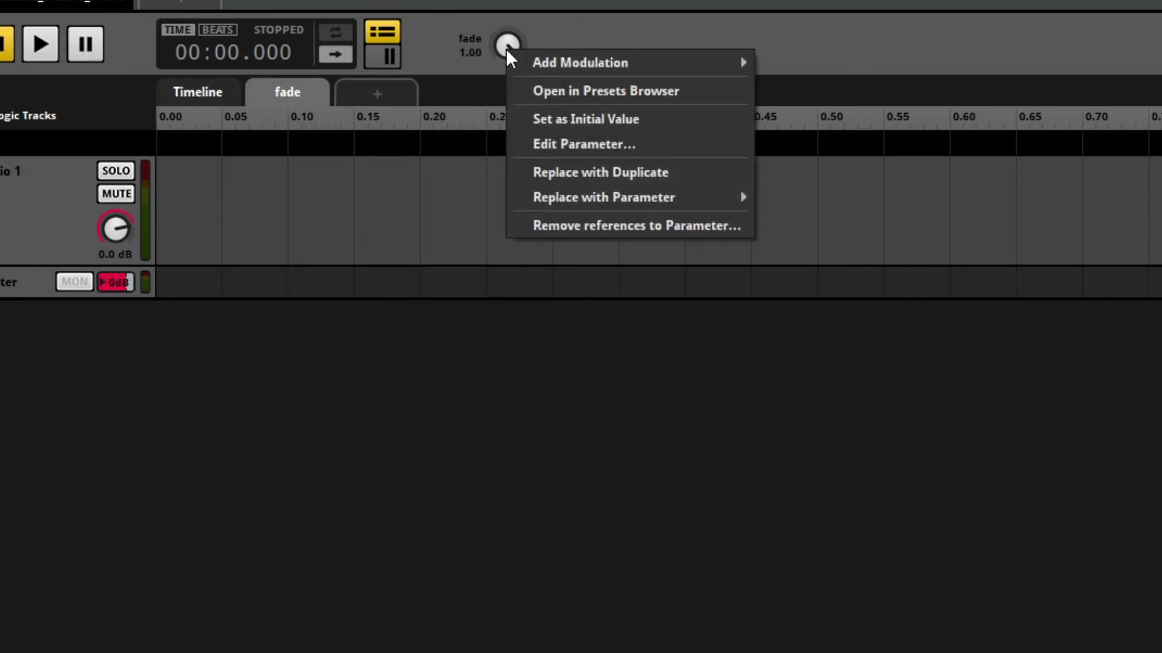
{"action": "mouse_move", "coordinate": [629, 119]}
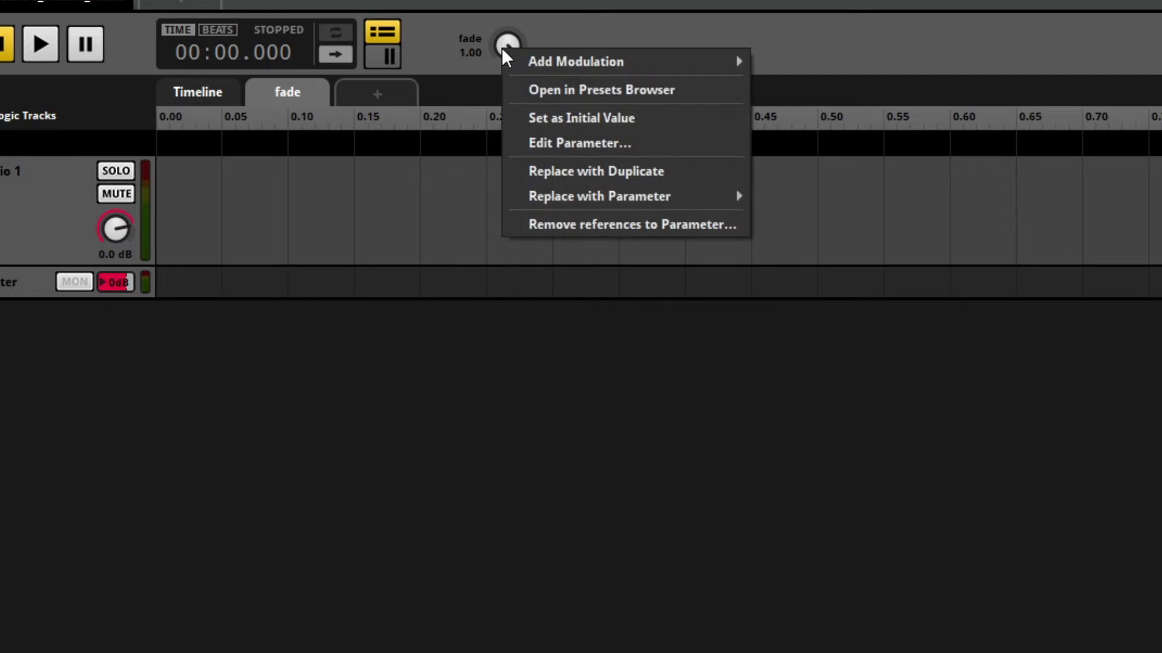
{"action": "left_click", "coordinate": [579, 142]}
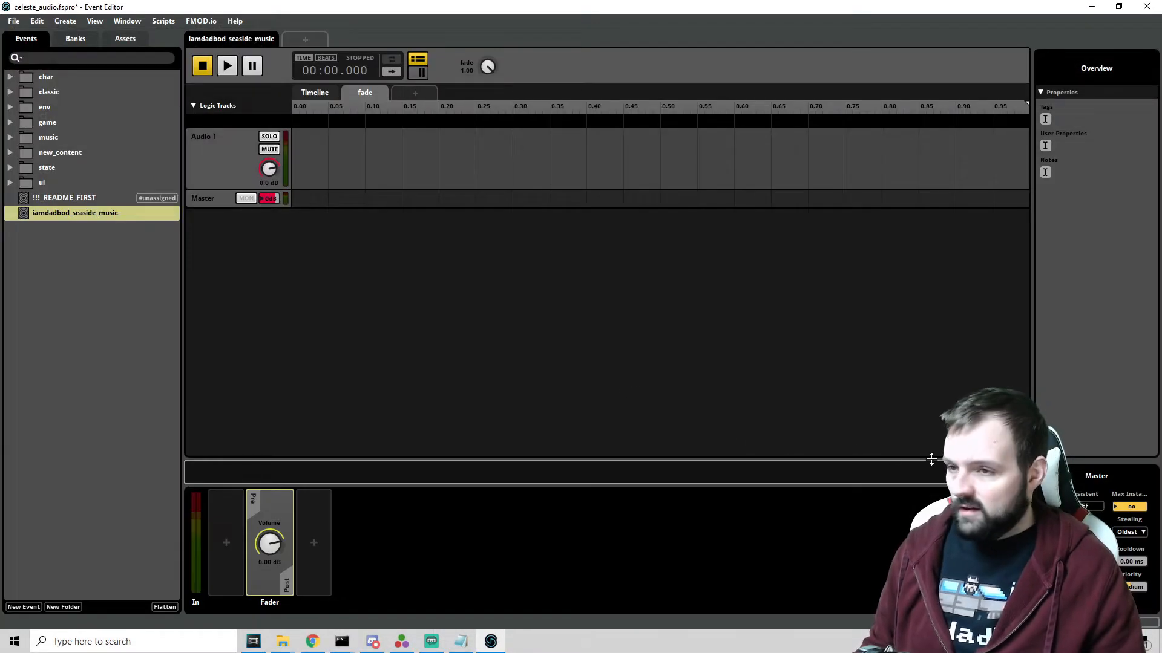
{"action": "mouse_move", "coordinate": [623, 356]}
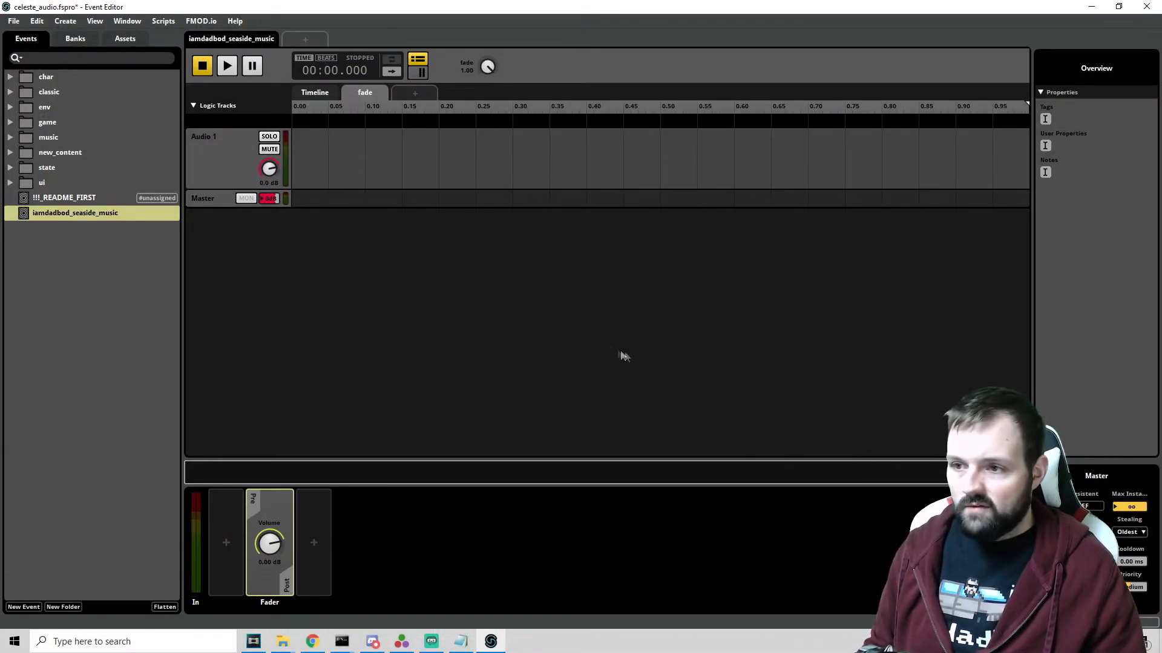
{"action": "mouse_move", "coordinate": [510, 336]}
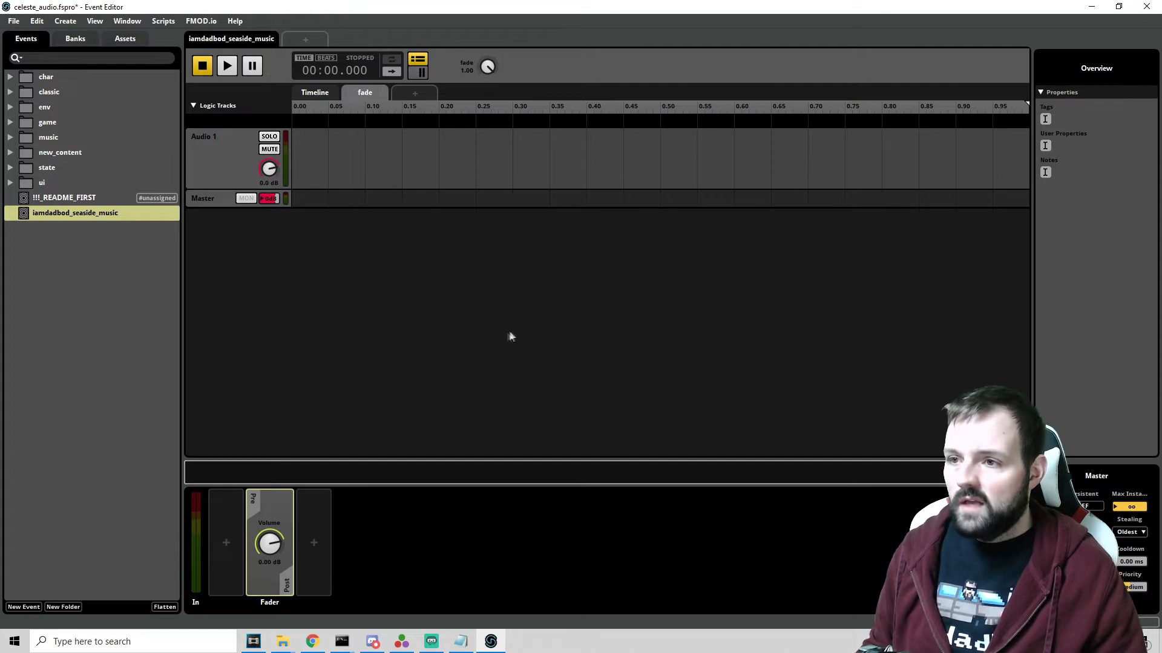
{"action": "mouse_move", "coordinate": [484, 242]}
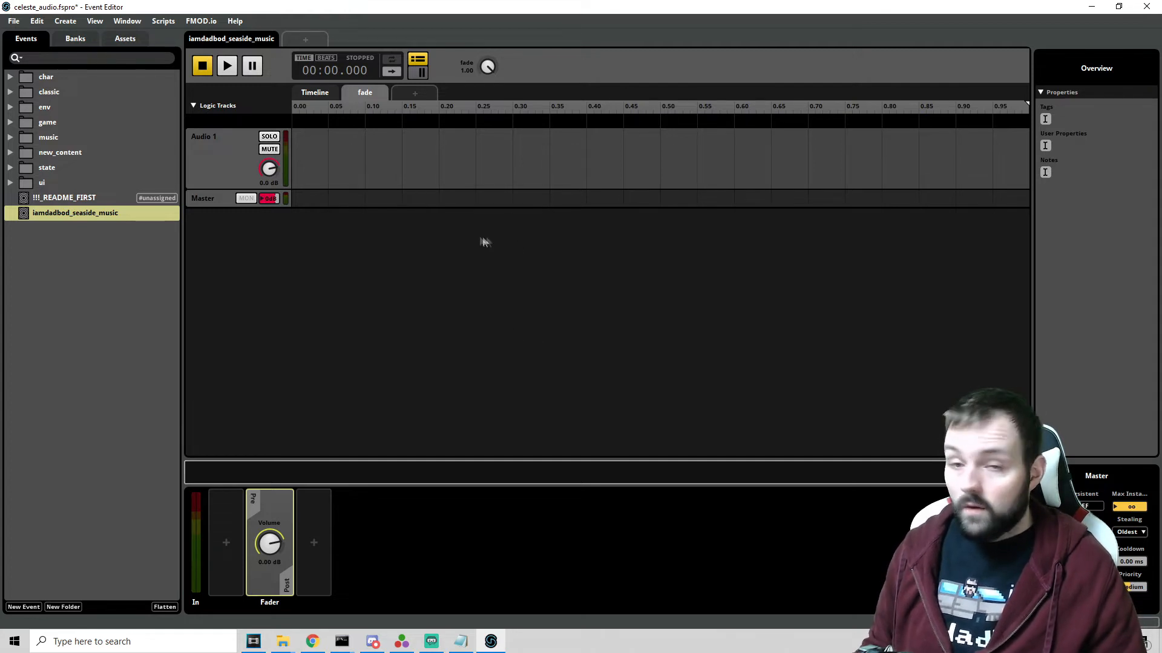
{"action": "left_click", "coordinate": [314, 92]}
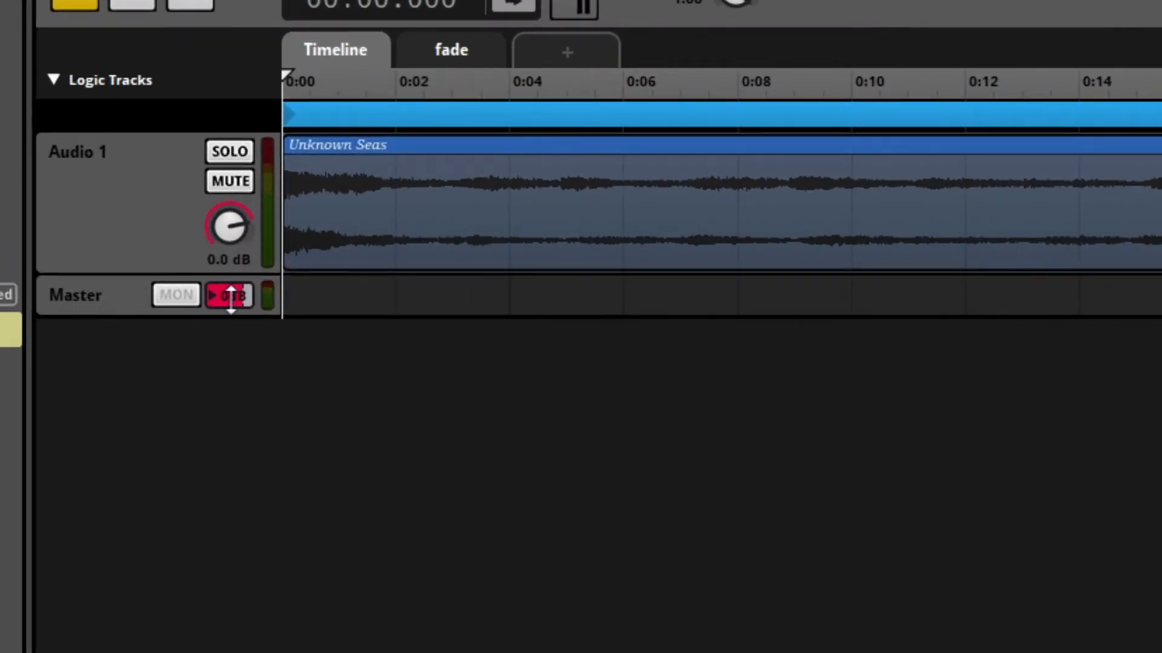
Add a volume automation lane to the seaside event's Master track.
{"action": "right_click", "coordinate": [234, 304]}
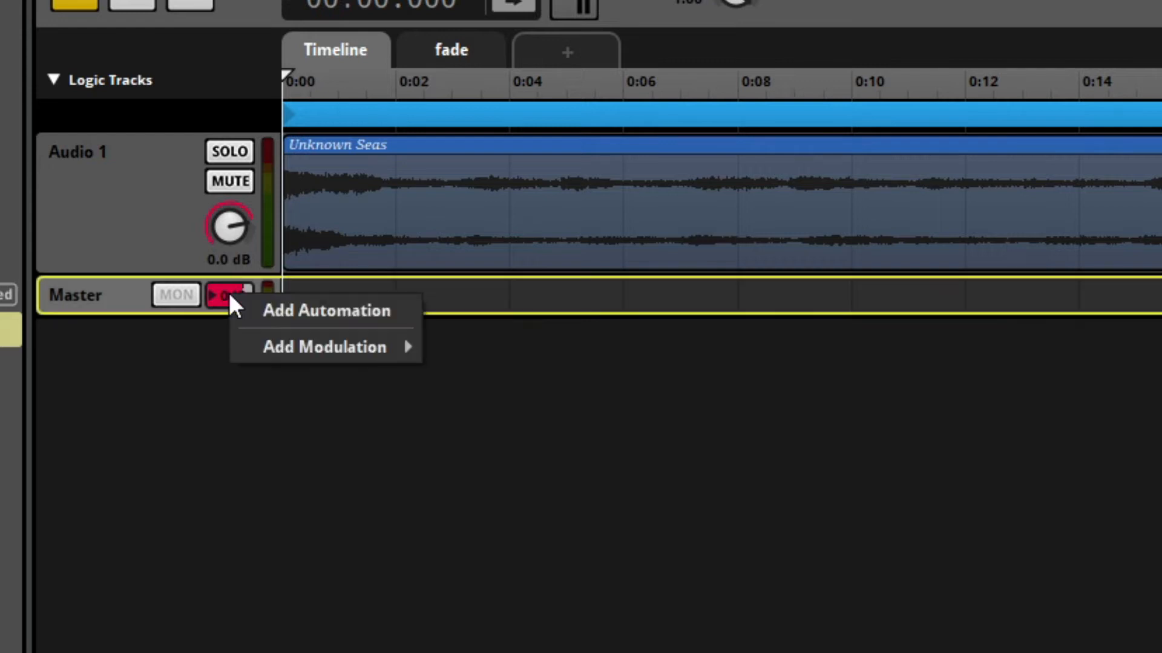
{"action": "mouse_move", "coordinate": [289, 322]}
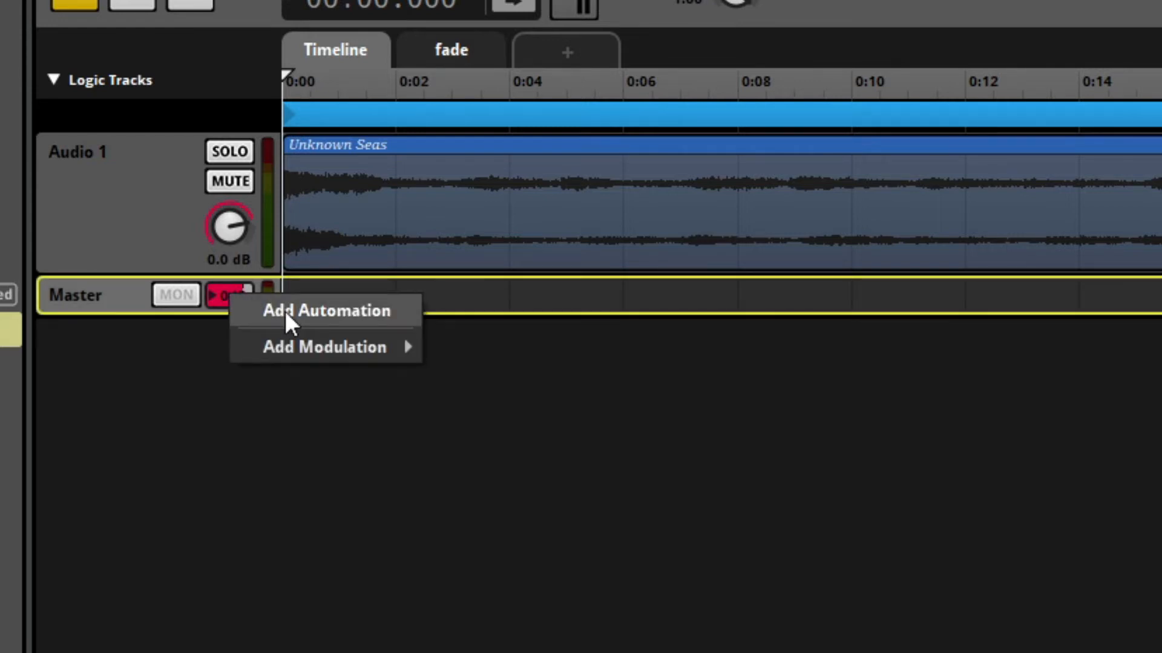
{"action": "left_click", "coordinate": [326, 310]}
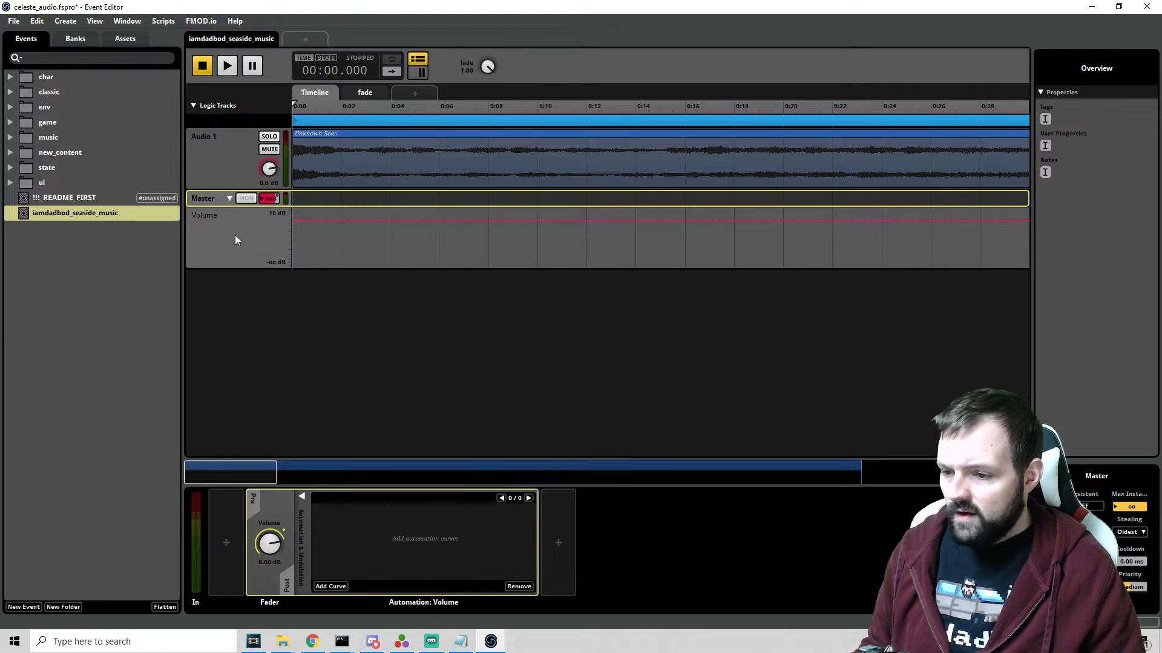
{"action": "mouse_move", "coordinate": [360, 563]}
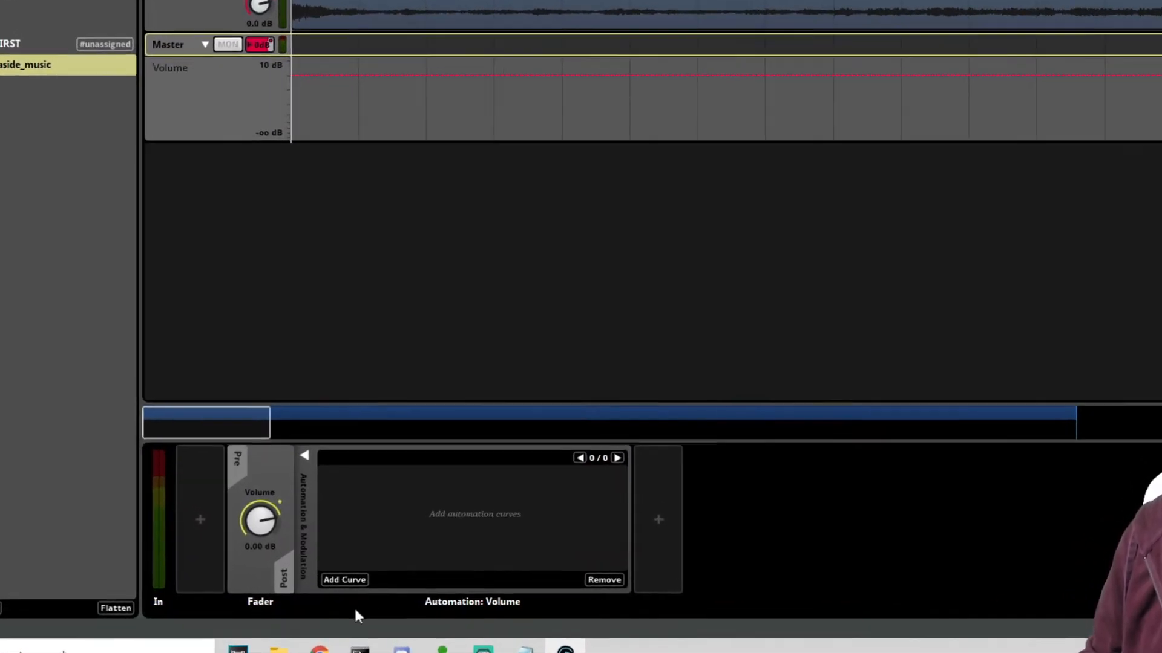
Drive Master volume by fade: -∞ dB at 0 rising to 0 dB at 1.
{"action": "left_click", "coordinate": [344, 580]}
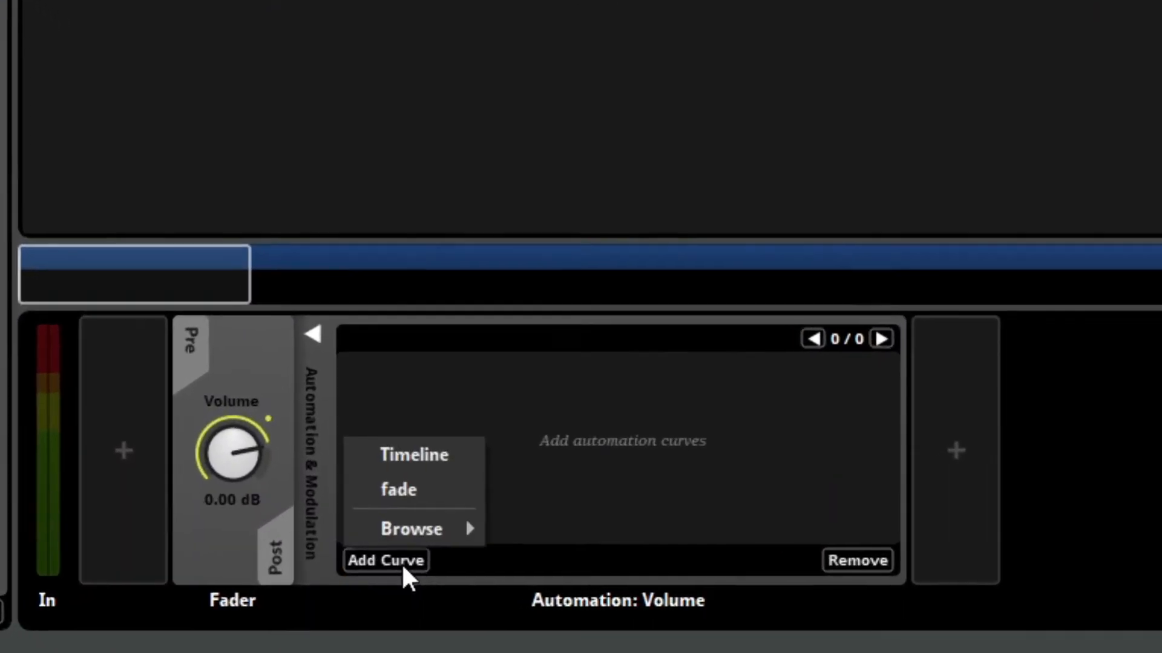
{"action": "left_click", "coordinate": [398, 490]}
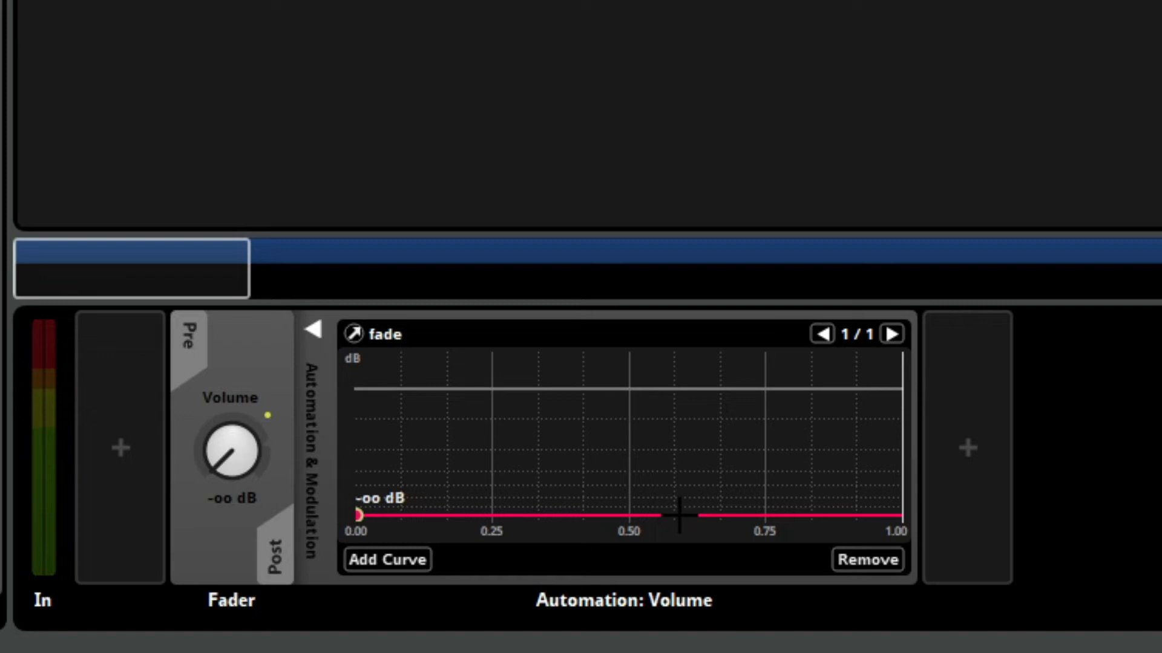
{"action": "left_click", "coordinate": [678, 515]}
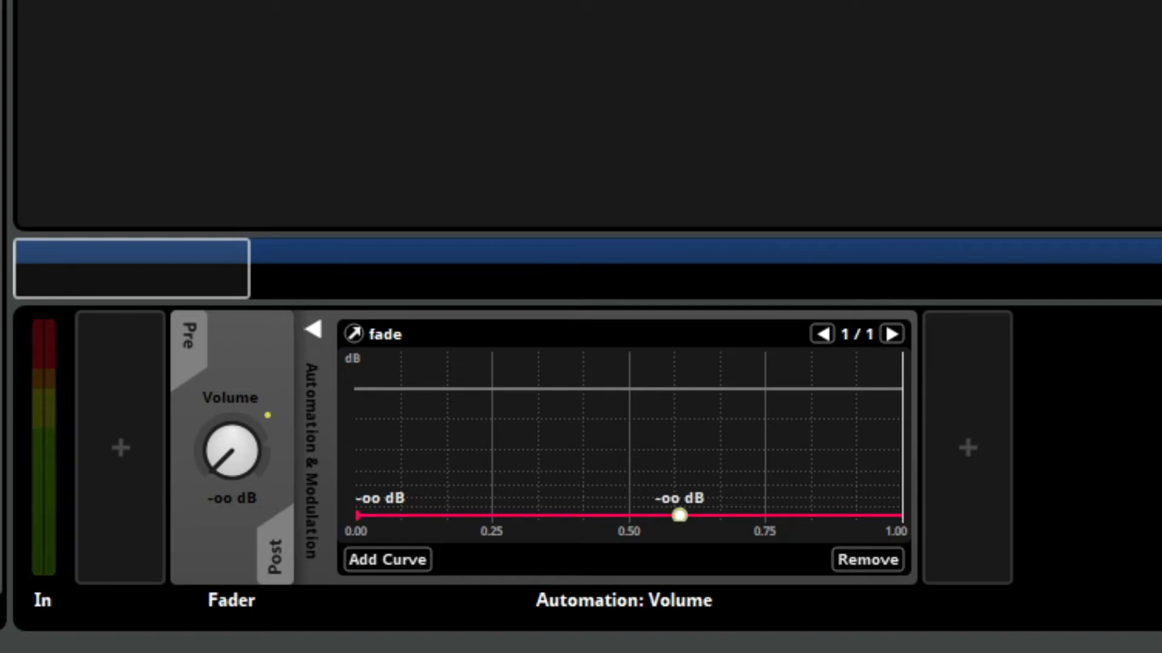
{"action": "left_click_drag", "start_coordinate": [677, 514], "coordinate": [850, 457]}
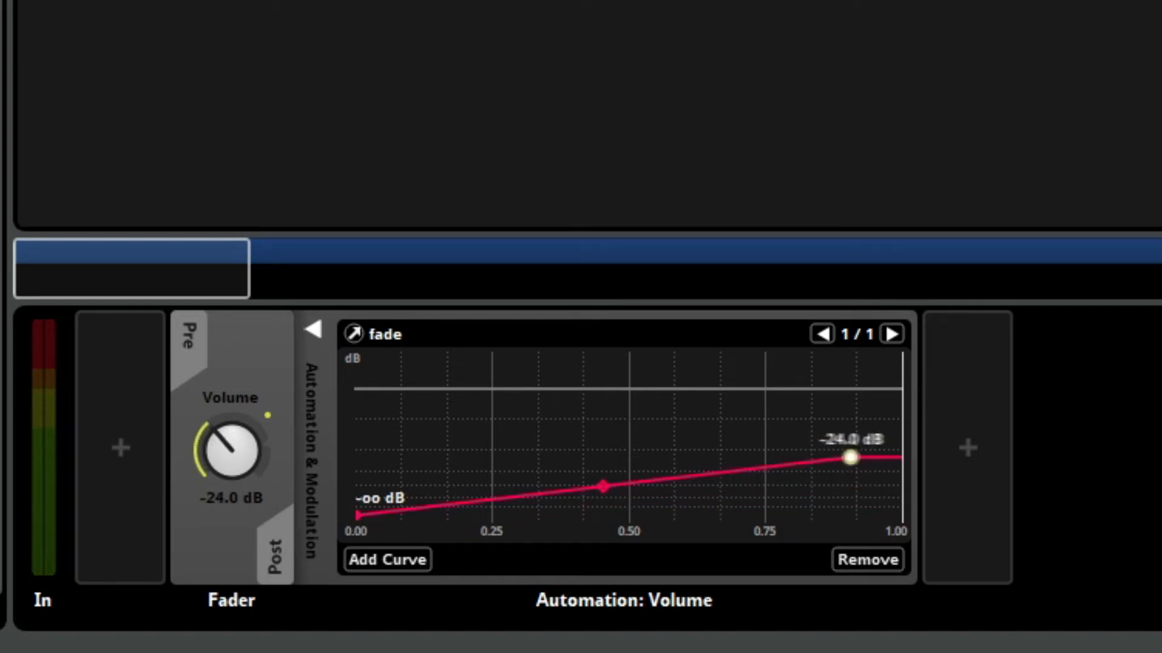
{"action": "left_click_drag", "start_coordinate": [850, 458], "coordinate": [895, 382]}
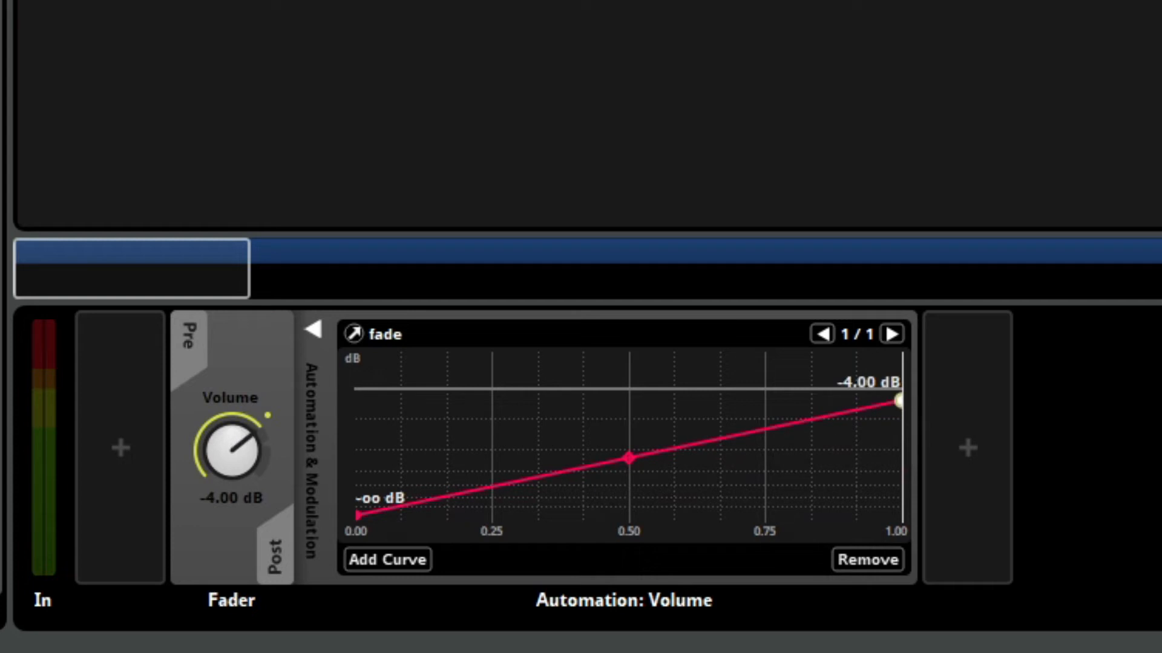
{"action": "left_click_drag", "start_coordinate": [898, 403], "coordinate": [897, 389]}
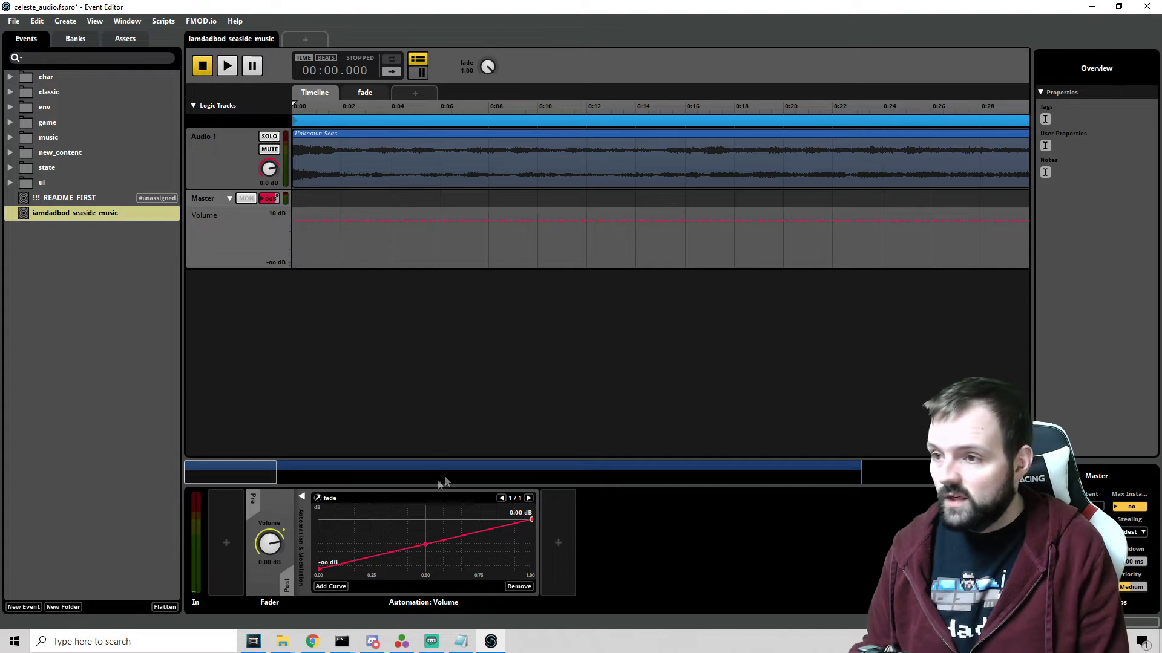
Audition the seaside music event with fade at 1.00, then stop playback.
{"action": "left_click", "coordinate": [227, 66]}
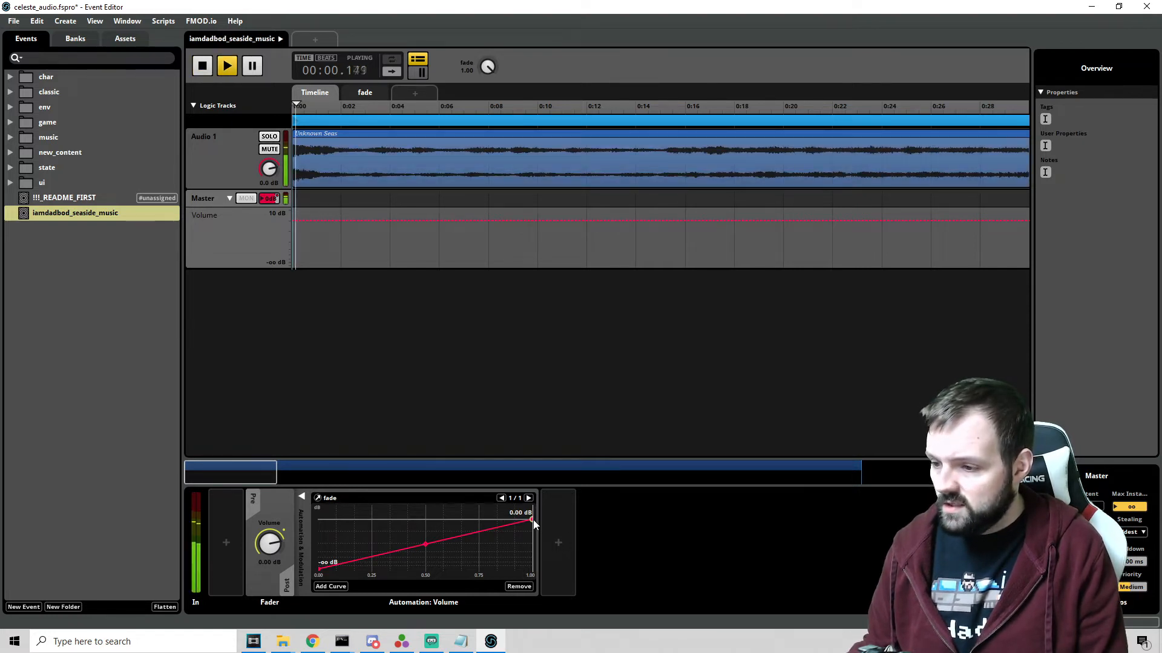
{"action": "left_click_drag", "start_coordinate": [532, 522], "coordinate": [530, 554]}
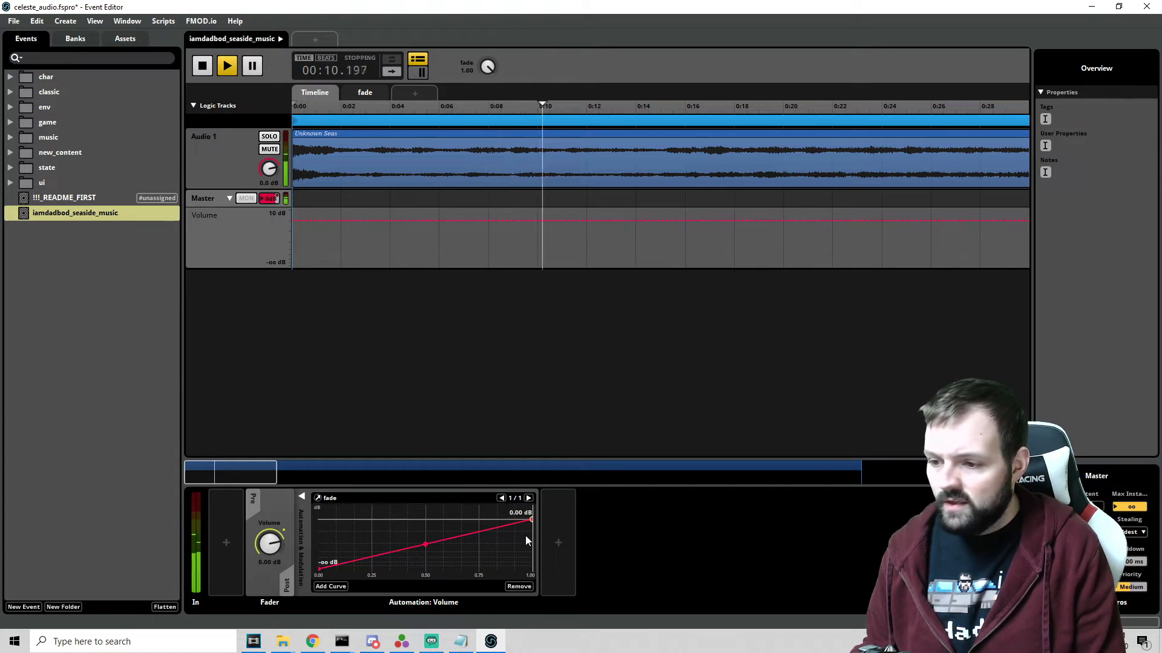
{"action": "left_click", "coordinate": [201, 66]}
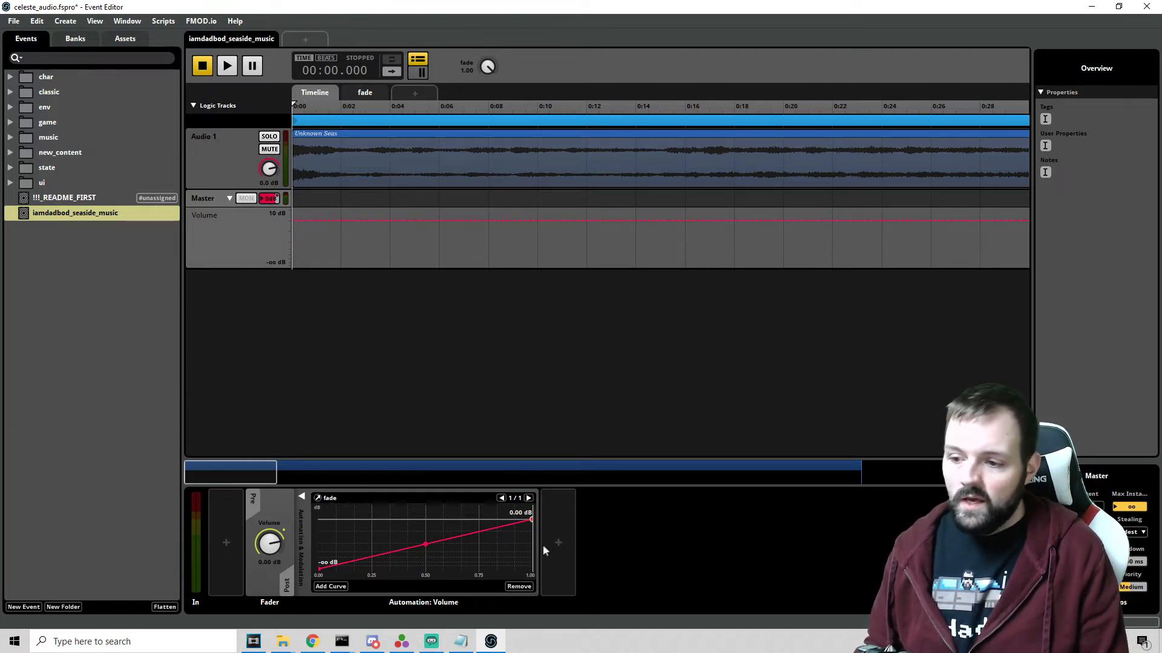
{"action": "mouse_move", "coordinate": [563, 548]}
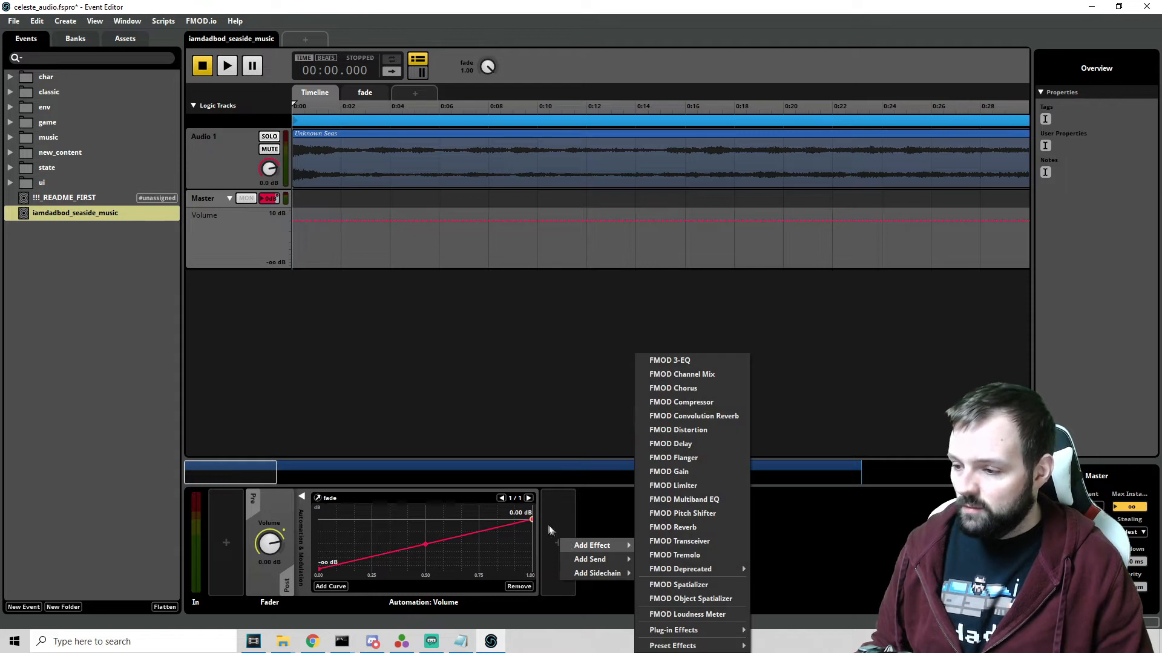
{"action": "mouse_move", "coordinate": [695, 499]}
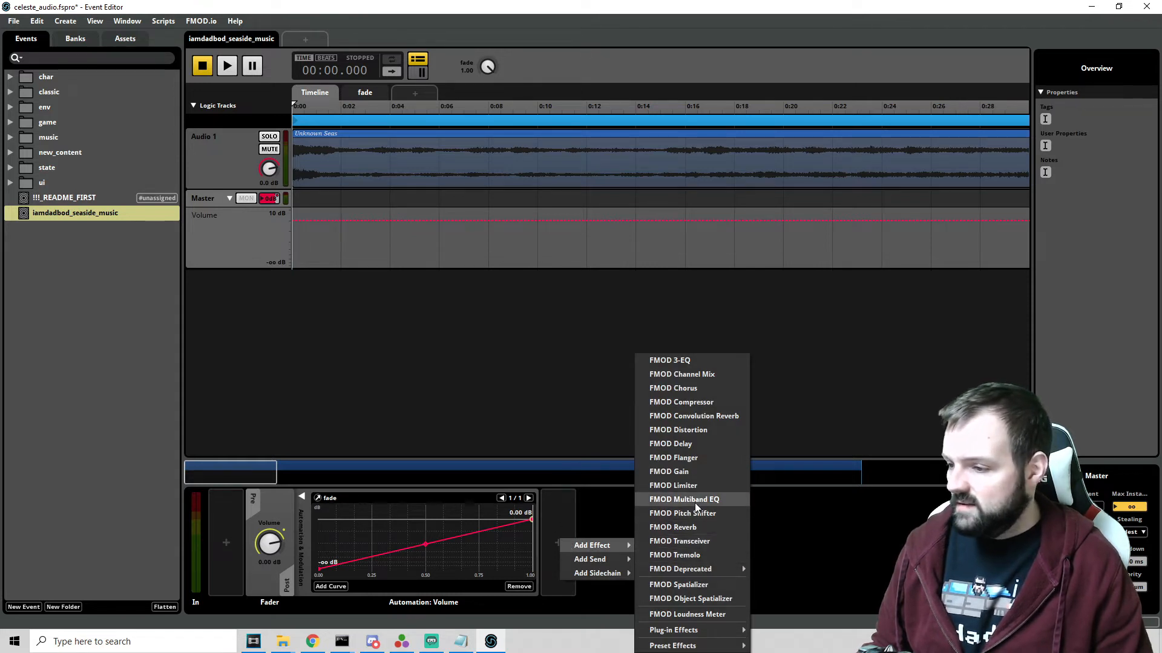
{"action": "left_click", "coordinate": [683, 499]}
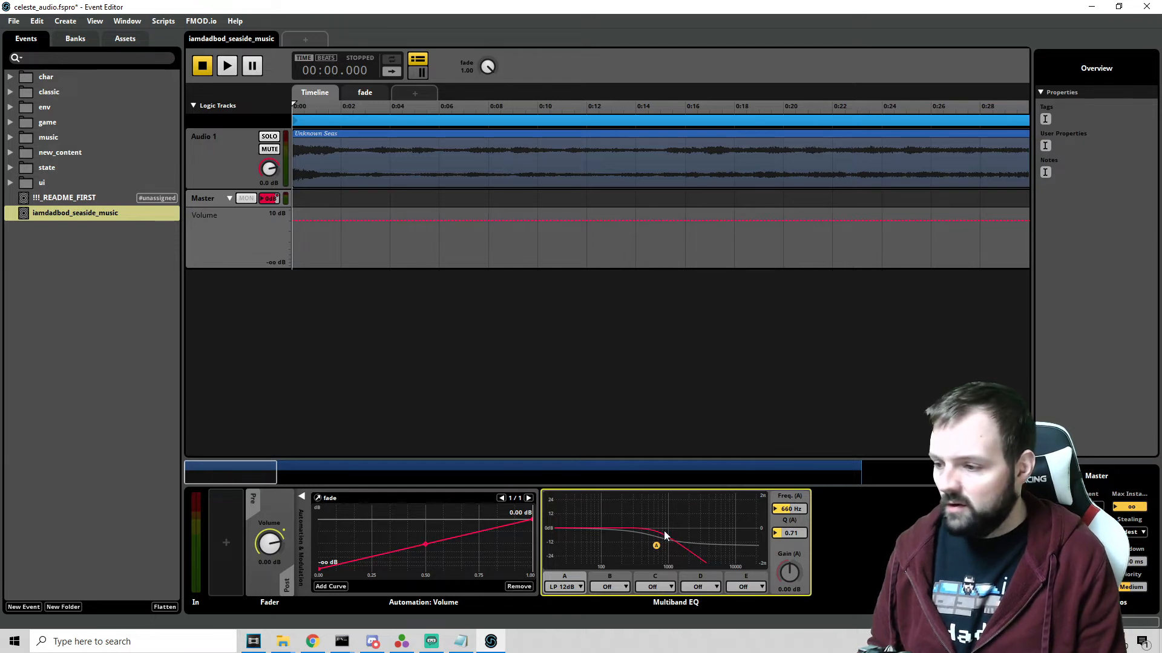
{"action": "left_click", "coordinate": [227, 65]}
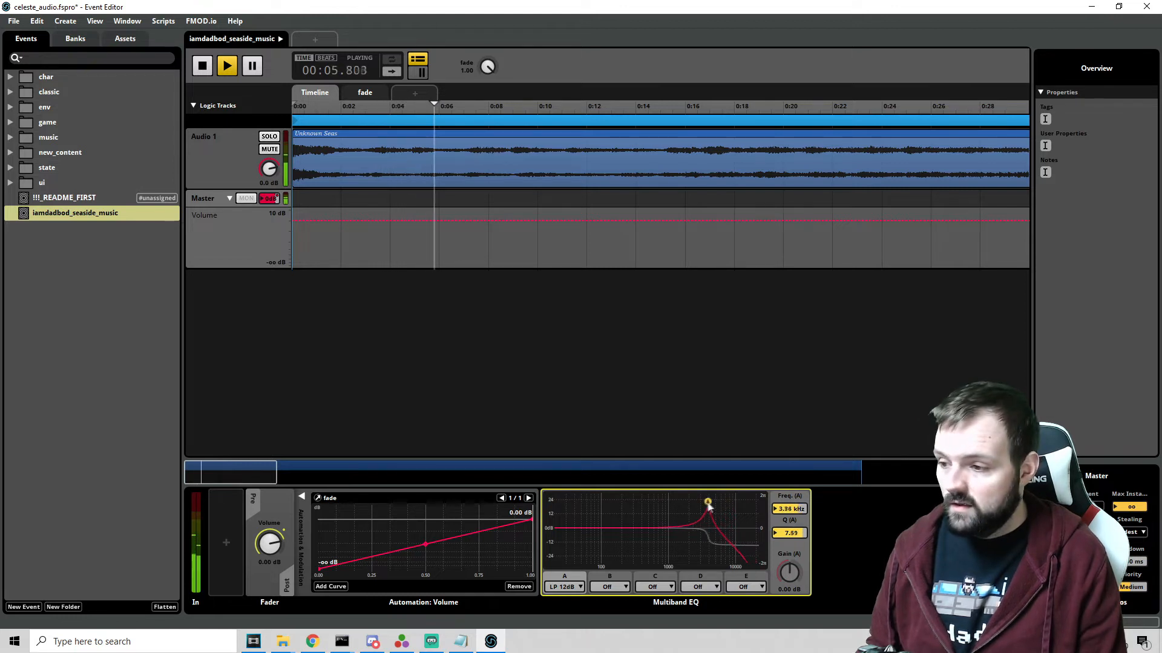
{"action": "left_click_drag", "start_coordinate": [707, 505], "coordinate": [606, 498]}
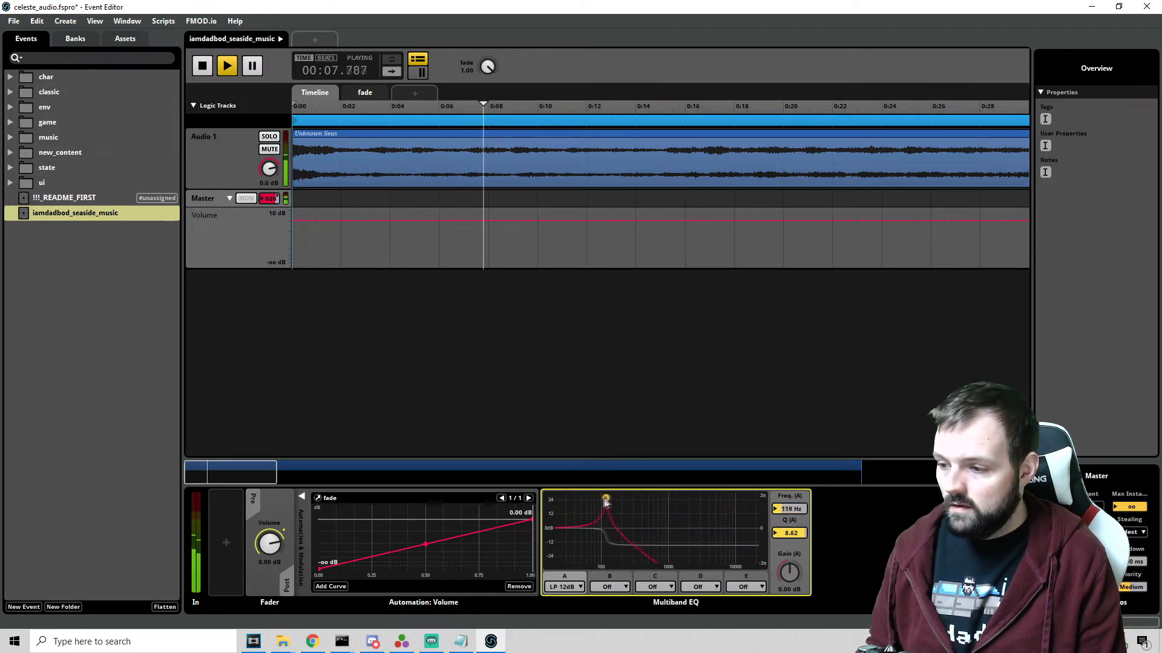
{"action": "left_click_drag", "start_coordinate": [605, 498], "coordinate": [613, 525]}
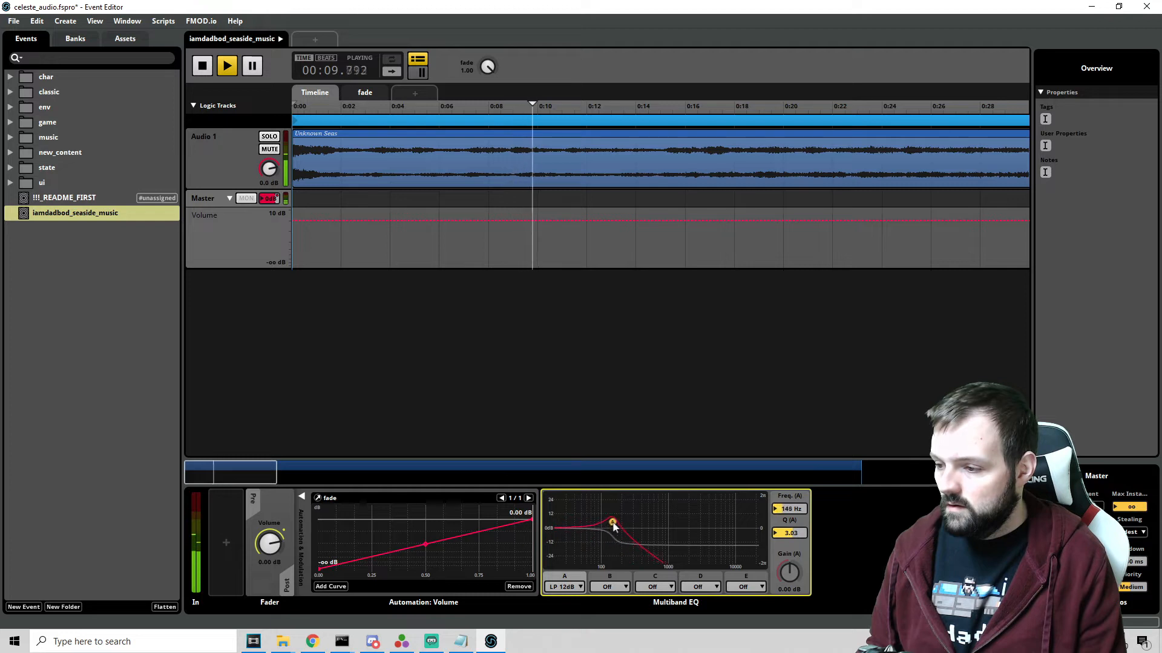
{"action": "left_click_drag", "start_coordinate": [611, 522], "coordinate": [691, 496]}
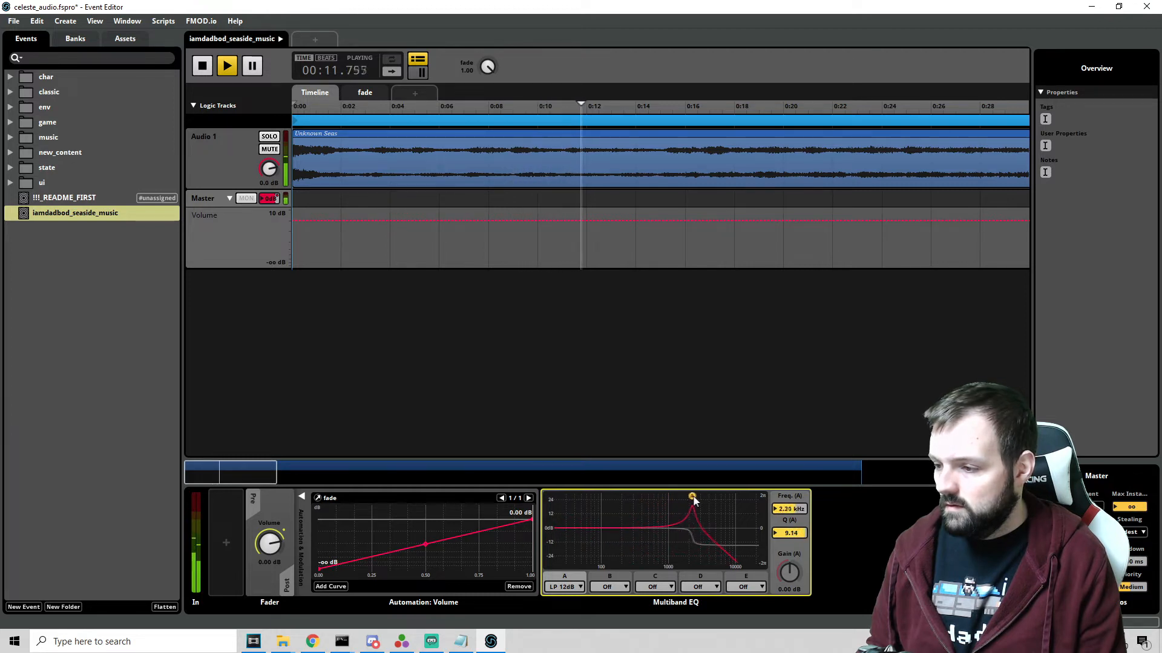
{"action": "left_click_drag", "start_coordinate": [692, 496], "coordinate": [752, 509]}
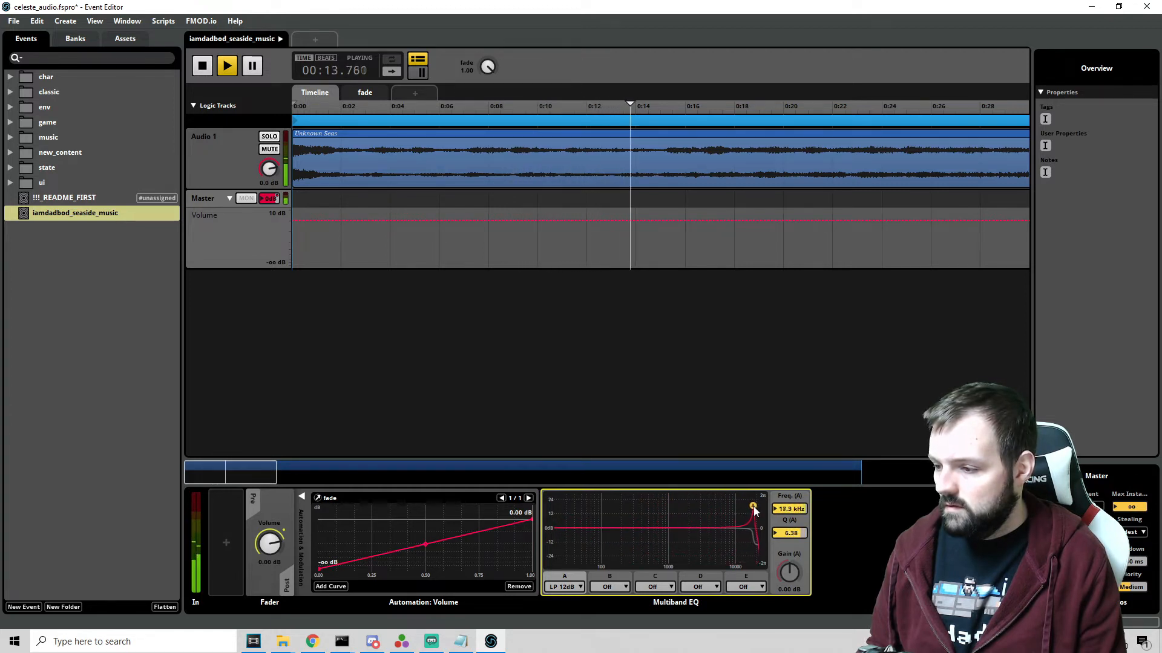
{"action": "left_click_drag", "start_coordinate": [752, 509], "coordinate": [704, 541]}
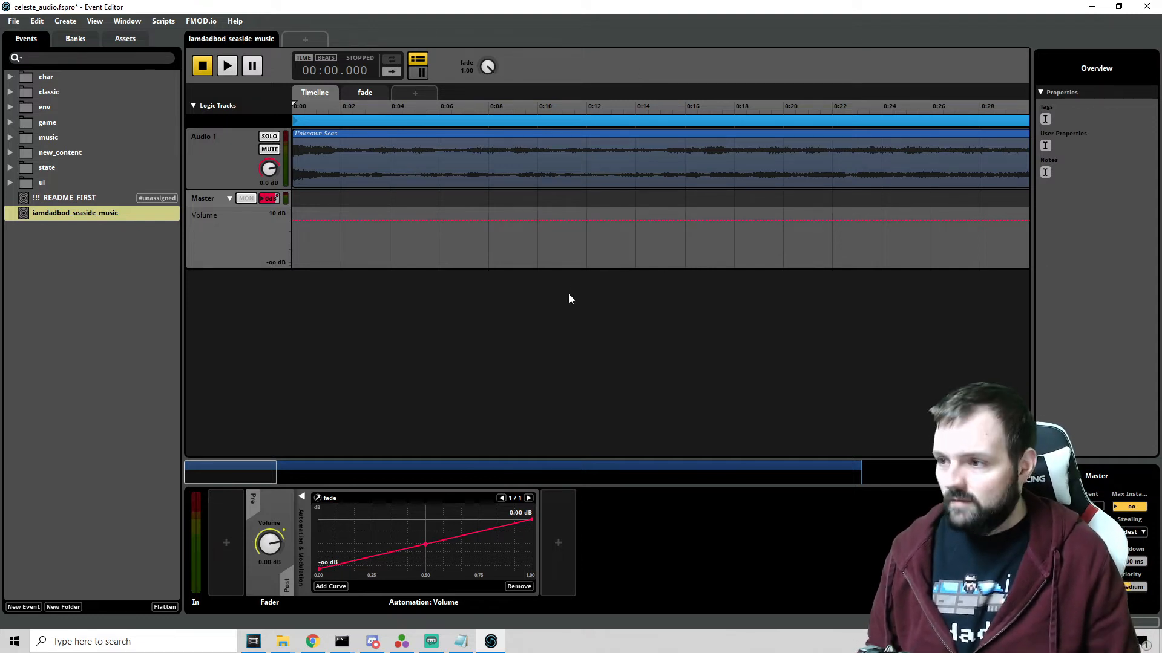
{"action": "mouse_move", "coordinate": [198, 318]}
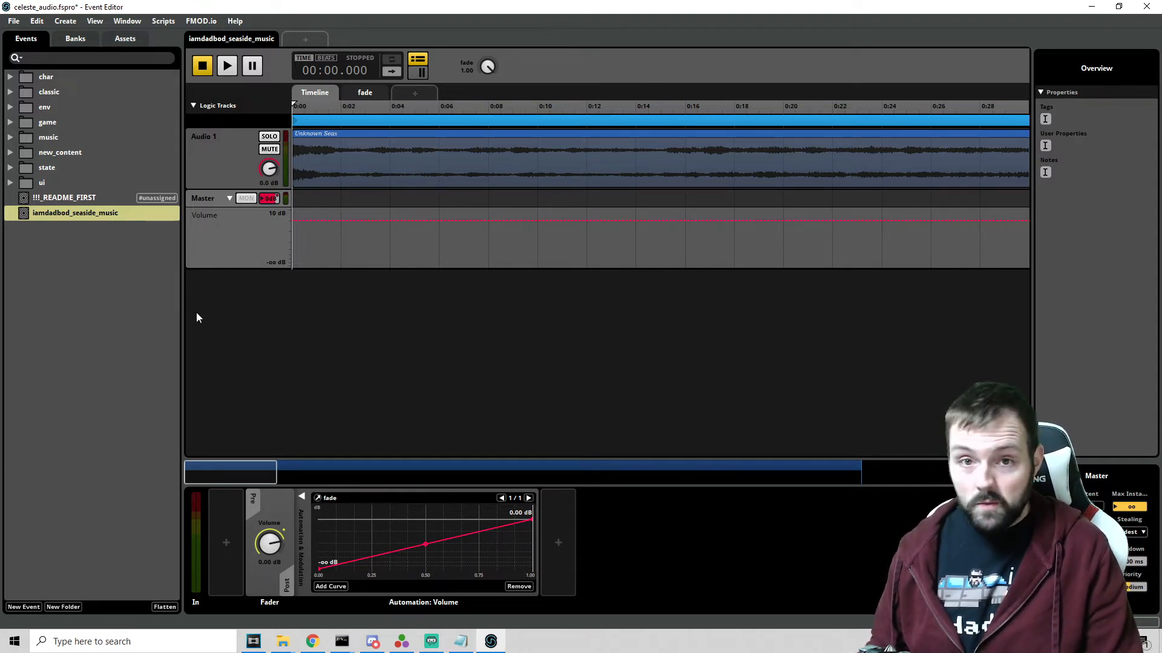
{"action": "mouse_move", "coordinate": [276, 355]}
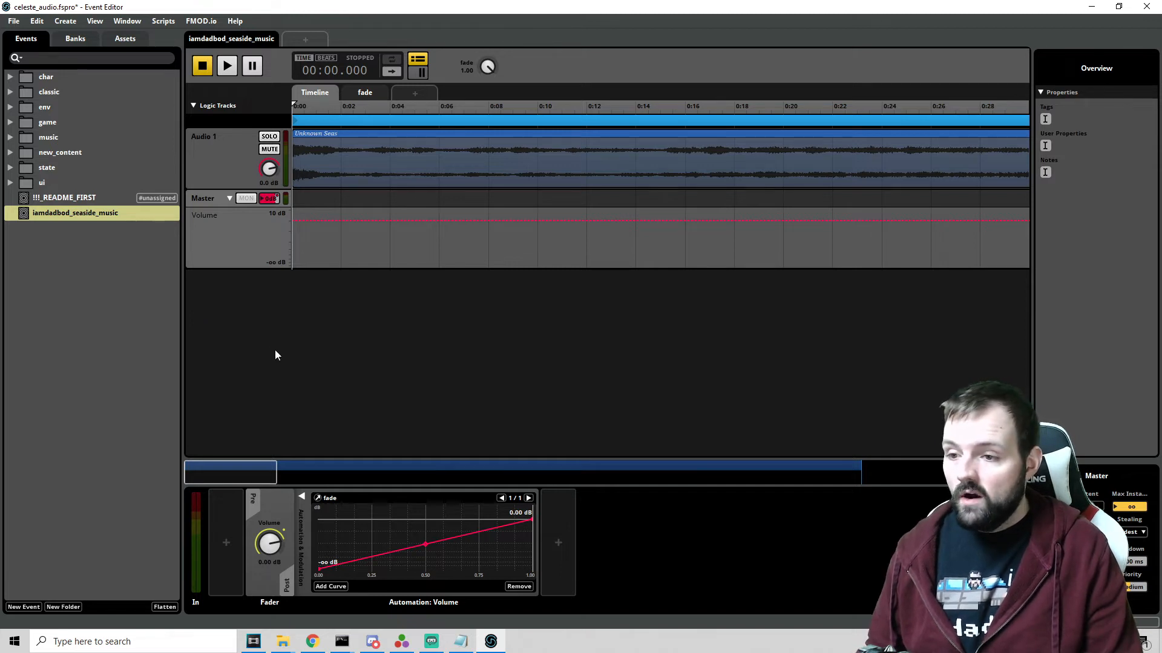
Save the project and export its GUIDs to GUIDs.txt in the Build folder.
{"action": "key", "text": "ctrl+s"}
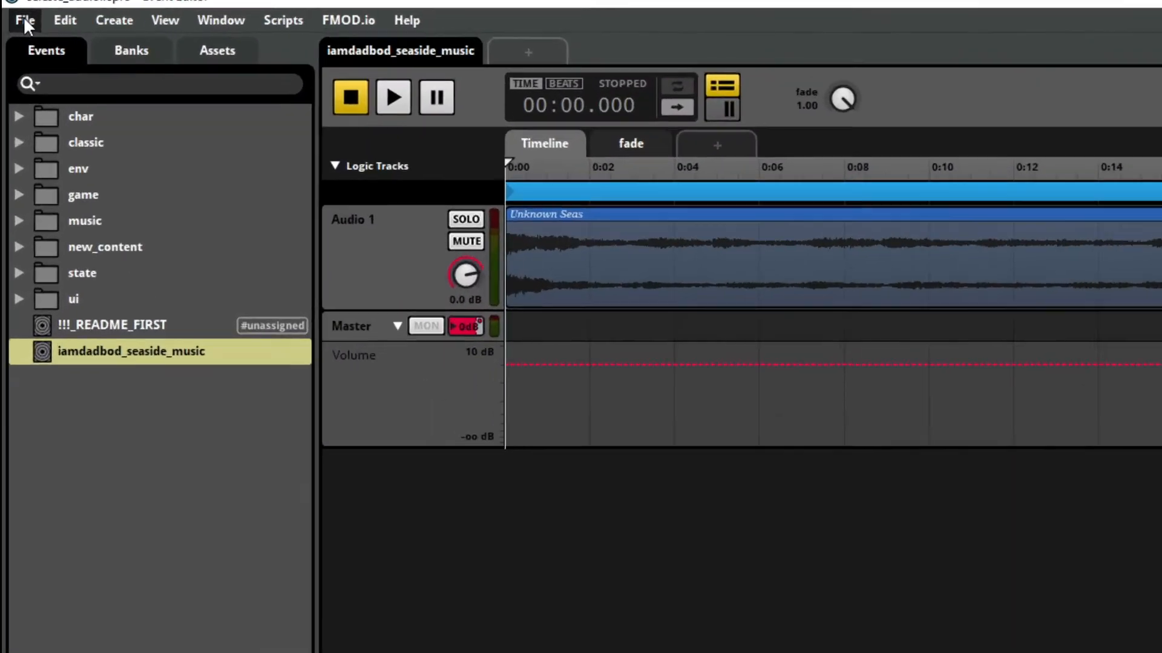
{"action": "left_click", "coordinate": [25, 20]}
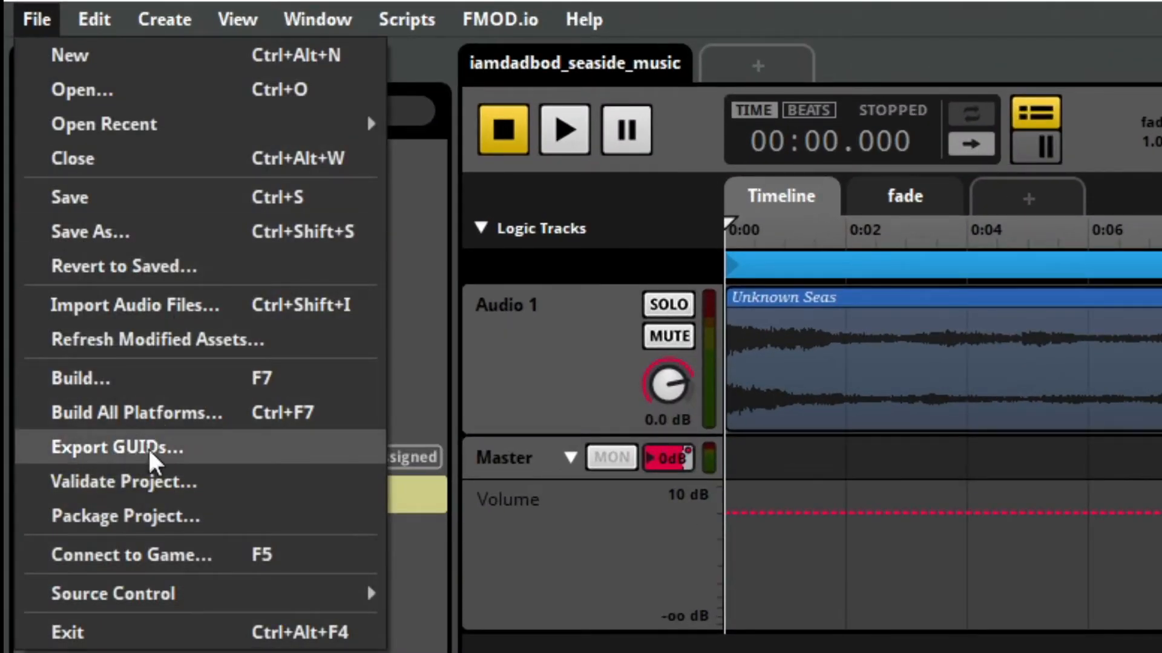
{"action": "mouse_move", "coordinate": [210, 458]}
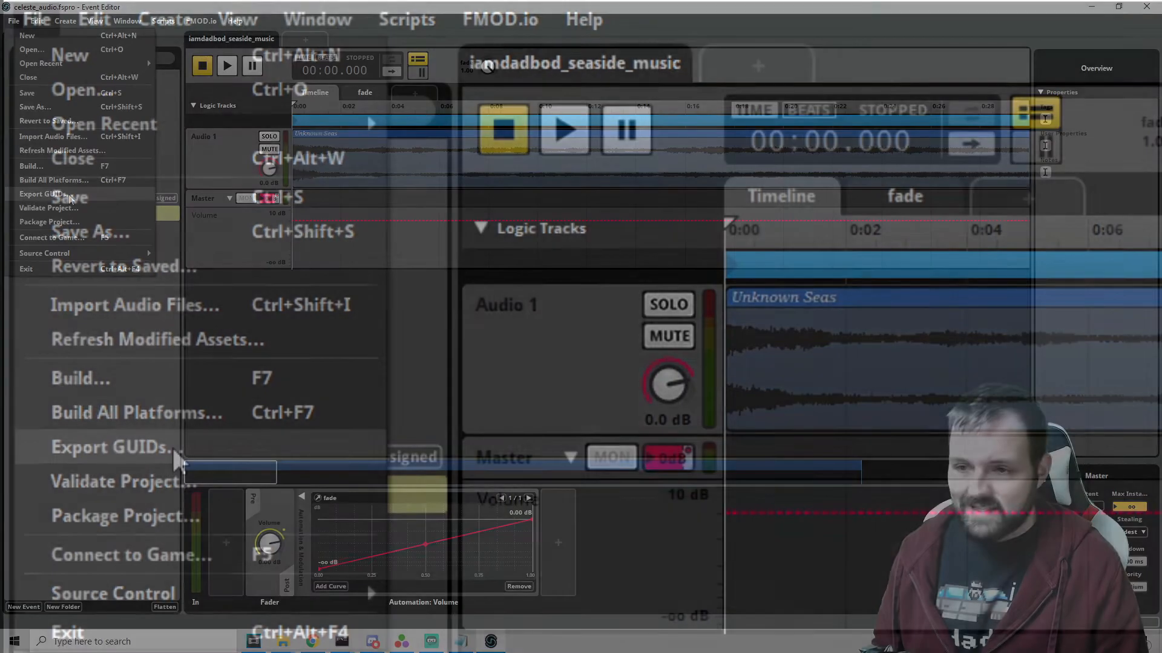
{"action": "left_click", "coordinate": [109, 446]}
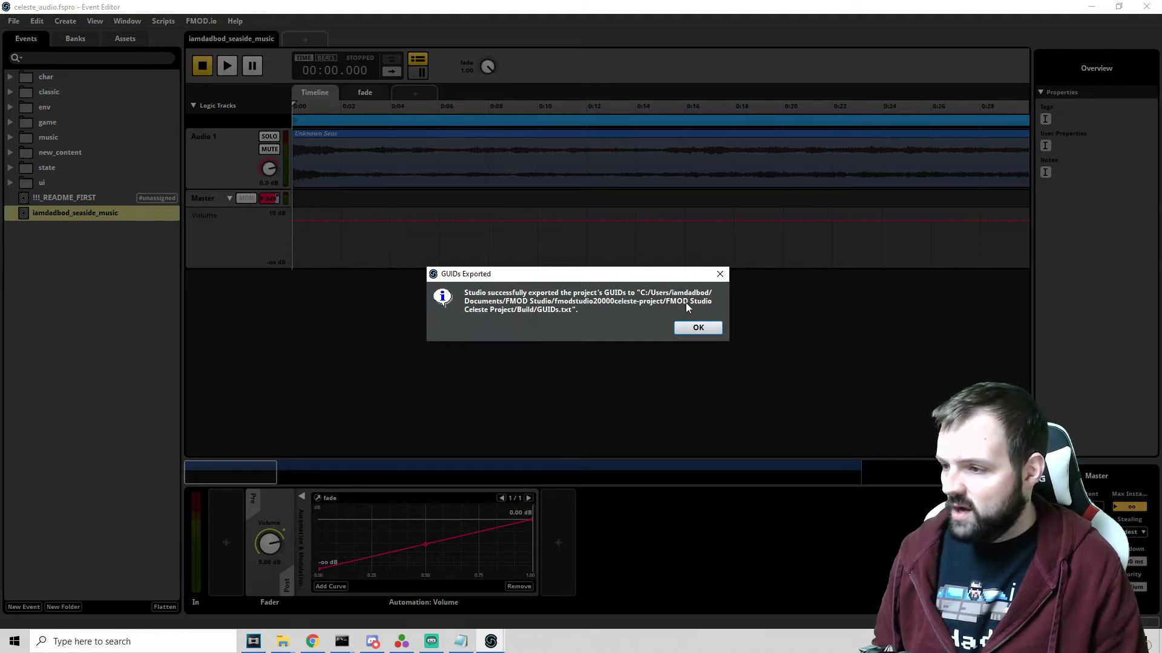
{"action": "mouse_move", "coordinate": [585, 323]}
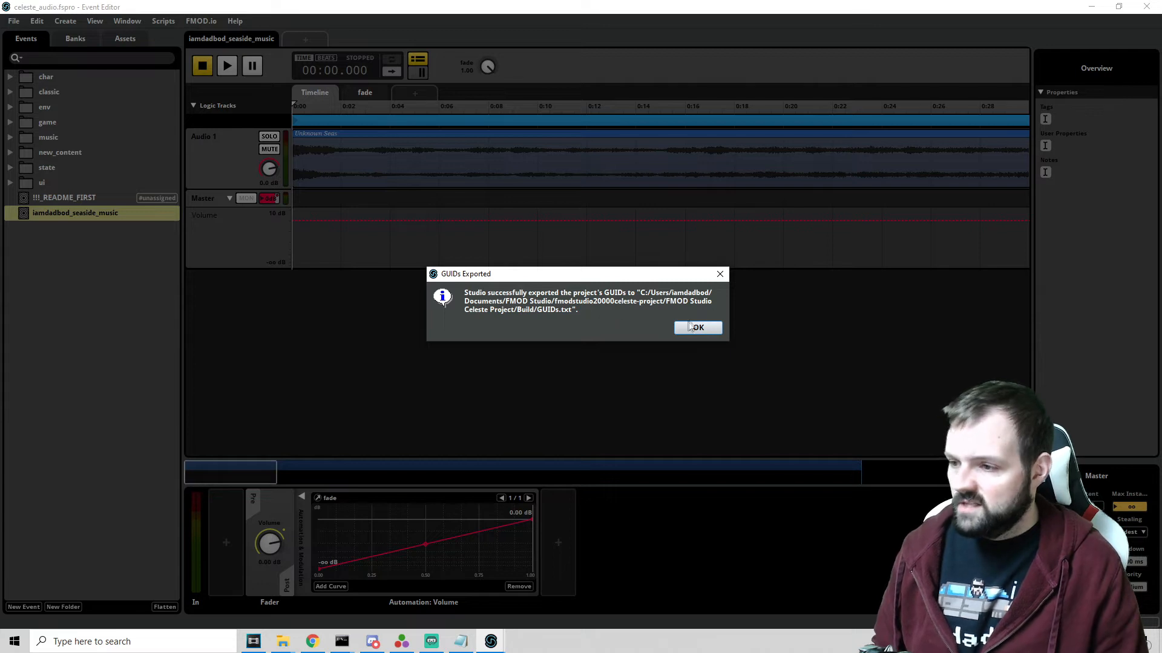
{"action": "left_click", "coordinate": [696, 327]}
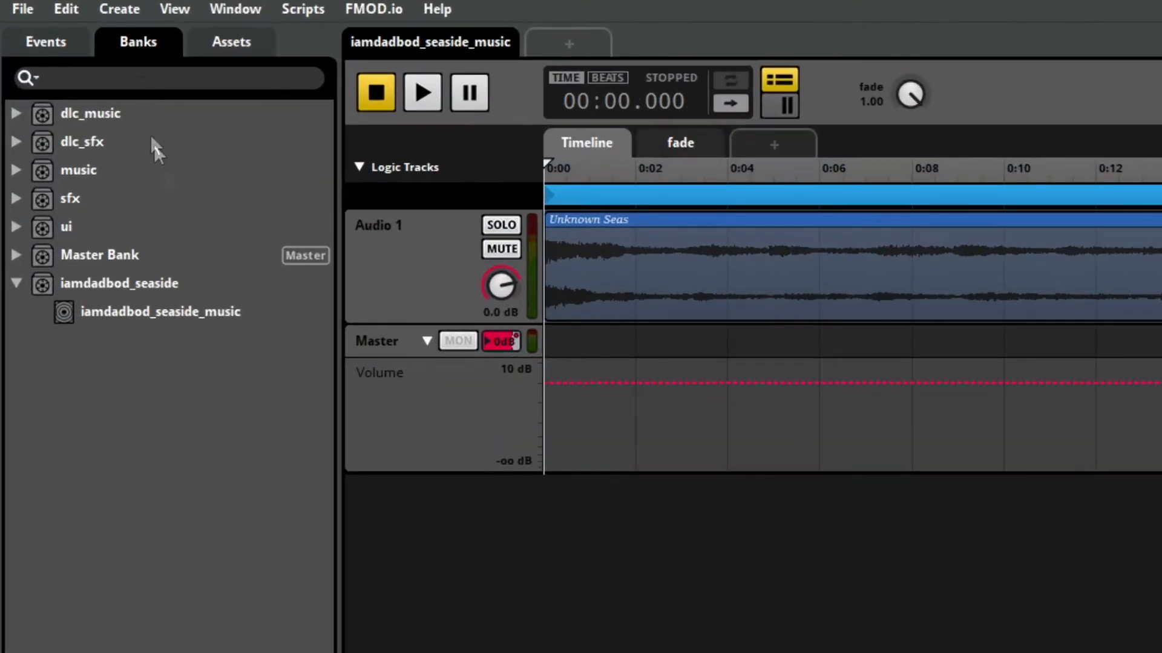
Run Build on the selected iamdadbod_seaside bank from its context menu.
{"action": "left_click", "coordinate": [119, 283]}
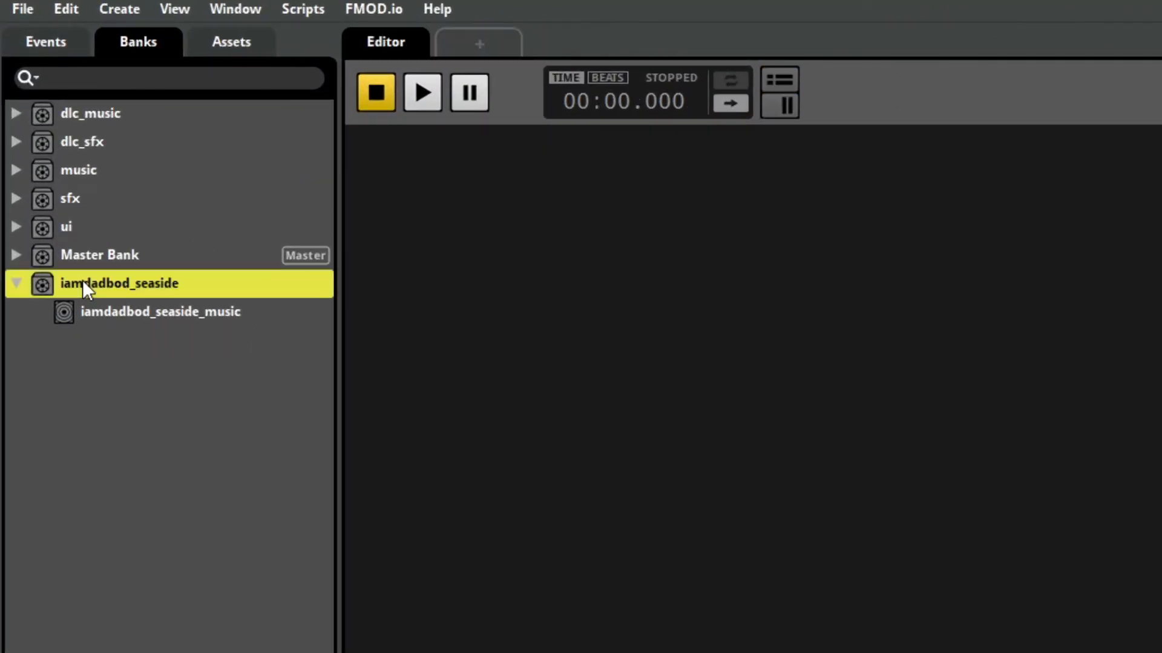
{"action": "right_click", "coordinate": [119, 283]}
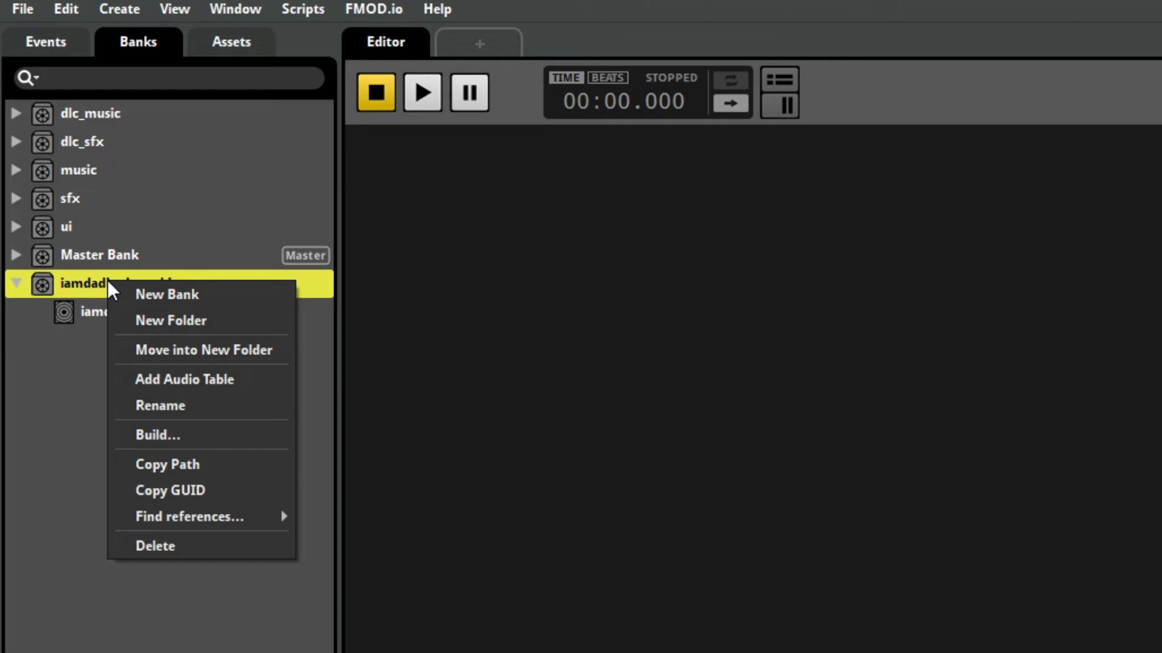
{"action": "mouse_move", "coordinate": [187, 445]}
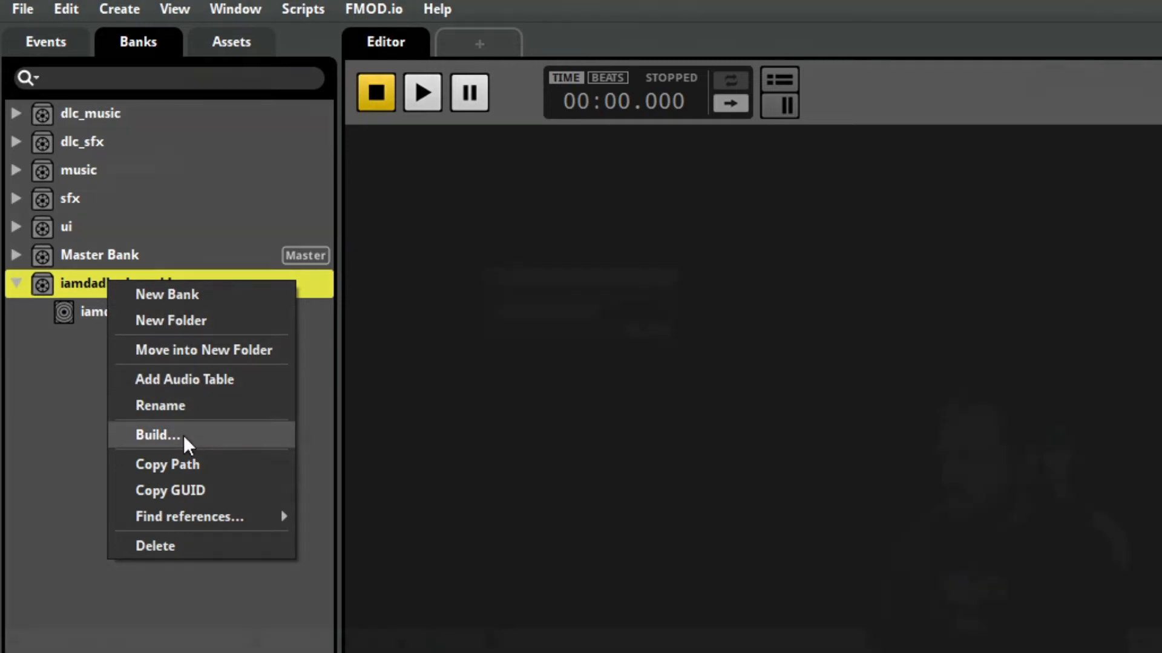
{"action": "left_click", "coordinate": [157, 435]}
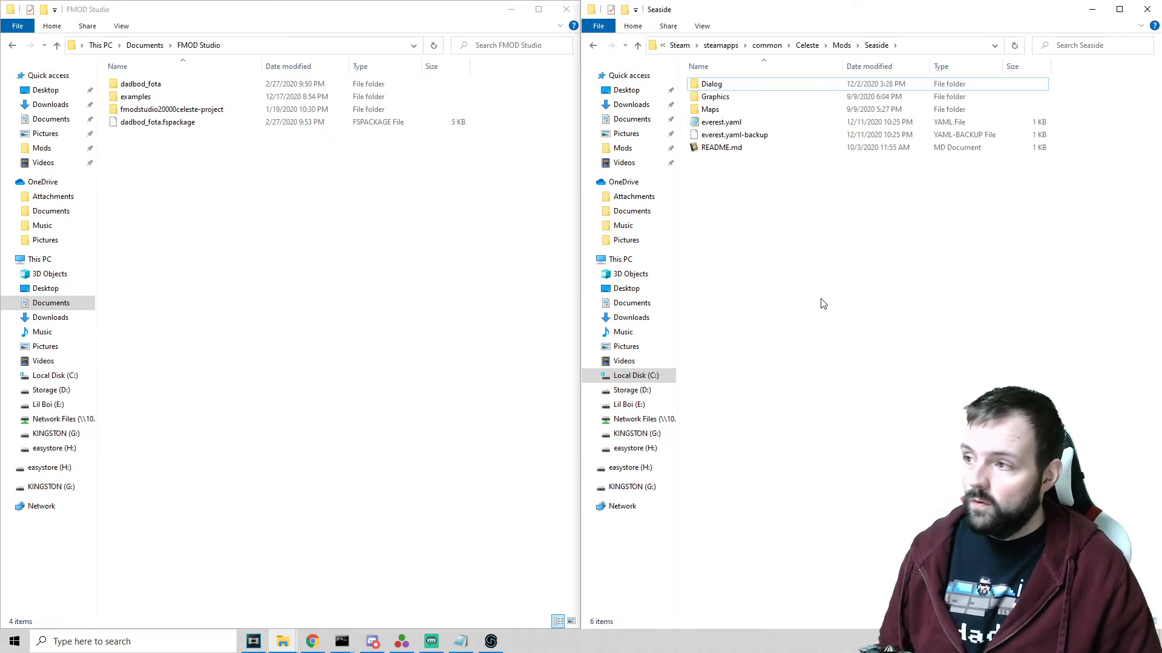
{"action": "mouse_move", "coordinate": [717, 205]}
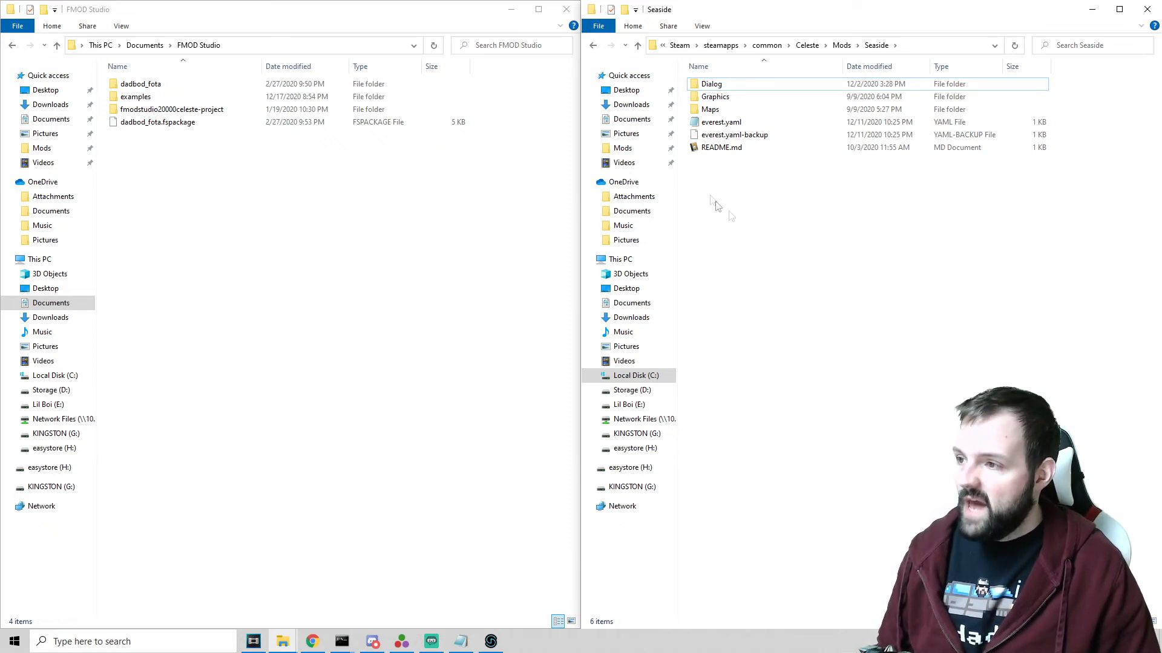
{"action": "mouse_move", "coordinate": [718, 122]}
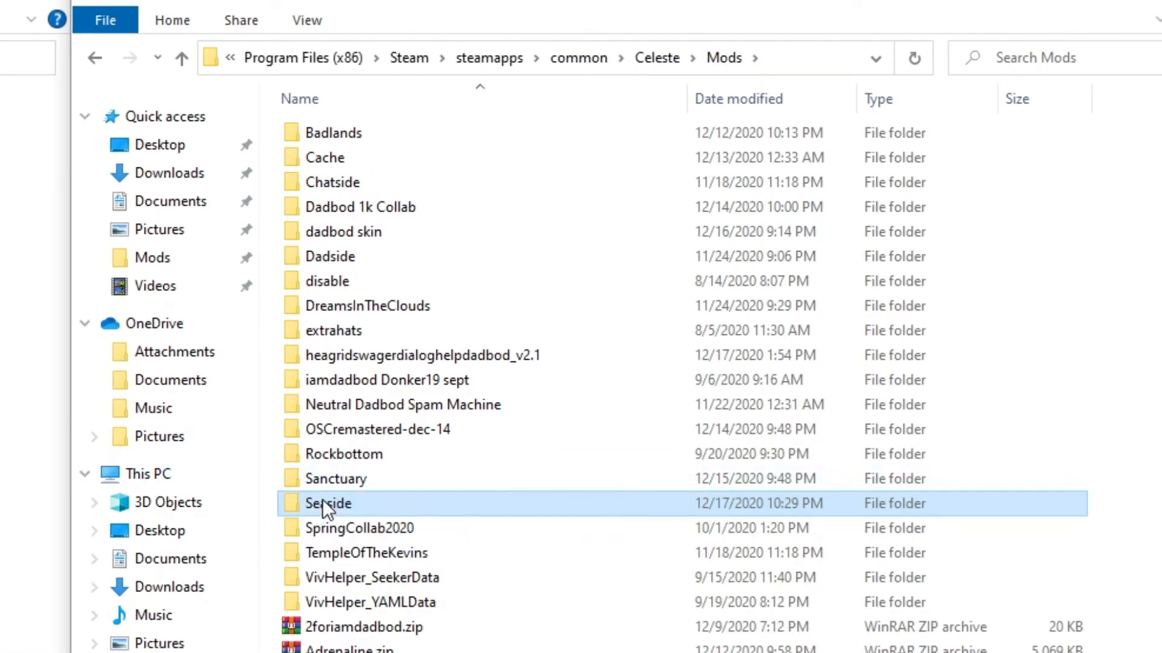
Open the Seaside mod folder and start creating a new folder inside it.
{"action": "double_click", "coordinate": [328, 503]}
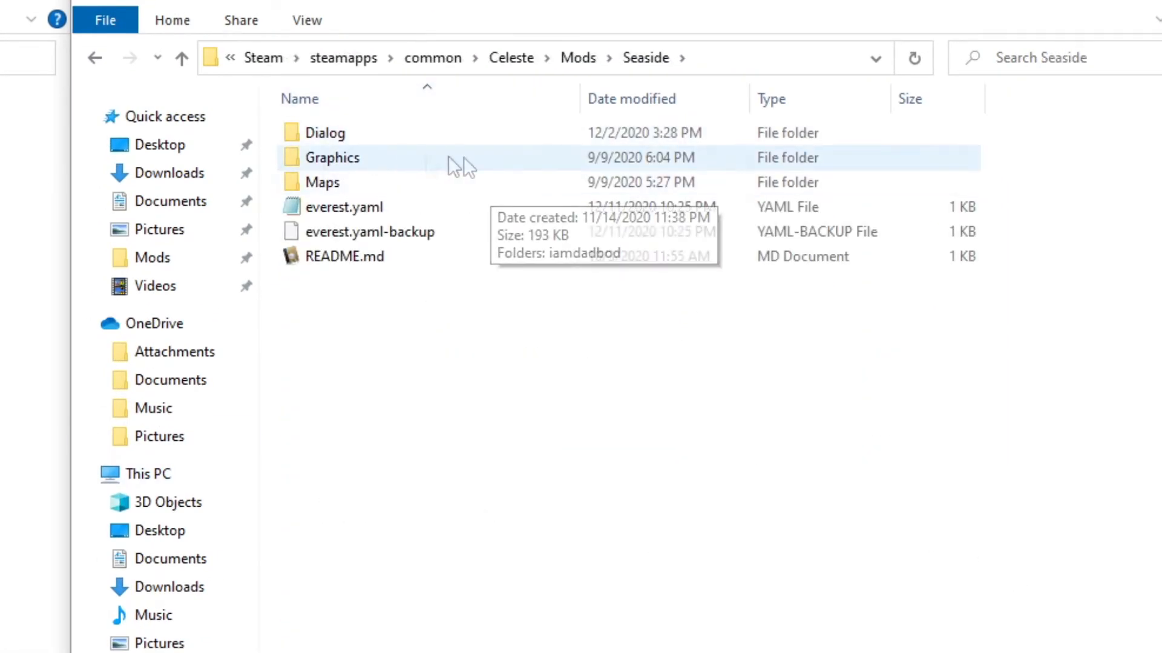
{"action": "right_click", "coordinate": [867, 560]}
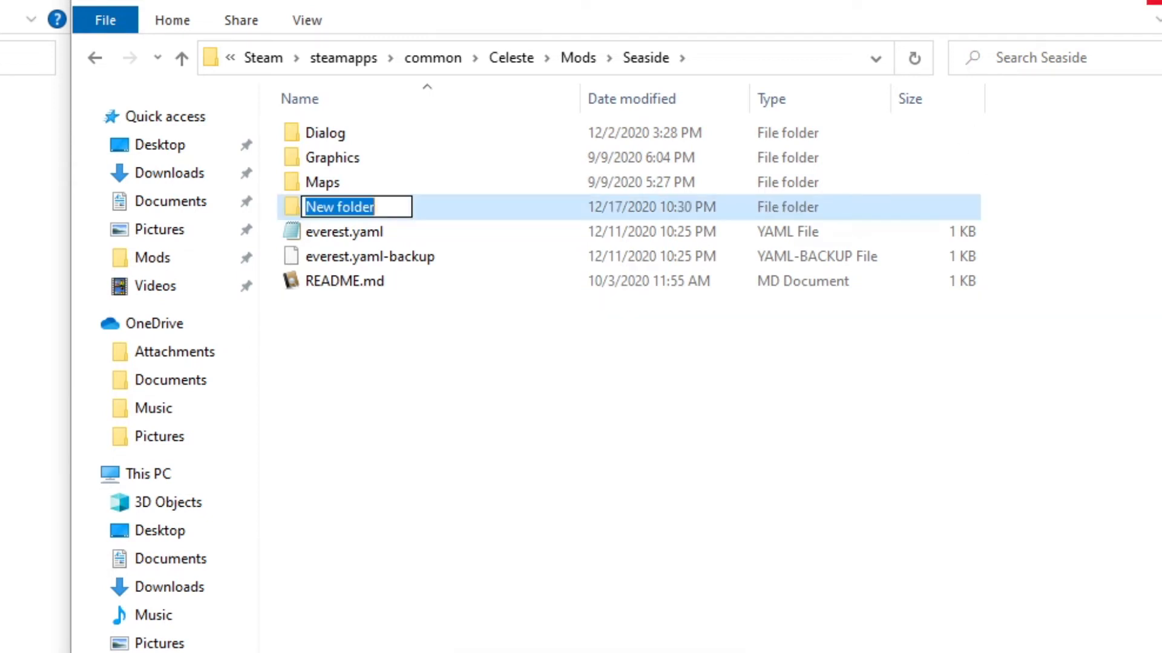
Name the new folder 'Audio' and open it.
{"action": "type", "text": "Audio"}
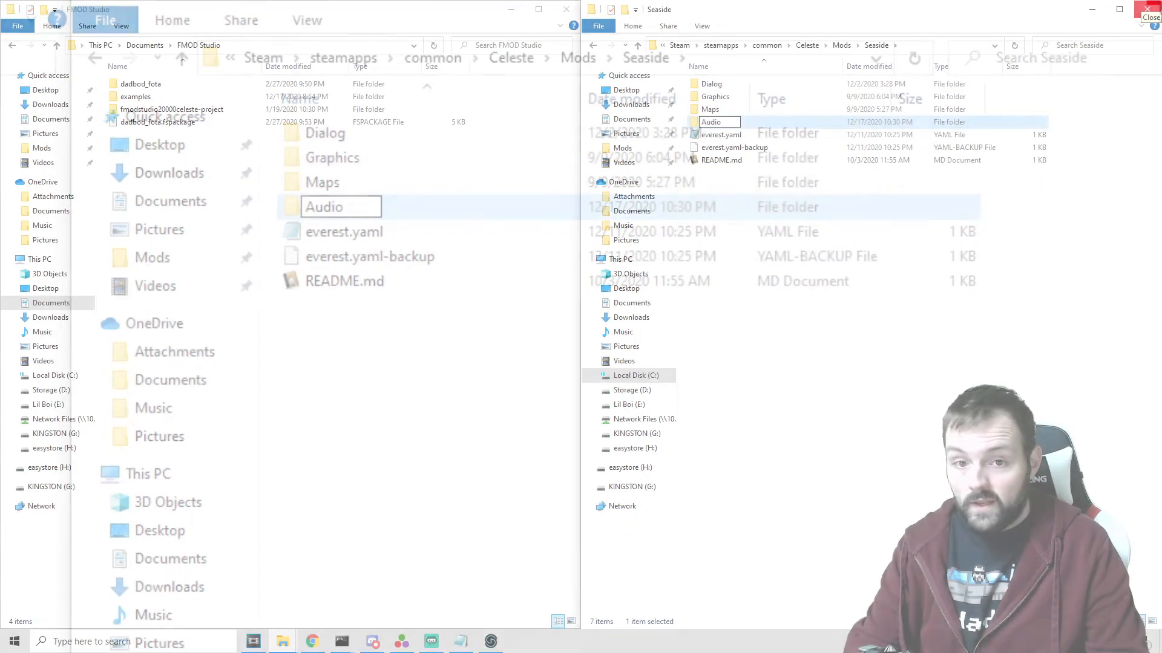
{"action": "double_click", "coordinate": [710, 122]}
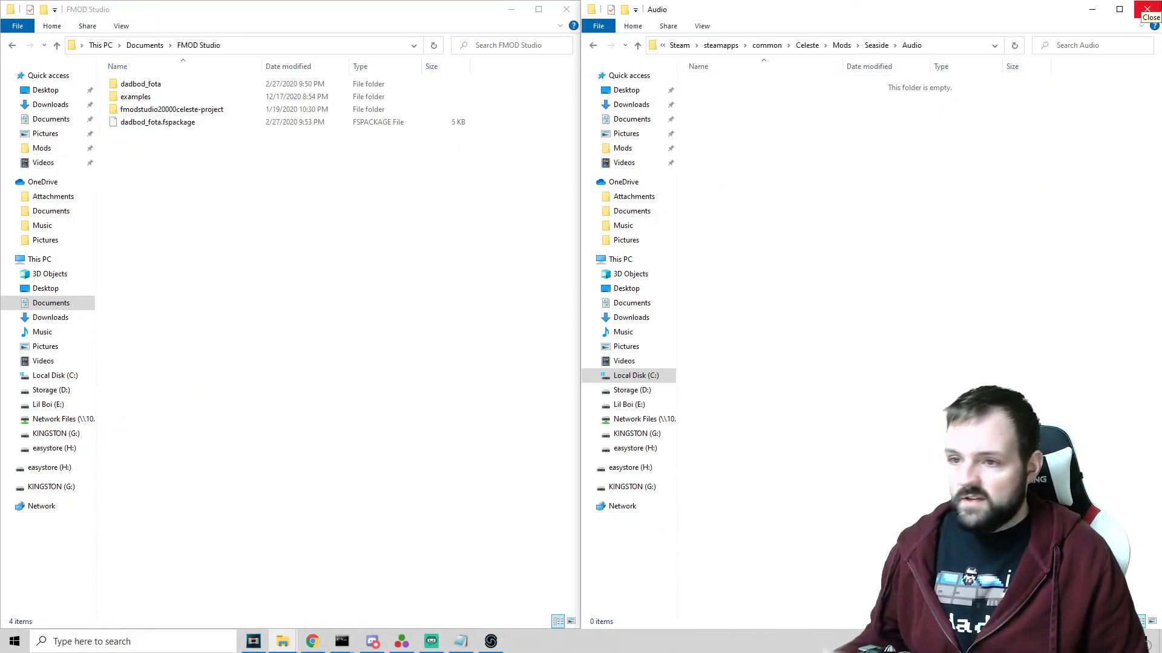
{"action": "left_click", "coordinate": [157, 122]}
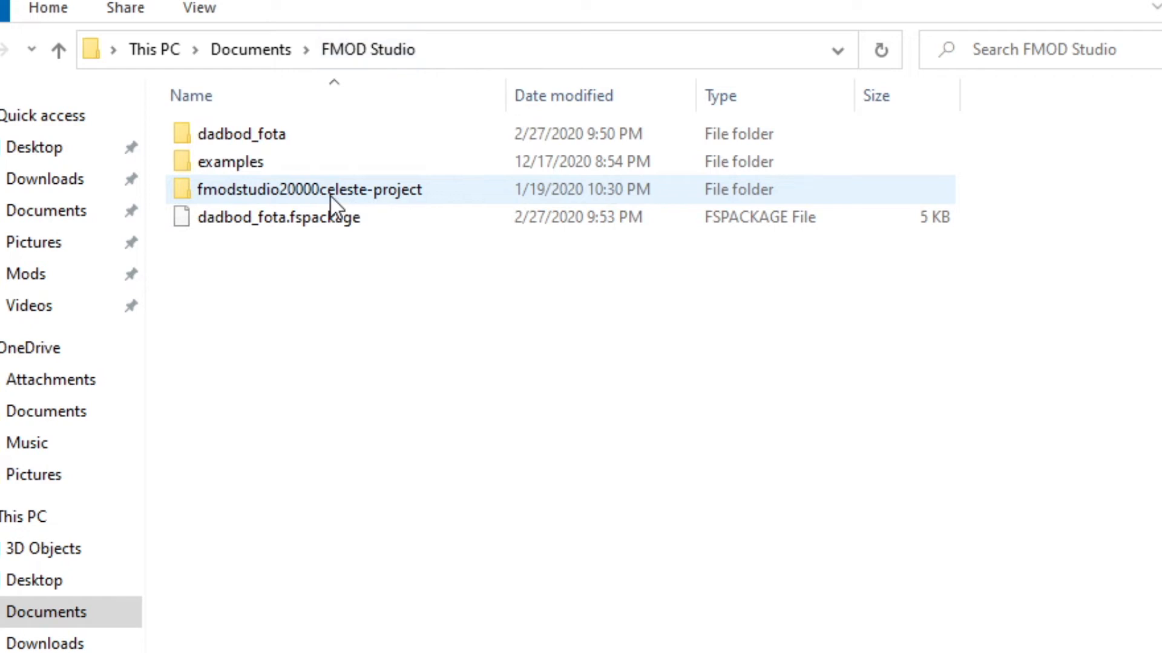
Browse to FMOD Studio Celeste Project\Build and move GUIDs.txt into Audio.
{"action": "double_click", "coordinate": [309, 189]}
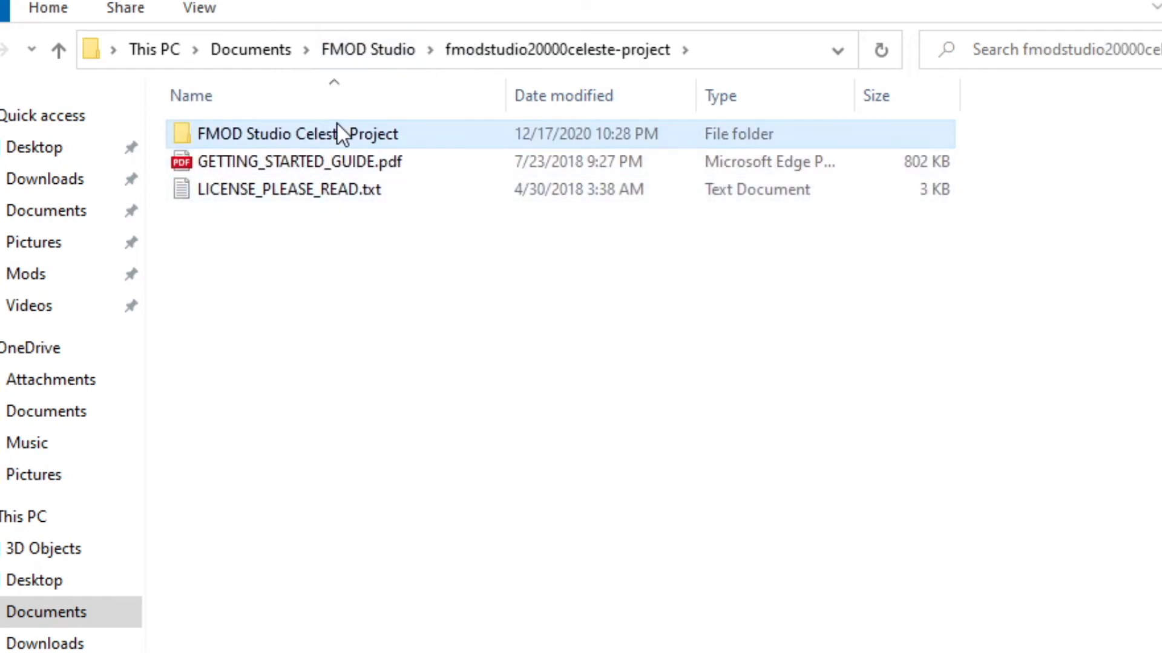
{"action": "double_click", "coordinate": [299, 133]}
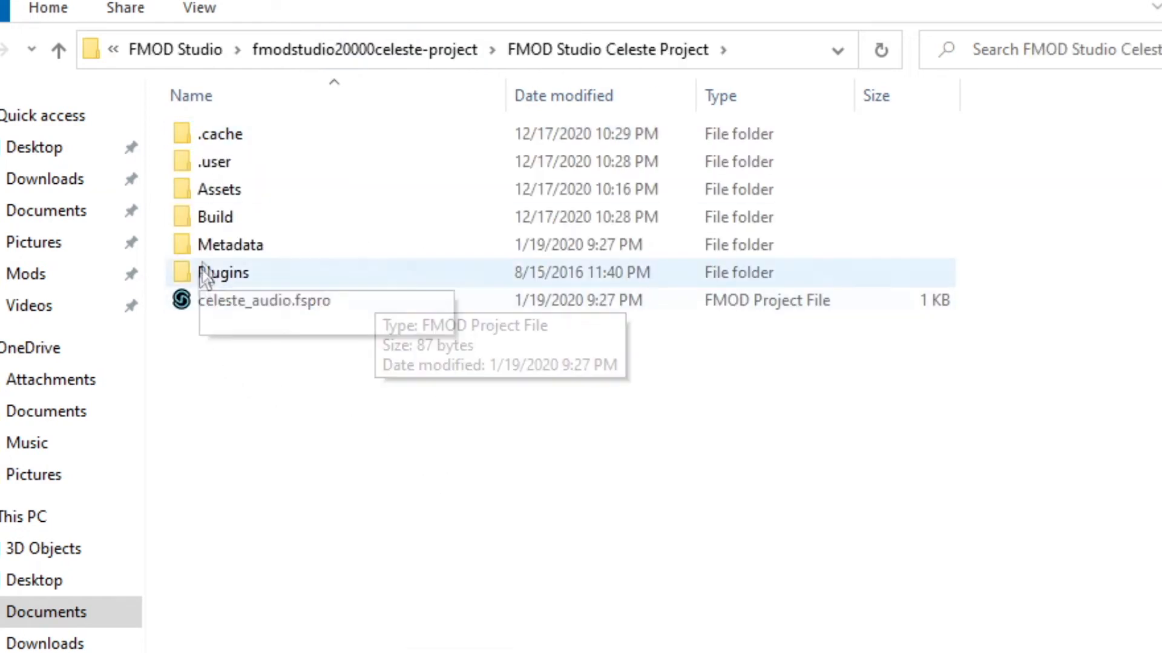
{"action": "left_click", "coordinate": [215, 217]}
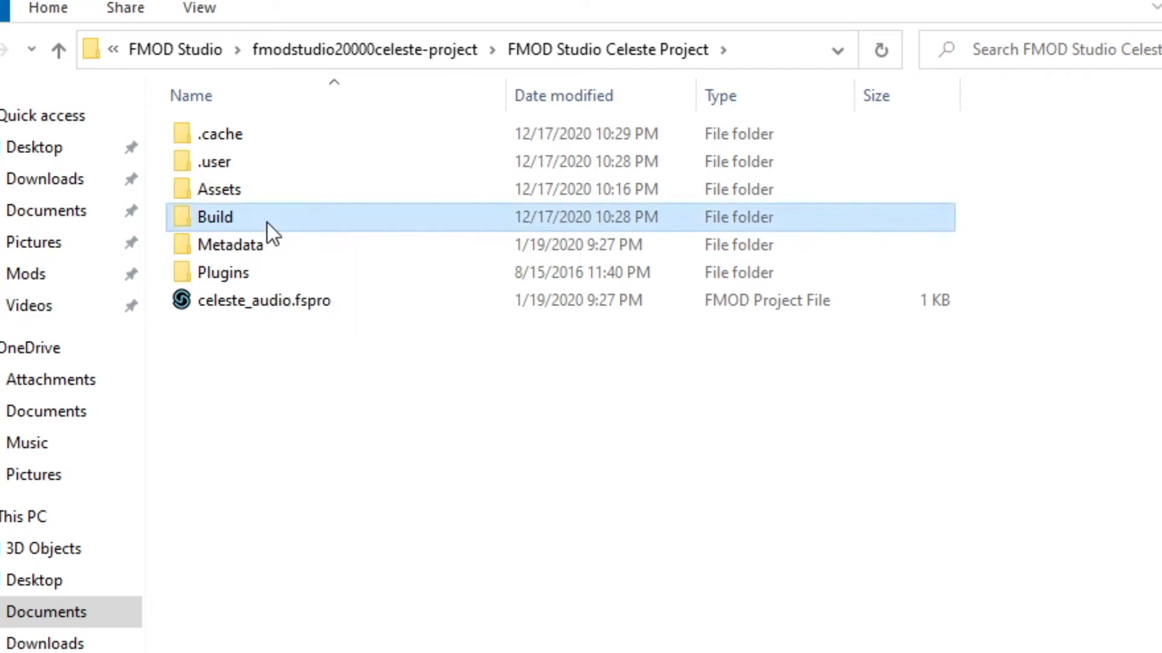
{"action": "double_click", "coordinate": [214, 217]}
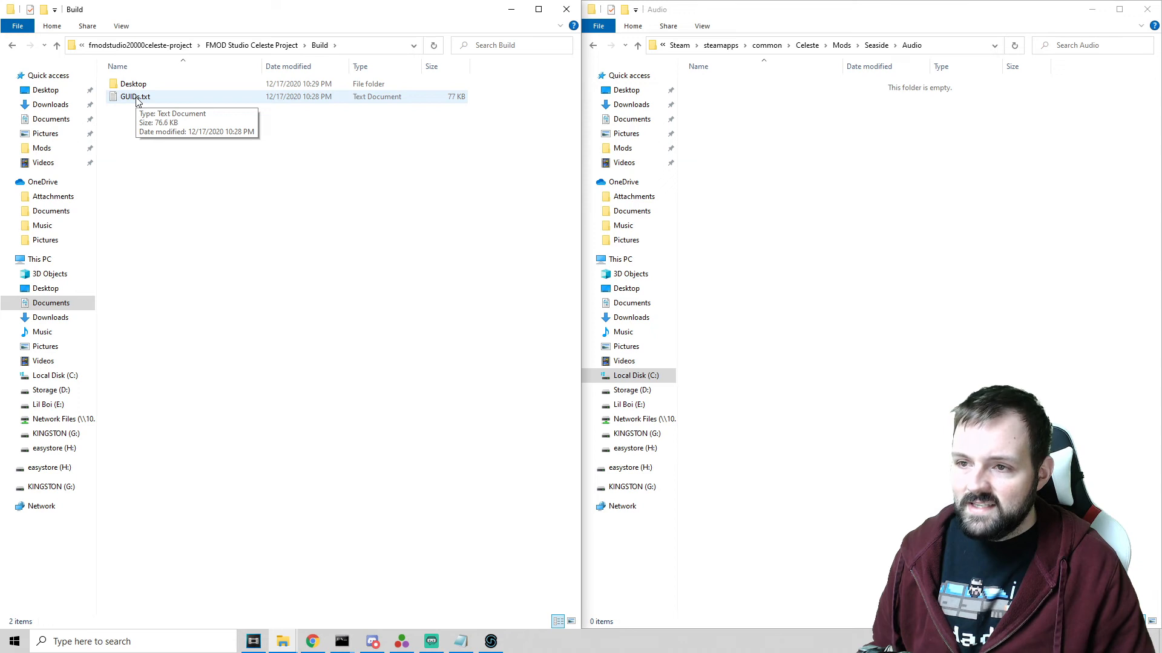
{"action": "left_click_drag", "start_coordinate": [135, 96], "coordinate": [897, 152]}
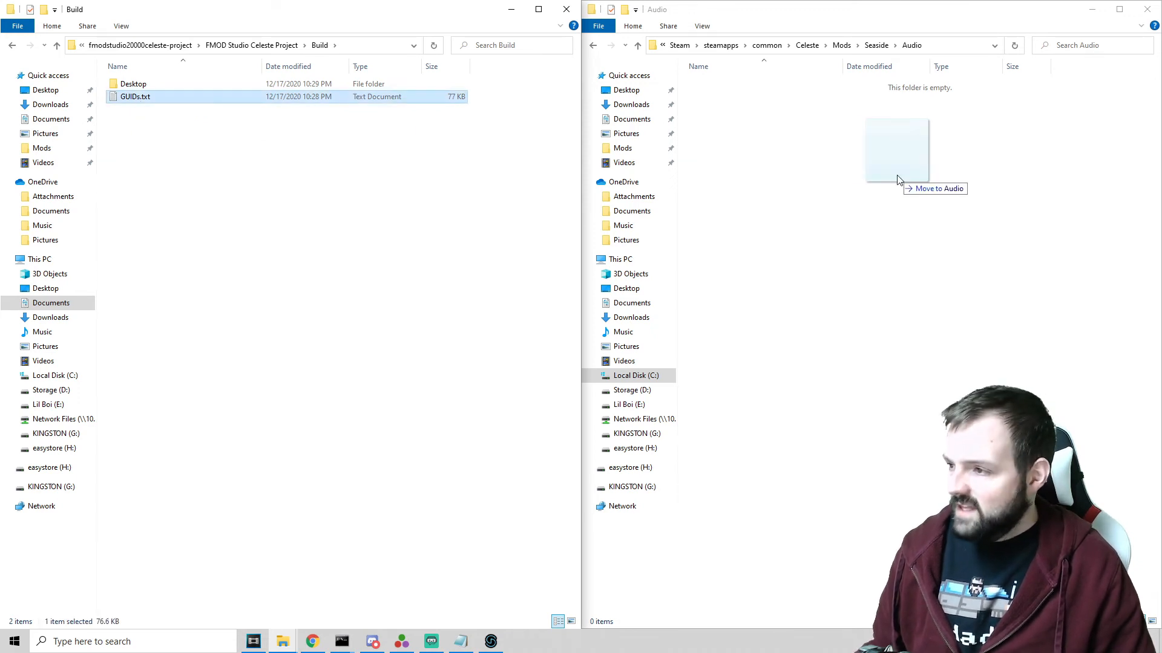
{"action": "left_click_drag", "start_coordinate": [134, 97], "coordinate": [897, 148]}
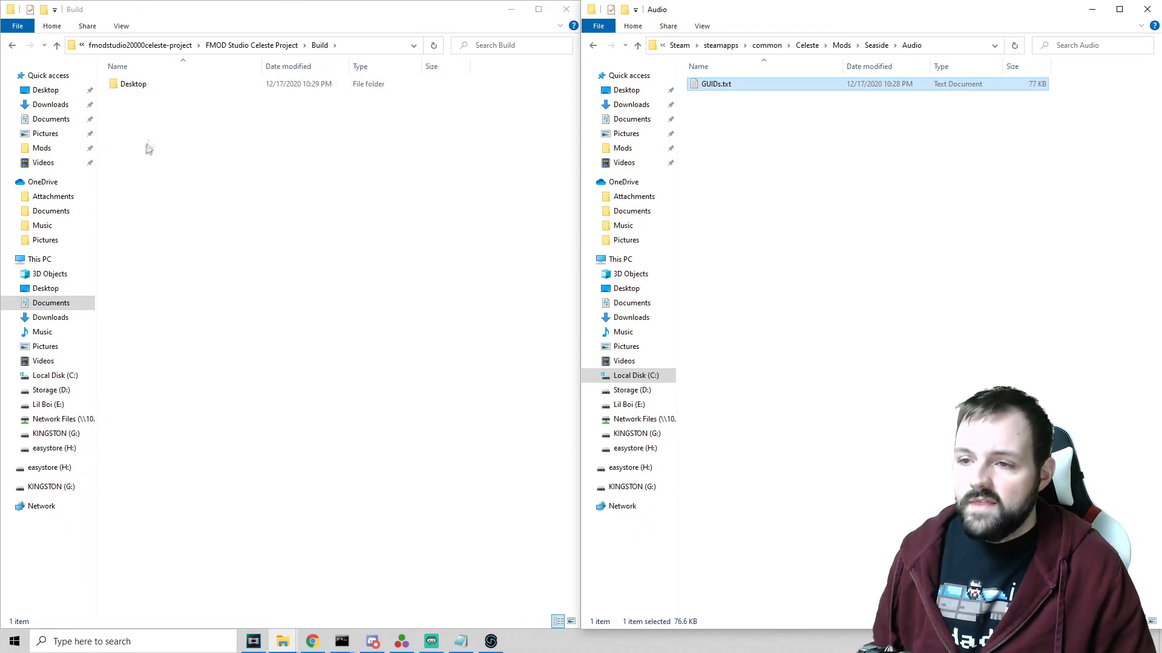
Open Build\Desktop and select iamdadbod_seaside.bank for the Seaside Audio folder.
{"action": "left_click", "coordinate": [133, 83]}
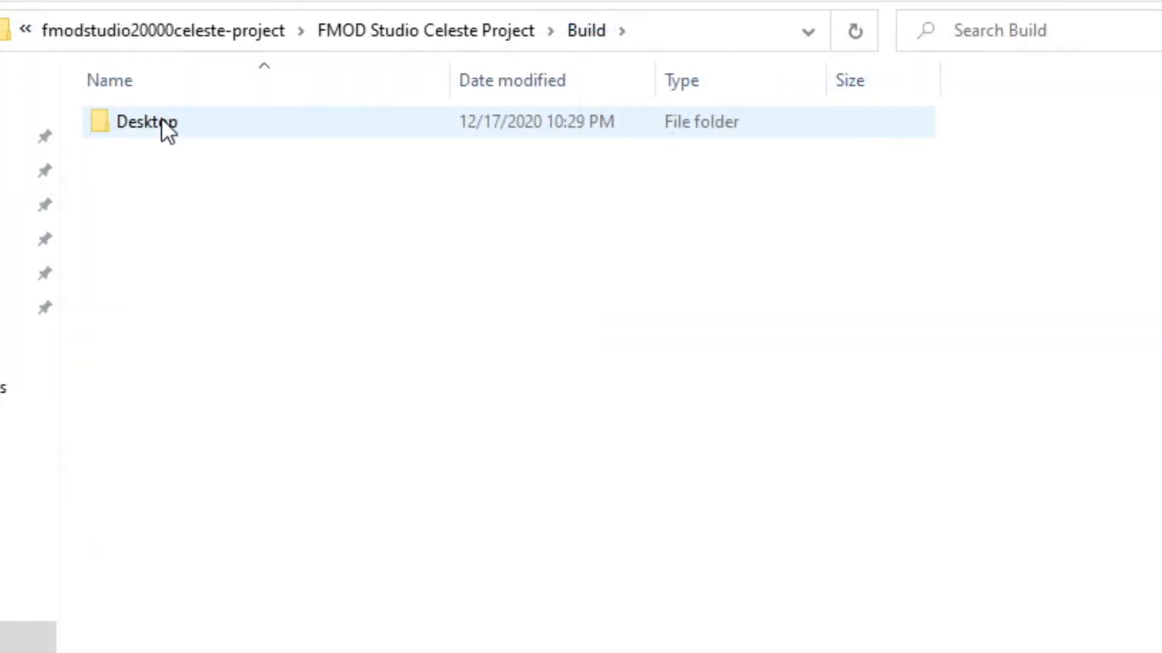
{"action": "double_click", "coordinate": [146, 122]}
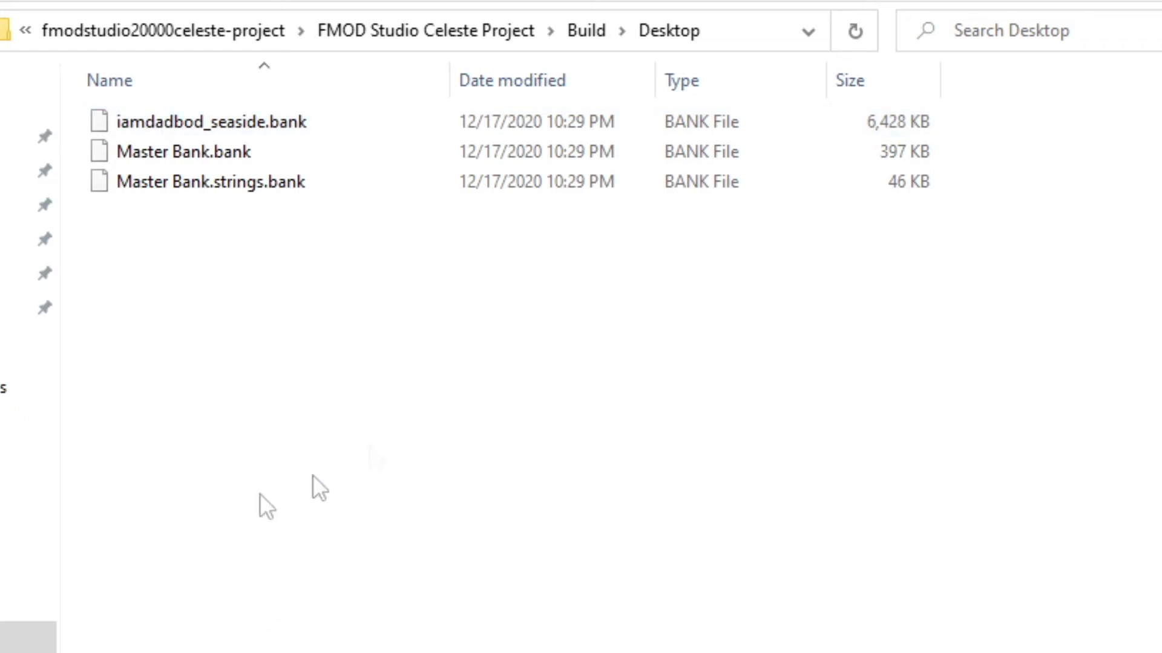
{"action": "left_click", "coordinate": [192, 152]}
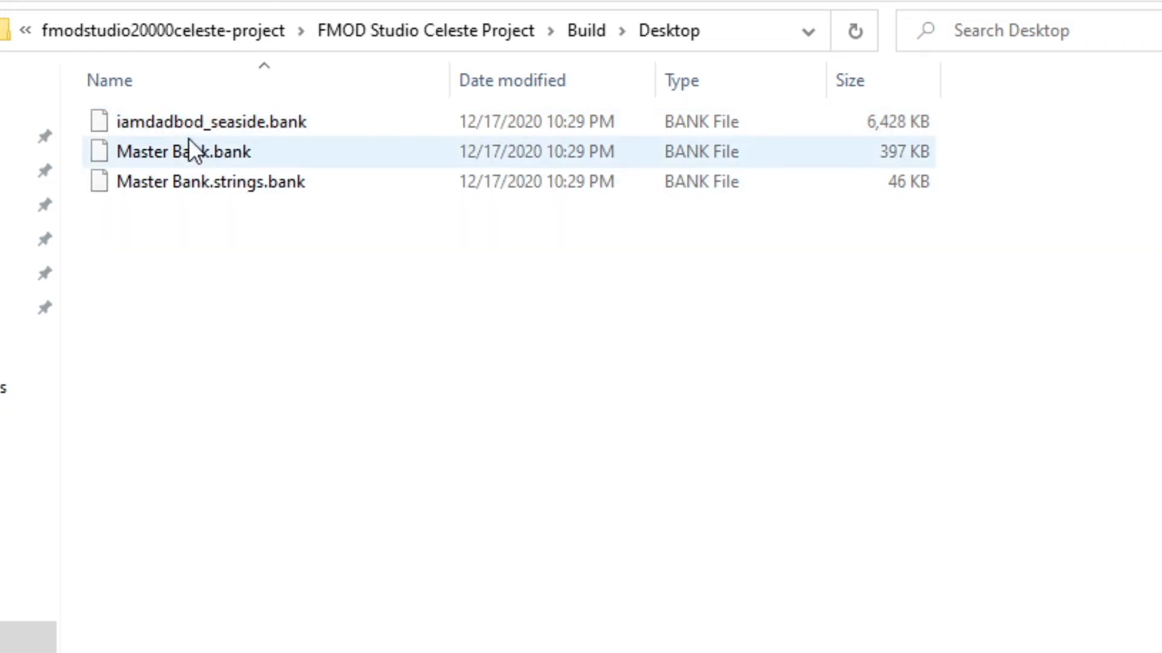
{"action": "left_click", "coordinate": [330, 342]}
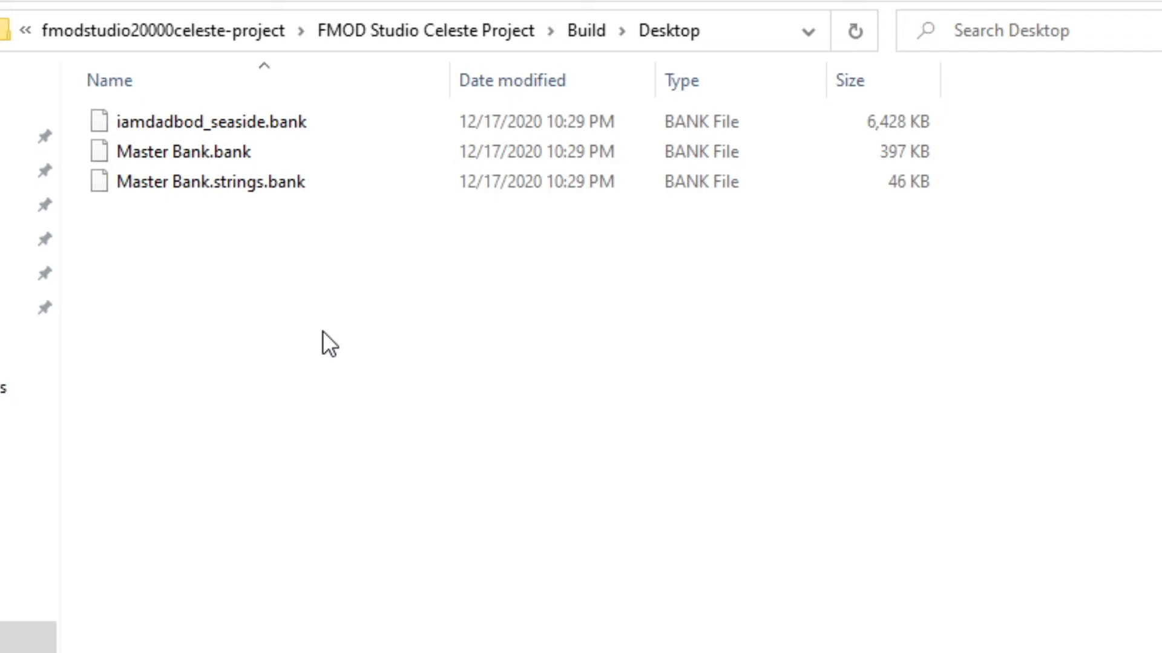
{"action": "mouse_move", "coordinate": [187, 265]}
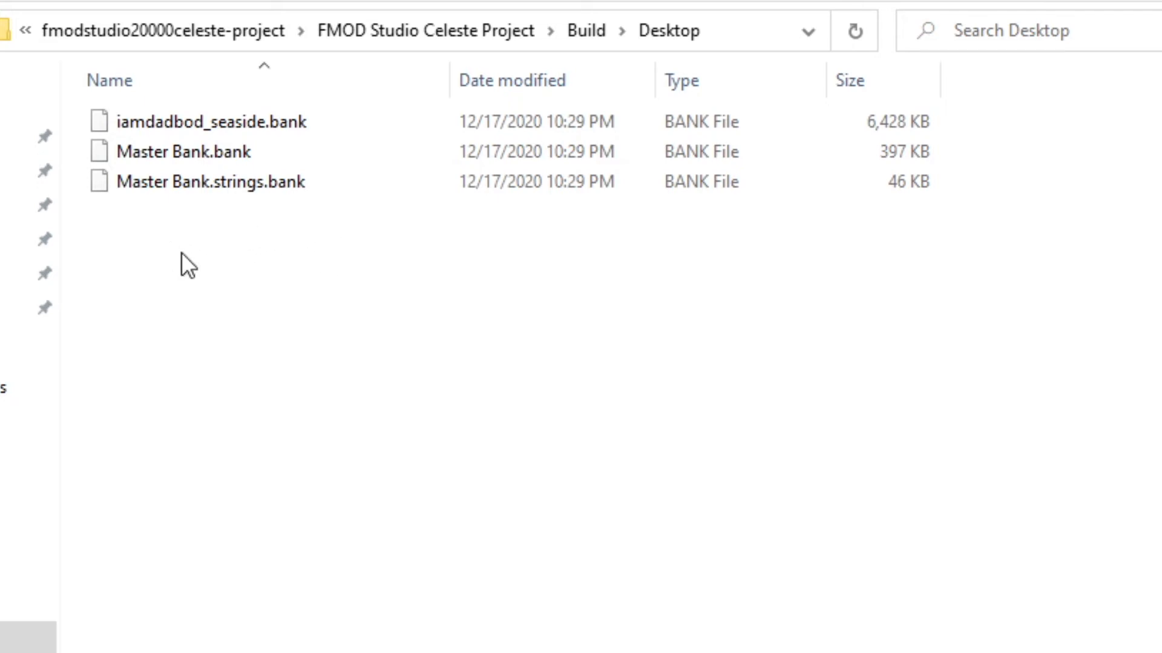
{"action": "mouse_move", "coordinate": [187, 274]}
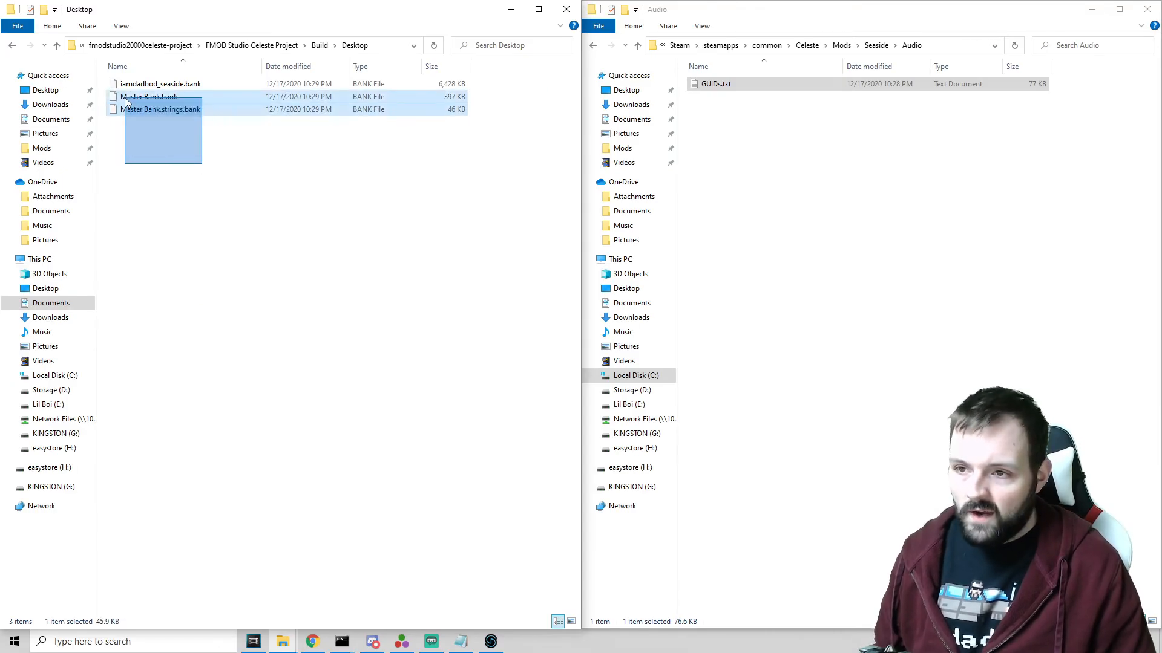
{"action": "left_click", "coordinate": [211, 214]}
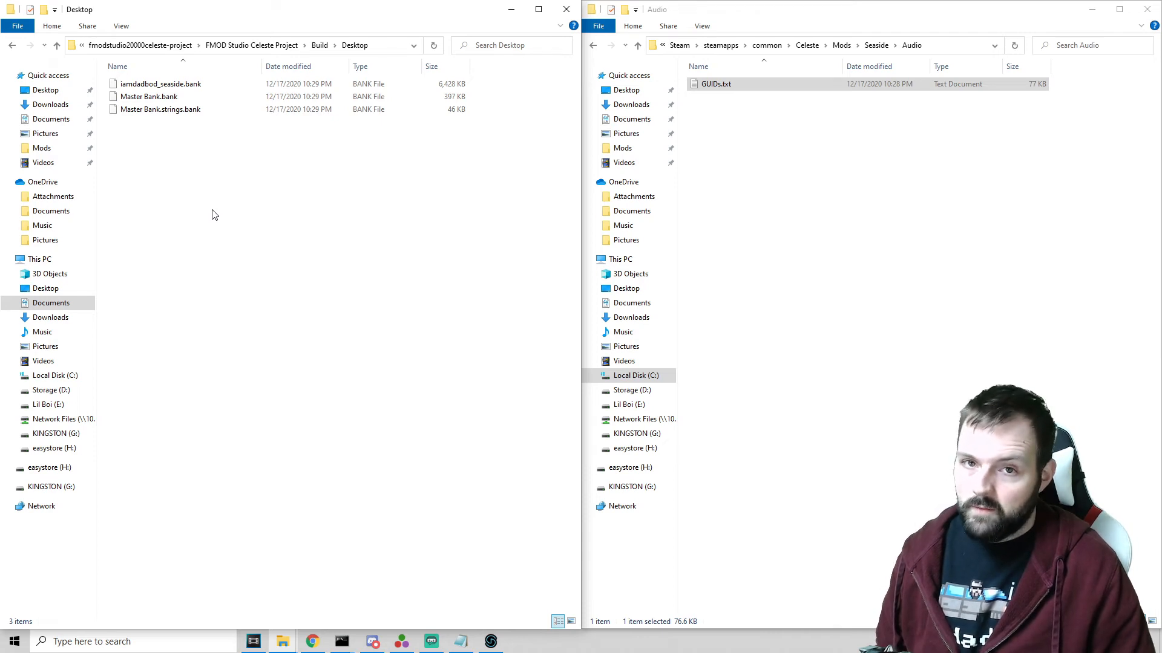
{"action": "mouse_move", "coordinate": [178, 184]}
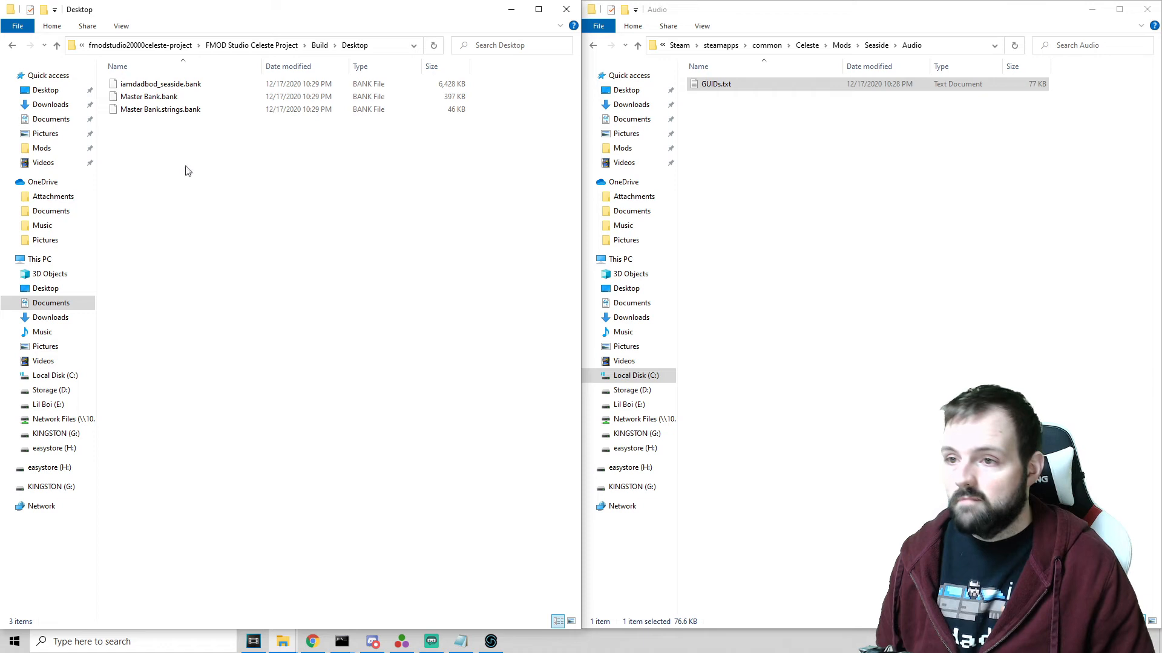
{"action": "left_click", "coordinate": [158, 83]}
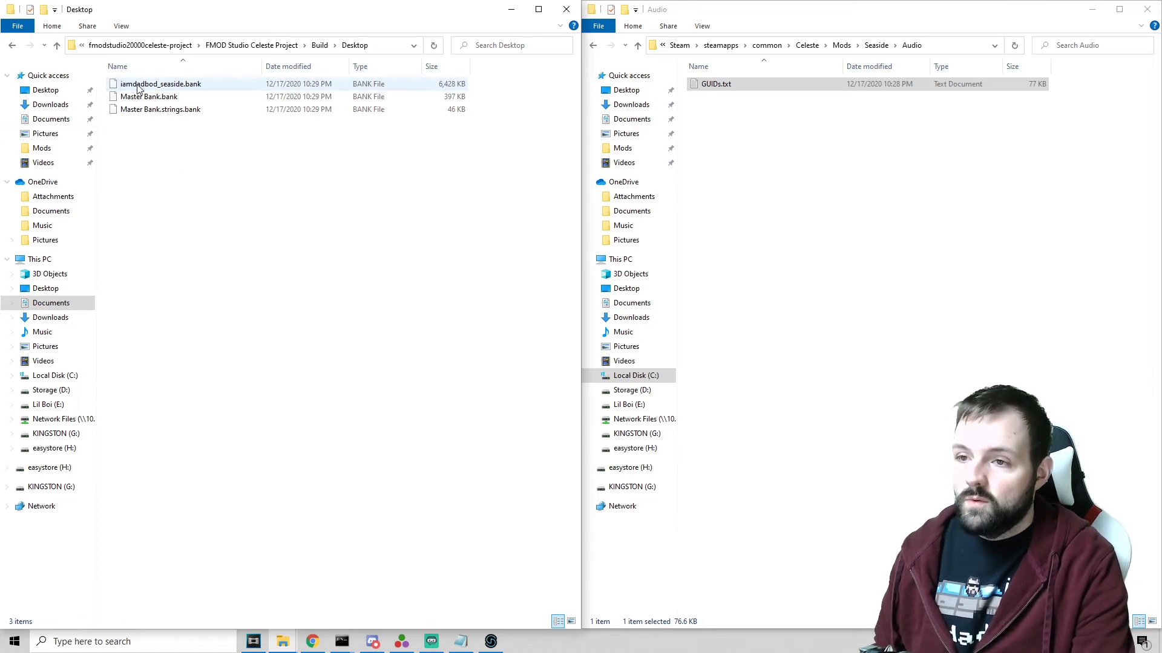
{"action": "left_click", "coordinate": [158, 84]}
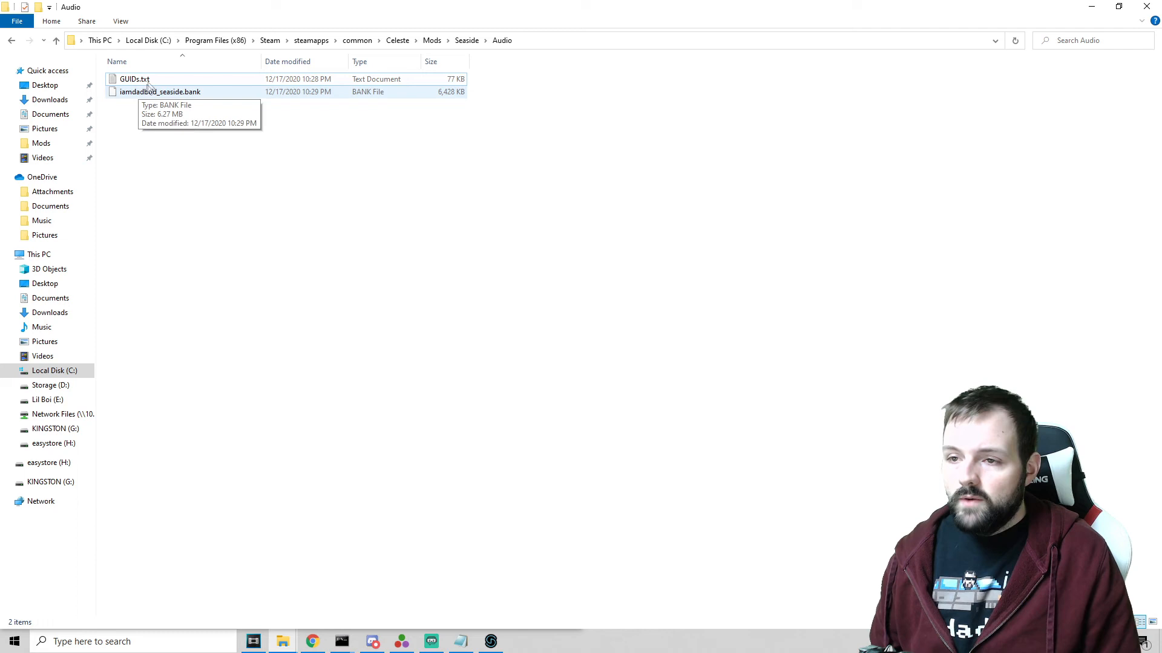
Rename GUIDs.txt to iamdadbod_seaside.guids.txt and open it in Notepad to view the event GUIDs.
{"action": "left_click", "coordinate": [134, 82]}
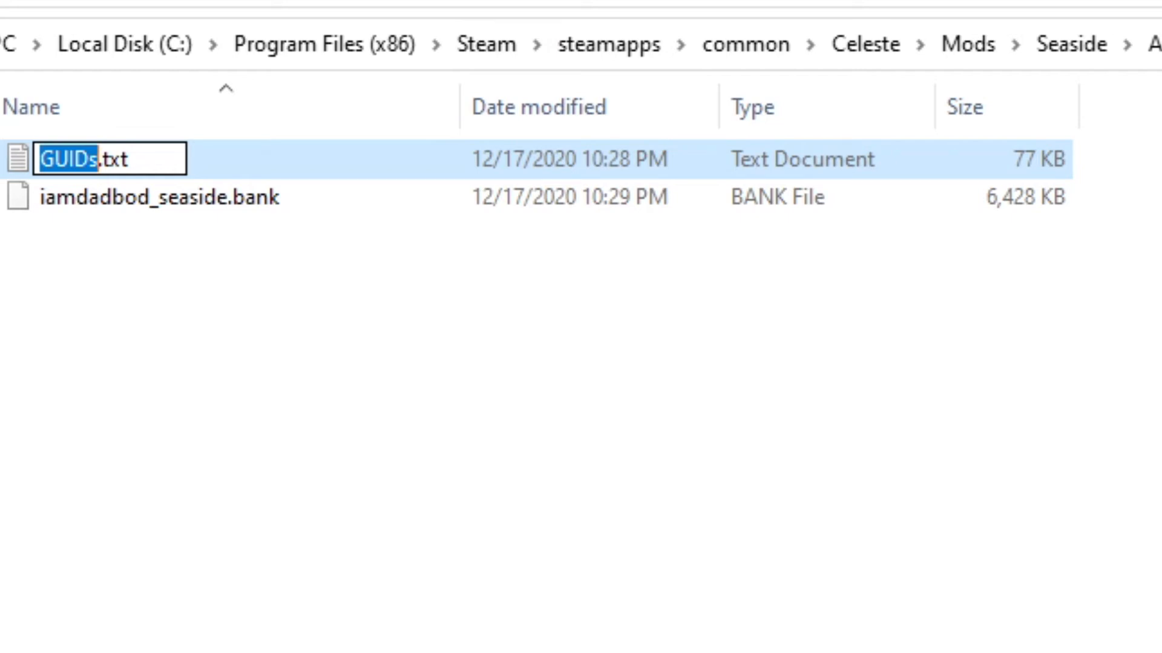
{"action": "type", "text": "iamdadbod.txt"}
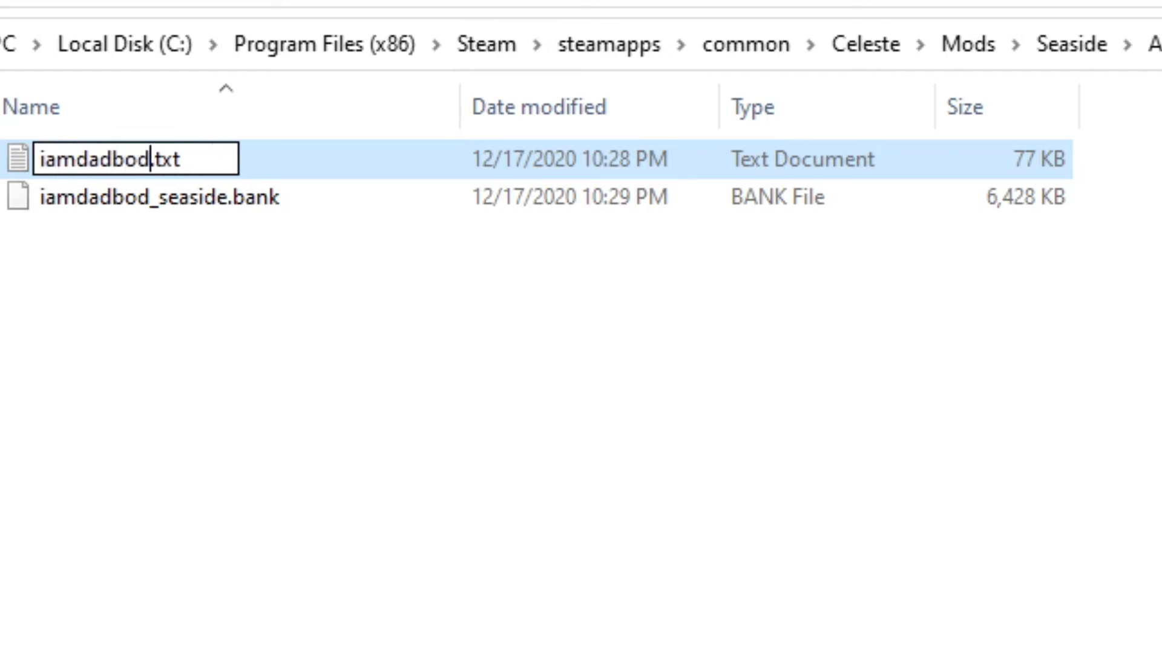
{"action": "type", "text": "_seasid"}
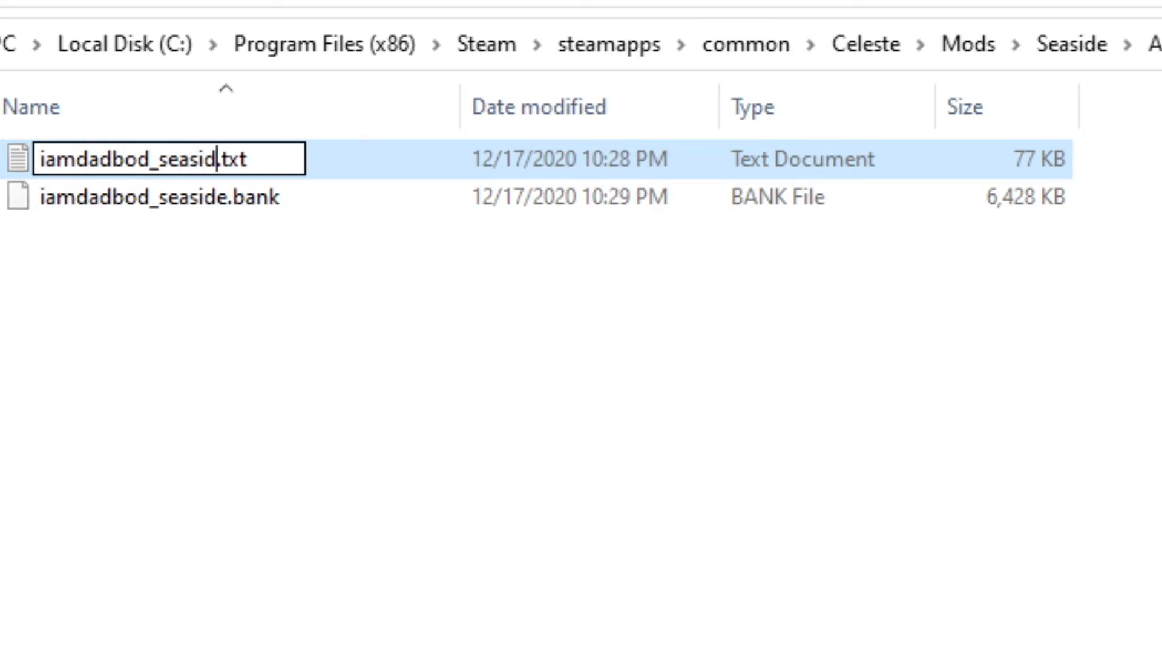
{"action": "type", "text": "e."}
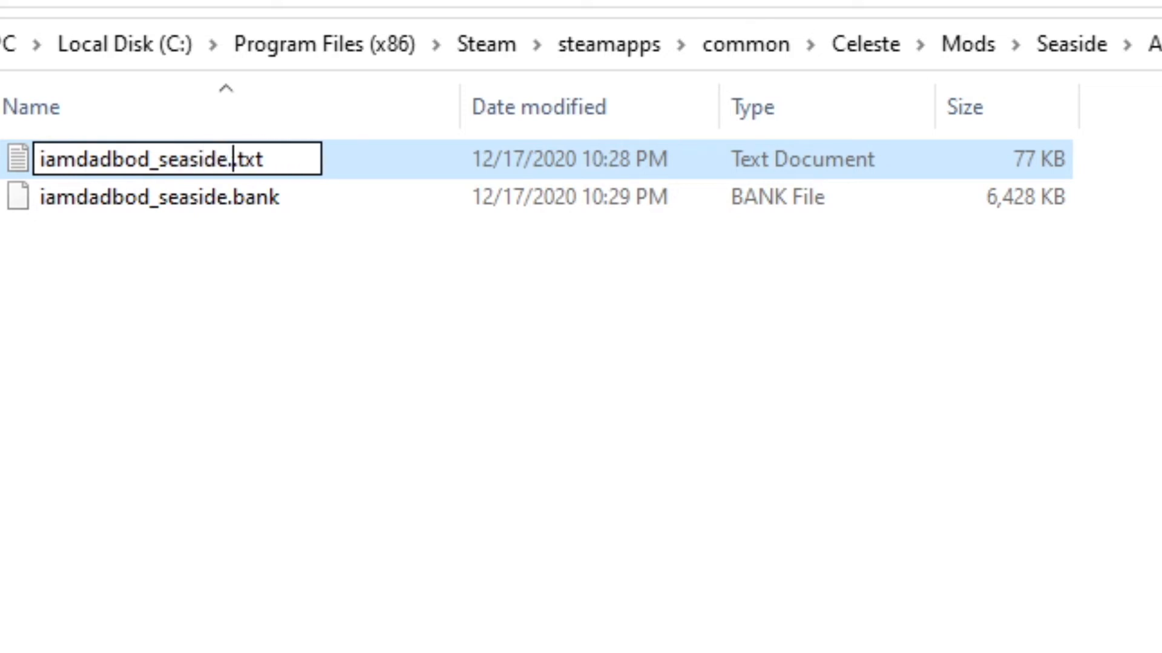
{"action": "type", "text": "guids."}
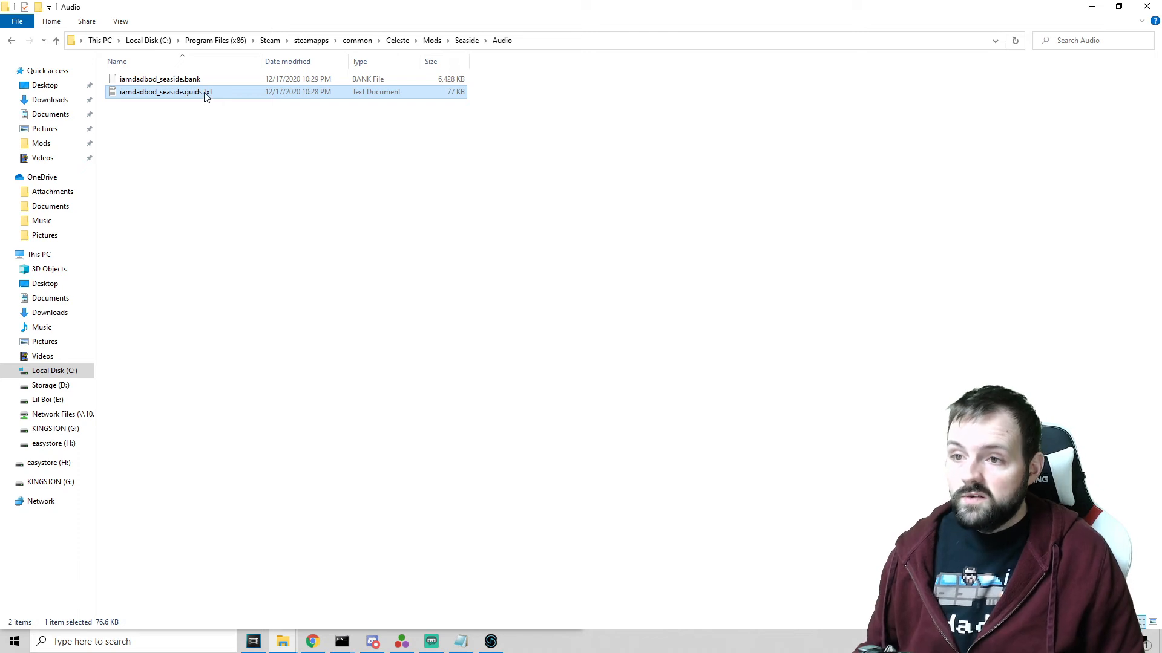
{"action": "mouse_move", "coordinate": [171, 91]}
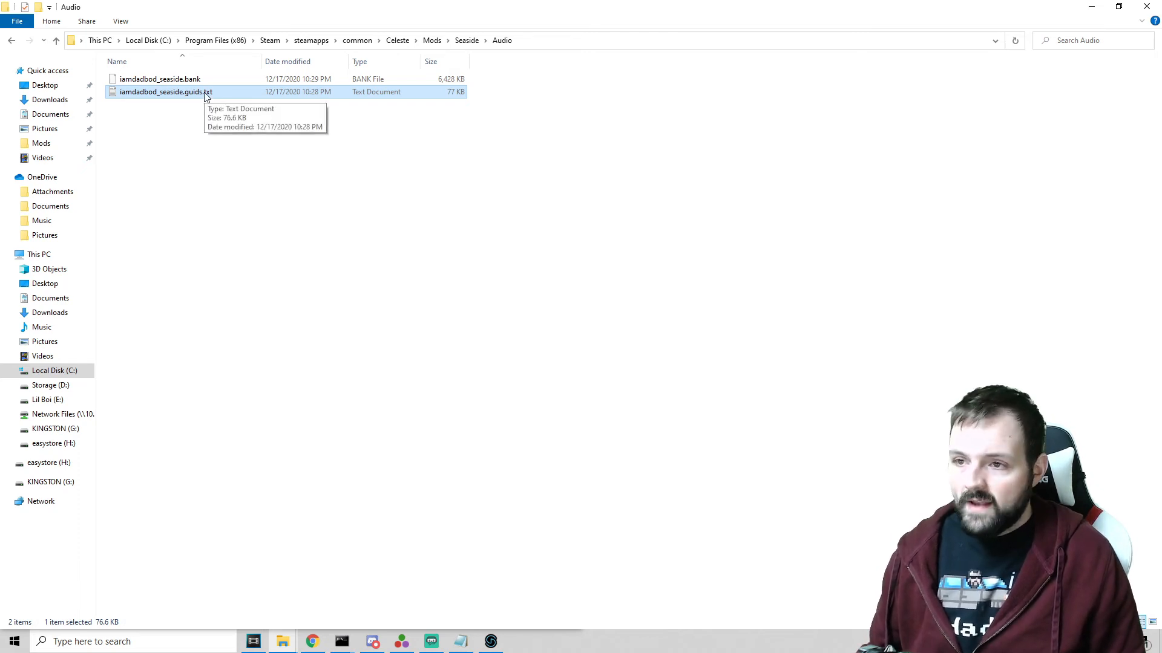
{"action": "double_click", "coordinate": [164, 92]}
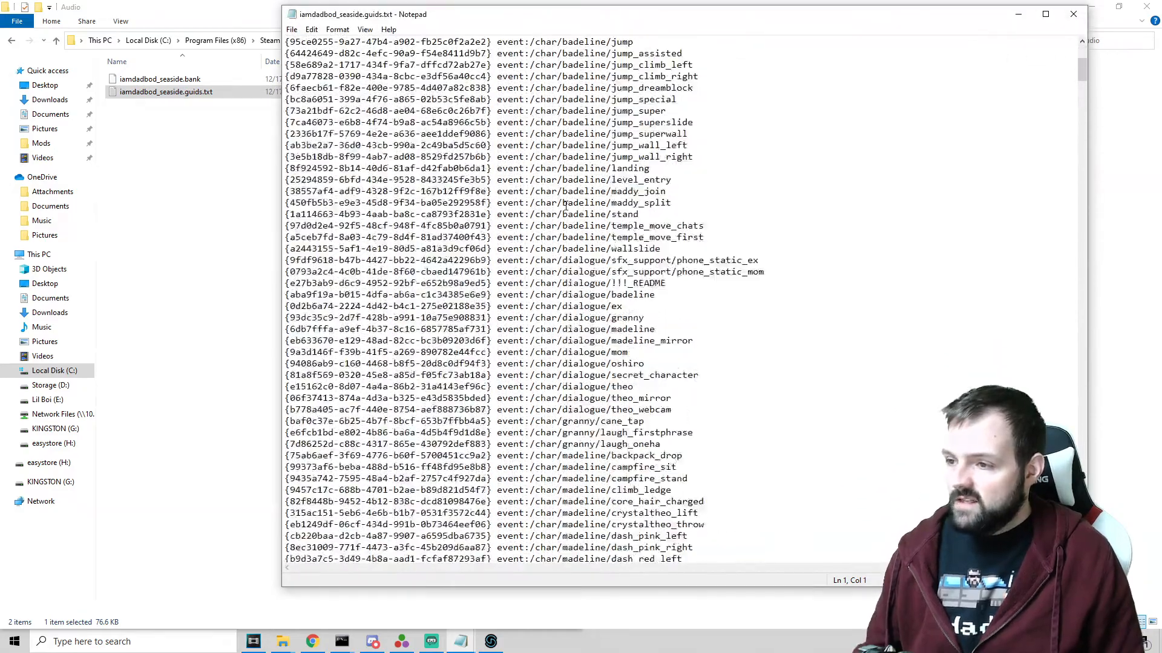
{"action": "scroll", "scroll_direction": "down", "scroll_amount": 3}
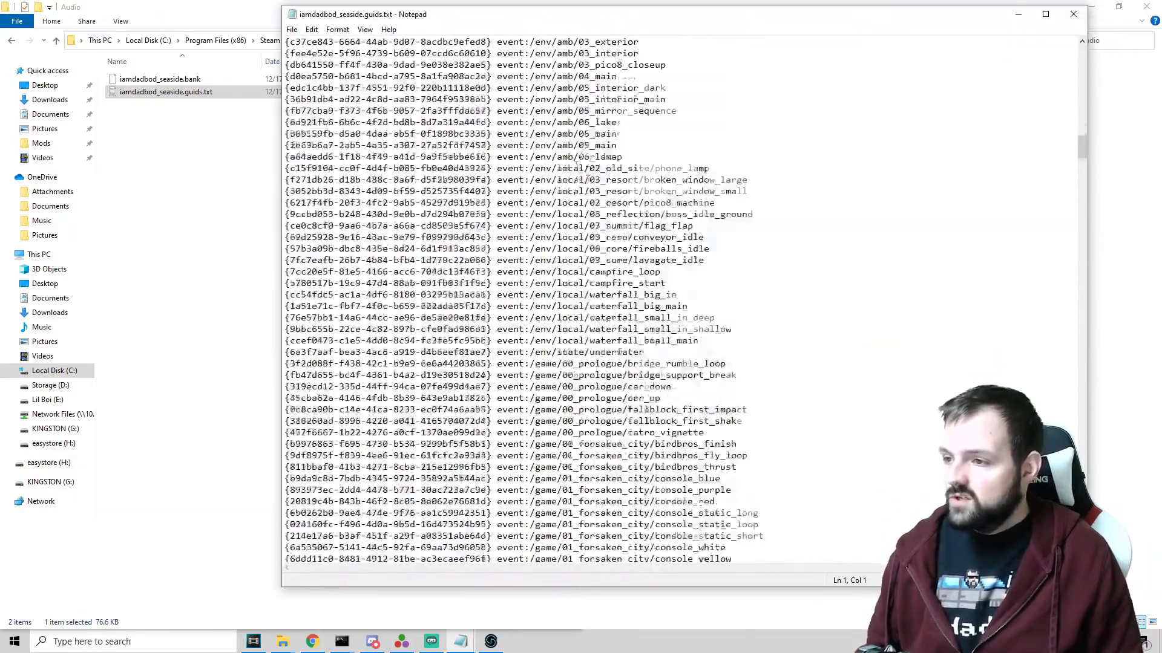
{"action": "scroll", "scroll_direction": "down", "scroll_amount": 3}
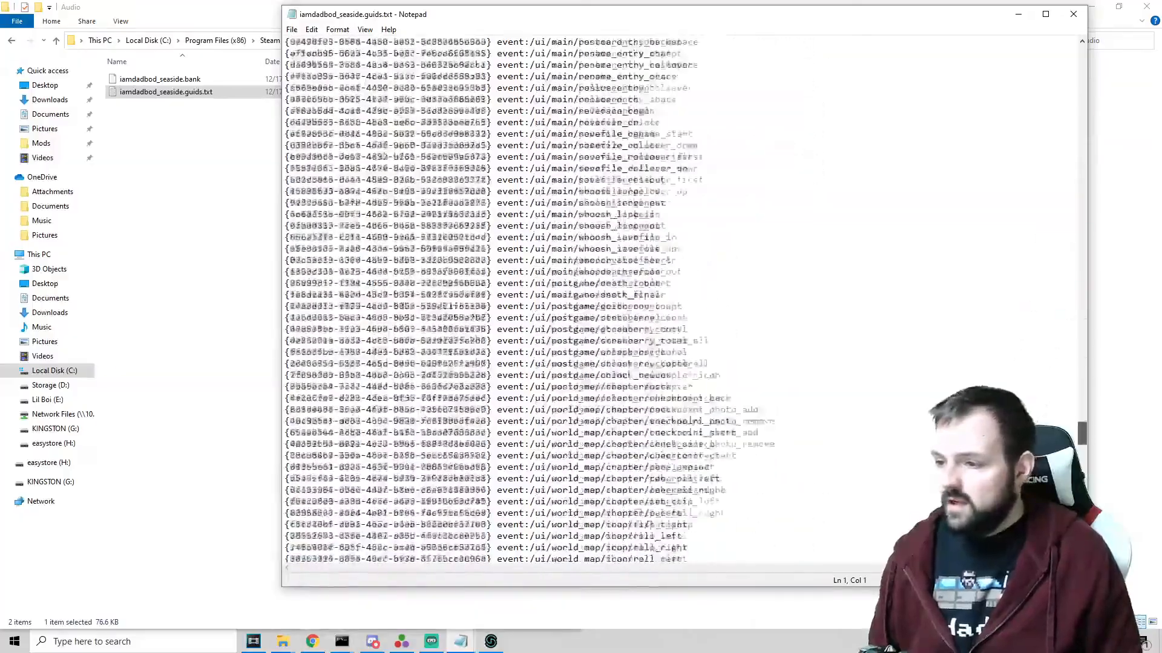
{"action": "scroll", "scroll_direction": "down", "scroll_amount": 3}
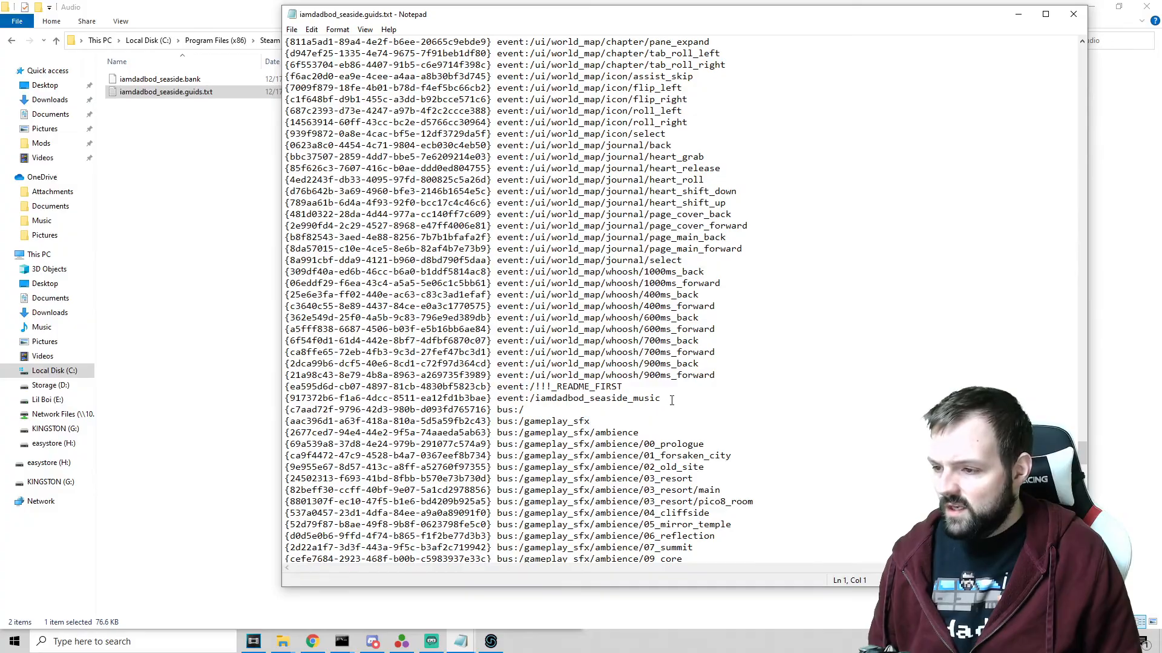
{"action": "scroll", "scroll_direction": "down", "scroll_amount": 3}
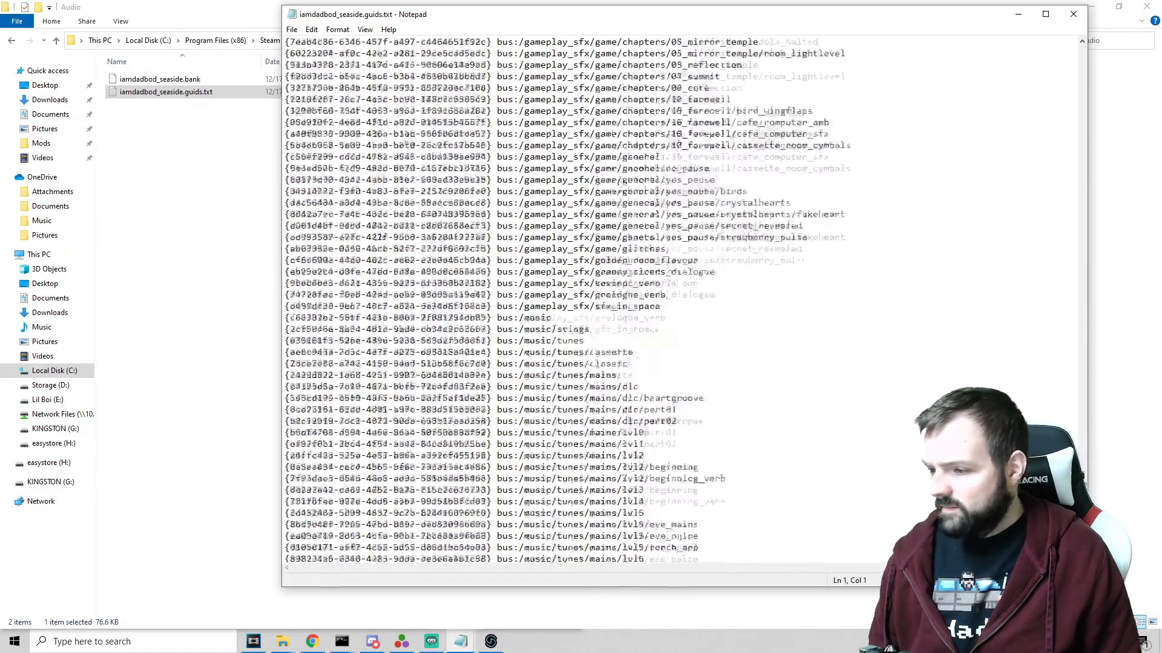
{"action": "scroll", "scroll_direction": "down", "scroll_amount": 3}
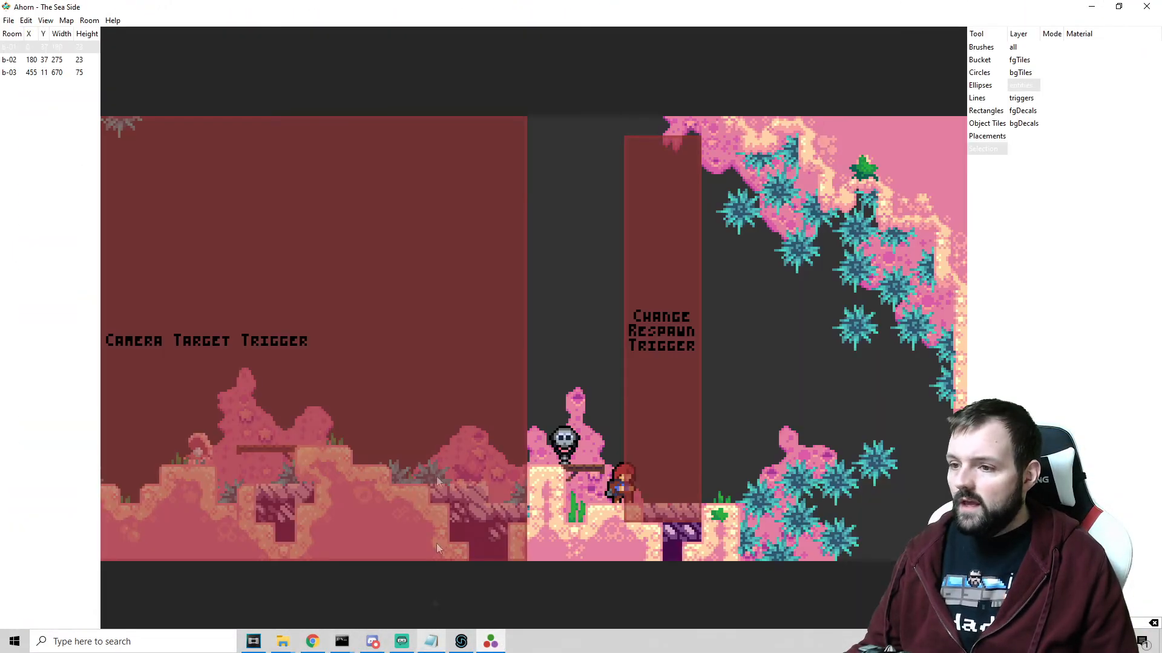
Set The Sea Side's metadata Music to event:/iamdadbod_seaside_music and apply the update.
{"action": "left_click", "coordinate": [66, 20]}
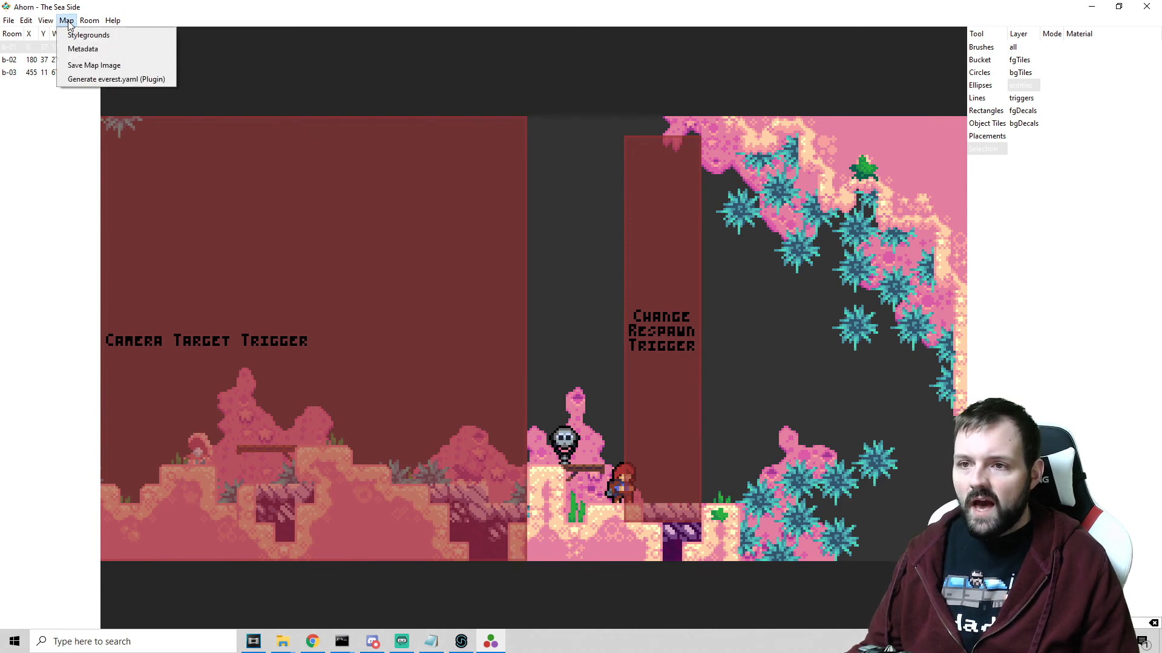
{"action": "mouse_move", "coordinate": [82, 48]}
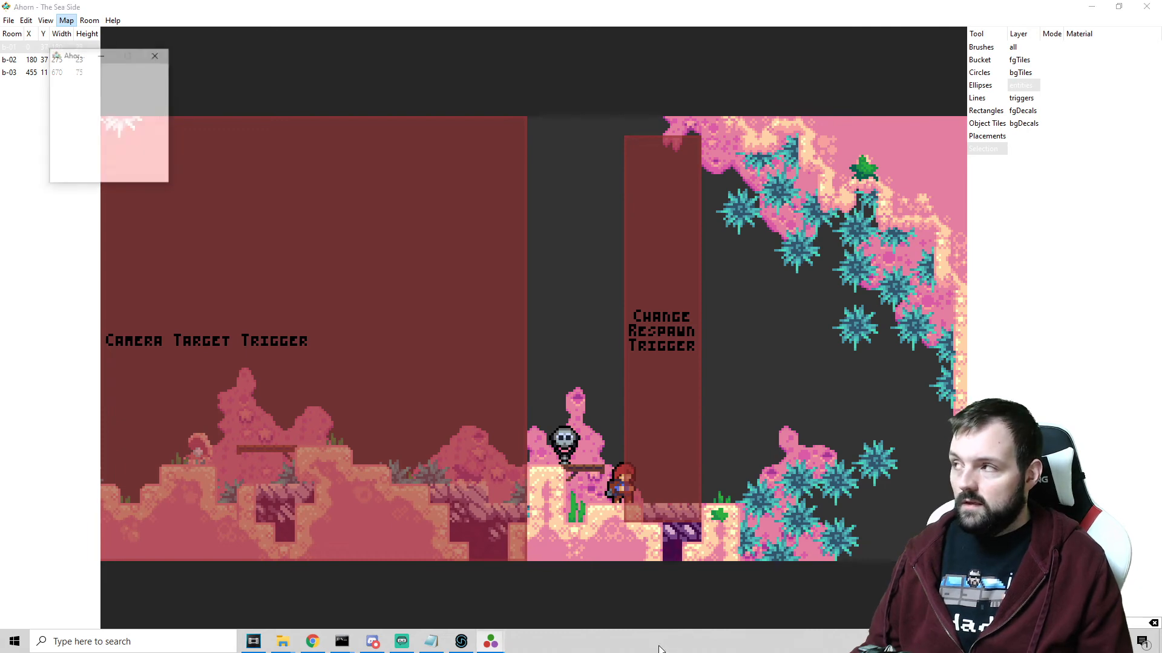
{"action": "left_click", "coordinate": [66, 20]}
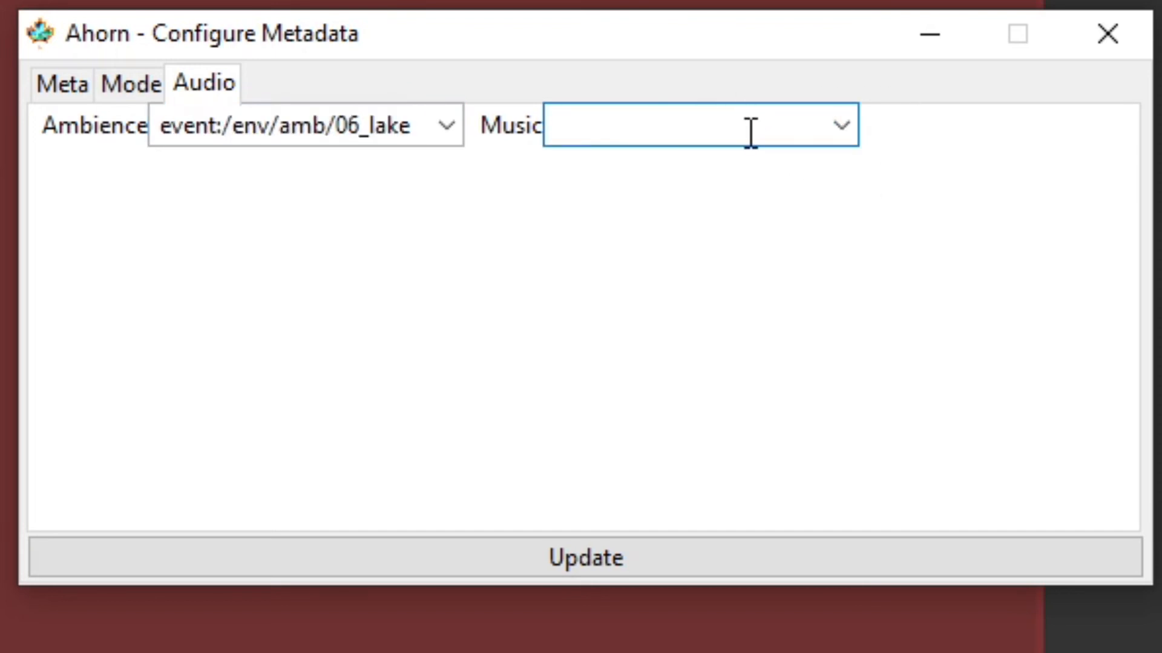
{"action": "mouse_move", "coordinate": [628, 129]}
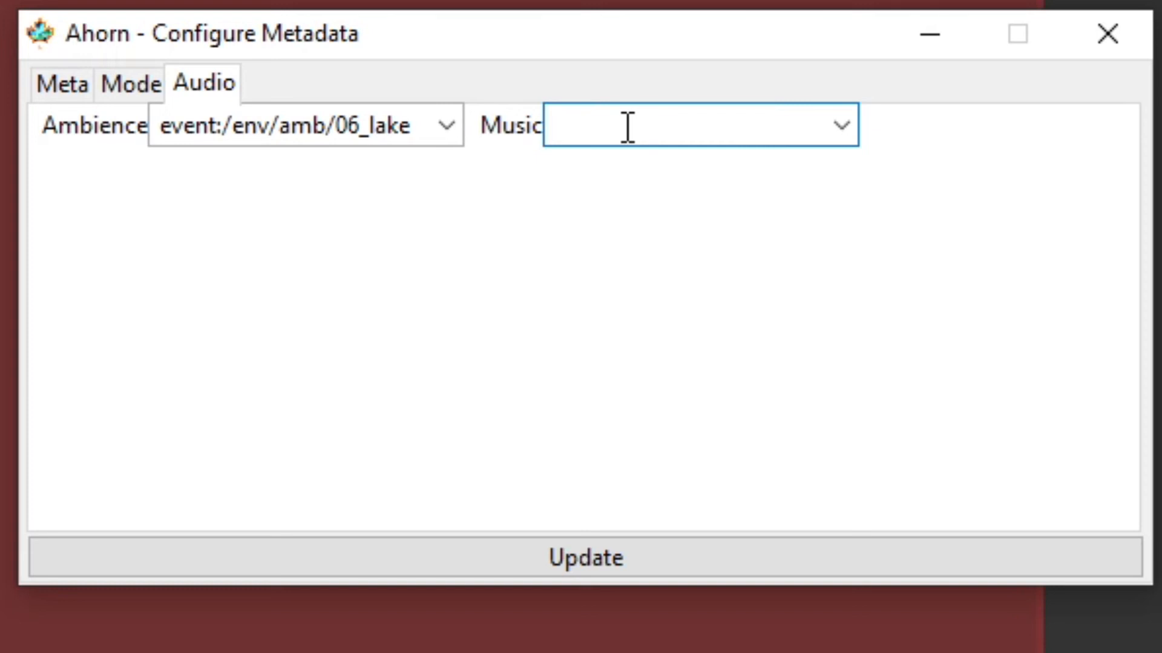
{"action": "type", "text": "event:/iamdadbod_seaside_r"}
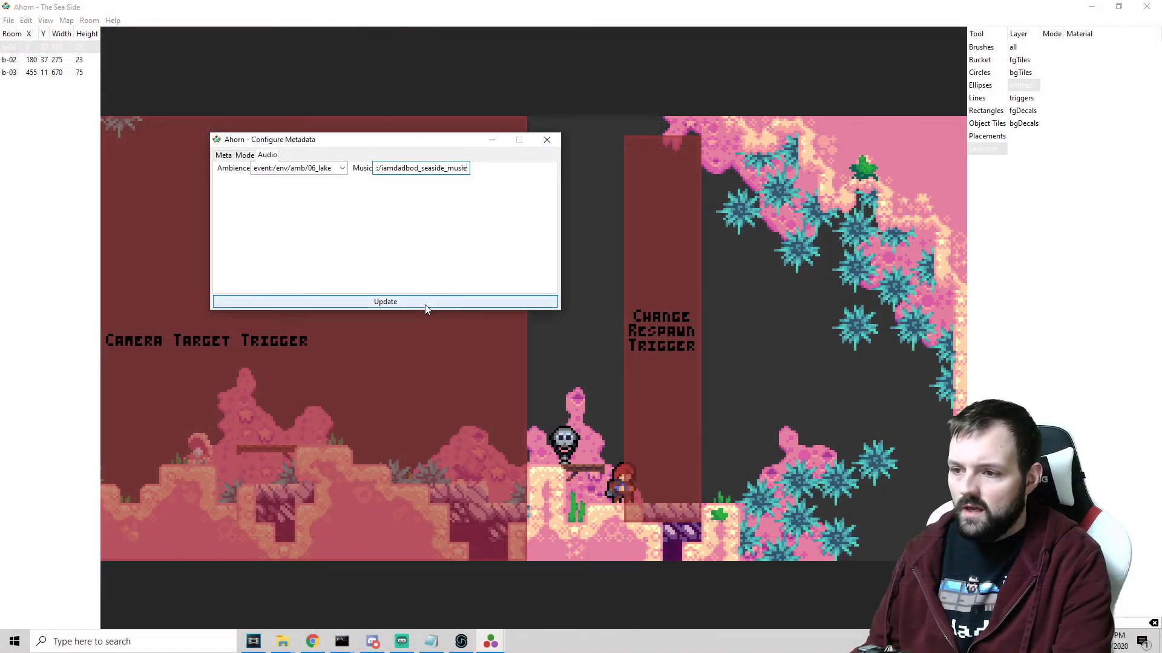
{"action": "left_click", "coordinate": [385, 301]}
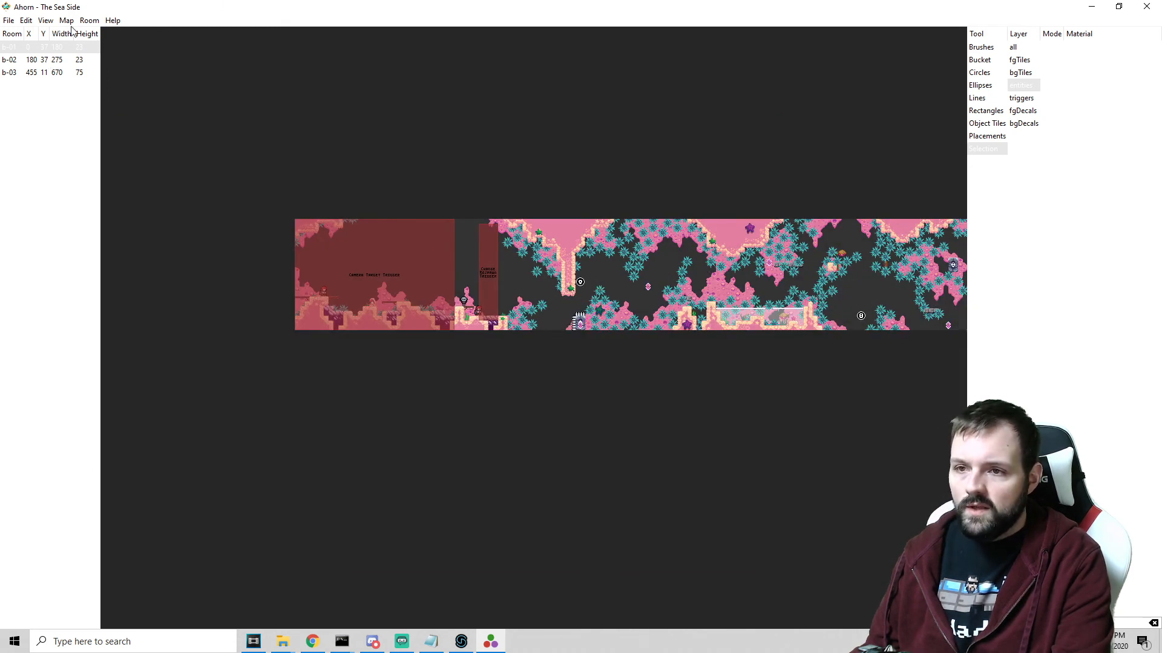
{"action": "left_click", "coordinate": [89, 20]}
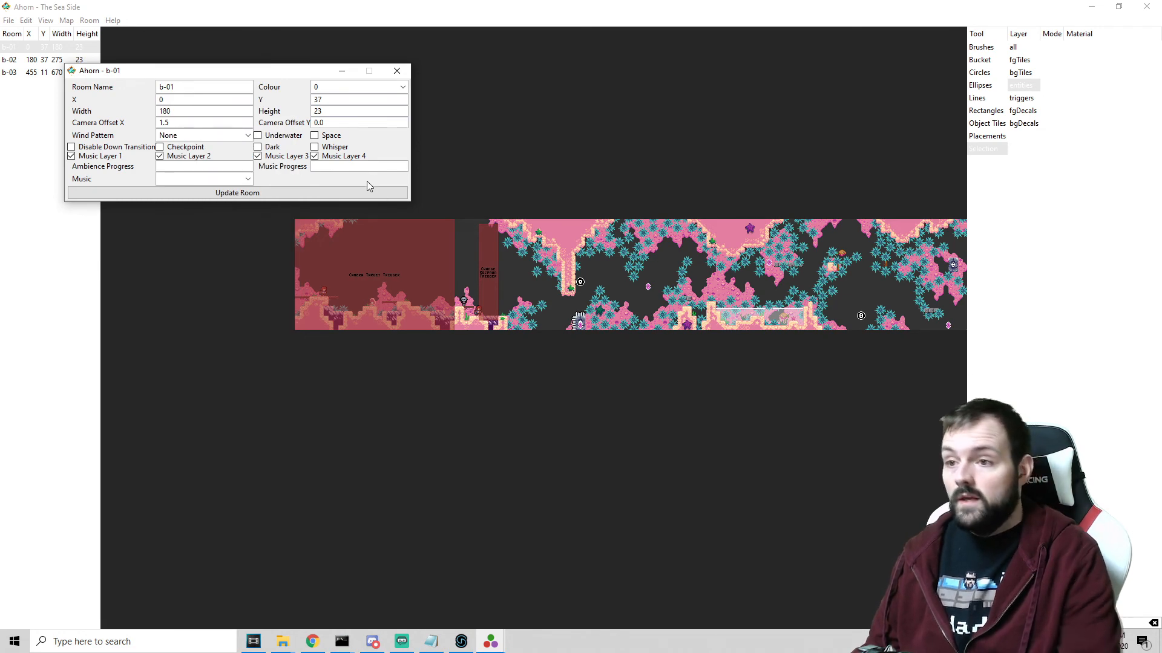
{"action": "left_click", "coordinate": [396, 70]}
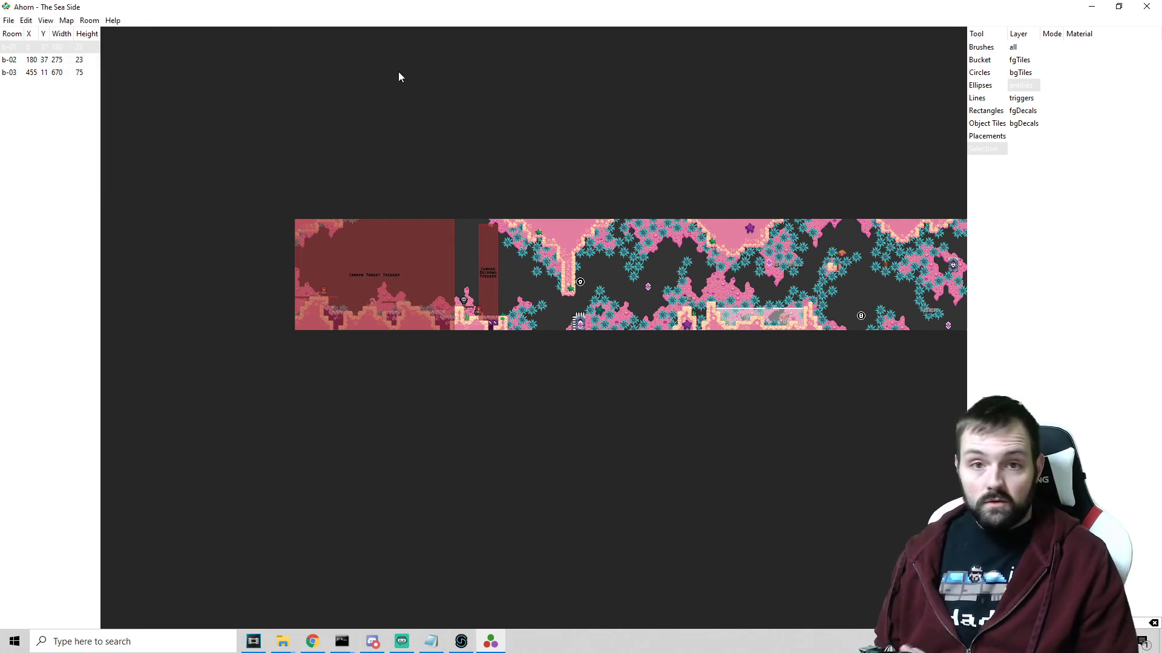
{"action": "mouse_move", "coordinate": [452, 267]}
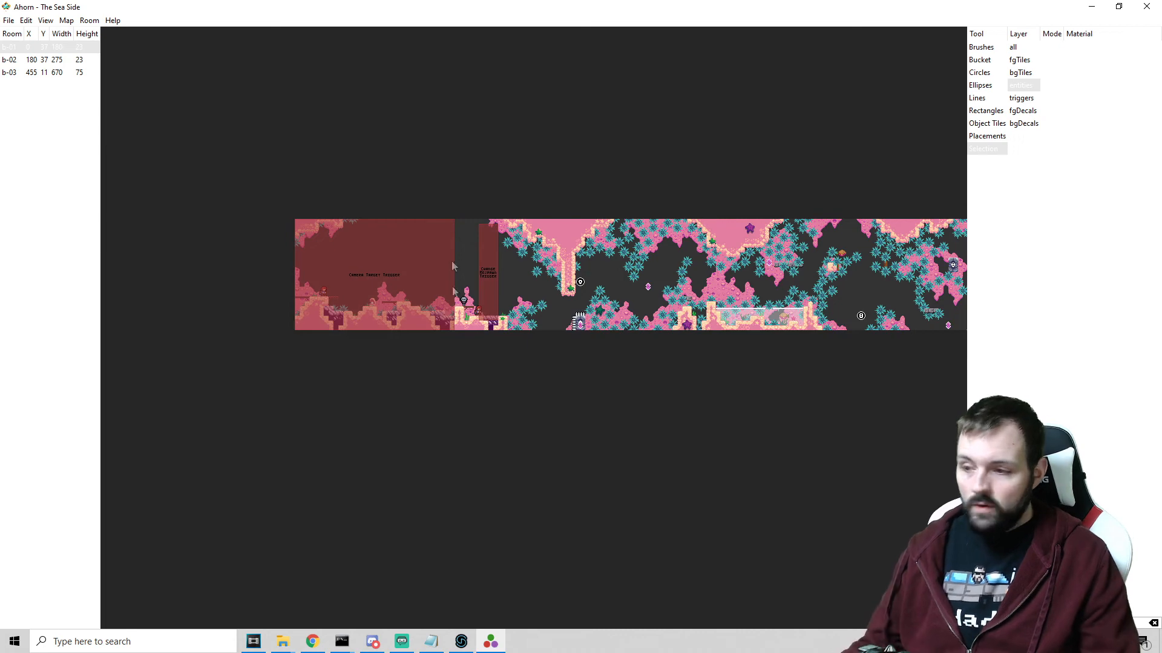
{"action": "mouse_move", "coordinate": [469, 240]}
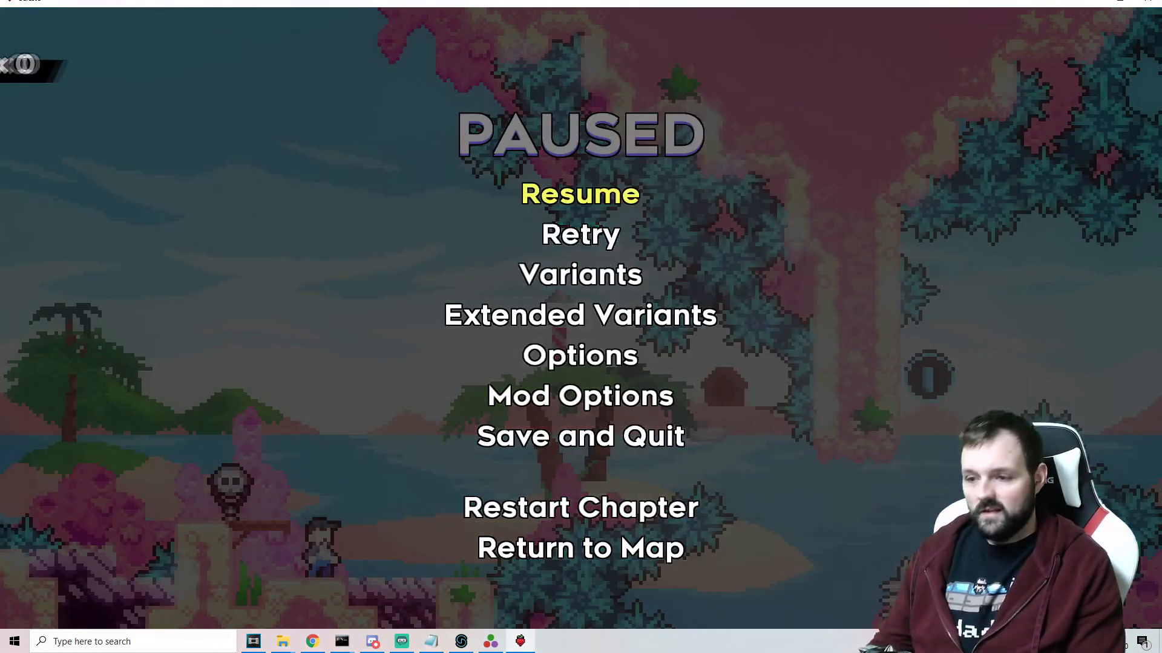
Choose Return to Map from the pause menu to end The Sea Side playtest.
{"action": "key", "text": "Down"}
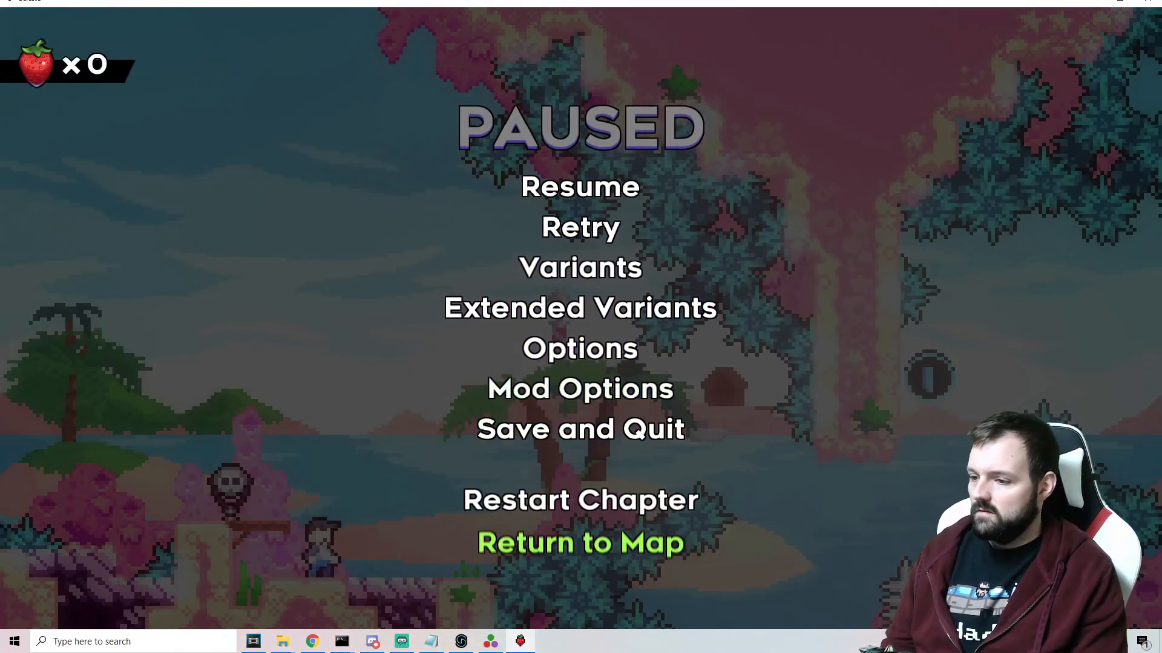
{"action": "left_click", "coordinate": [581, 541]}
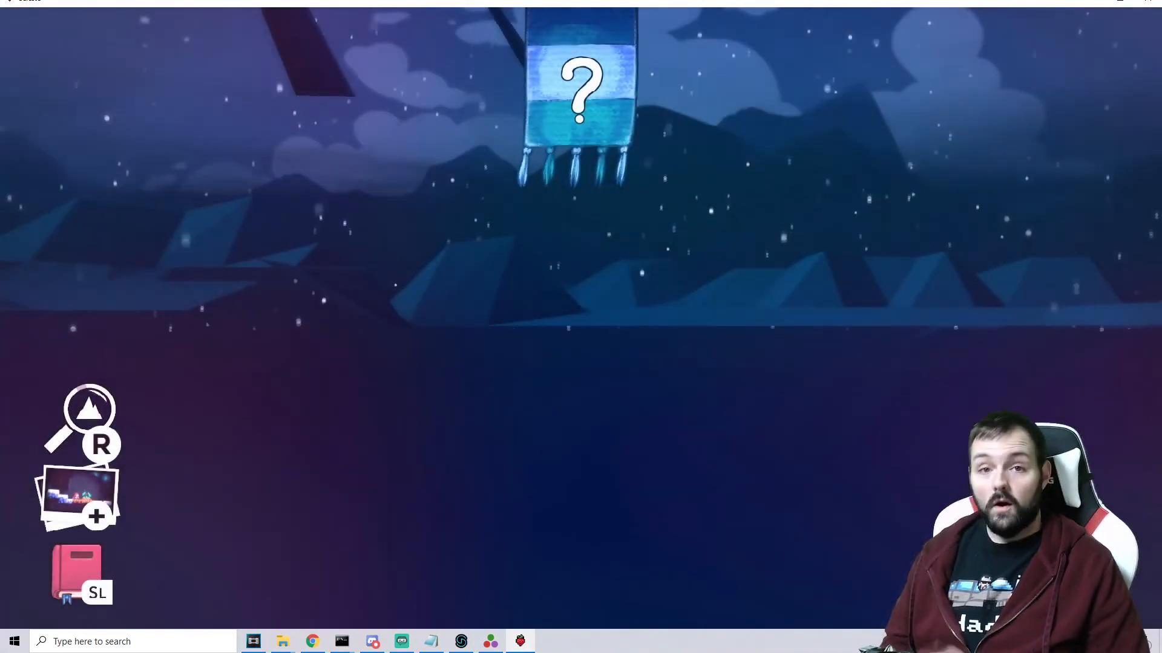